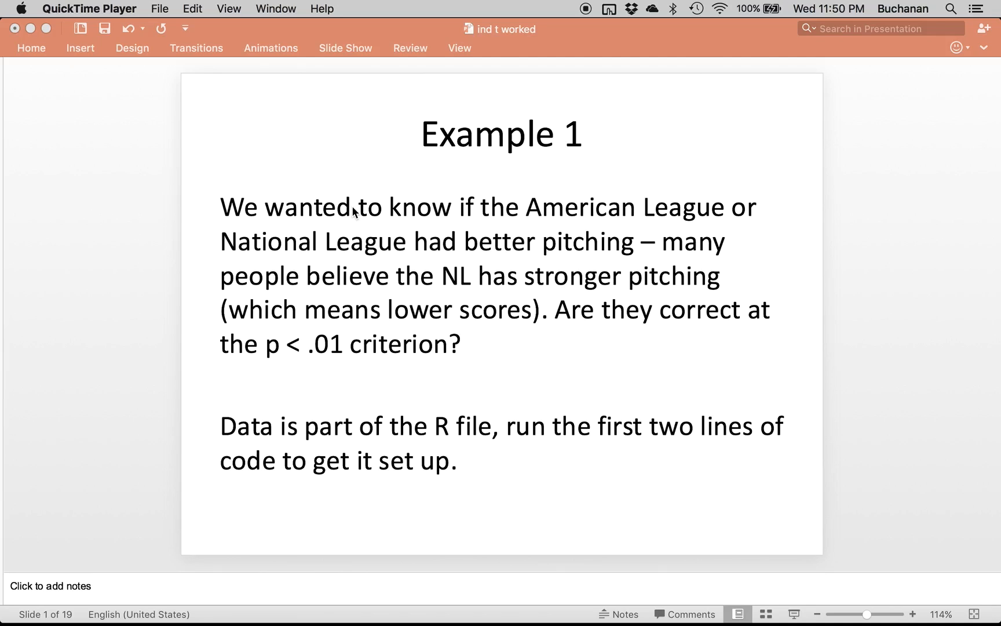
mouse_move(409, 231)
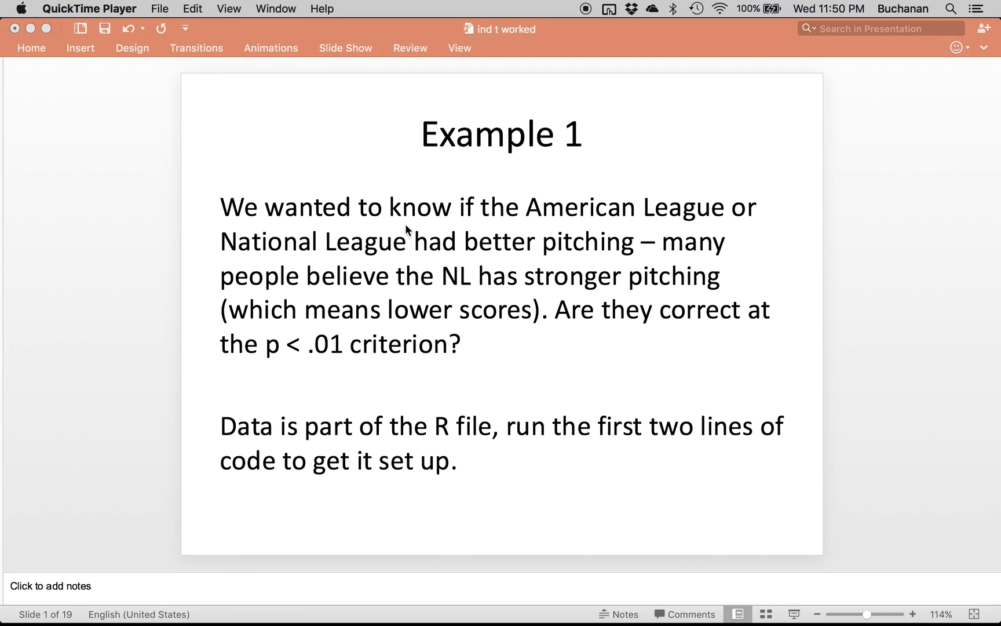
mouse_move(399, 238)
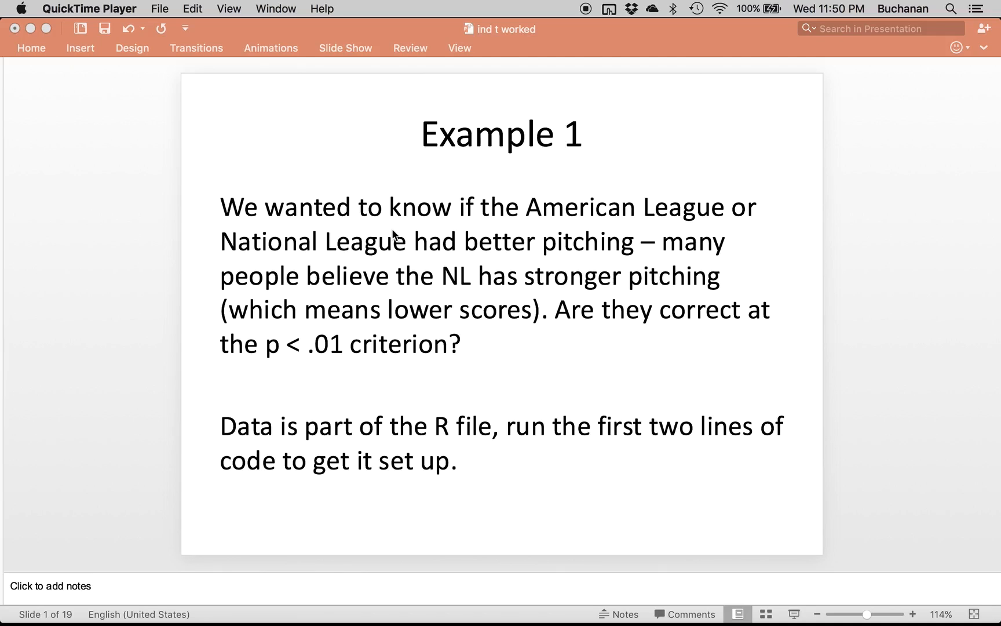
mouse_move(383, 208)
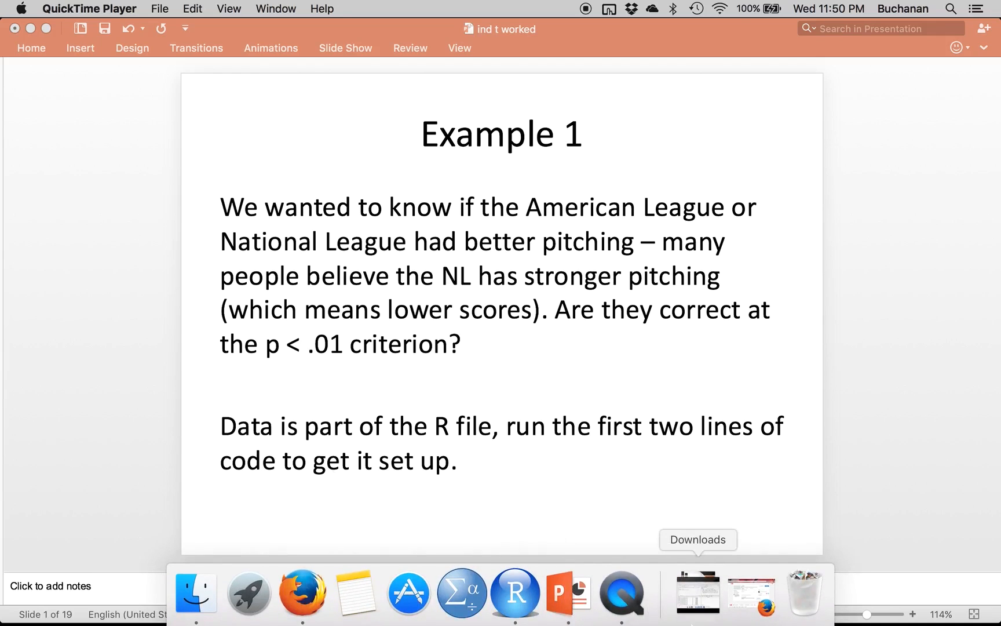
mouse_move(744, 583)
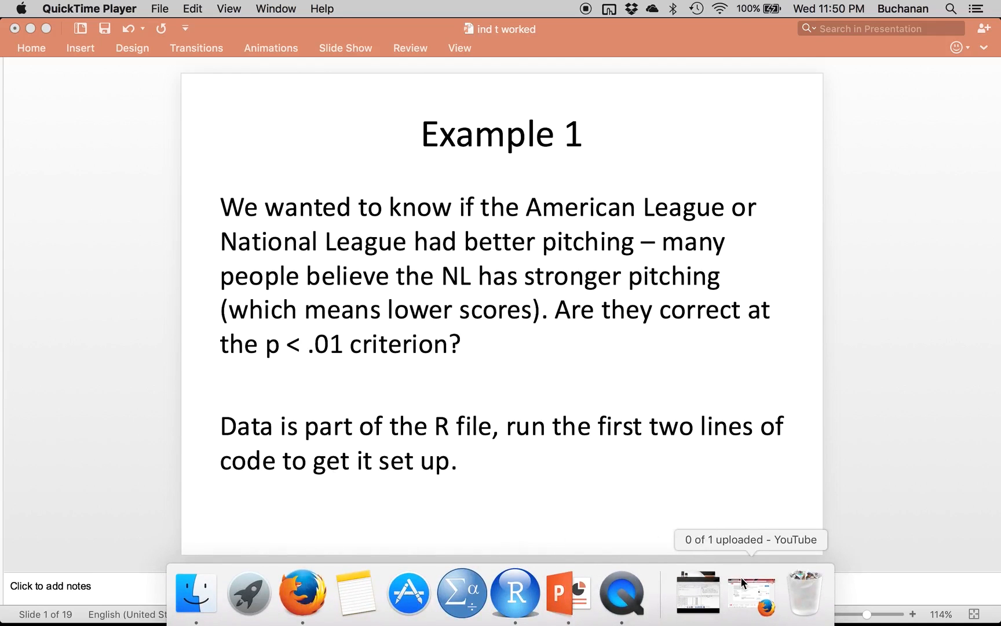
mouse_move(516, 592)
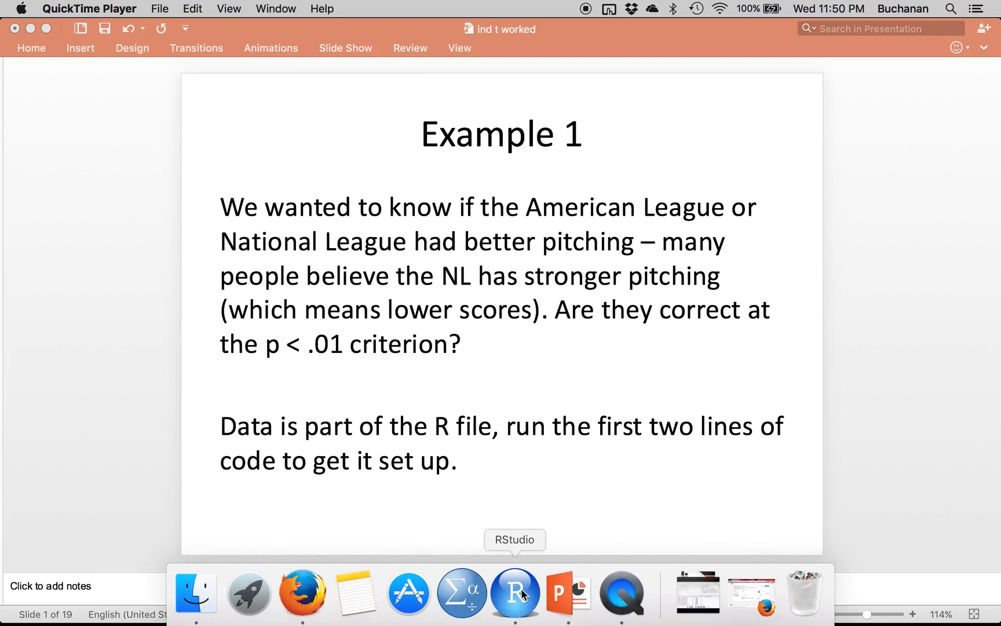
Switch to RStudio and clear all objects from the environment via the broom icon.
left_click(515, 592)
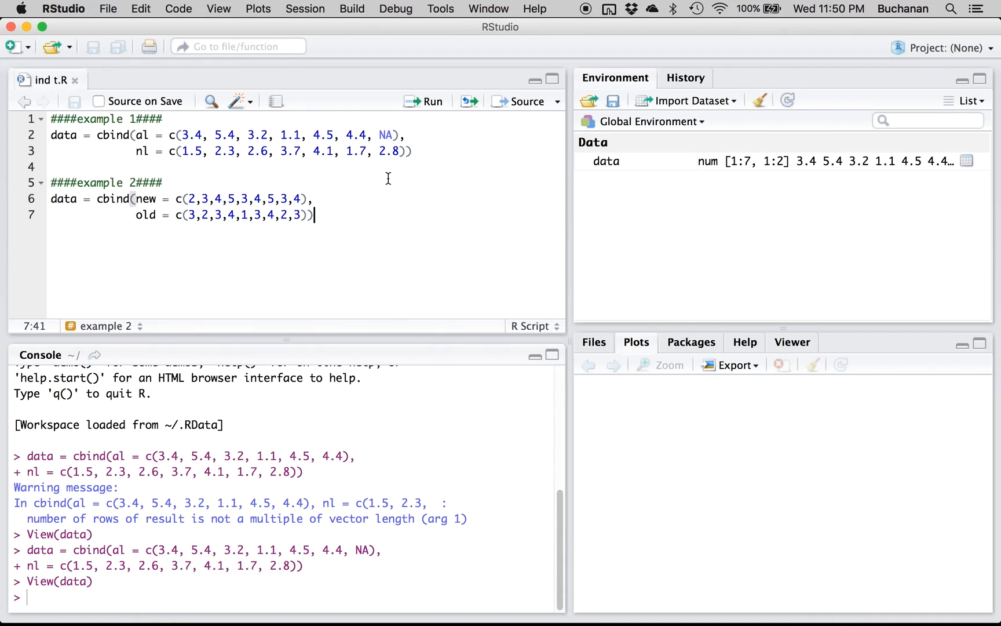
left_click(758, 101)
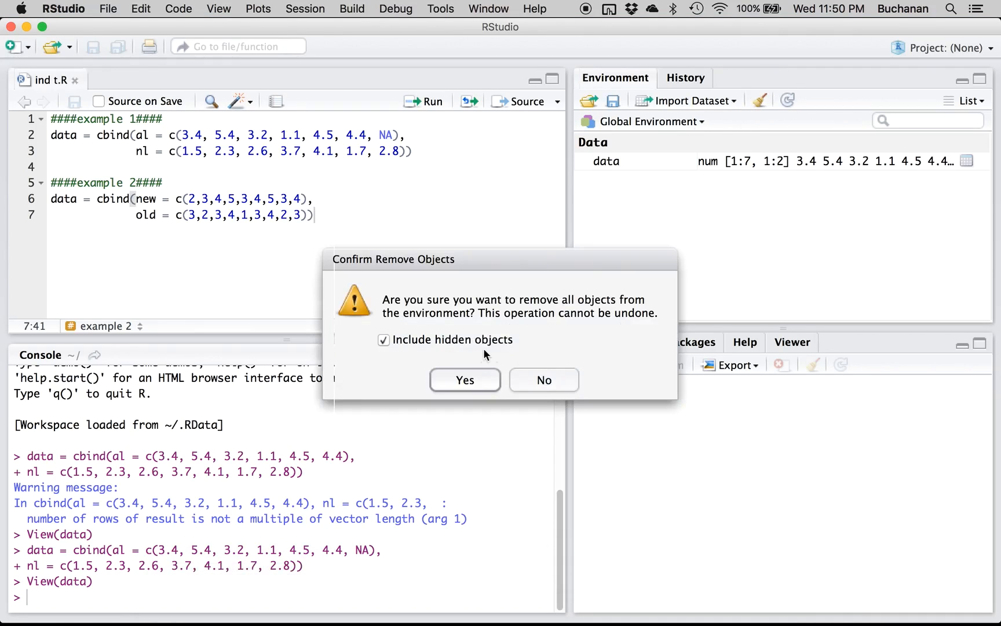
left_click(464, 378)
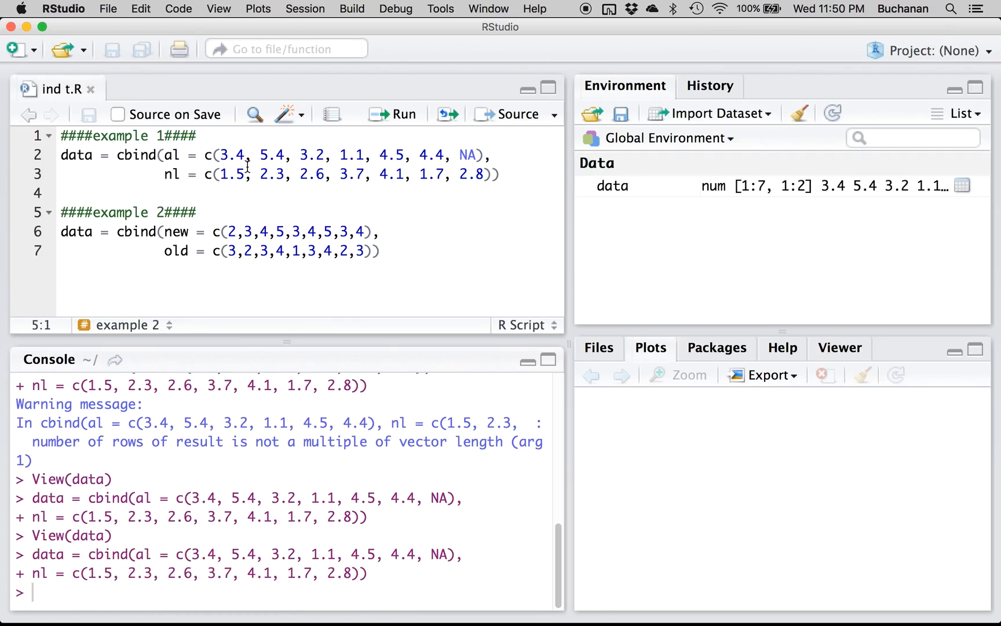
mouse_move(468, 156)
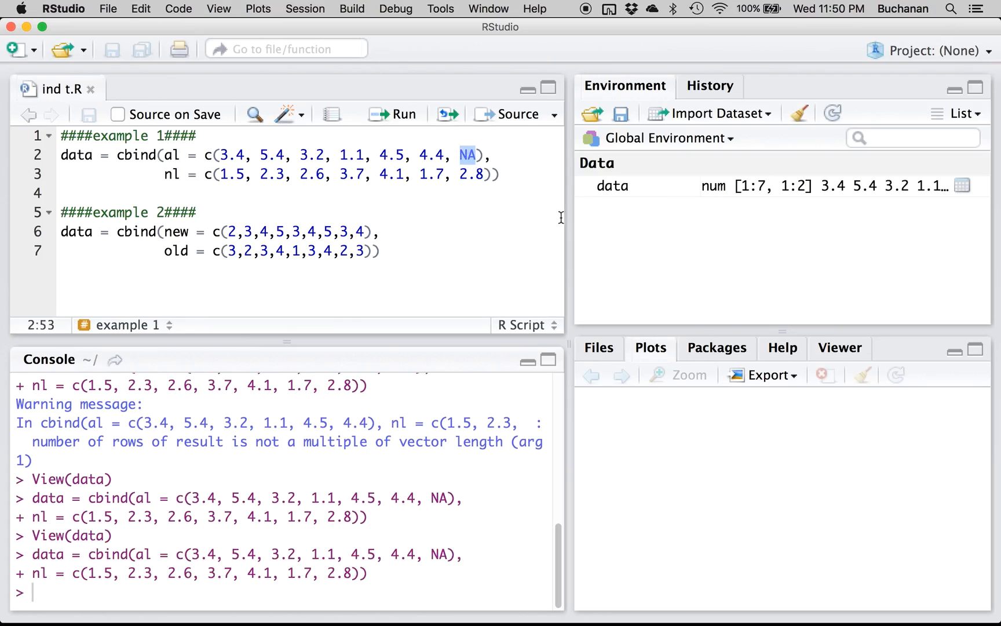
mouse_move(611, 186)
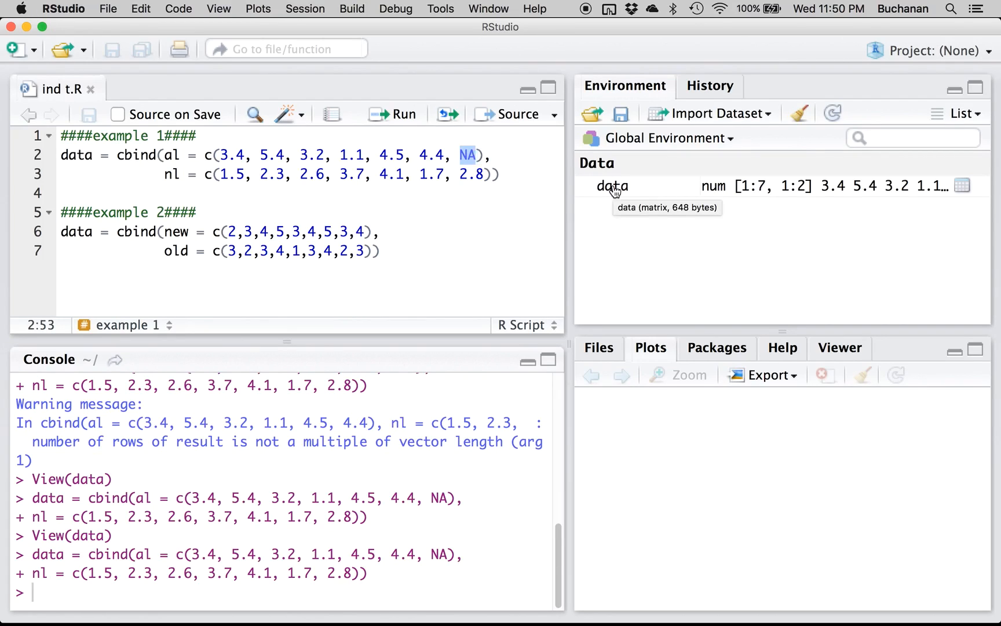
View the data matrix with its seven al/nl rows and NA, add a blank script line, return to PowerPoint.
left_click(962, 186)
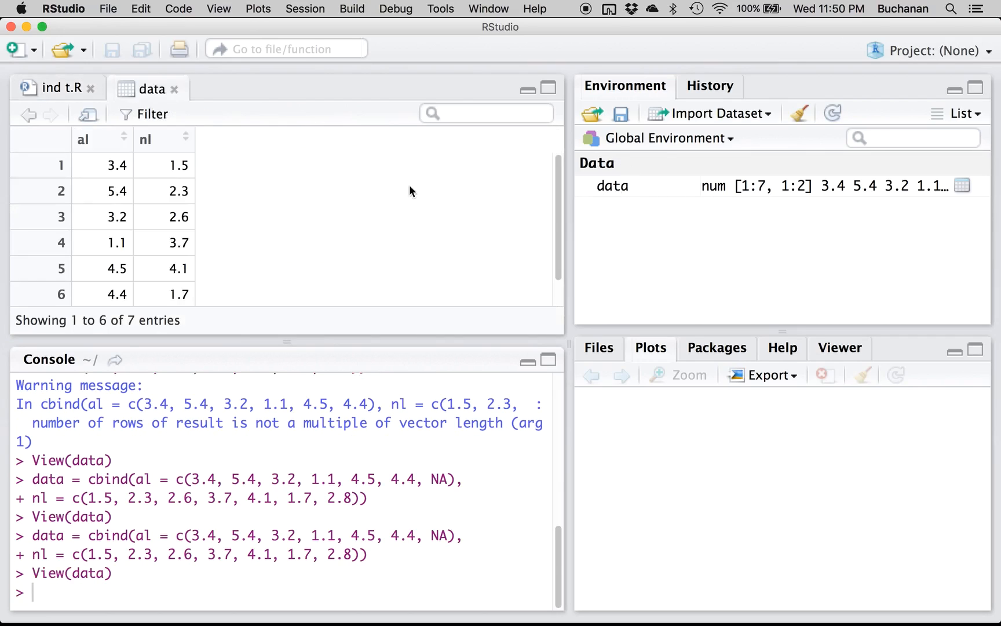
scroll("down", 3)
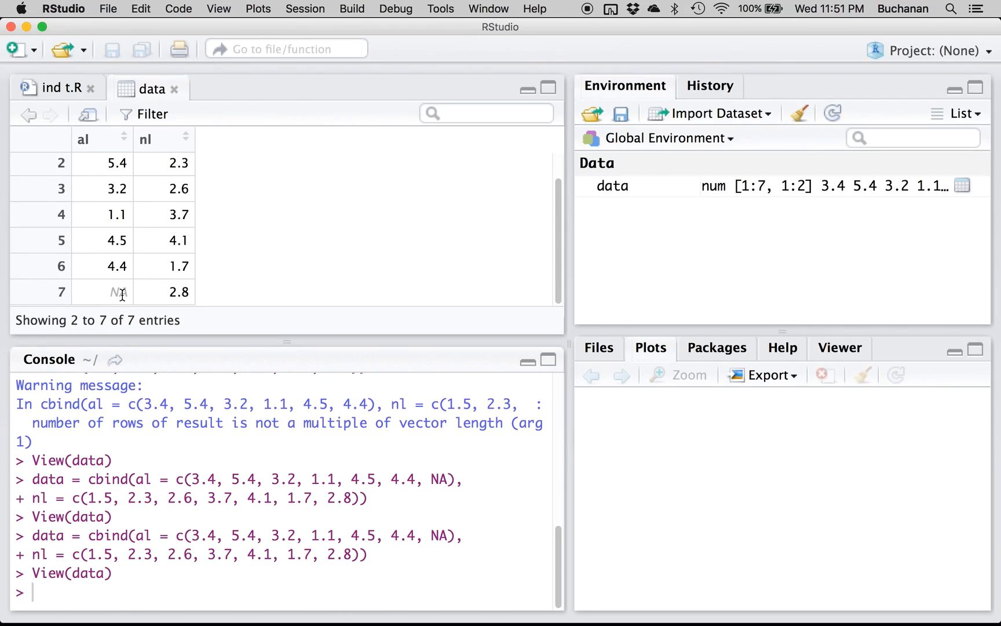
mouse_move(110, 157)
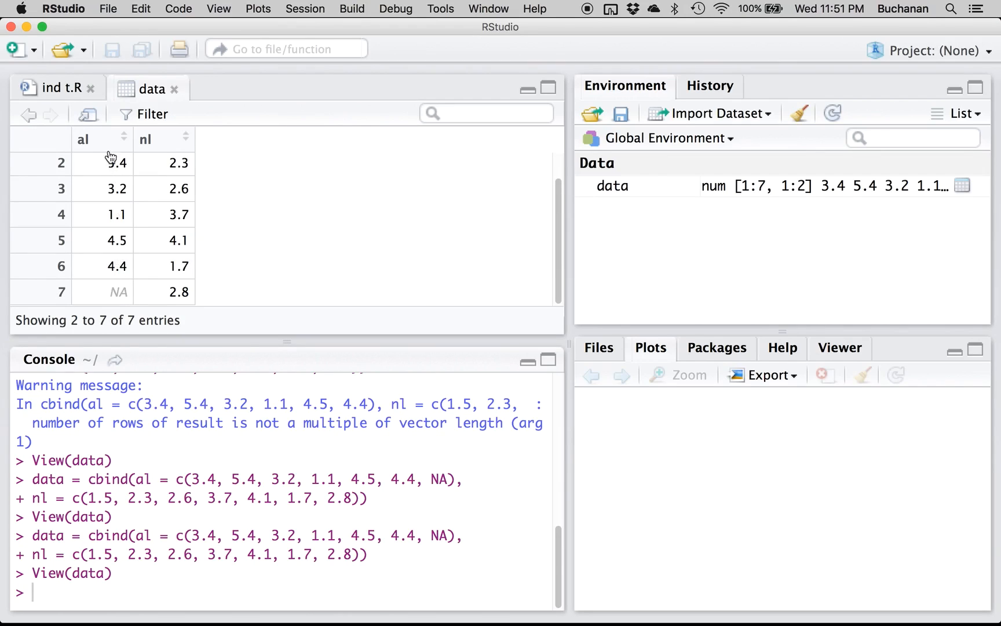
mouse_move(231, 305)
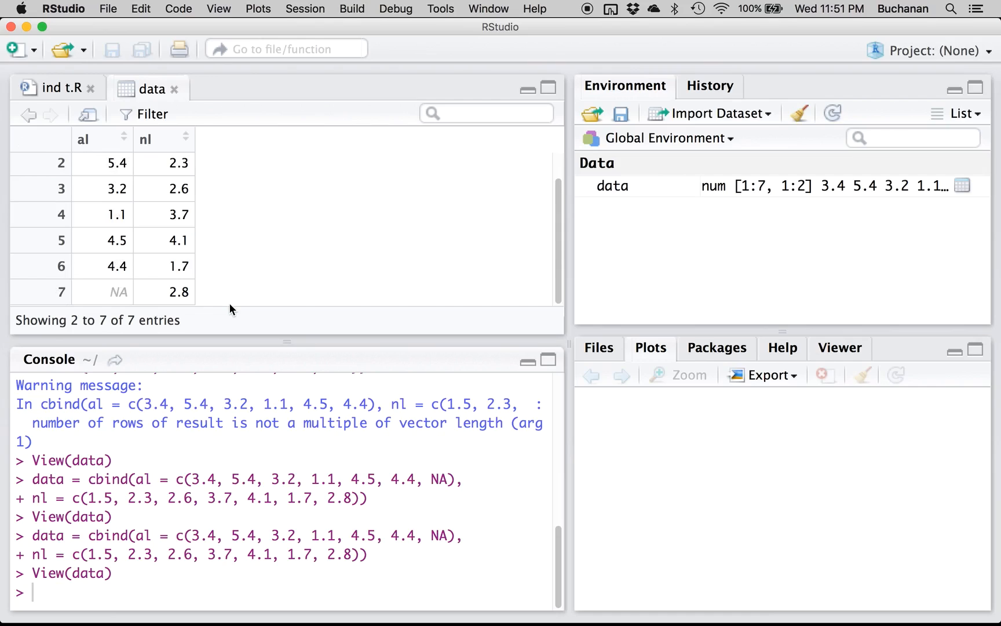
mouse_move(117, 206)
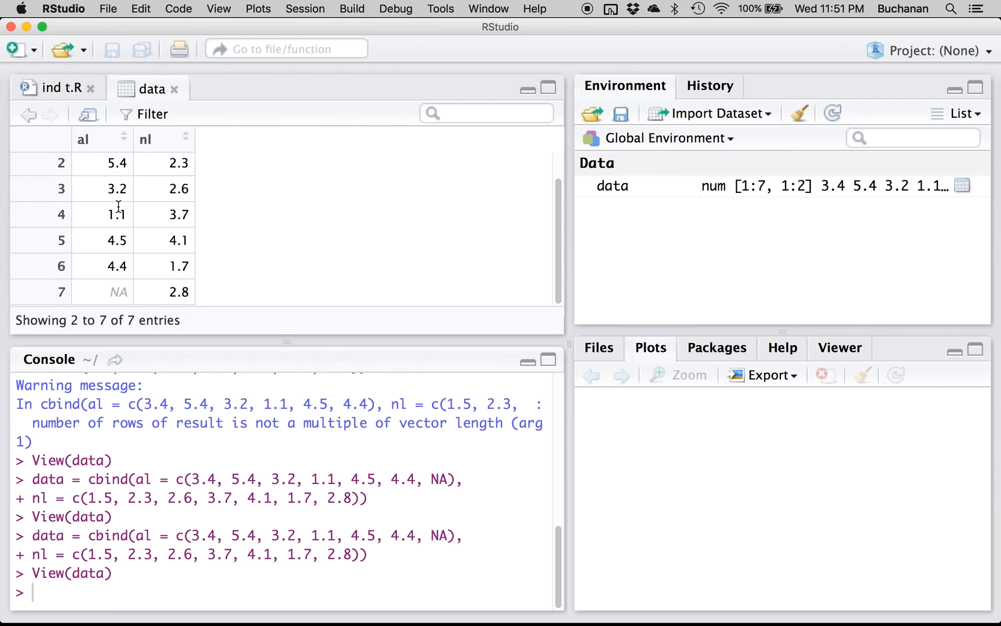
scroll("up", 3)
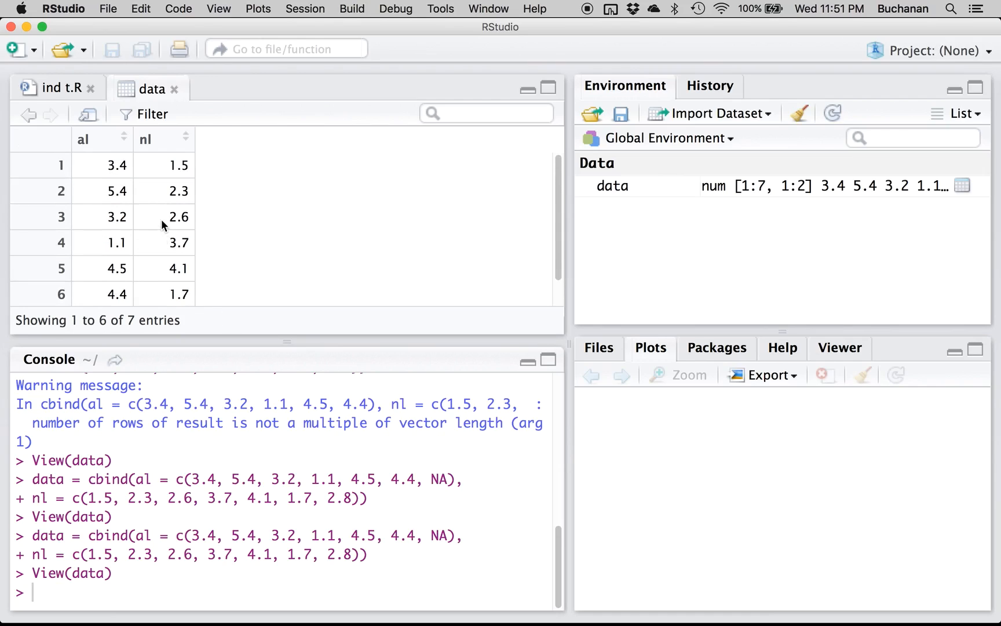
mouse_move(104, 151)
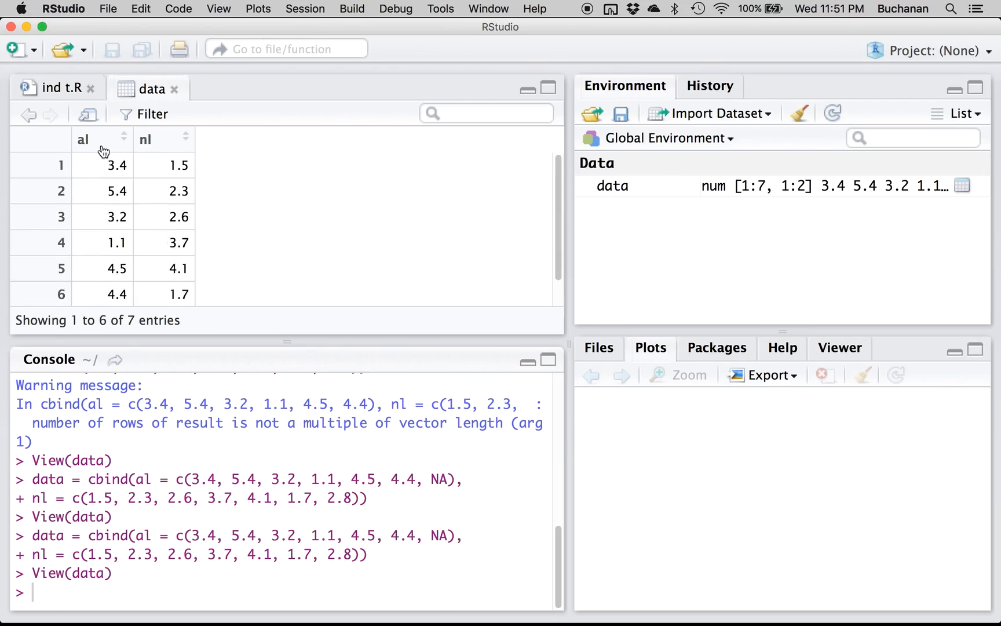
mouse_move(210, 232)
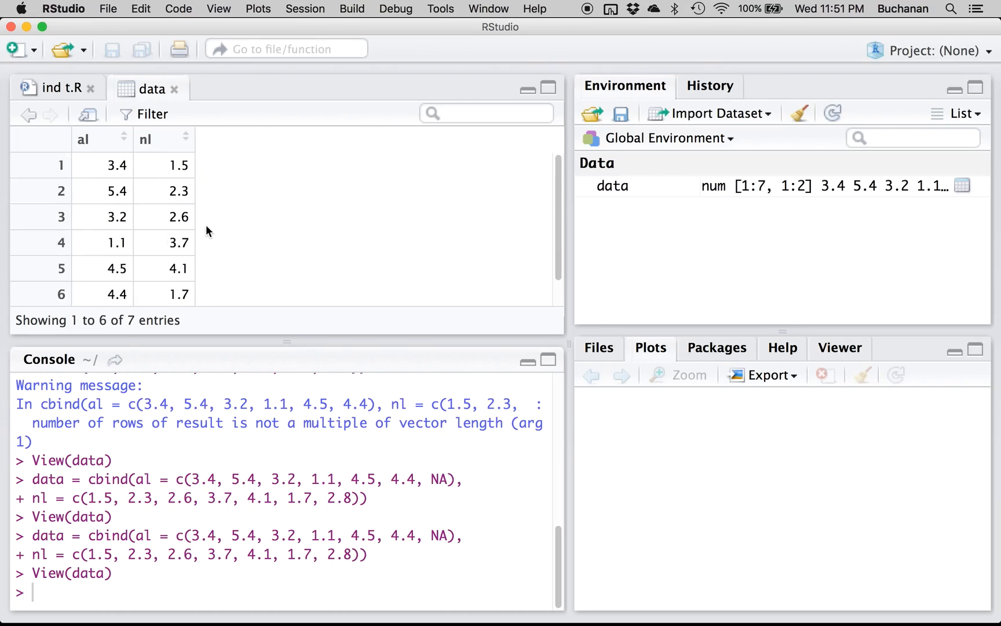
scroll("down", 3)
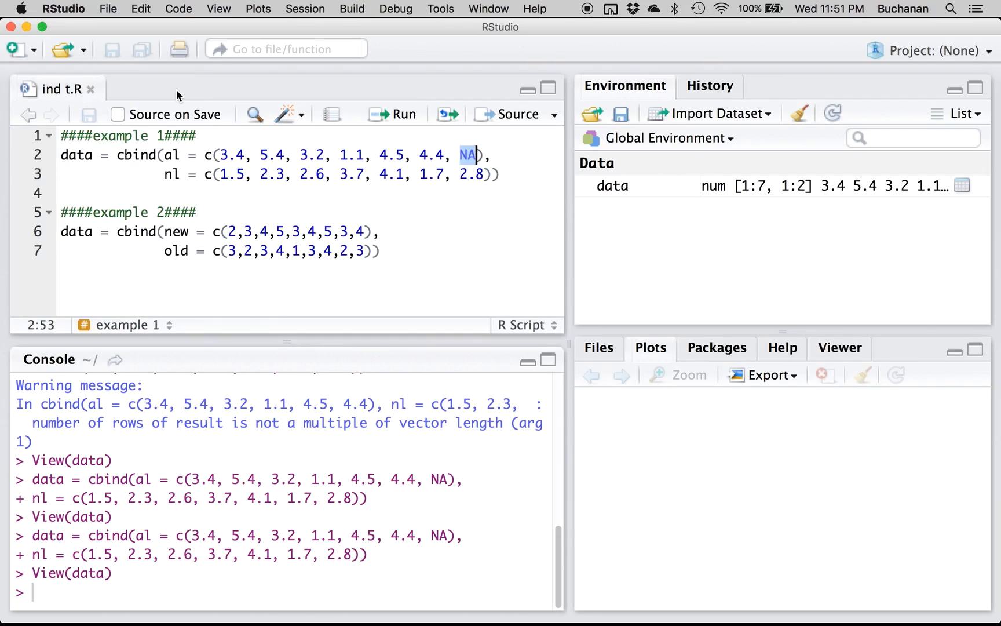
key("Return")
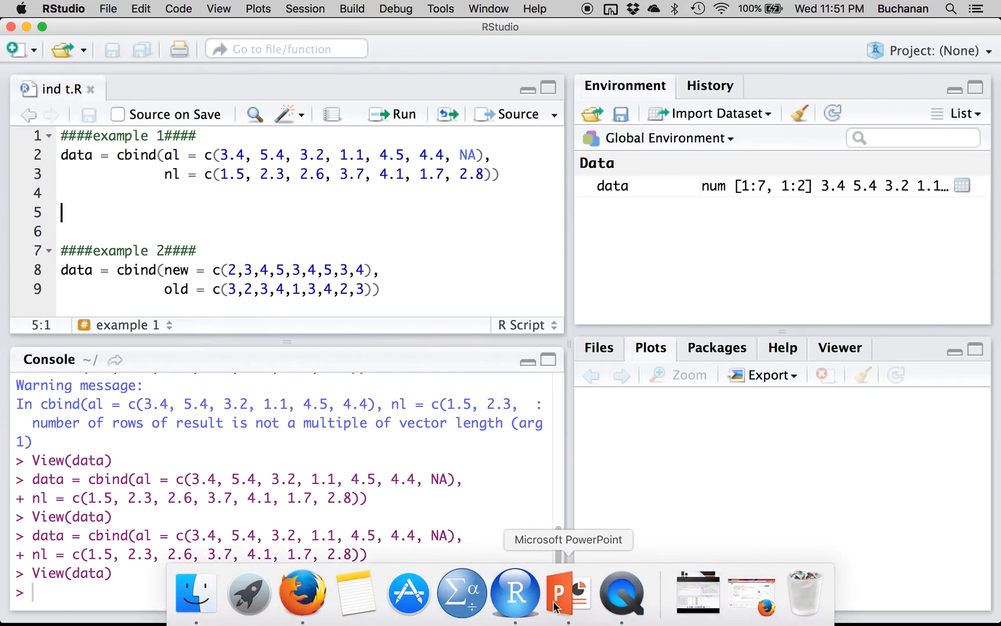
left_click(561, 591)
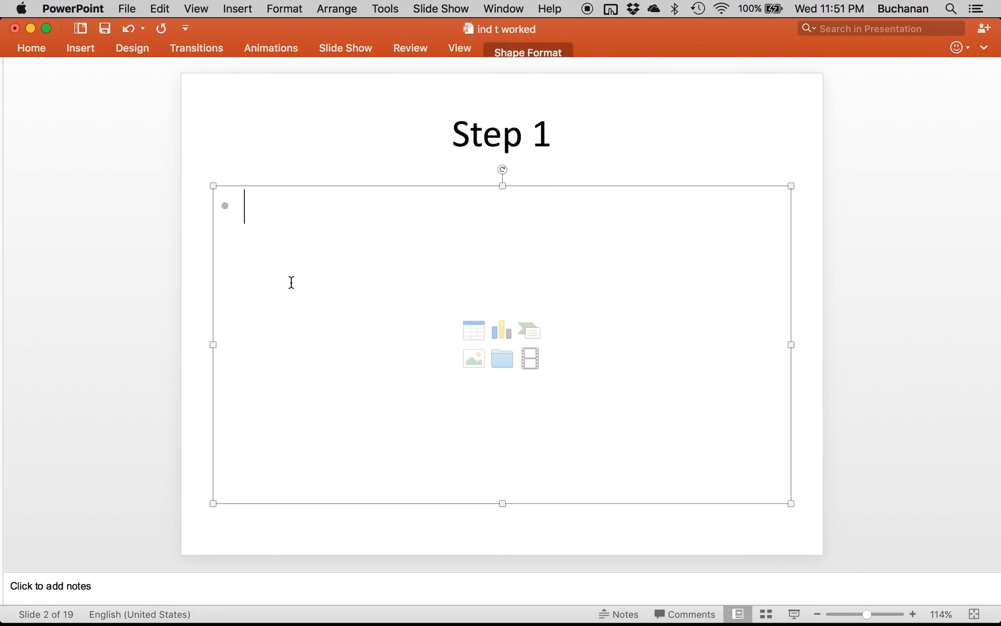
Begin the Step 1 assumptions with the DV scale question answered 'Yes - ratio'.
type("Assumptions:")
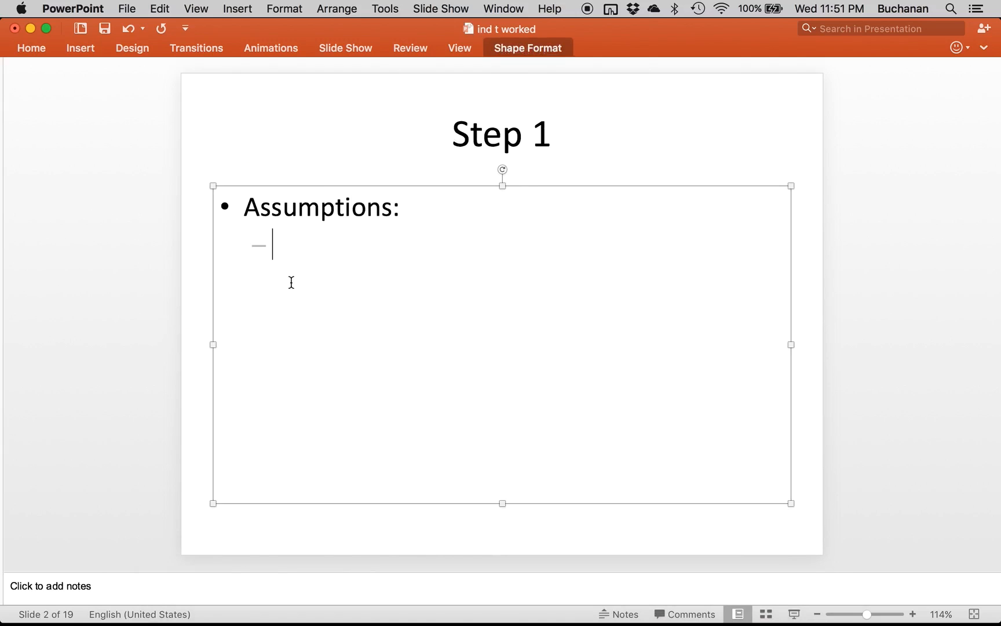
type("DV")
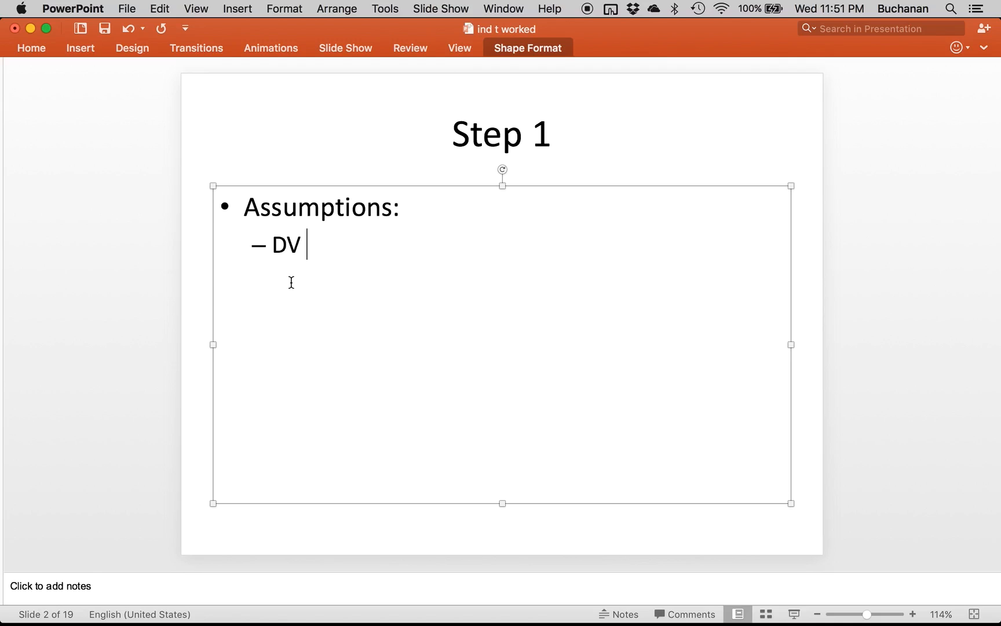
type("scale?")
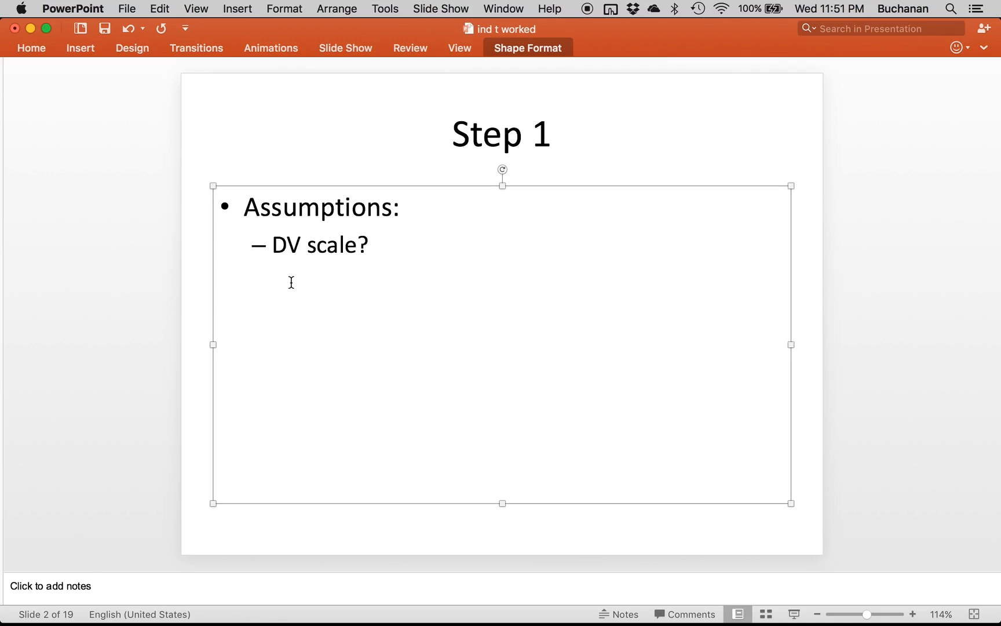
type("Yes - r")
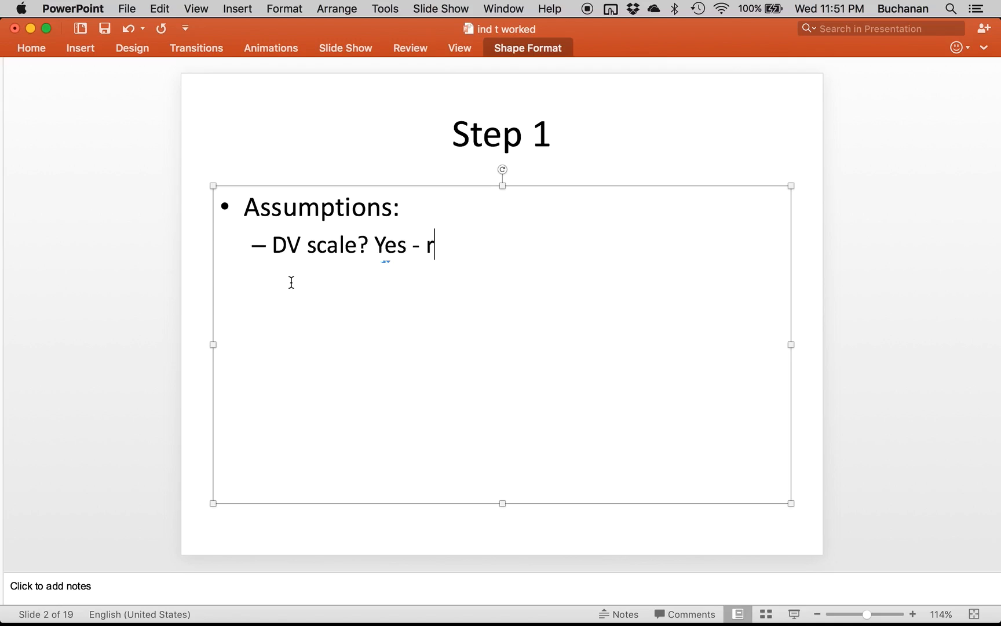
type("atio")
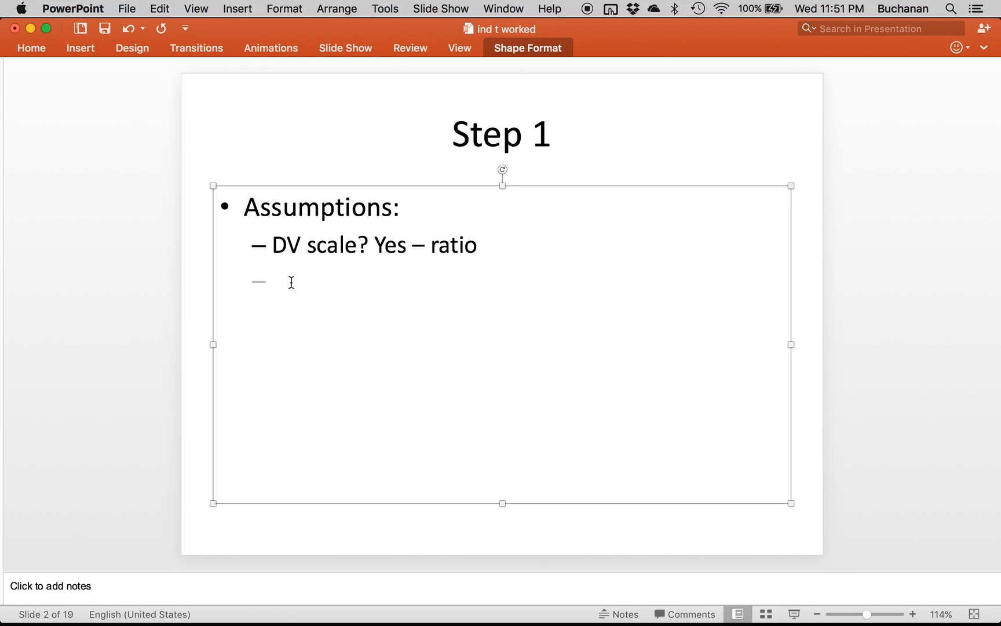
Add the sub-point 'Randomly select – yes, random assign – no'.
left_click(274, 281)
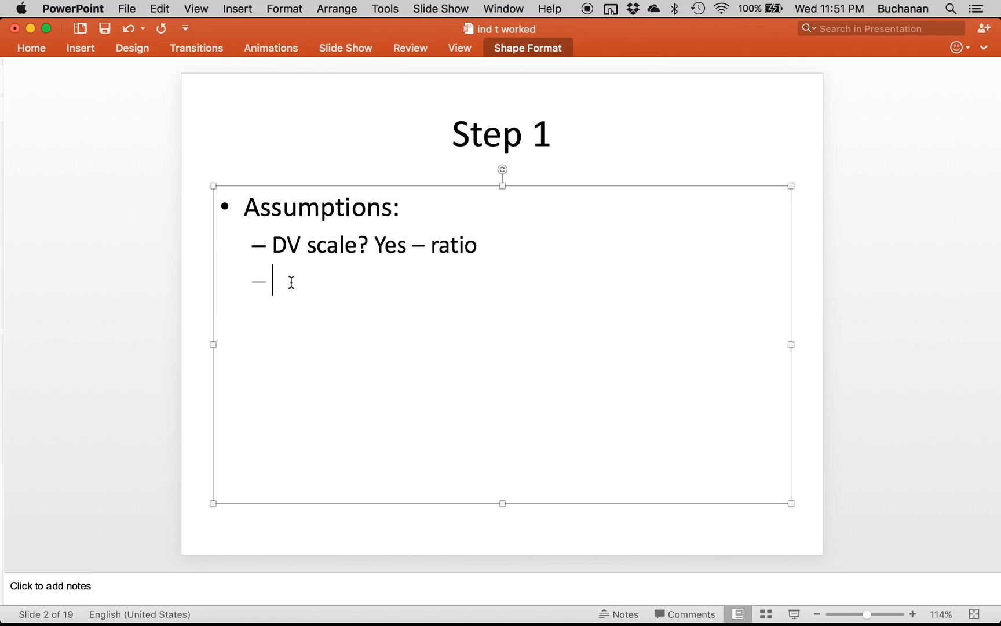
type("Randoml")
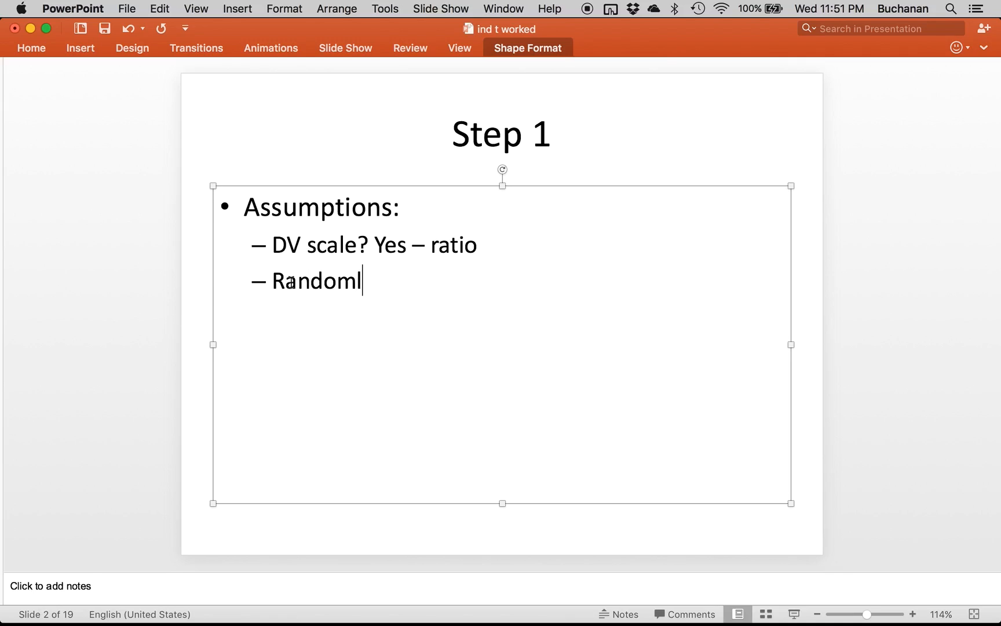
type("y select -")
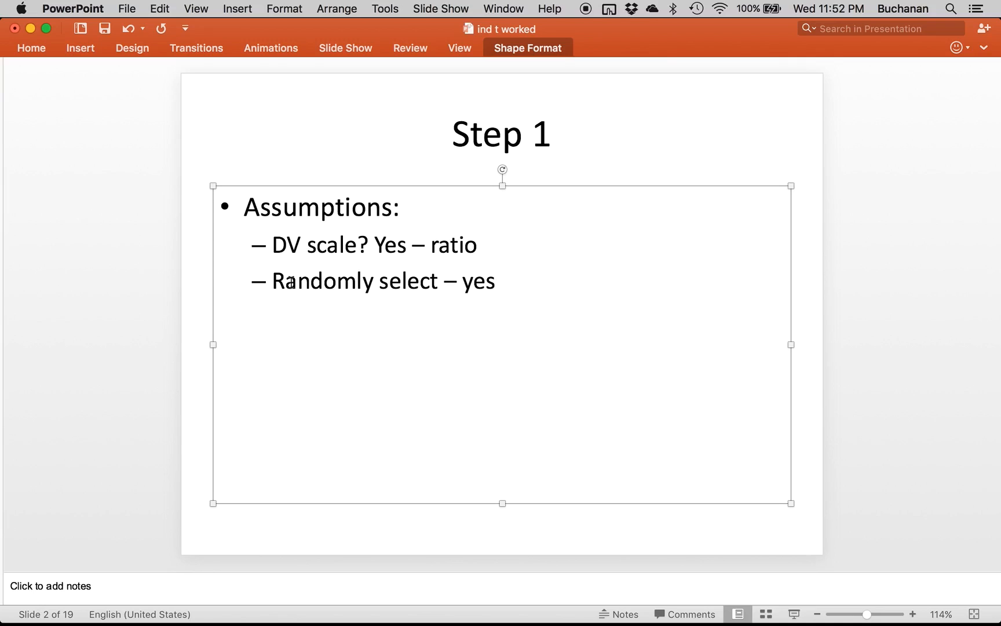
type(", ran")
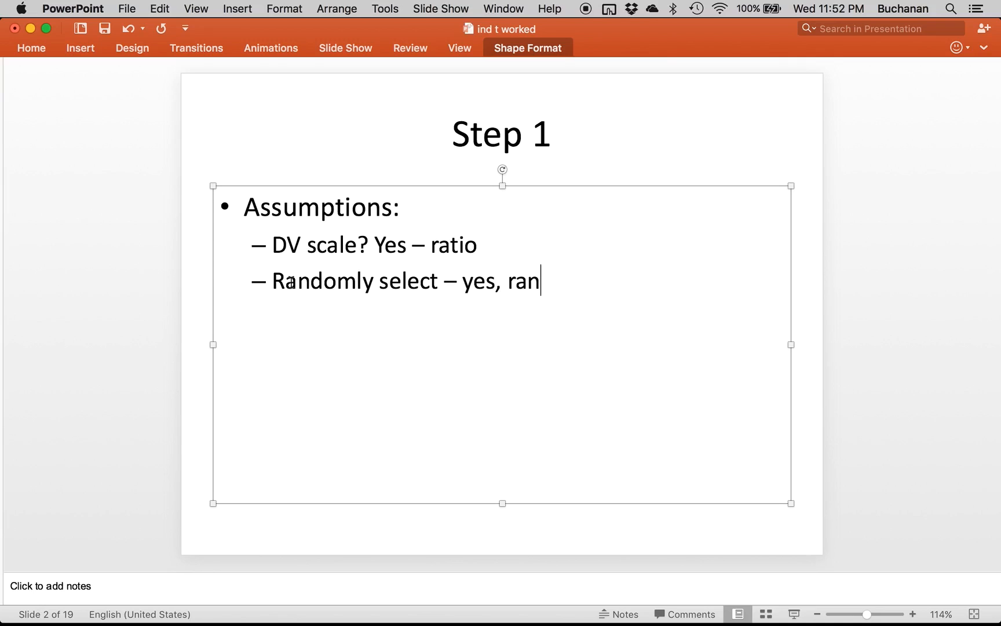
type("dom assing")
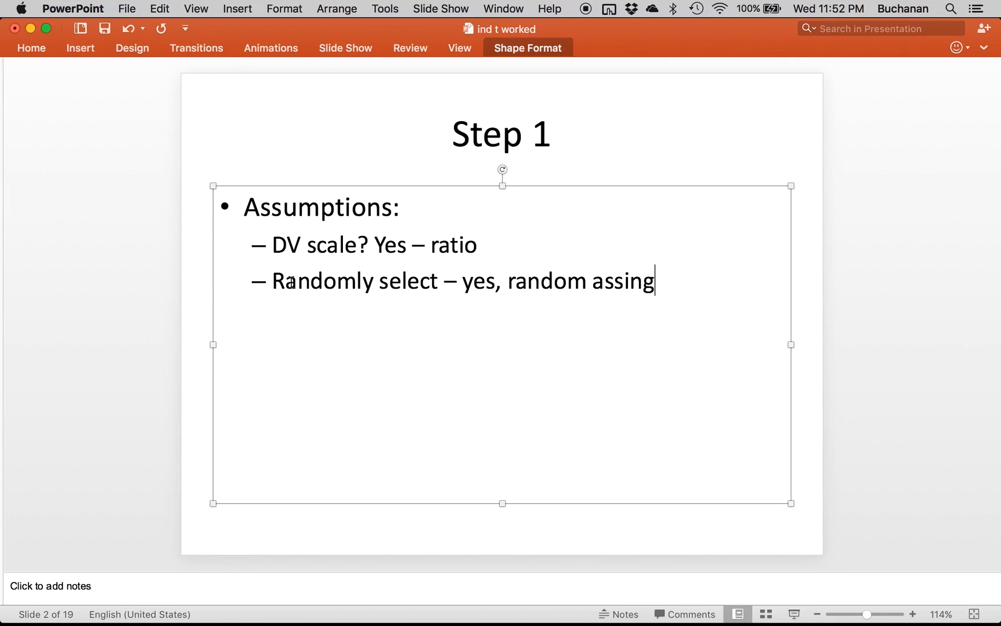
type("n =")
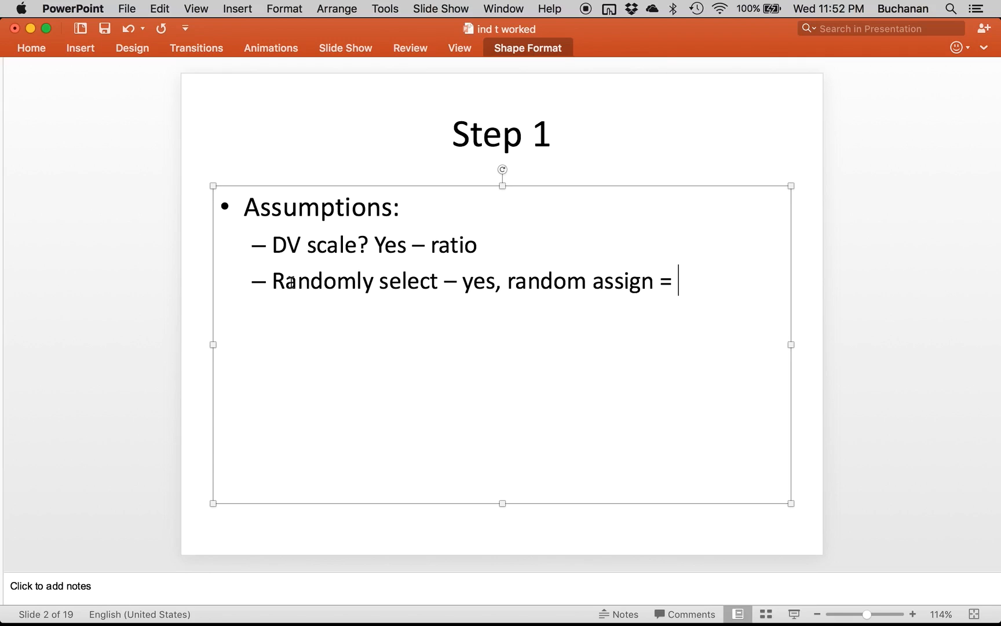
key("backspace")
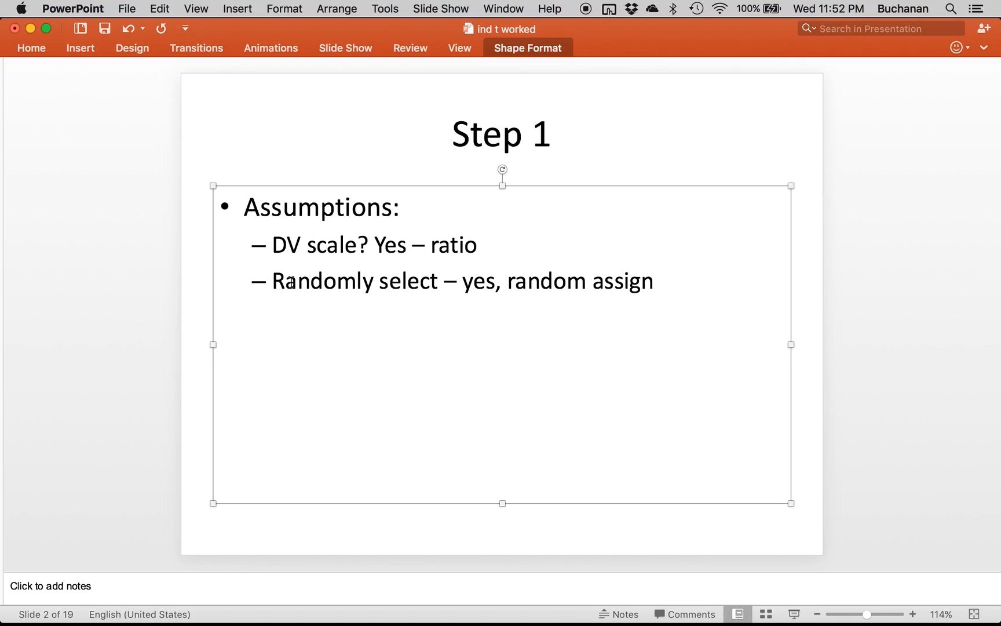
type("– no")
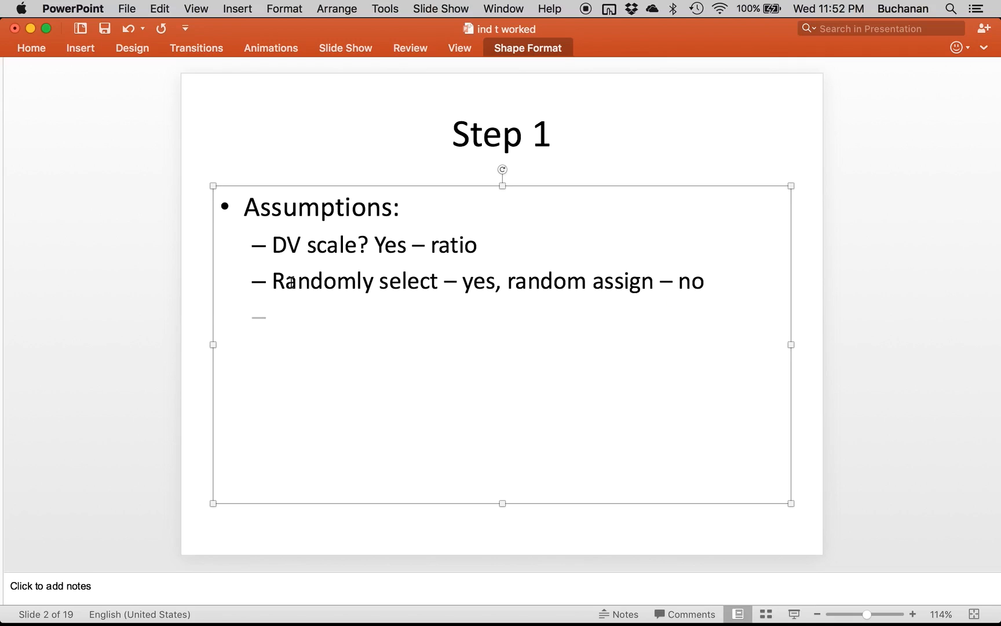
Add the normality line 'Normal? Unlikely don't know, N < 30'.
type("Norma")
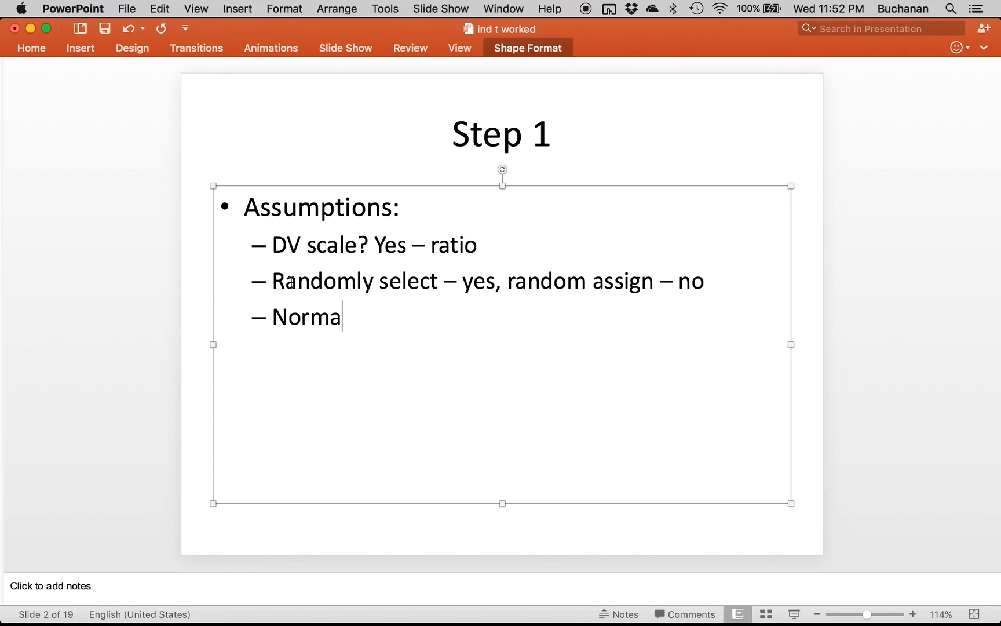
type("l? U")
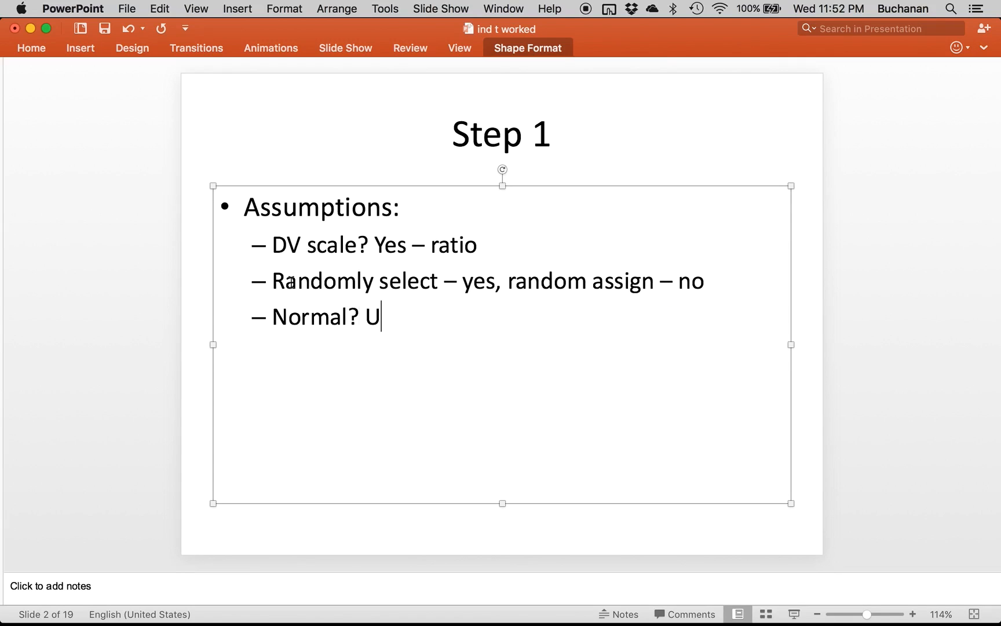
type("nlikely")
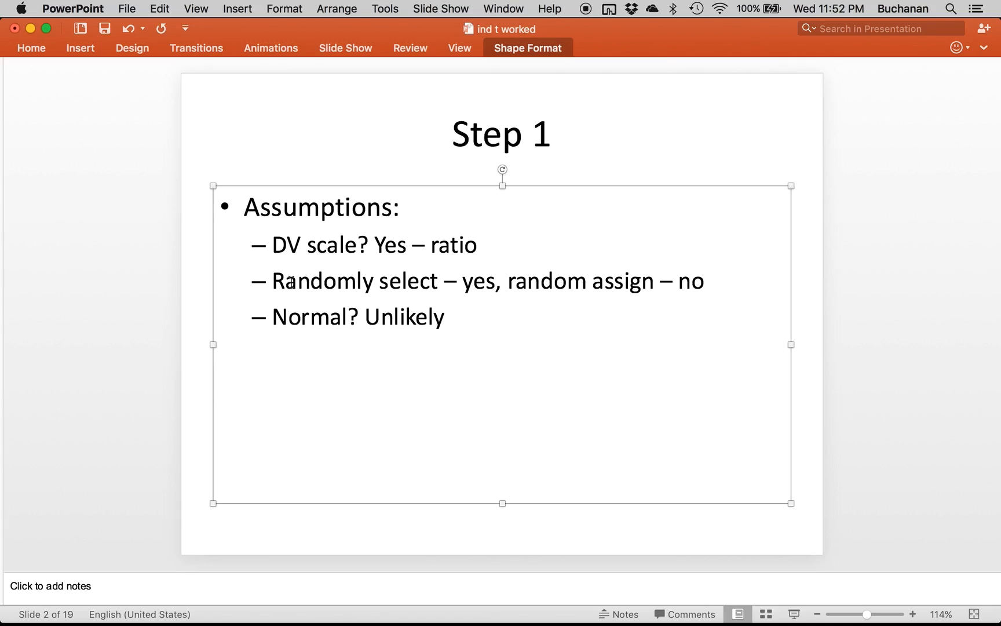
left_click(450, 316)
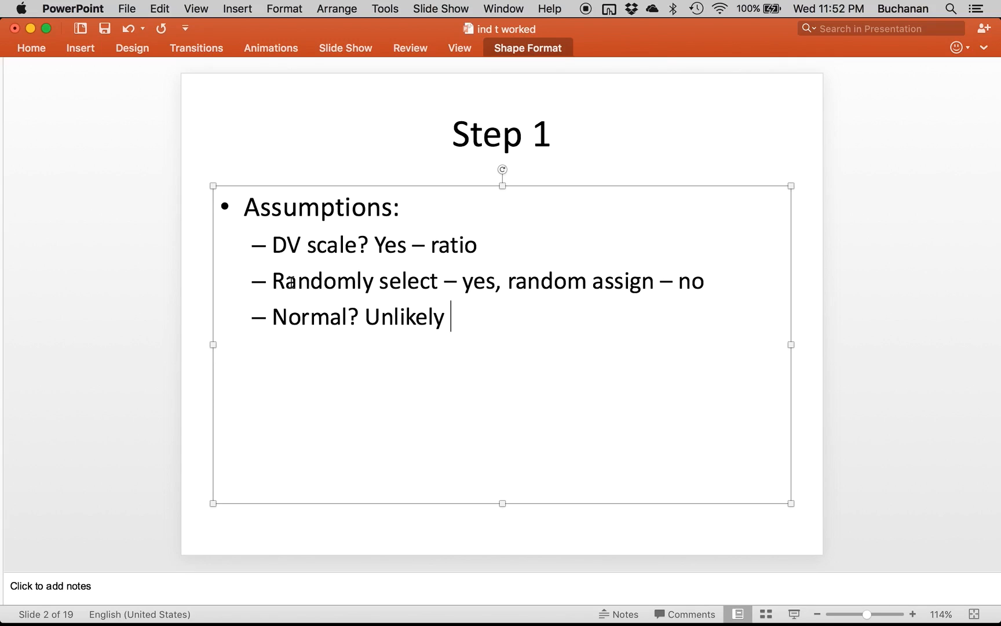
type("don'")
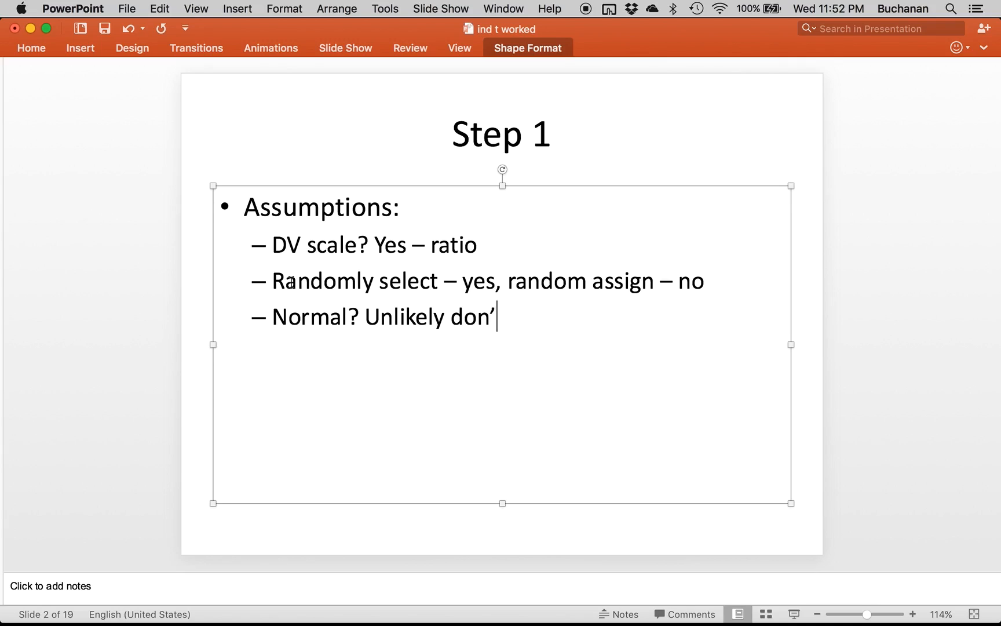
type("t know, N <")
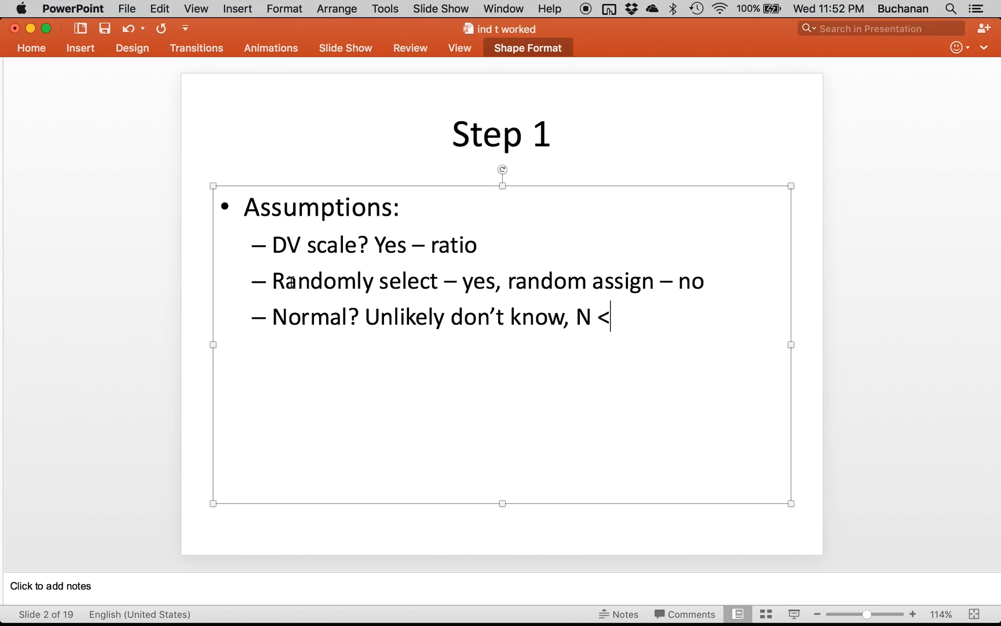
type("30")
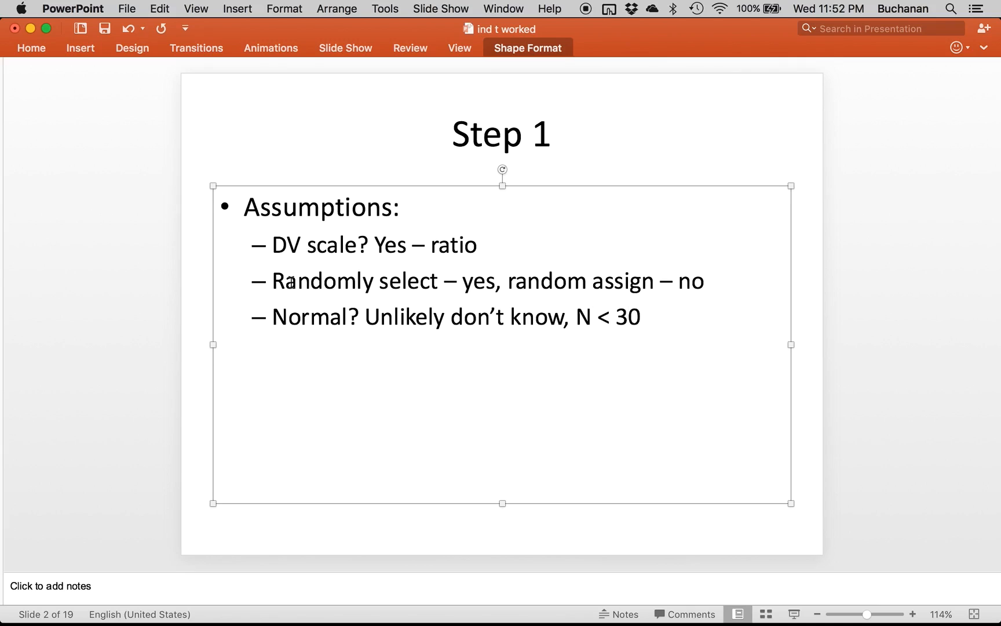
Add a final 'Homogeneity' sub-point.
key("Return")
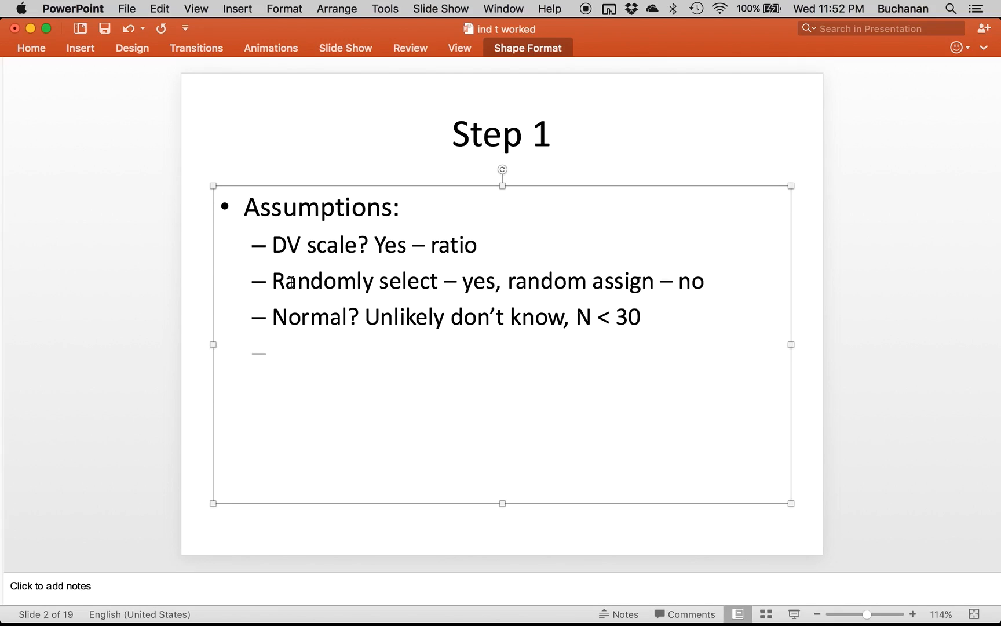
type("Homoe")
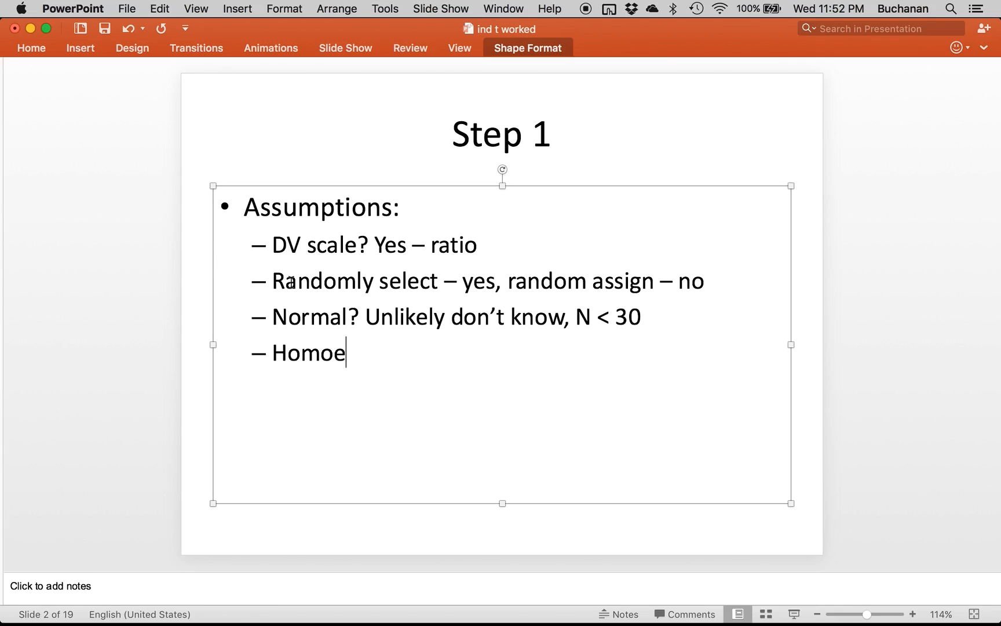
type("geneity")
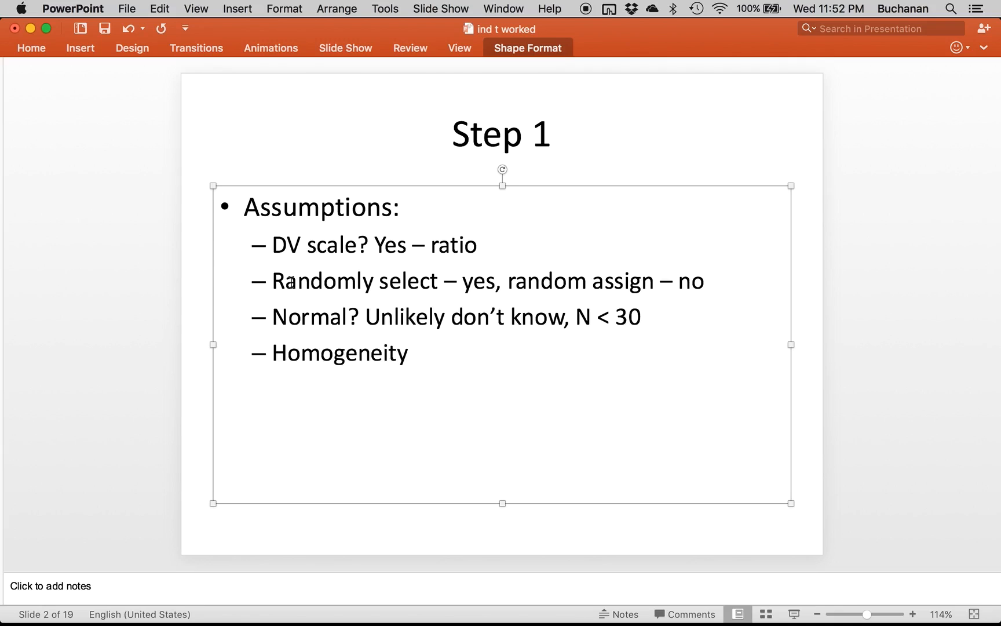
Write the Step 2 hypotheses as R: AL > NL and N: AL >= NL.
left_click(192, 327)
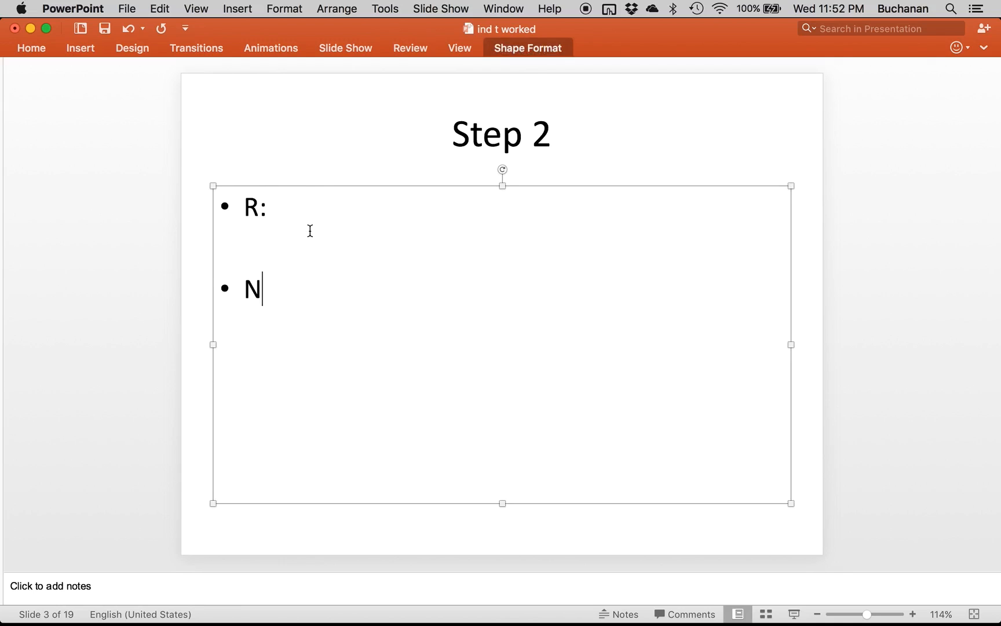
type(":")
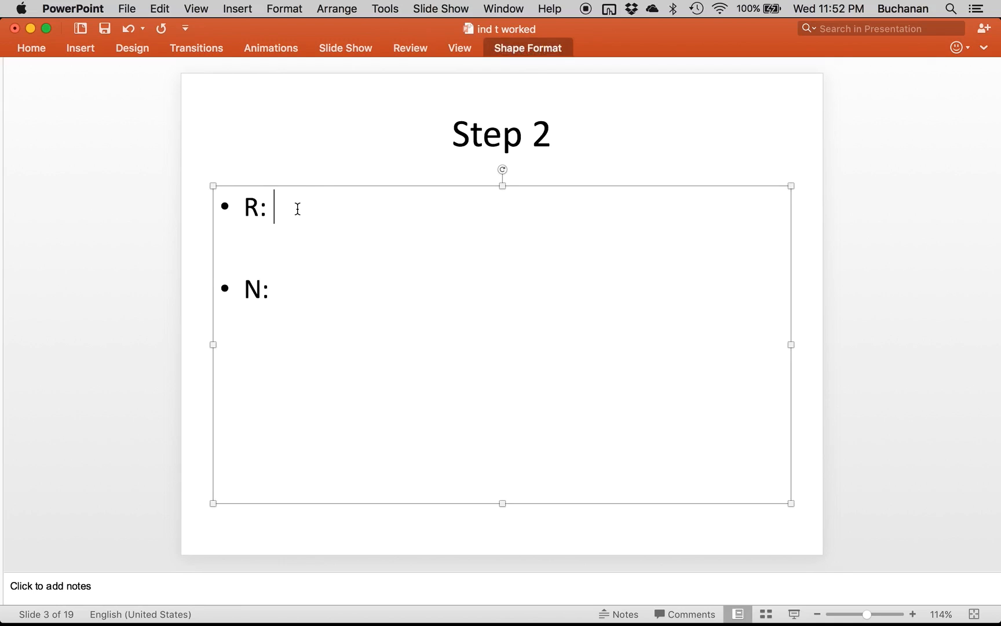
type("AL    NL")
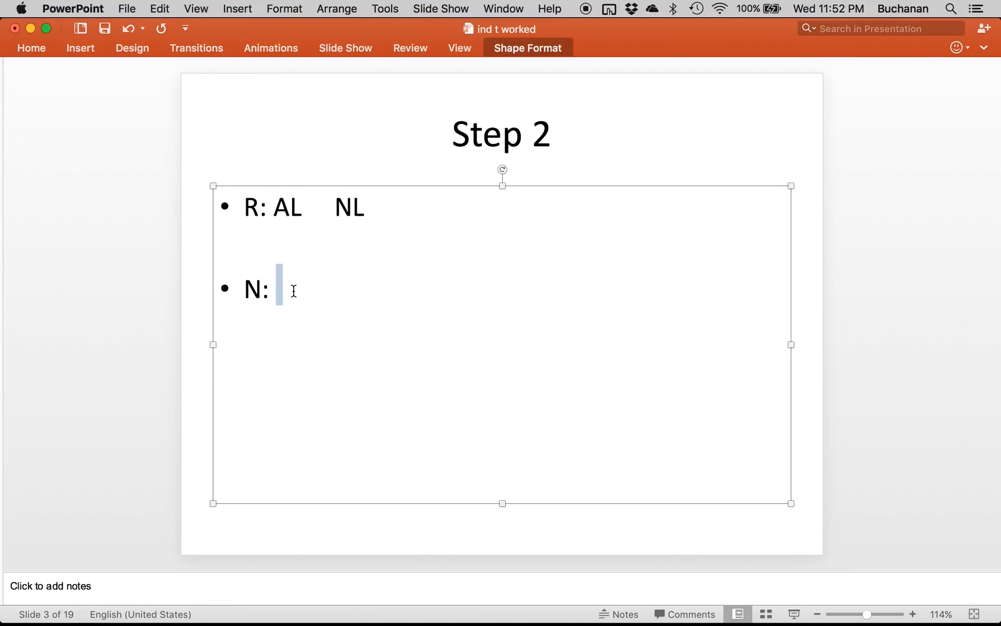
type("AL")
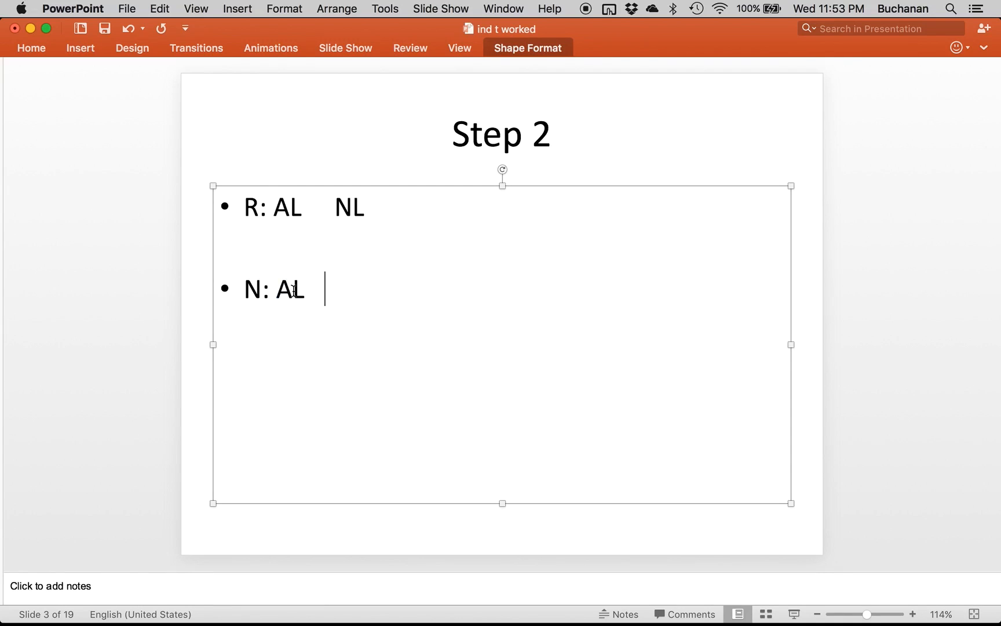
type("NL")
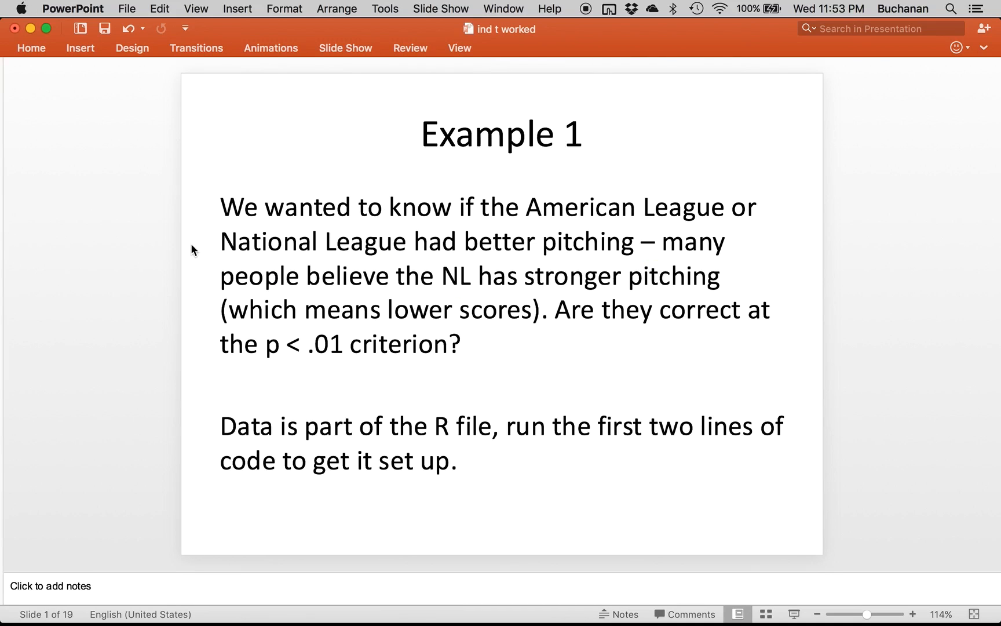
mouse_move(475, 173)
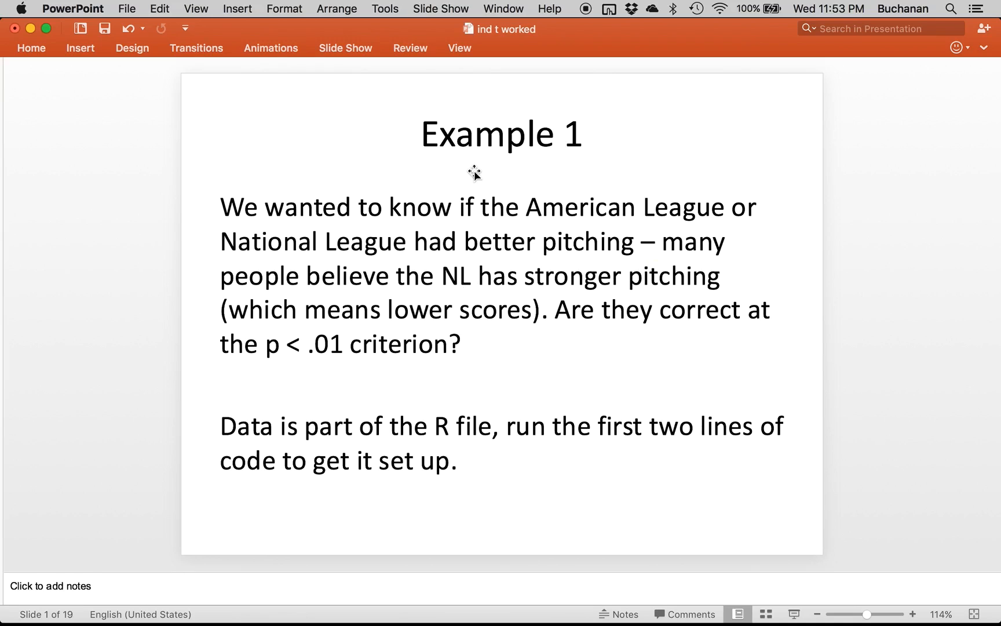
mouse_move(266, 308)
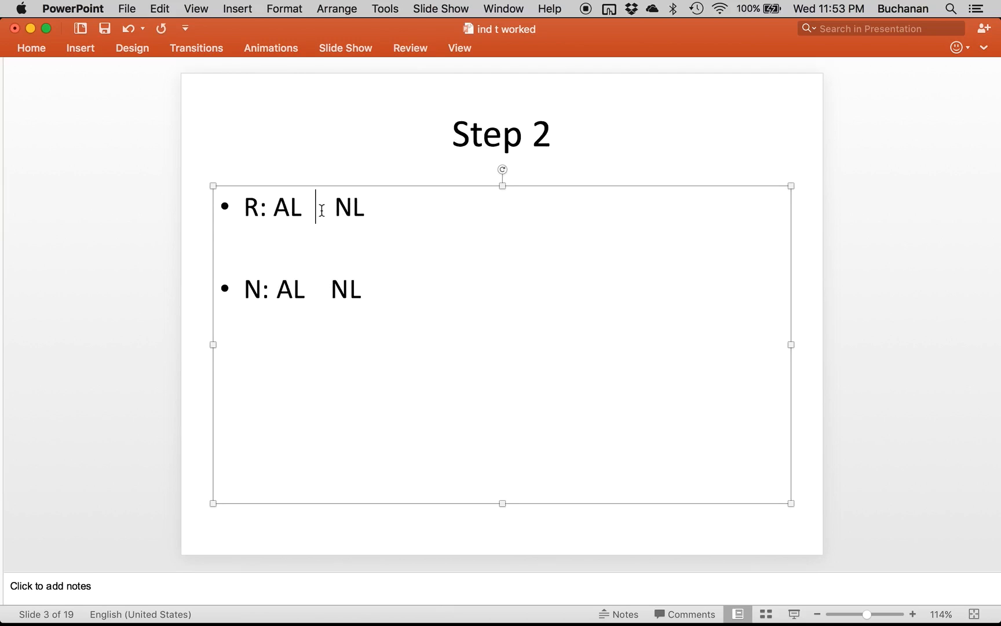
type(">")
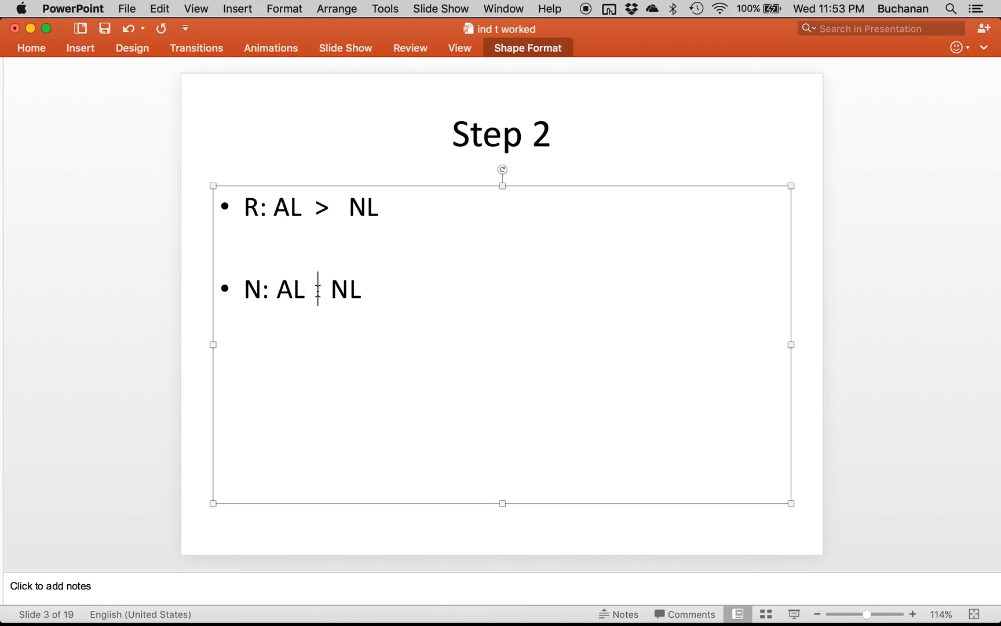
type(">")
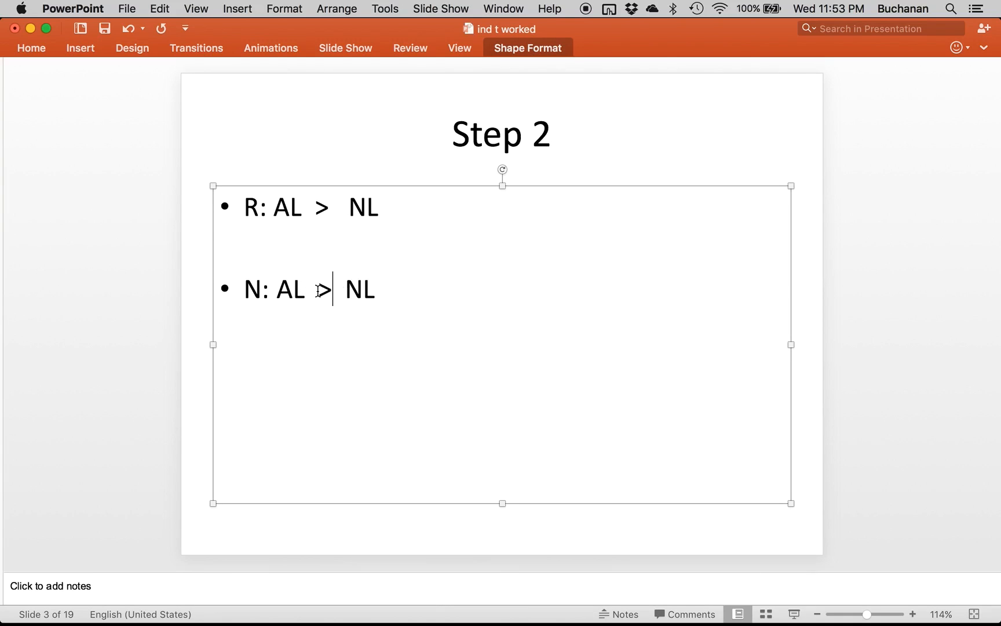
type("=")
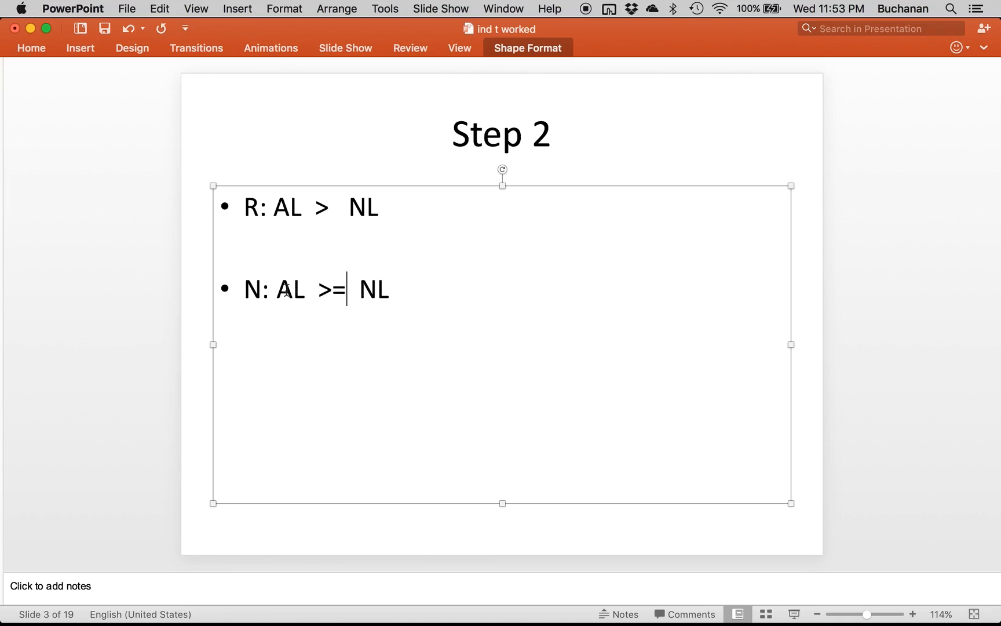
left_click(188, 353)
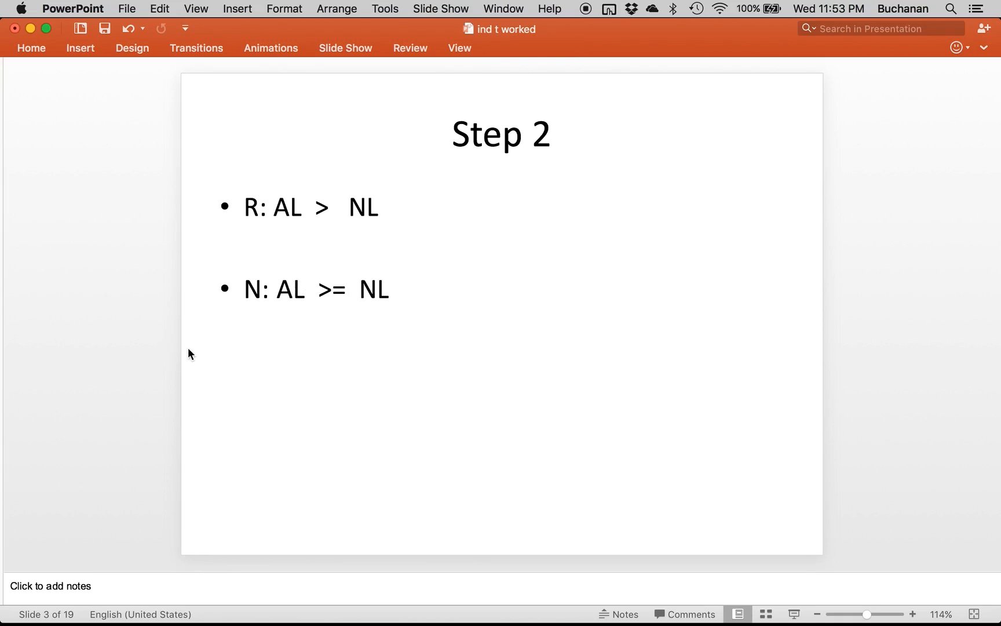
mouse_move(301, 208)
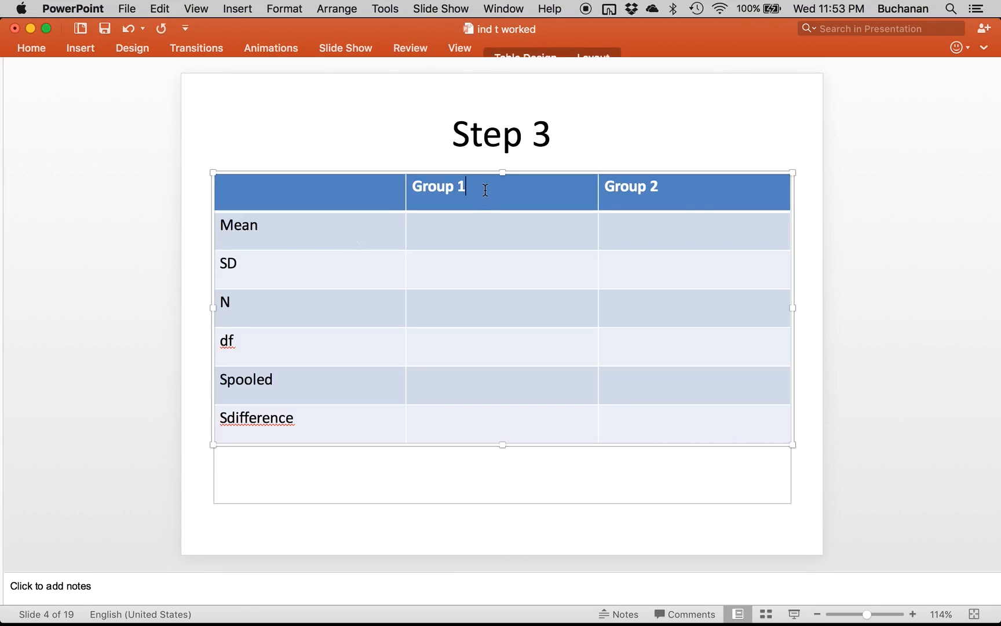
Append AL to the Group 1 header and NL to the Group 2 header.
type("AL")
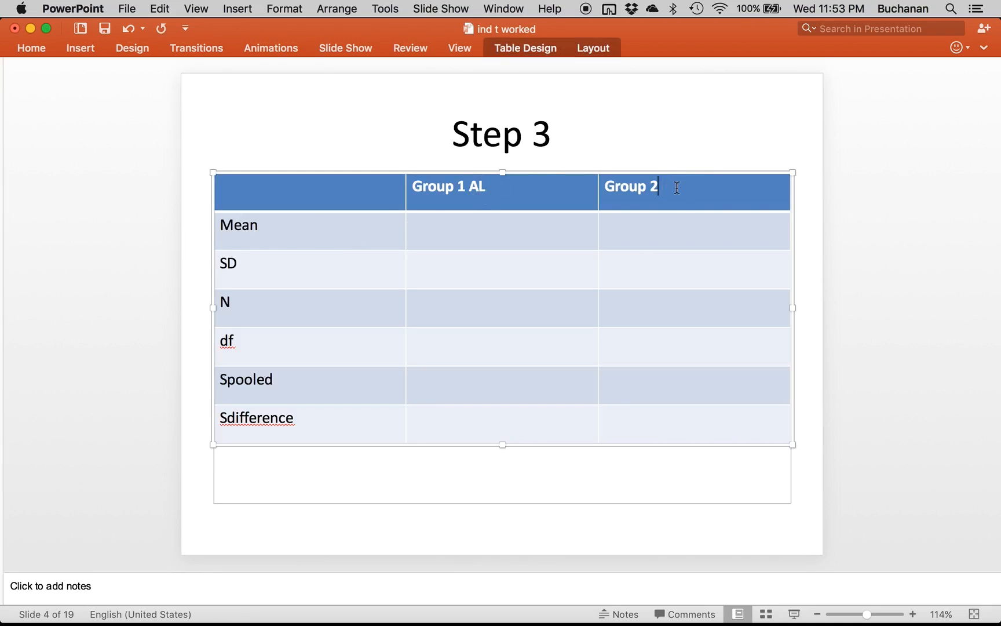
type("NL")
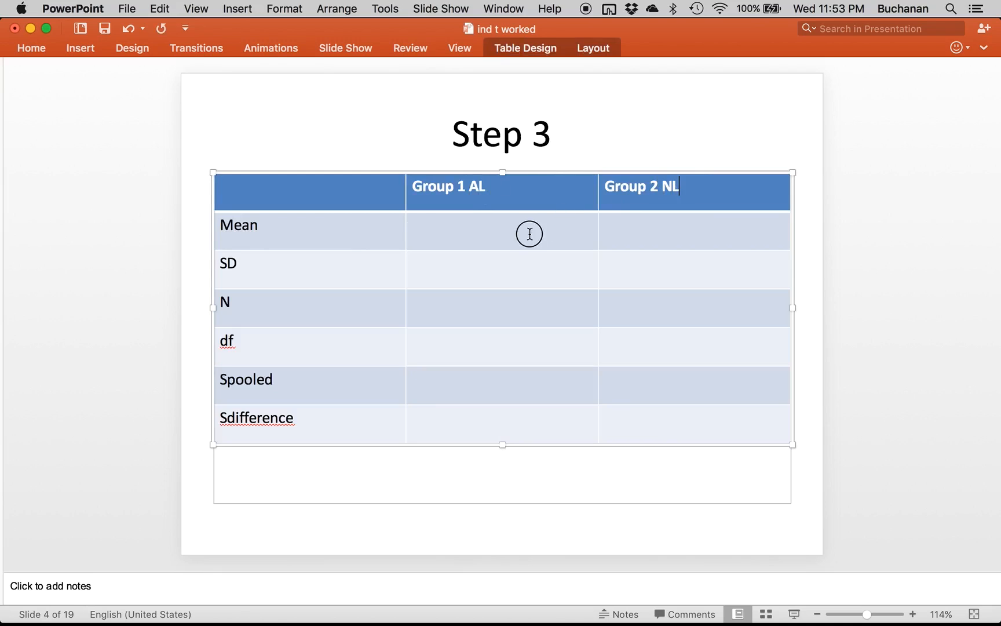
mouse_move(535, 529)
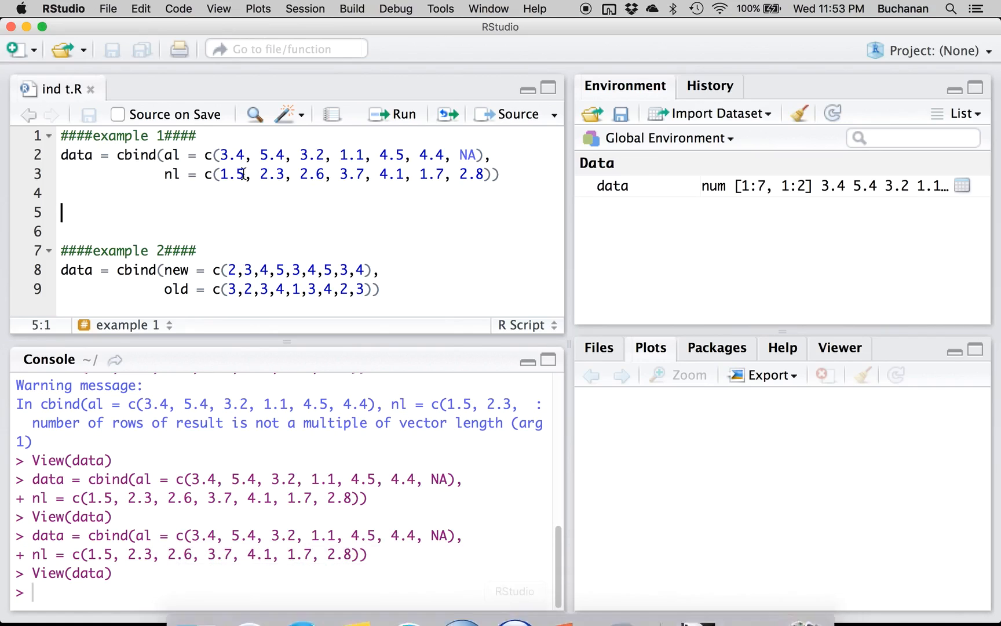
Record the means m1 = 3.66 and m2 = 2.671 in the script and collapse the example 2 section.
type("m1 =")
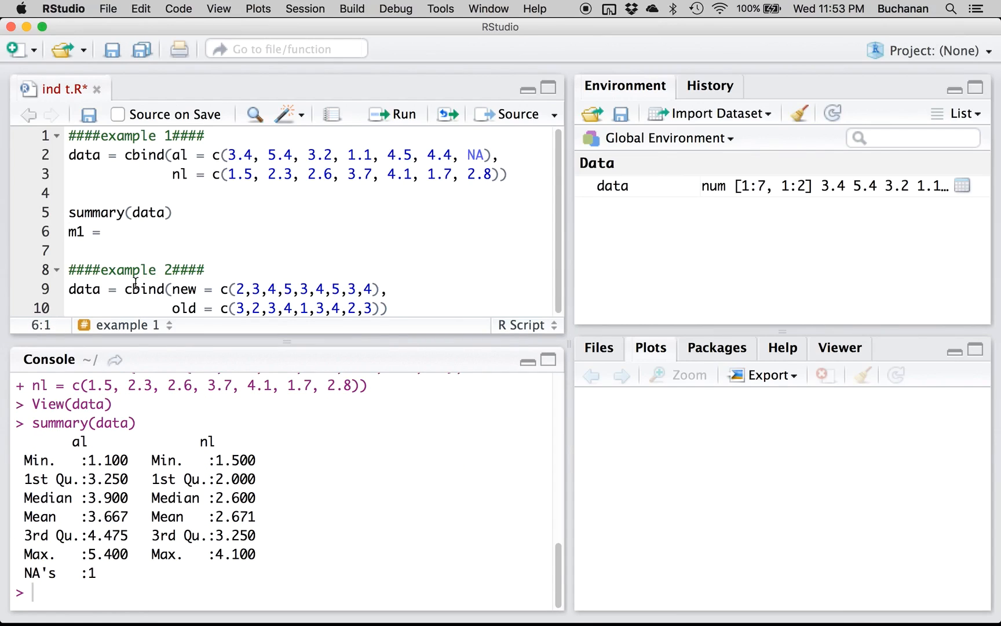
type("3.667")
left_click(312, 250)
type("m2 =")
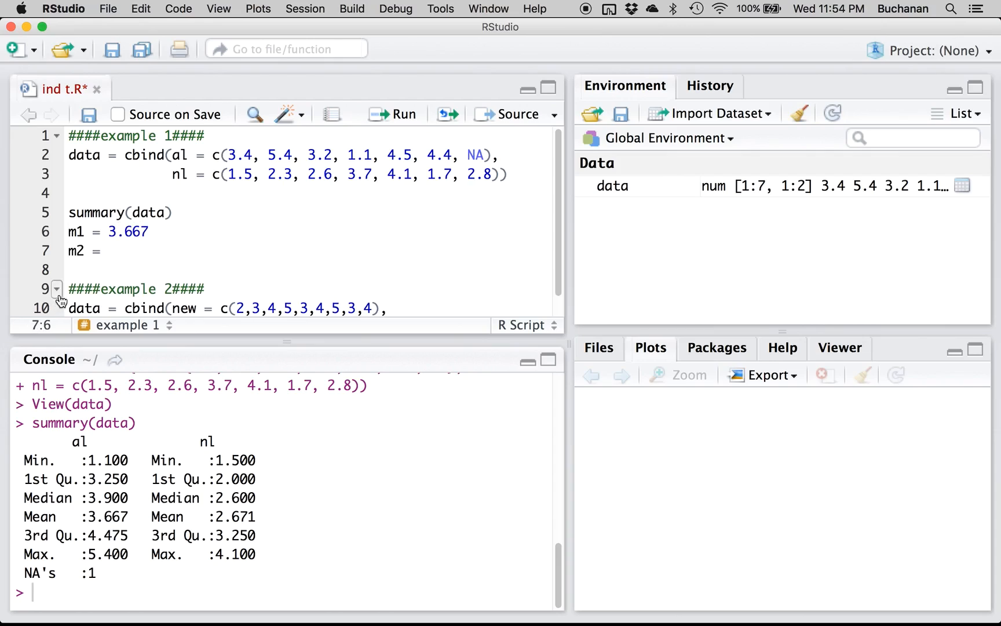
type("2.671")
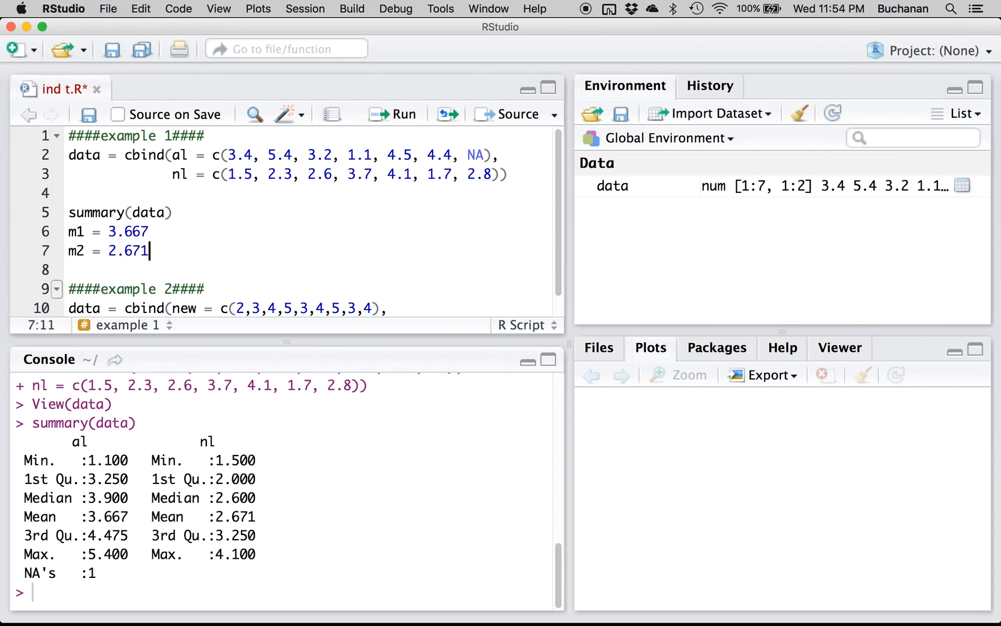
left_click(149, 231)
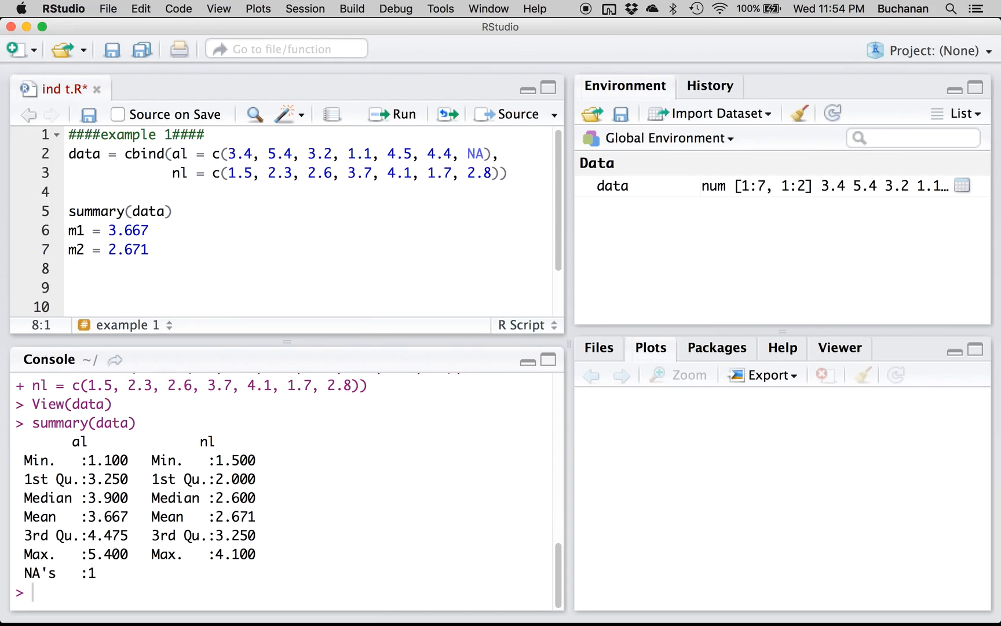
Write m1 = mean(data$al), inspect data, and begin an as.data.frame line.
type("m1 = mean(")
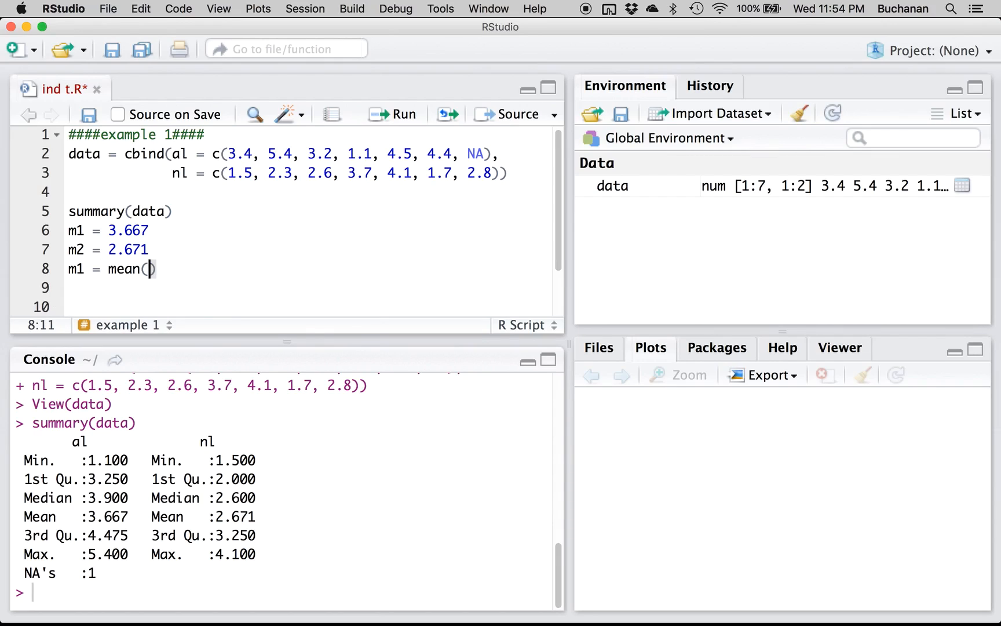
type("dat")
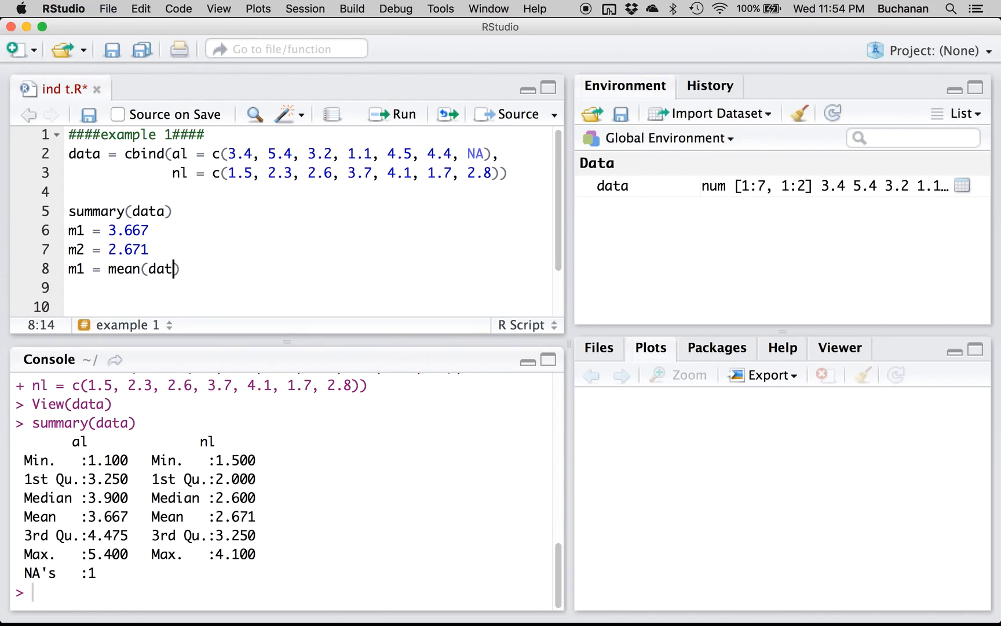
type("$")
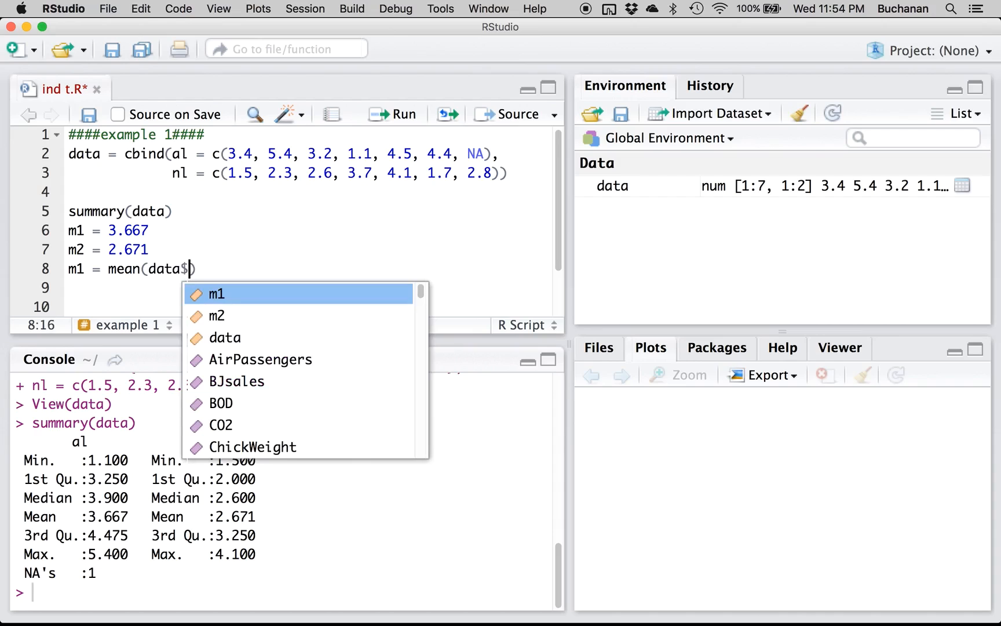
type("al")
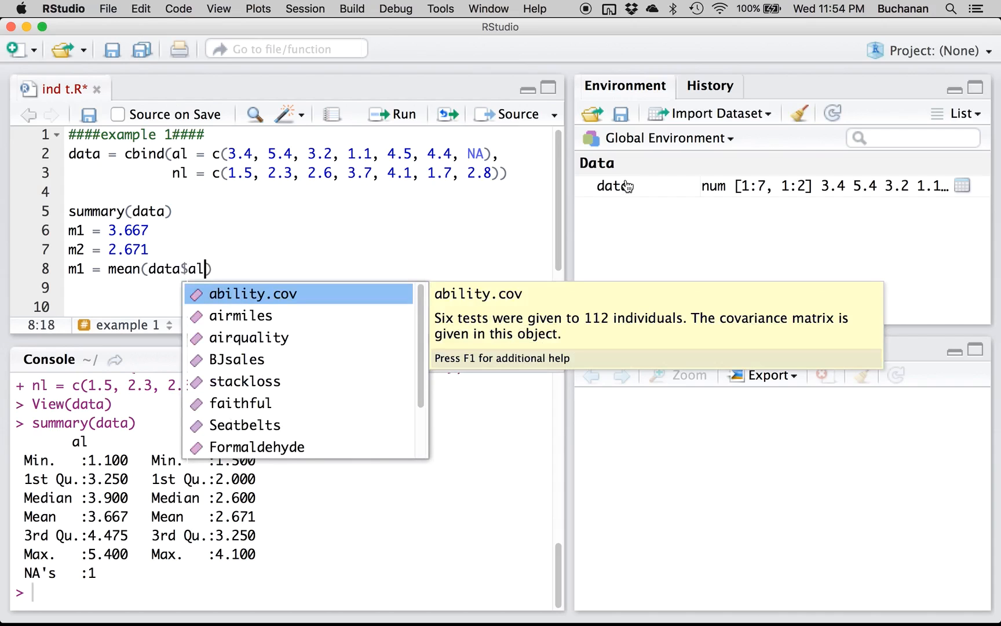
left_click(612, 186)
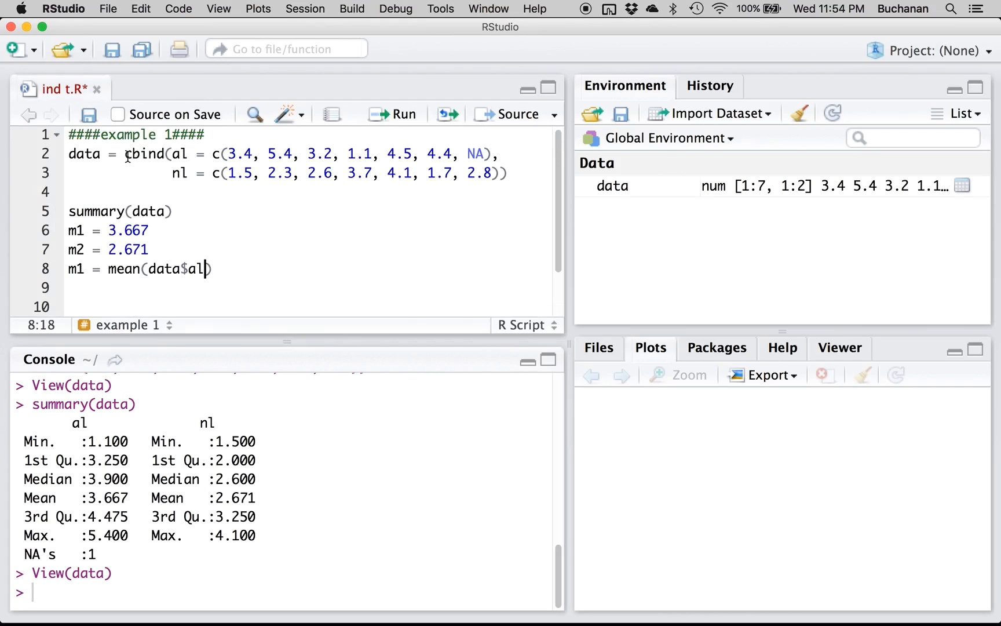
type("data = as.data.frame(")
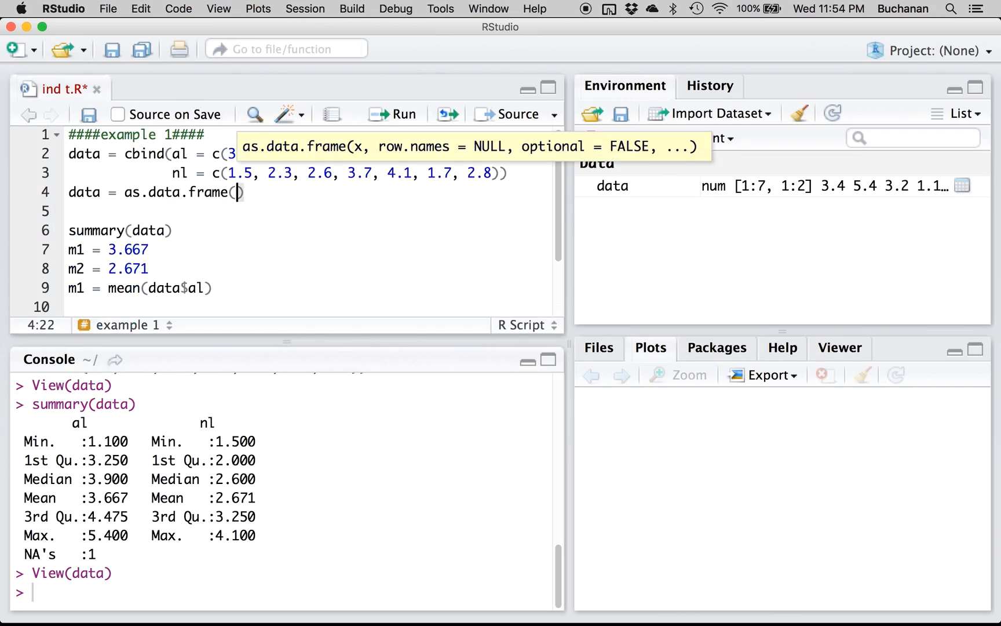
Convert data to a data frame and run m1 = mean(data$al) with na.rm added.
left_click(401, 114)
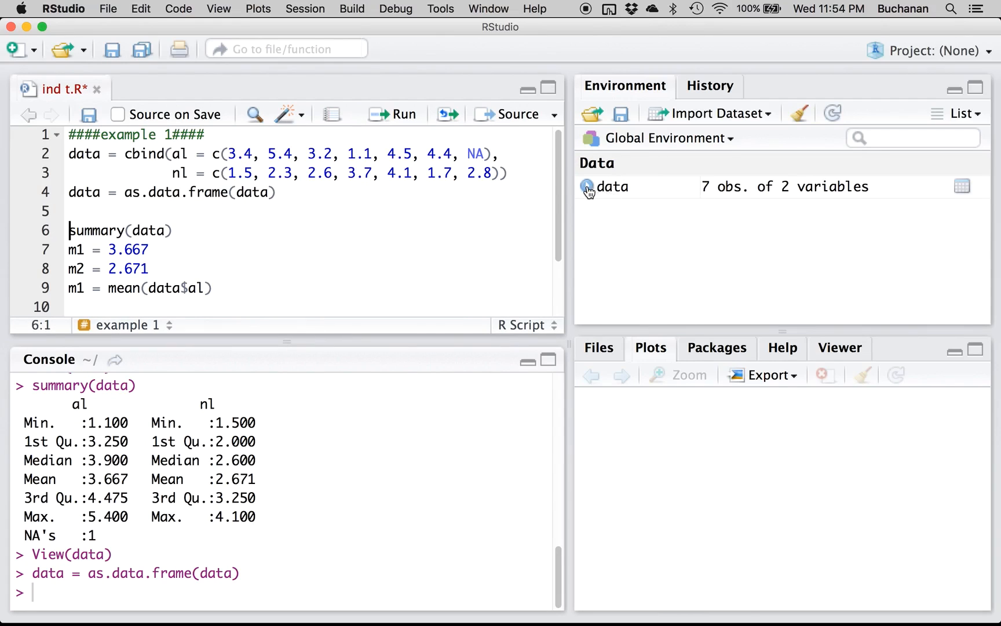
left_click(586, 185)
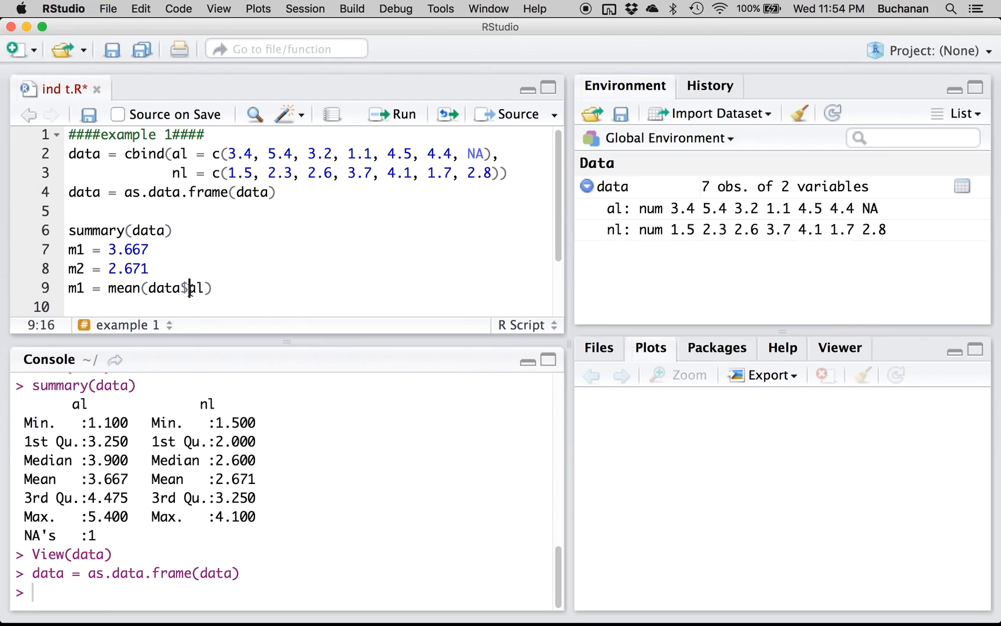
key("Backspace")
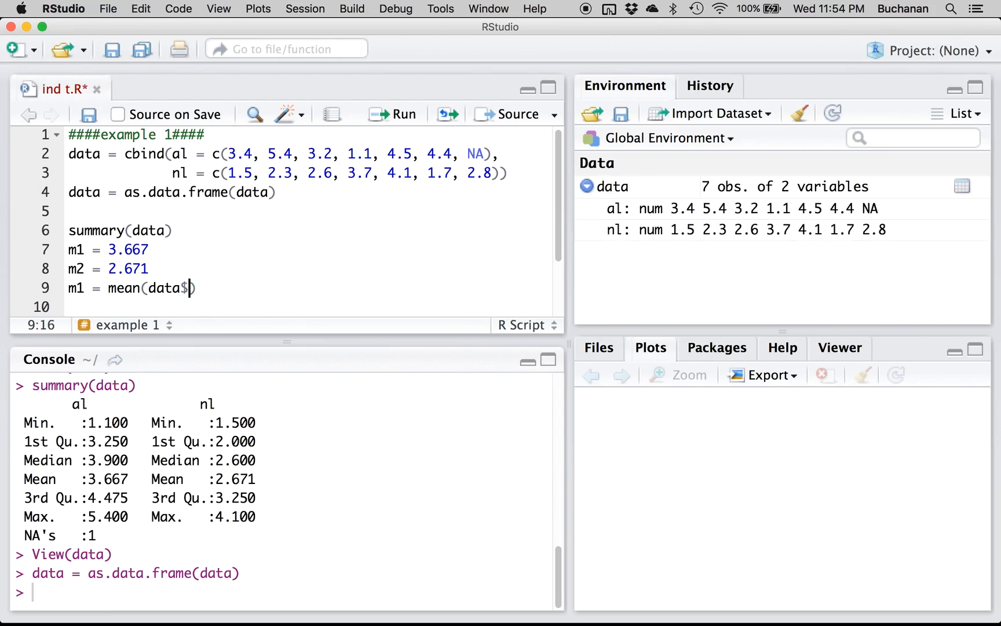
type("al")
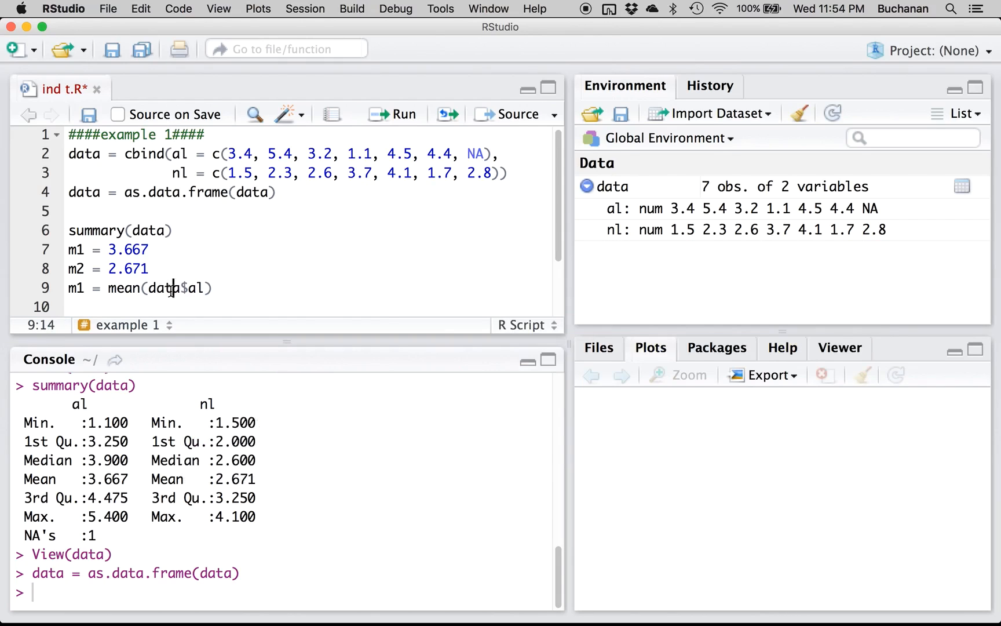
left_click(393, 113)
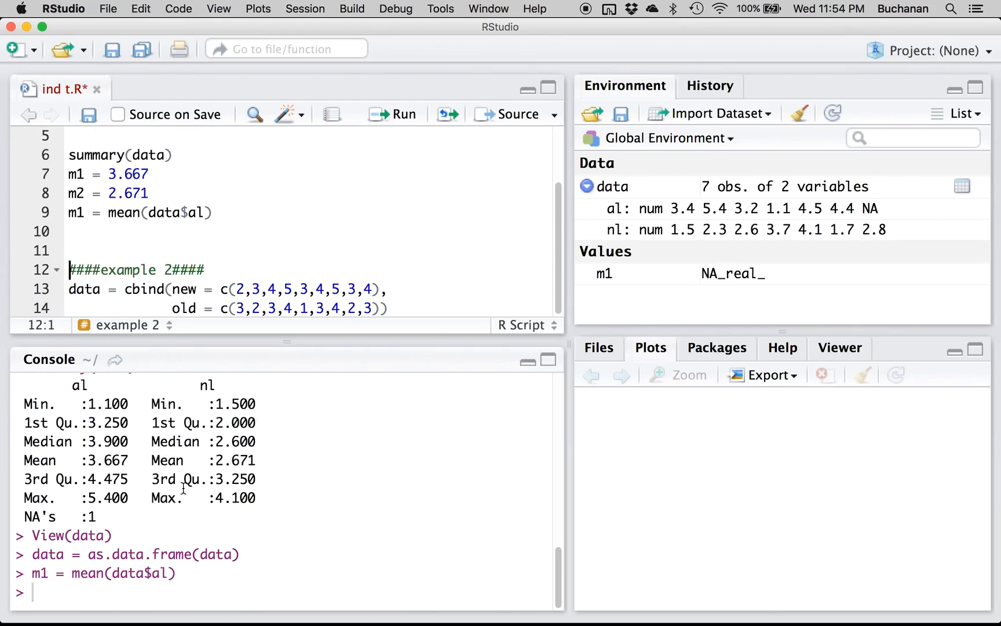
mouse_move(603, 276)
type("m1")
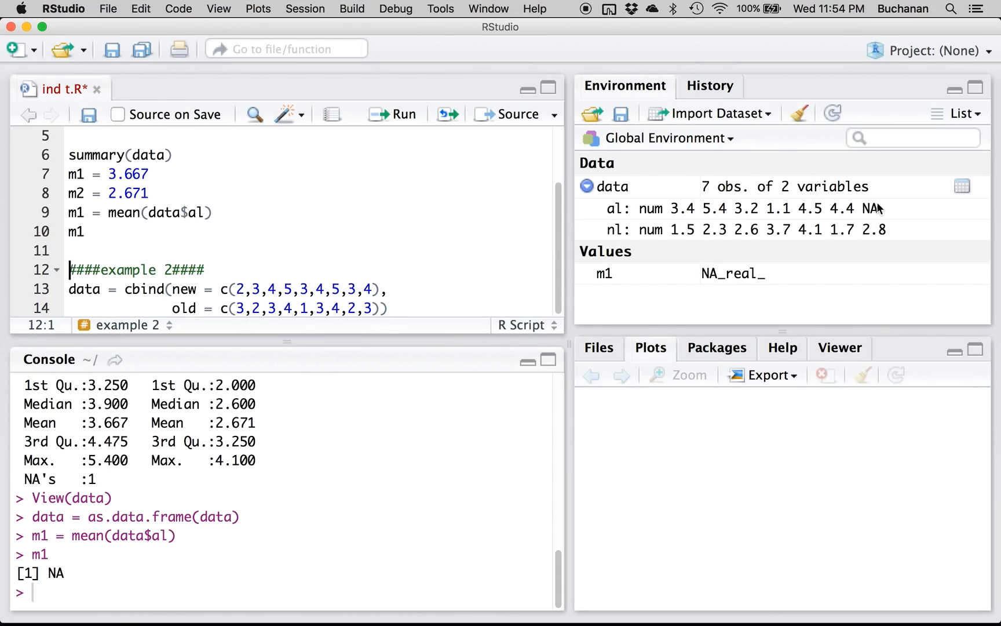
left_click(203, 212)
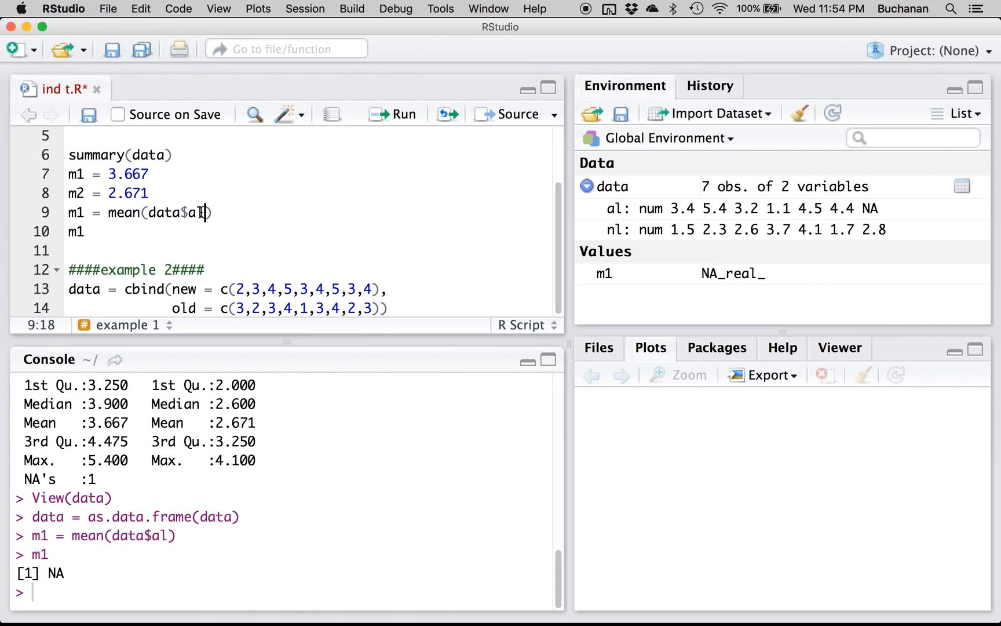
type(", na.rm = T")
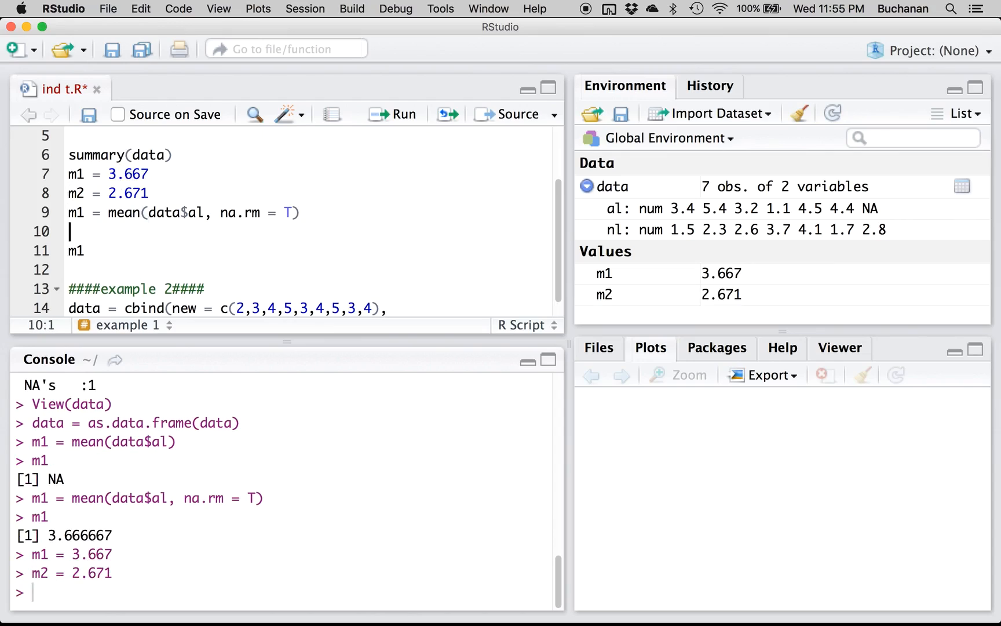
Compute m2 = mean(data$nl, na.rm = T).
type("m2 = mean(d")
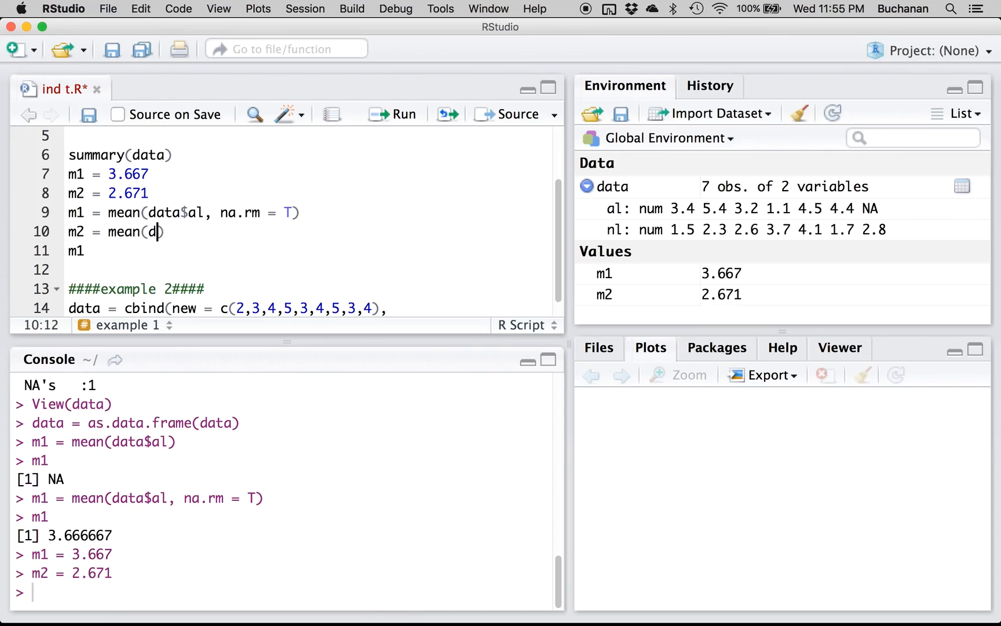
type("nl")
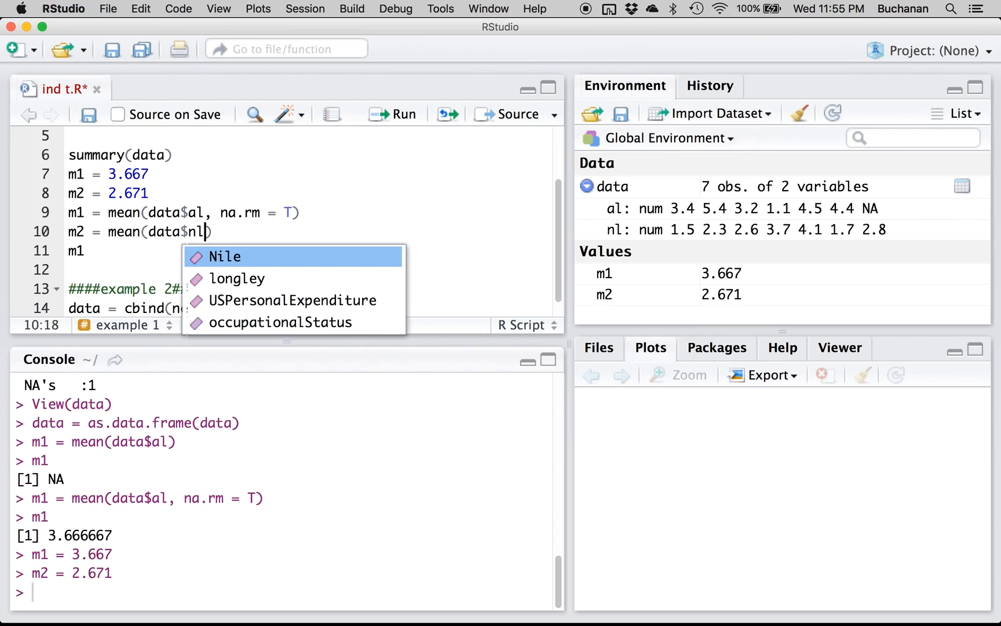
type(", na.rm-")
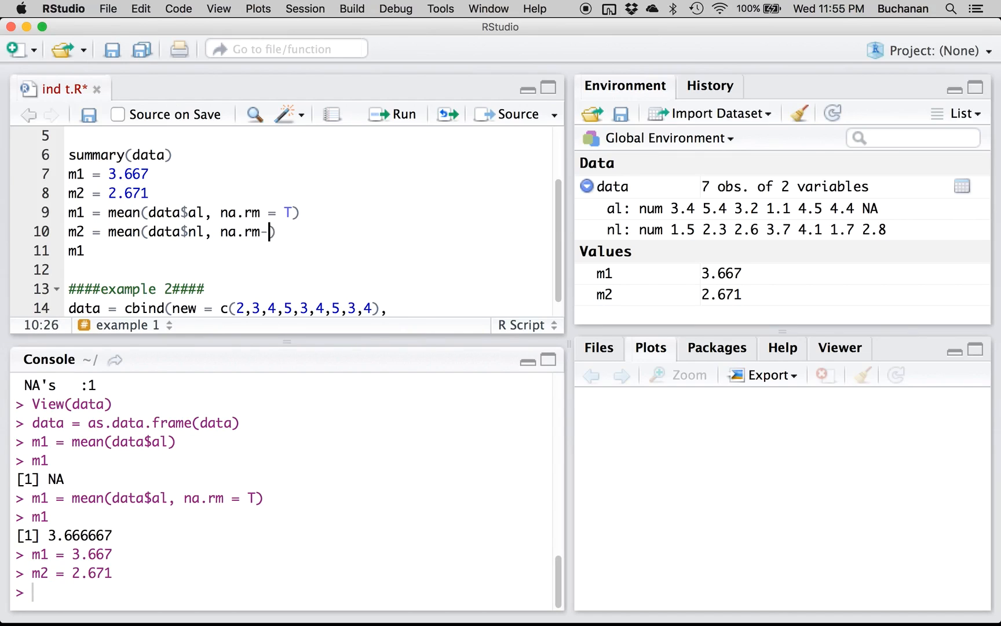
type("= T")
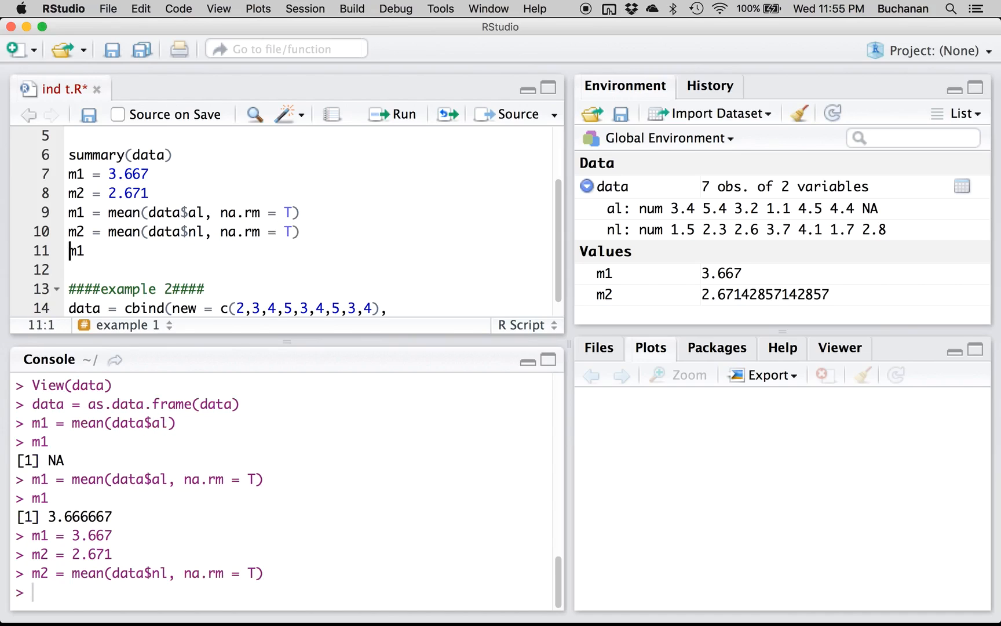
key("Return")
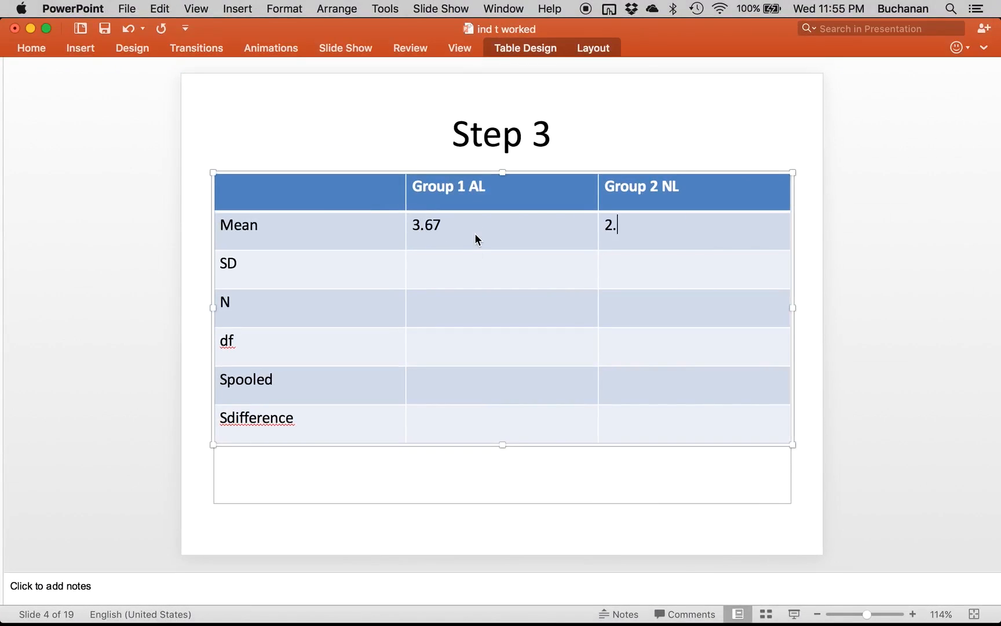
Enter 2.67 as the Group 2 NL mean in the Step 3 table.
type("67")
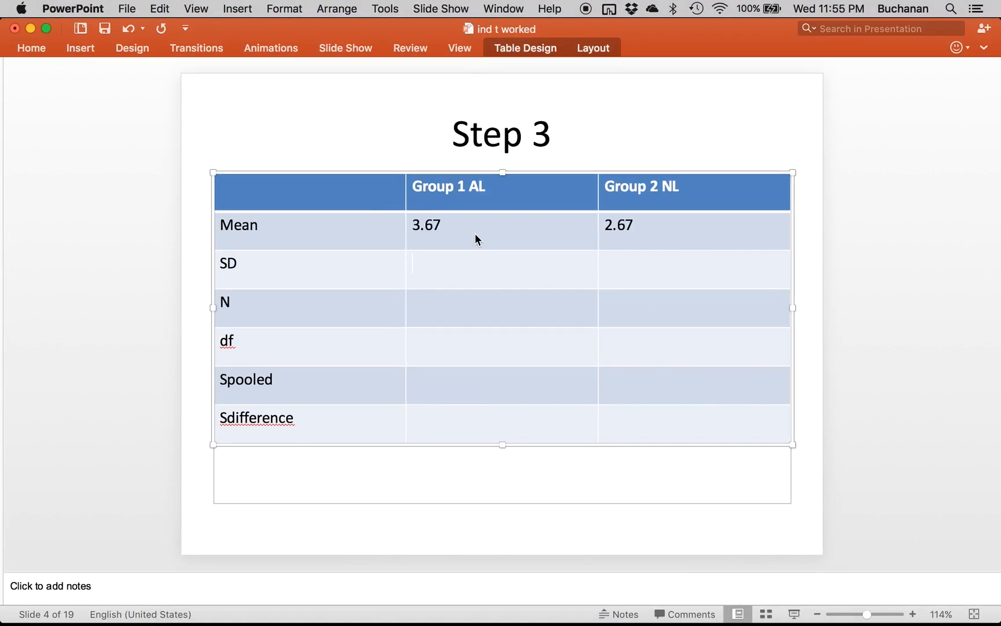
mouse_move(514, 592)
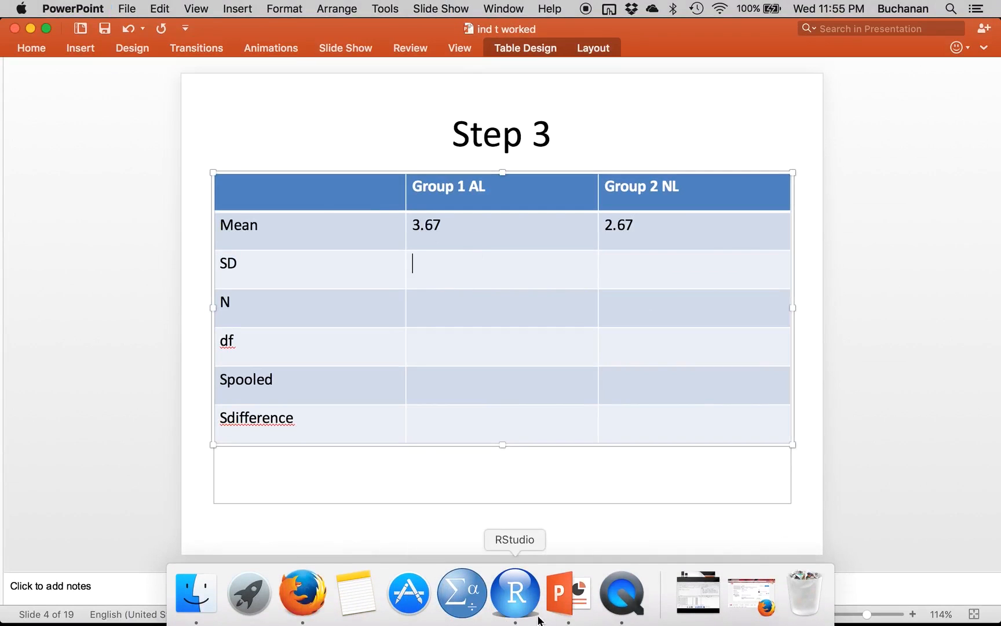
Back in RStudio, compute sd1 = sd(data$al, na.rm = T).
left_click(514, 591)
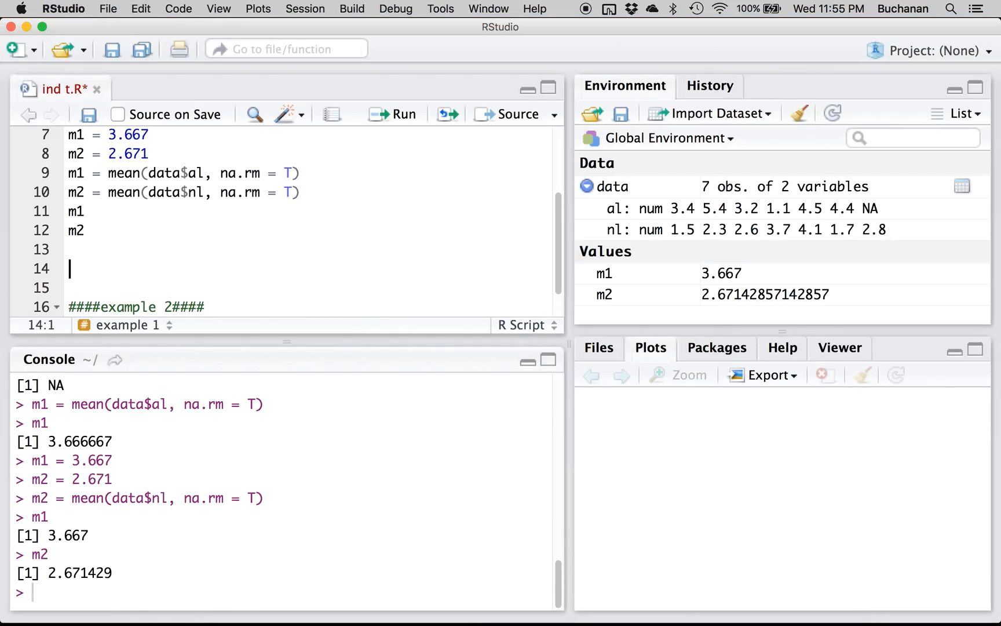
scroll("up", 3)
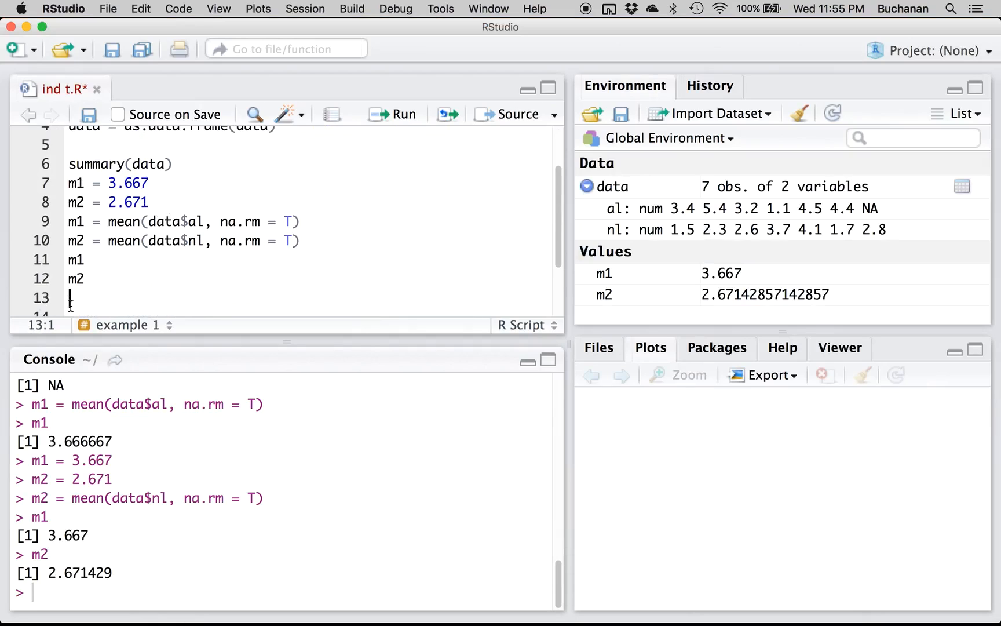
type("sd(")
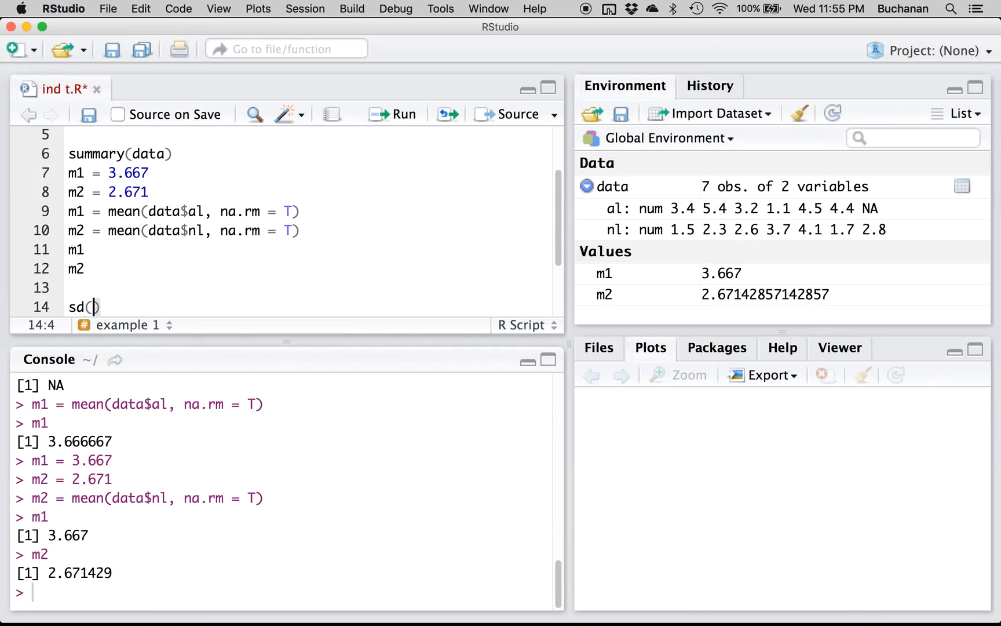
type("data$")
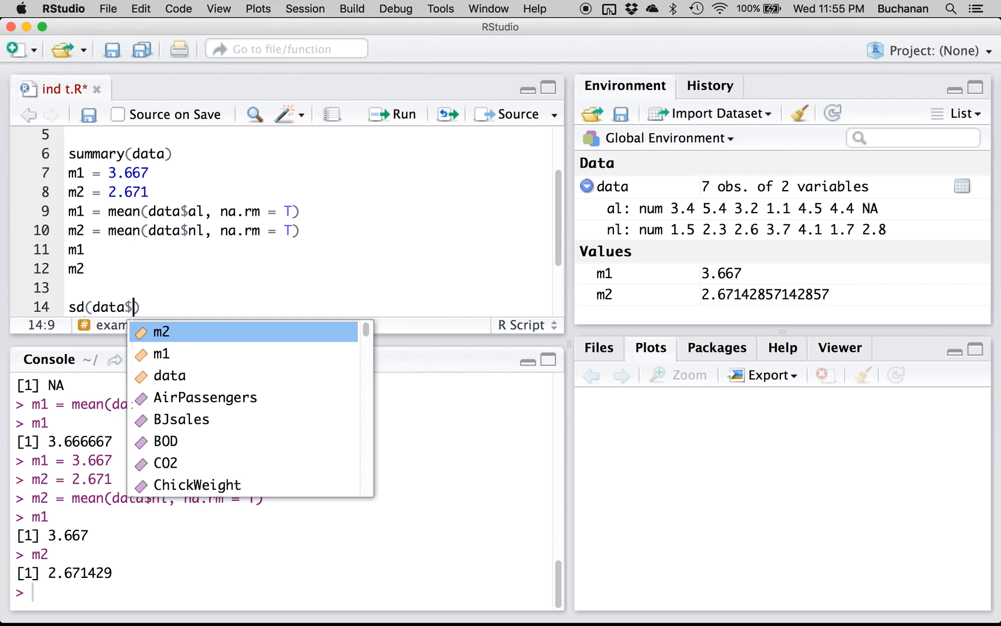
type("al, na.rm =")
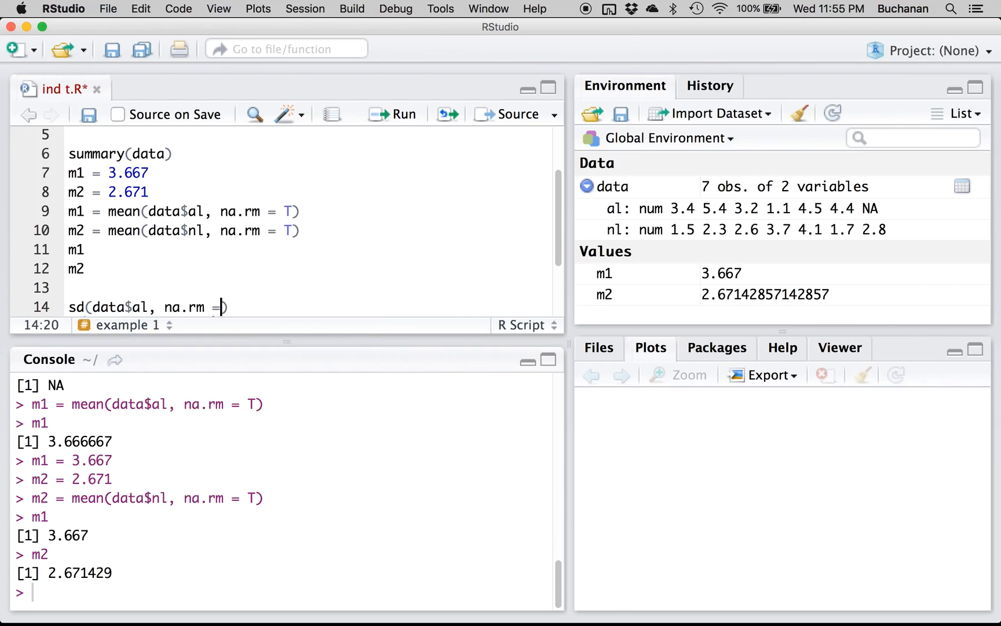
type("T)")
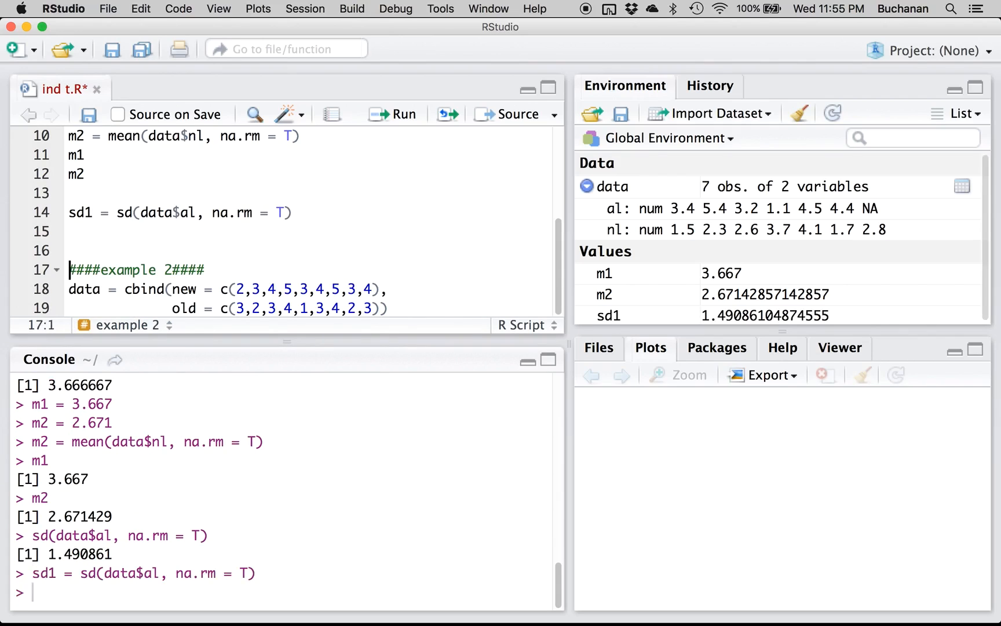
Begin the matching sd2 = sd(data$nl, na.rm calculation.
type("sd2 = s")
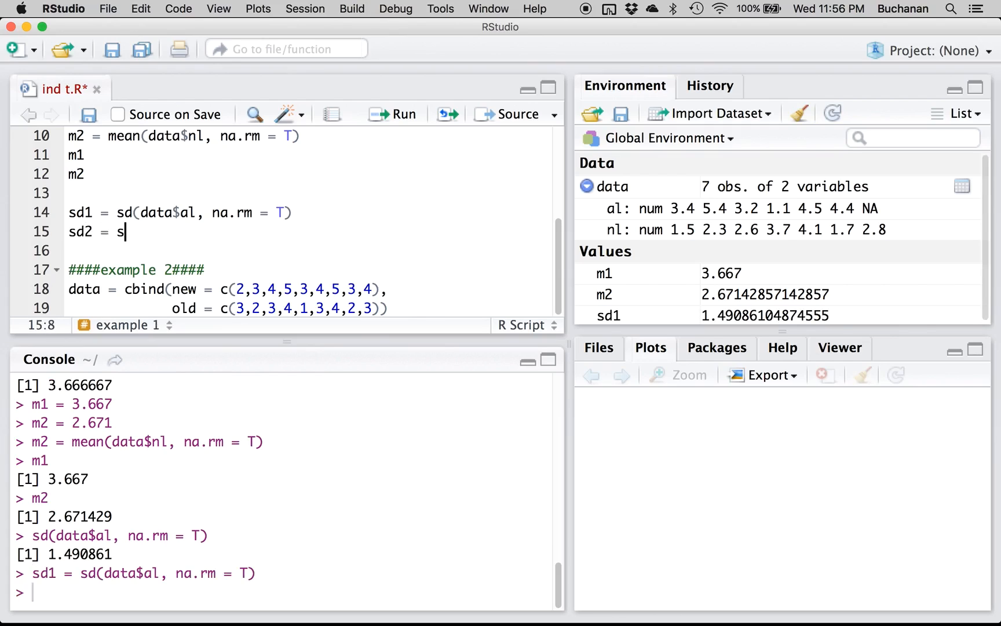
type("d(data$")
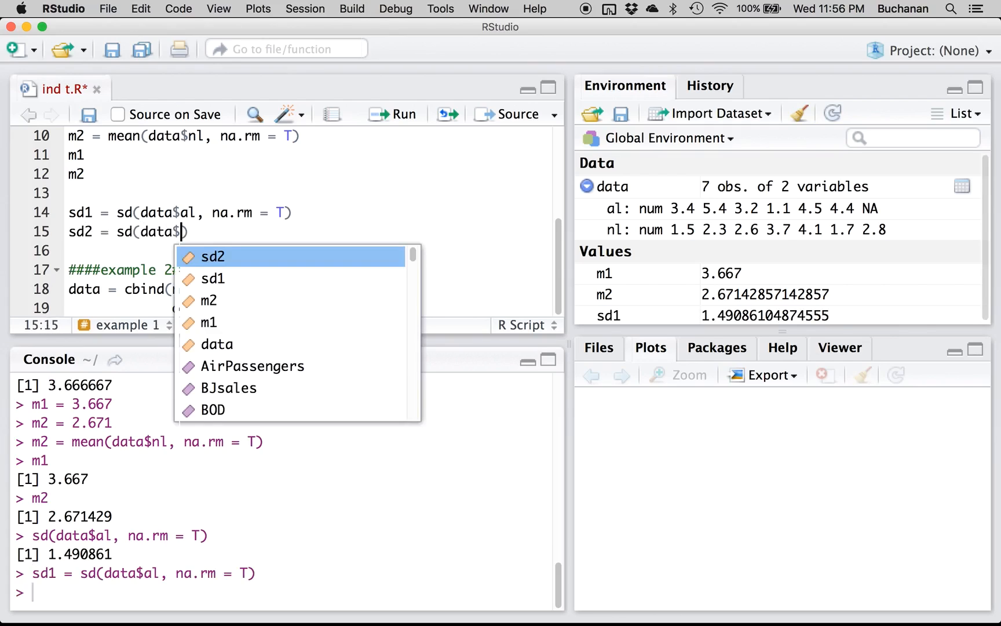
type("nl")
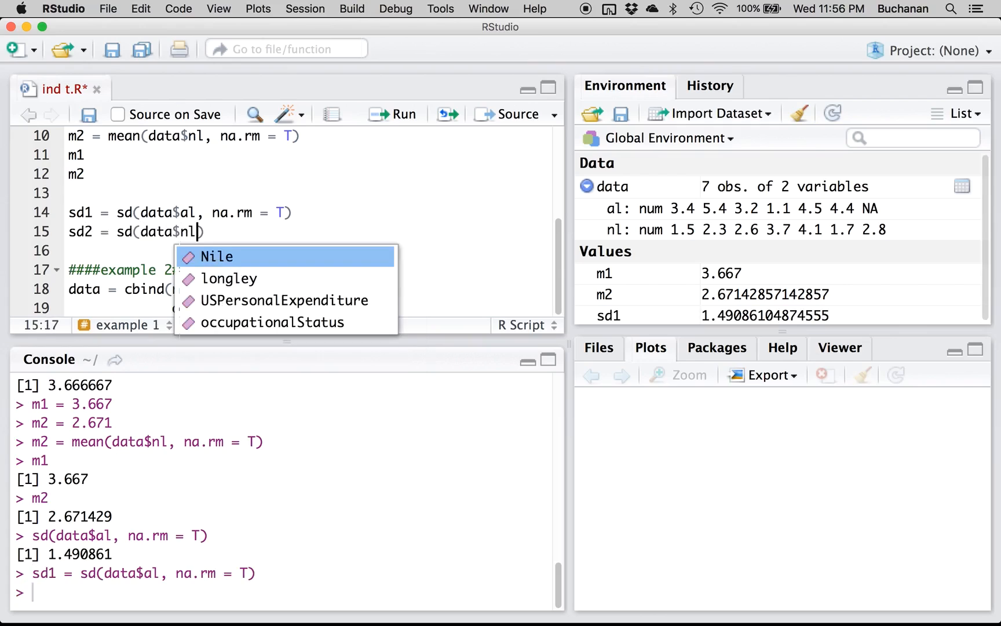
type(", na.rm")
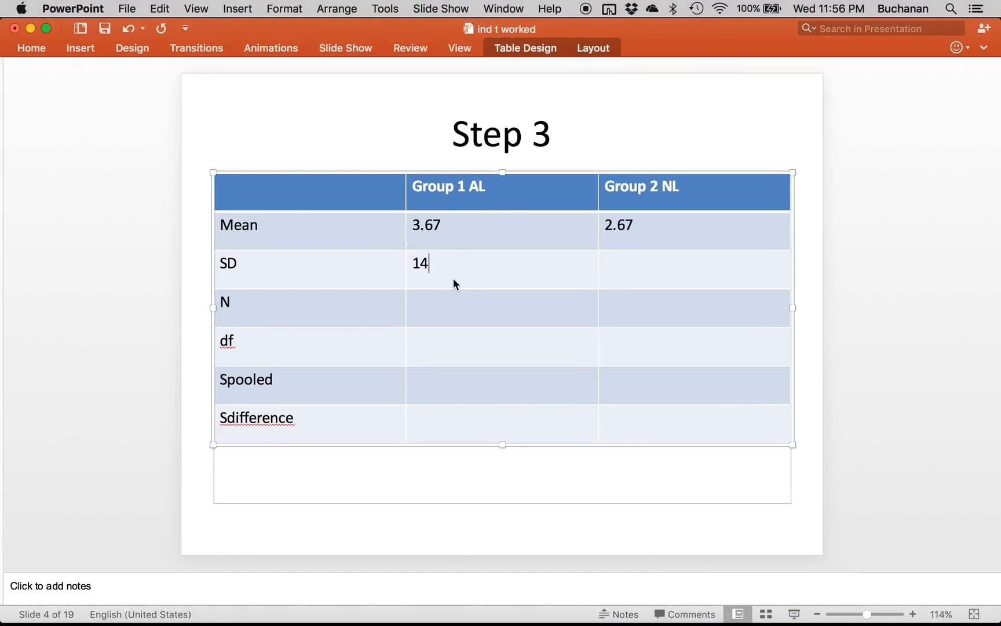
Enter the standard deviation values in the Step 3 table's SD row.
type("1.9")
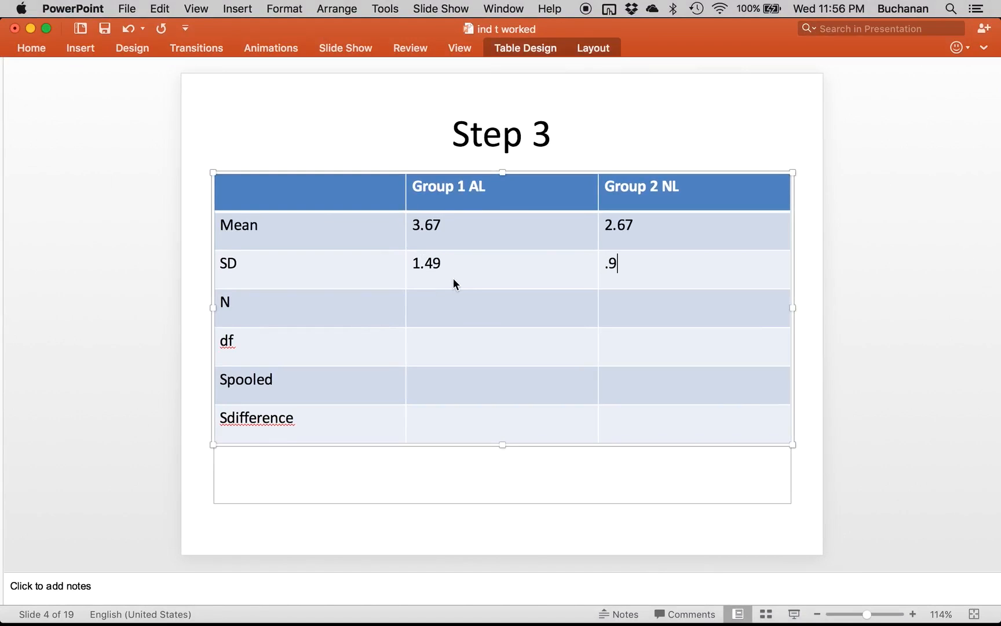
type("6")
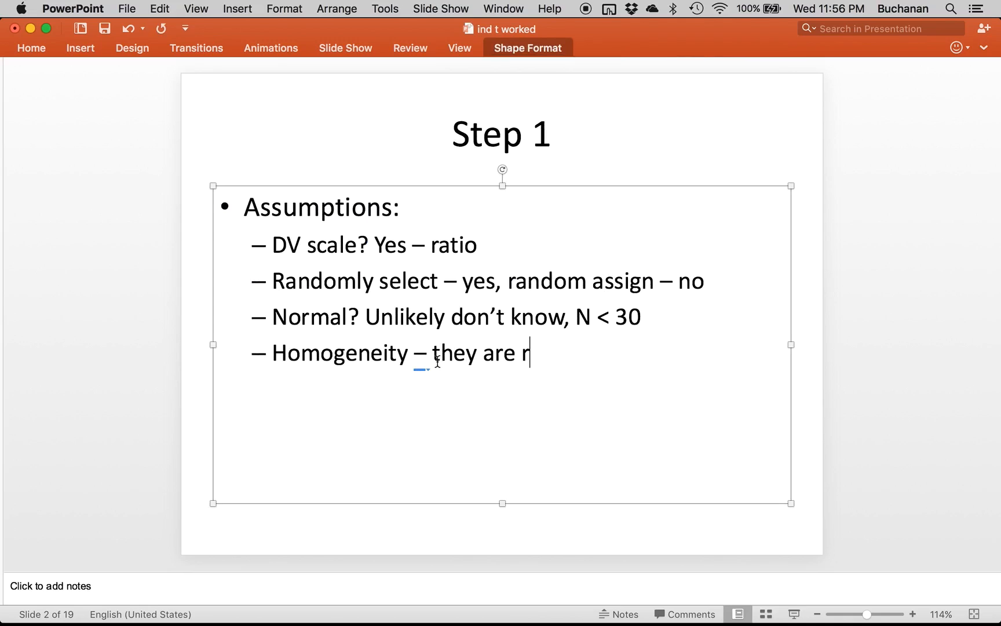
Complete the Homogeneity bullet to read 'SD they are roughly equal'.
type("oughly eqa")
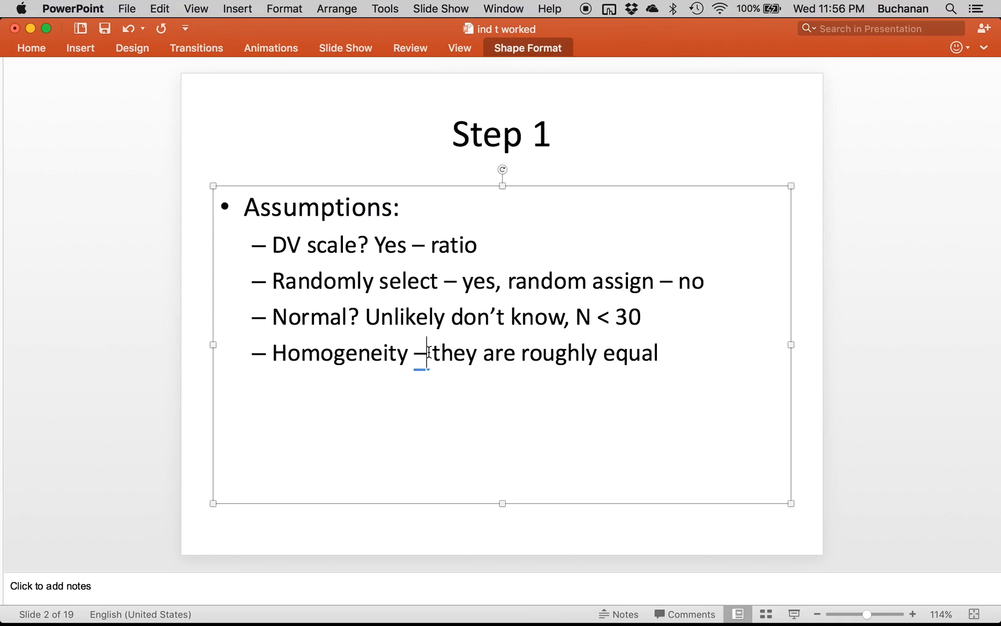
type("SD")
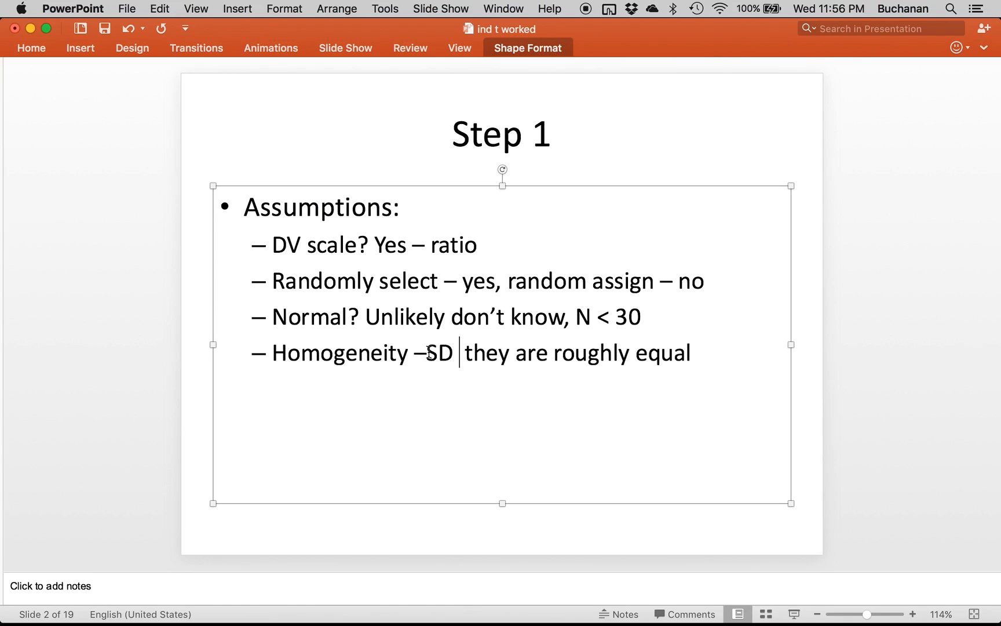
key("Backspace")
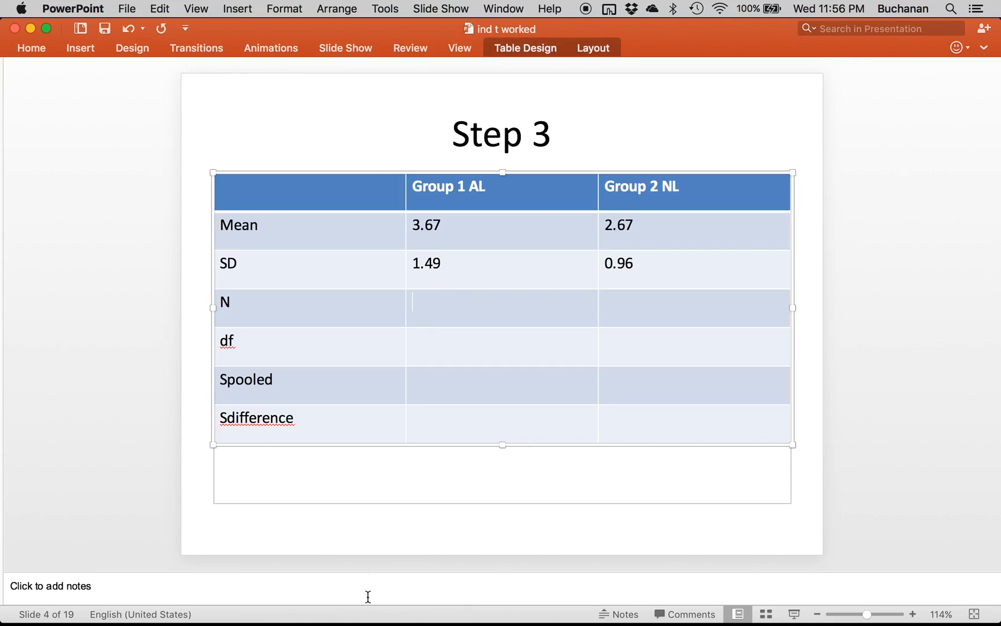
Add n1 = length(data$al) on line 19 to get the al group's sample size of 7.
left_click(515, 592)
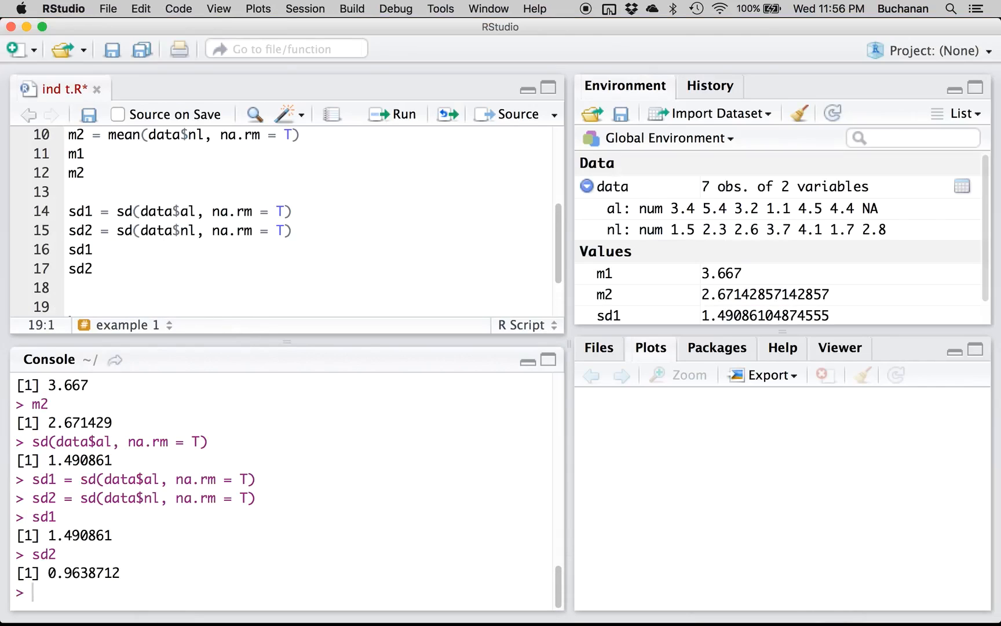
type("n1 = len")
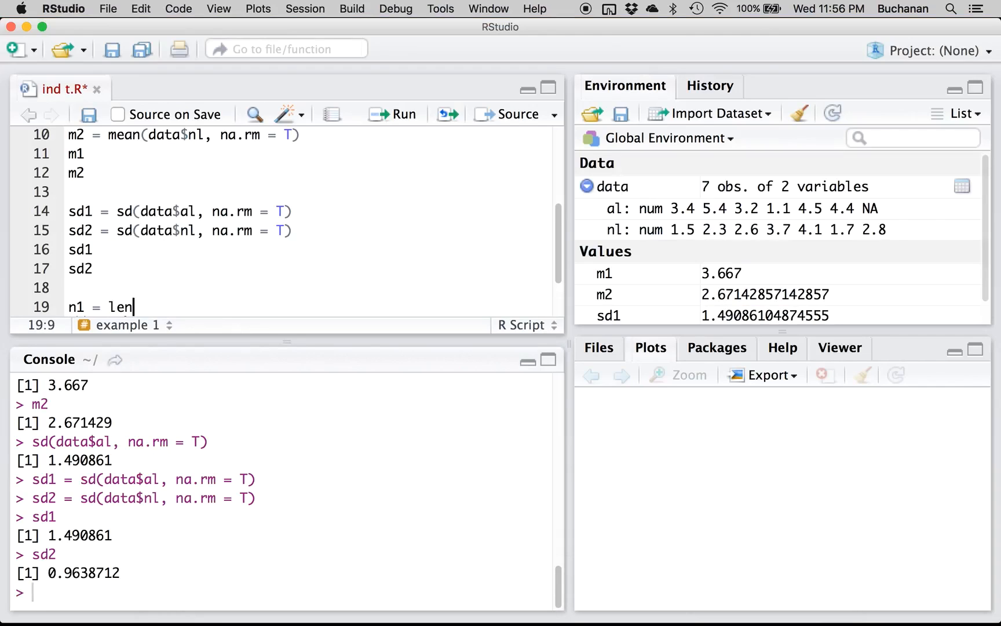
type("gth(da")
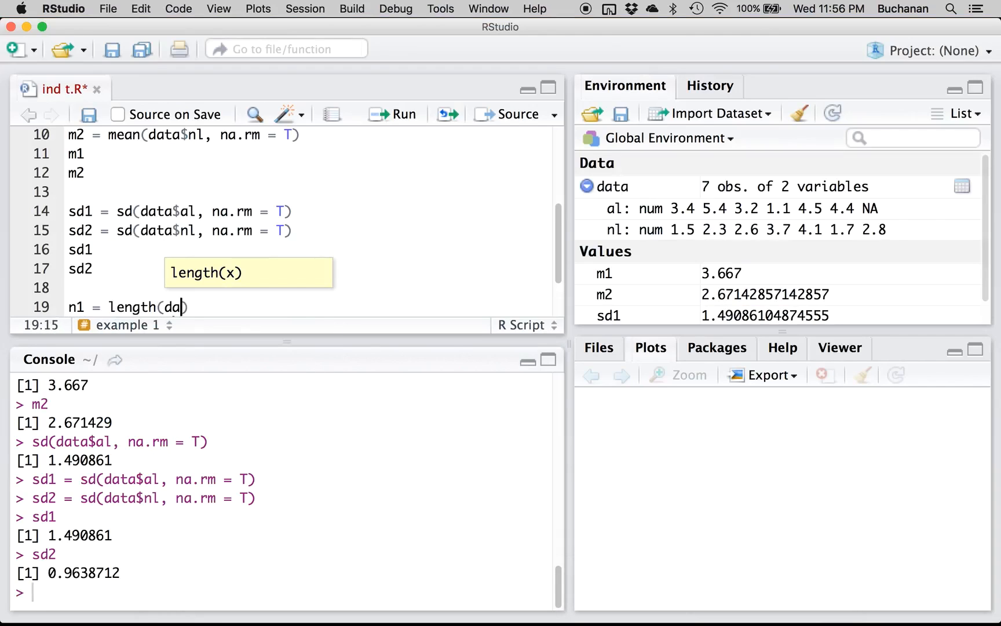
type("ta$al")
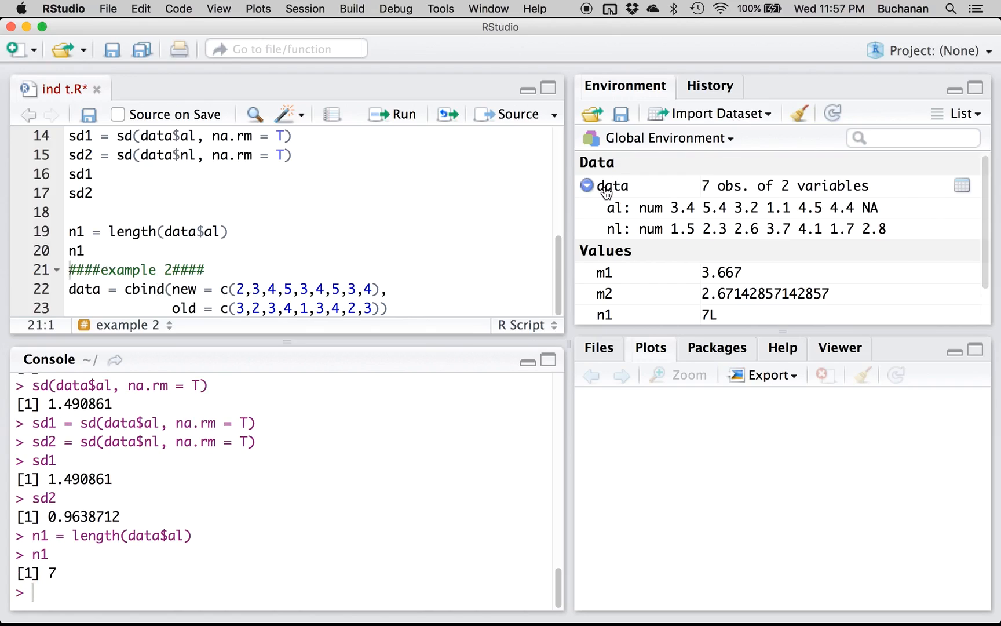
Inspect the data viewer to confirm al's seventh value is NA, then return to ind t.R.
left_click(961, 186)
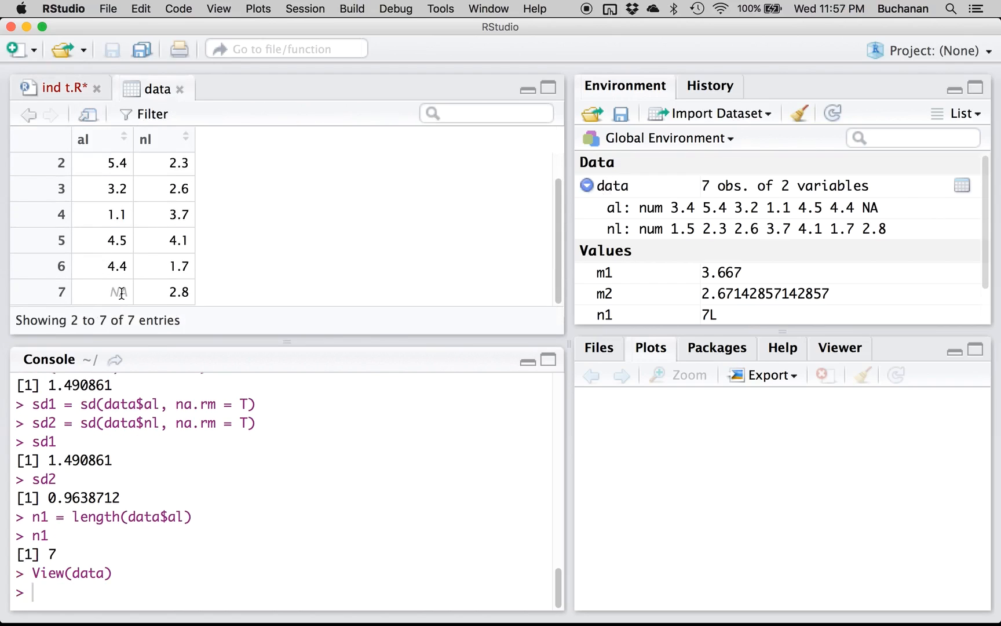
mouse_move(122, 278)
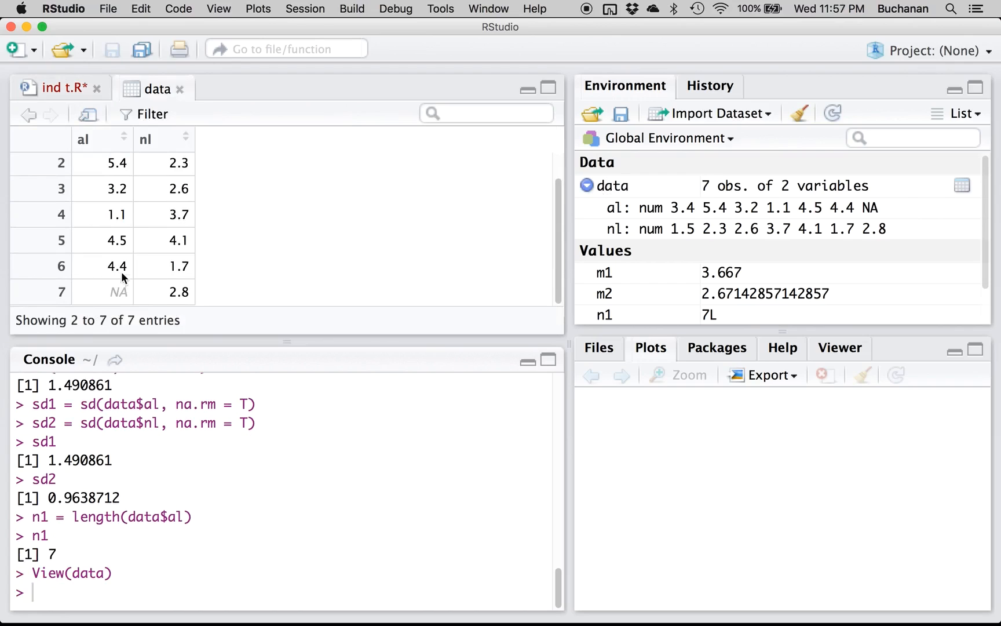
scroll("up", 3)
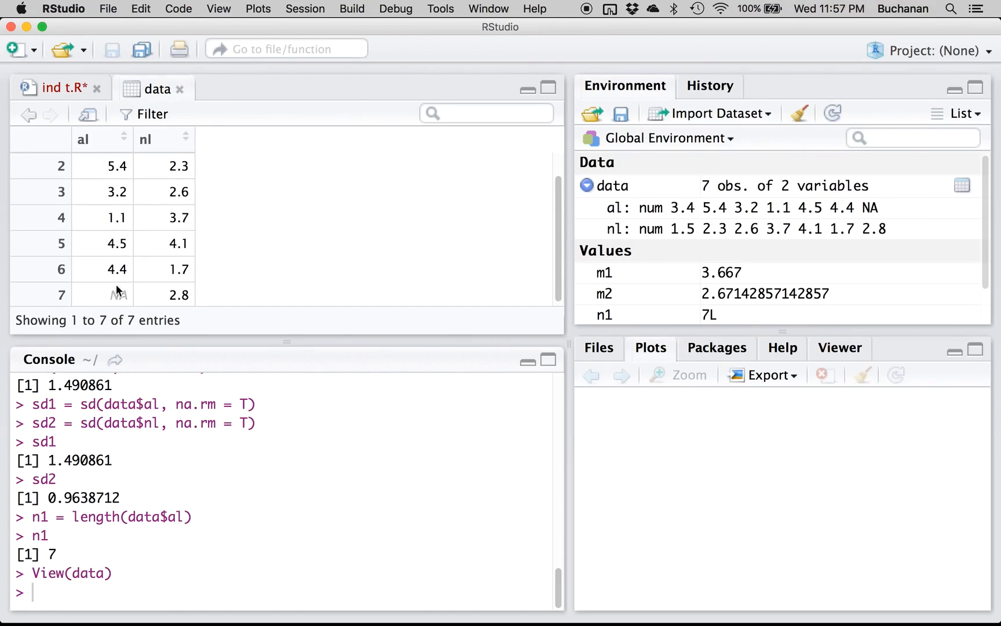
mouse_move(136, 306)
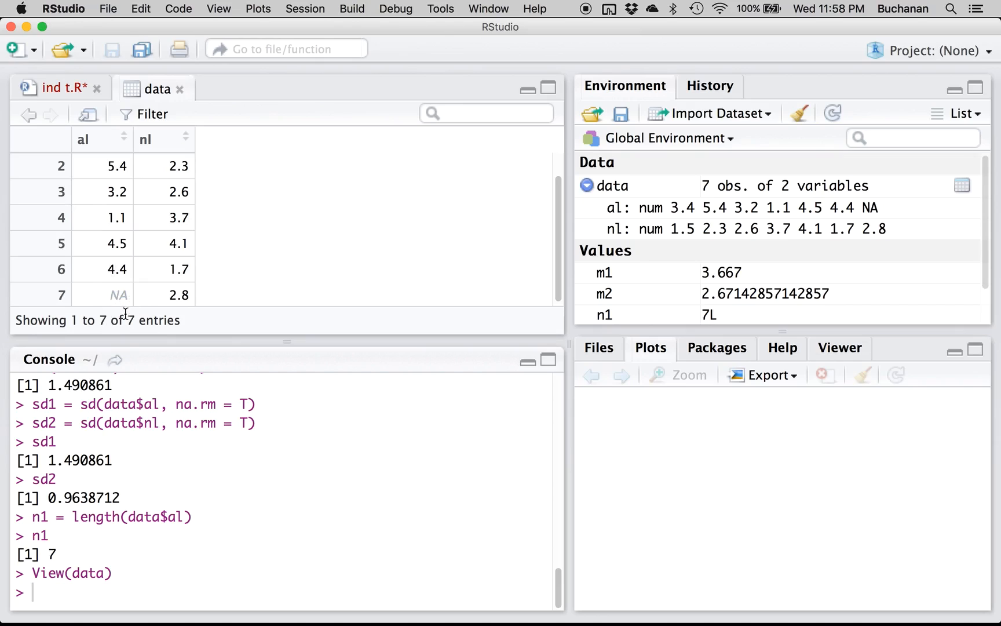
left_click(53, 88)
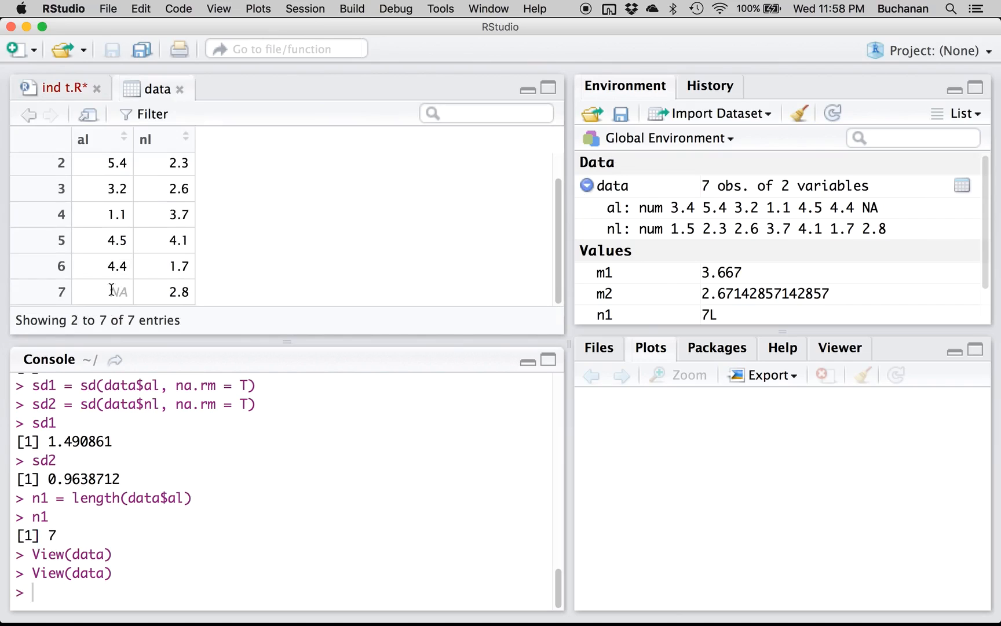
left_click(118, 292)
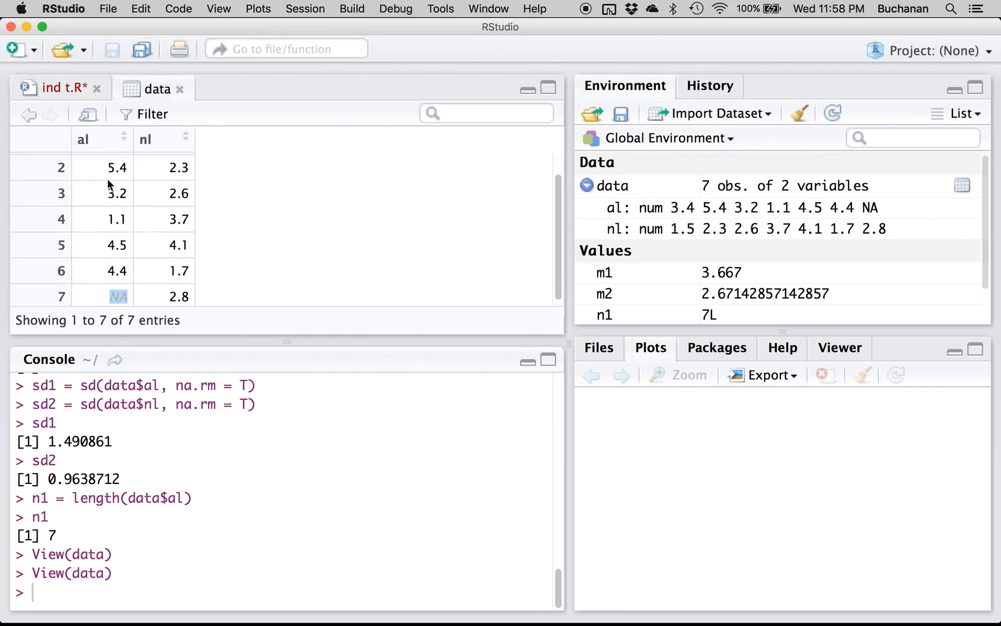
left_click(59, 88)
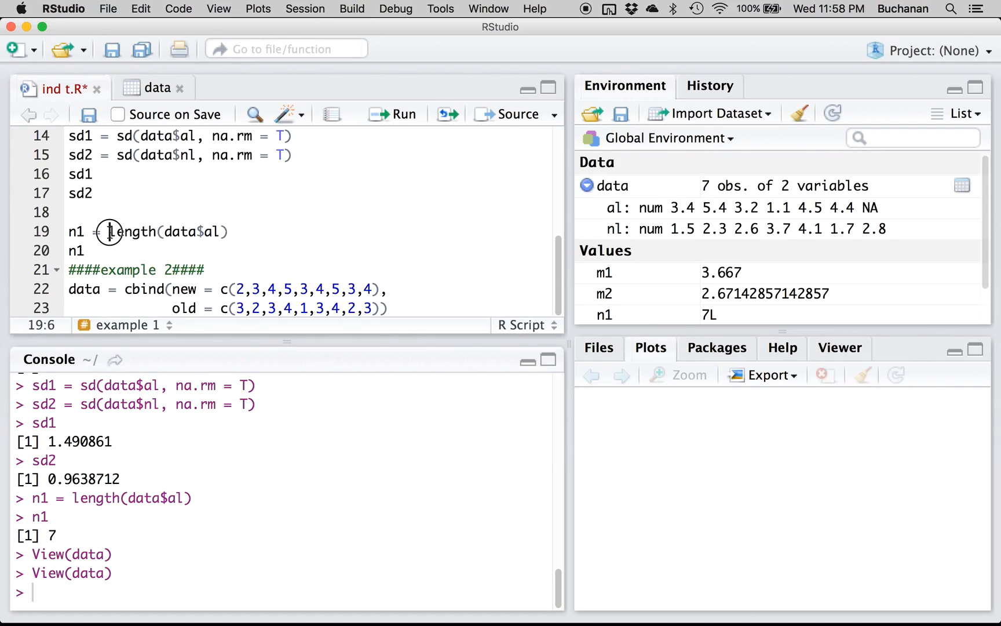
Correct n1 to 6 and add n2 = length(data$nl), which returns 7.
type("6")
type("n")
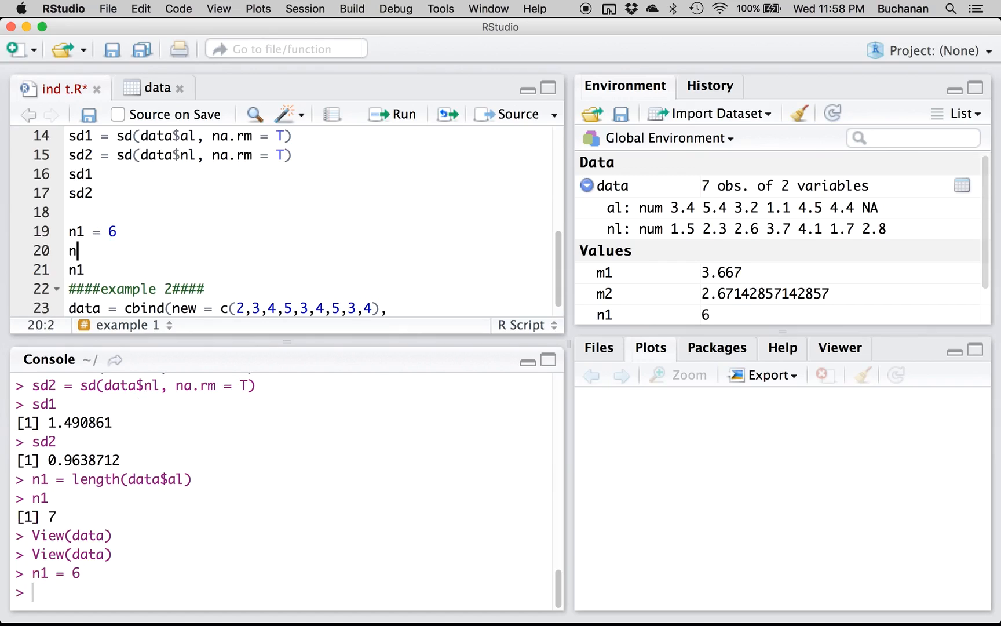
type("2 = length()")
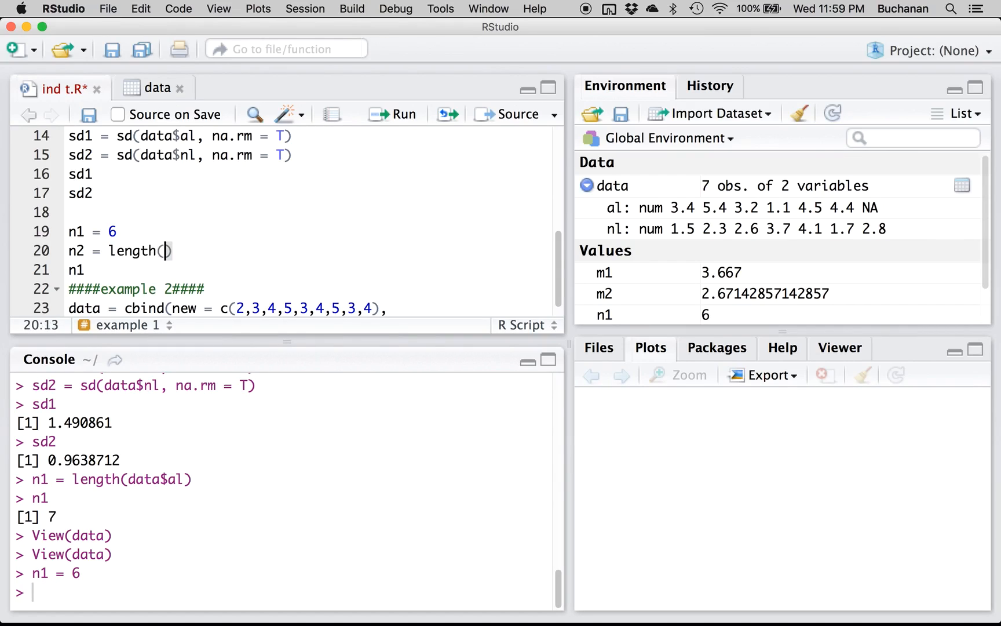
type("data")
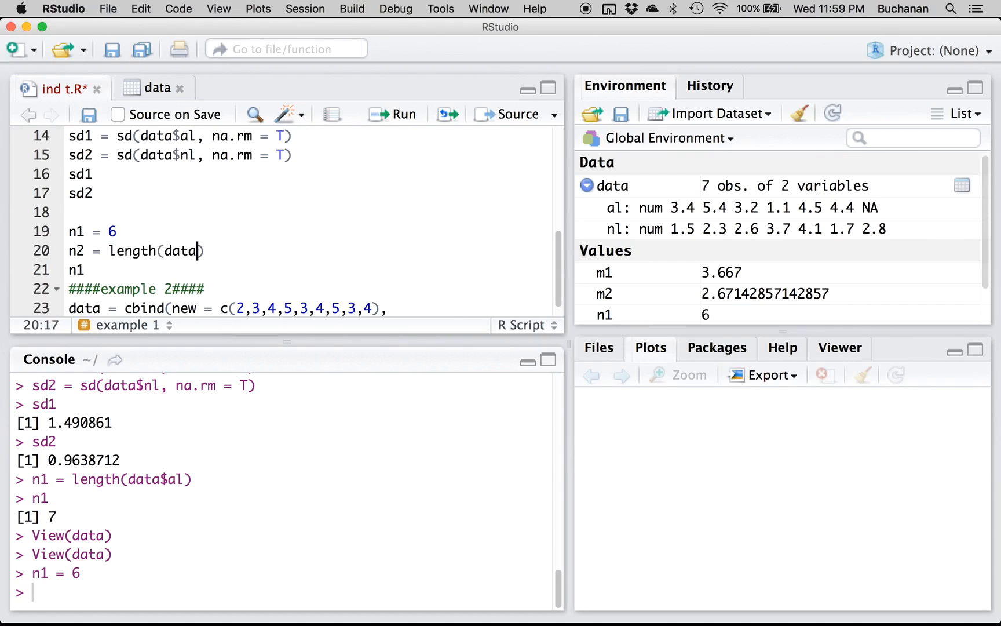
type("$nl")
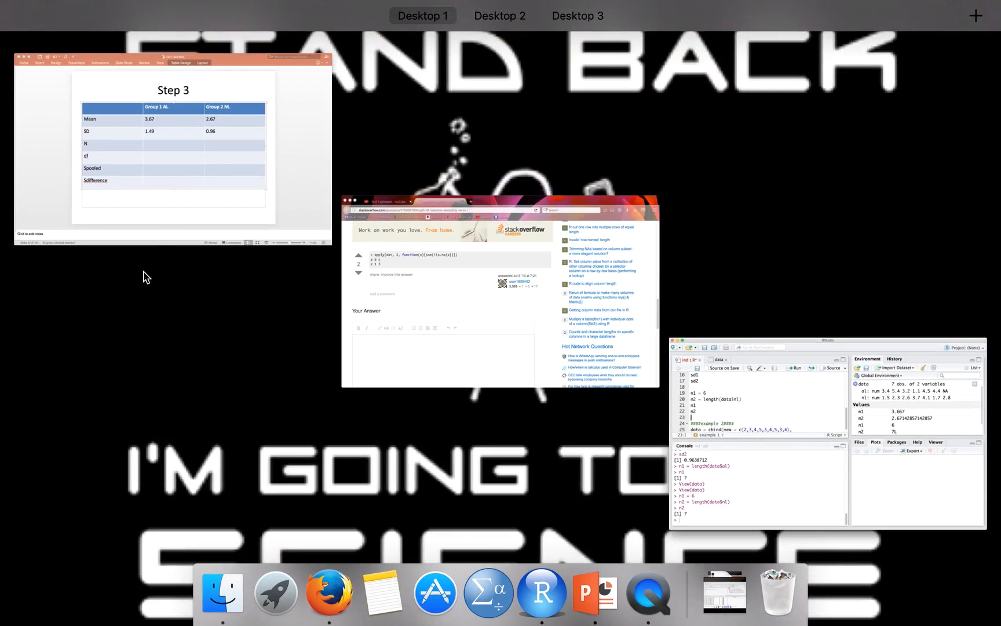
Back in the presentation, fill the Step 3 table's N row with 6 and 7 and df row with 5 and 6.
left_click(173, 147)
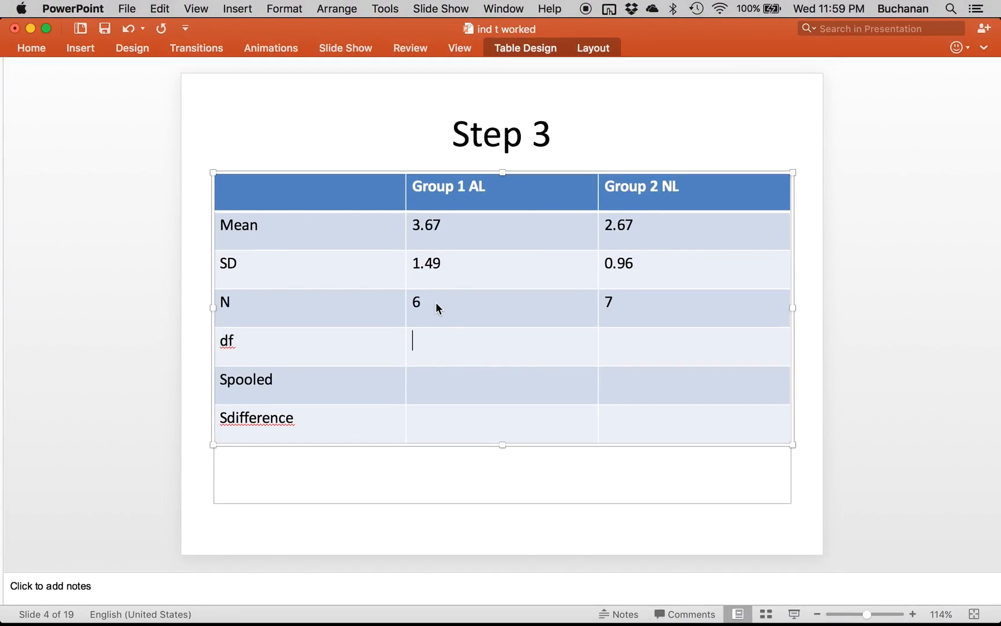
type("5")
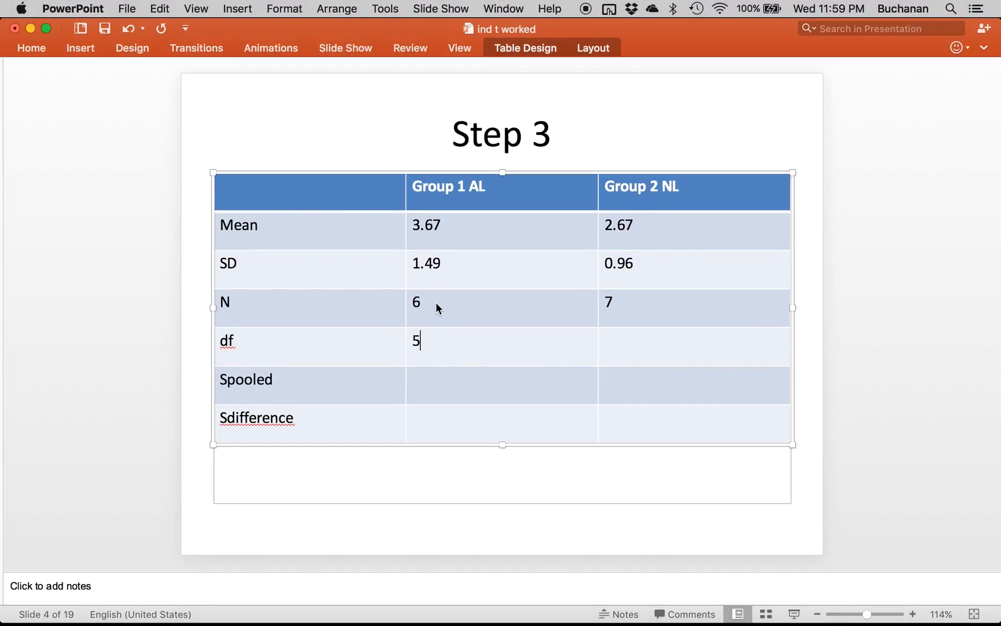
type("6")
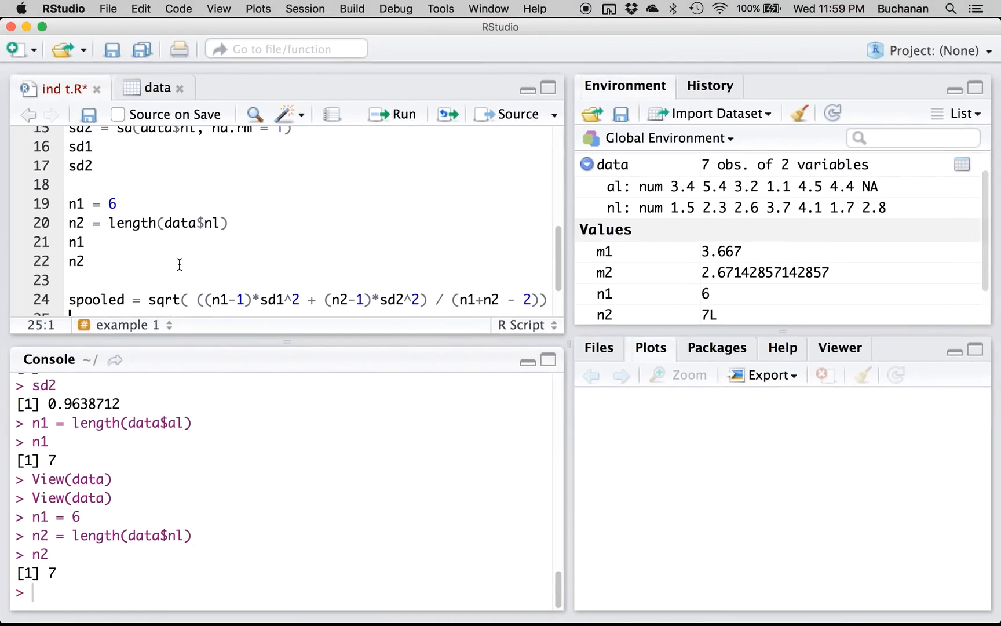
Run the spooled = sqrt(...) formula and print spooled, giving a pooled SD of 1.231688.
scroll("up", 3)
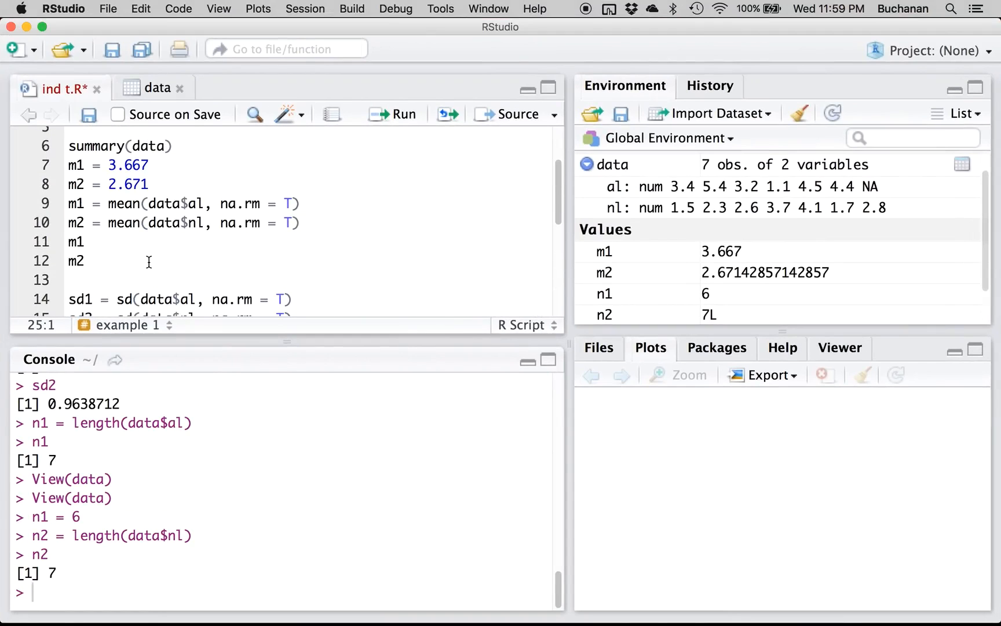
scroll("down", 3)
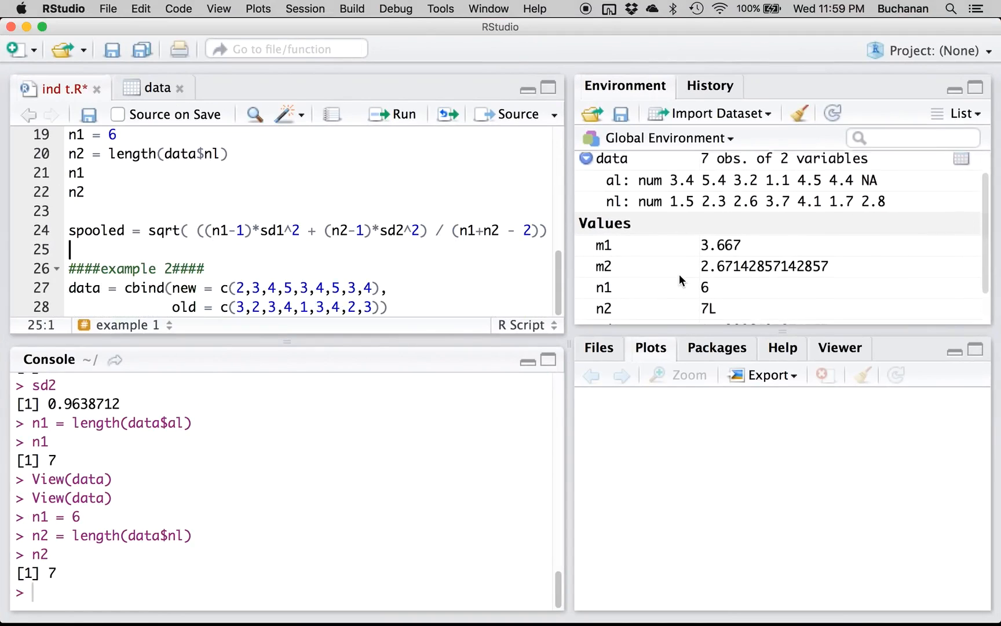
scroll("down", 3)
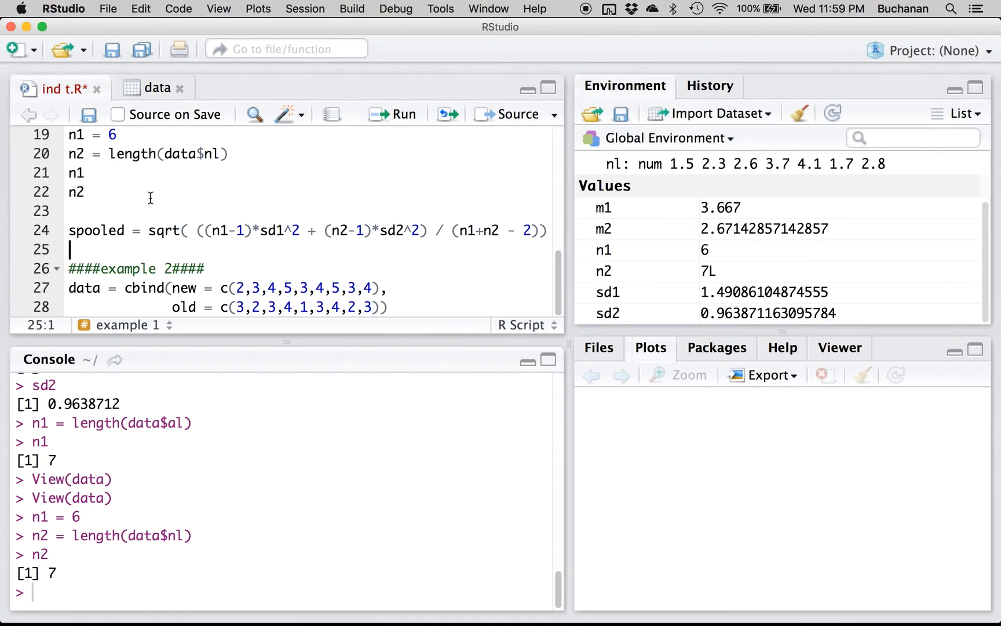
left_click(392, 114)
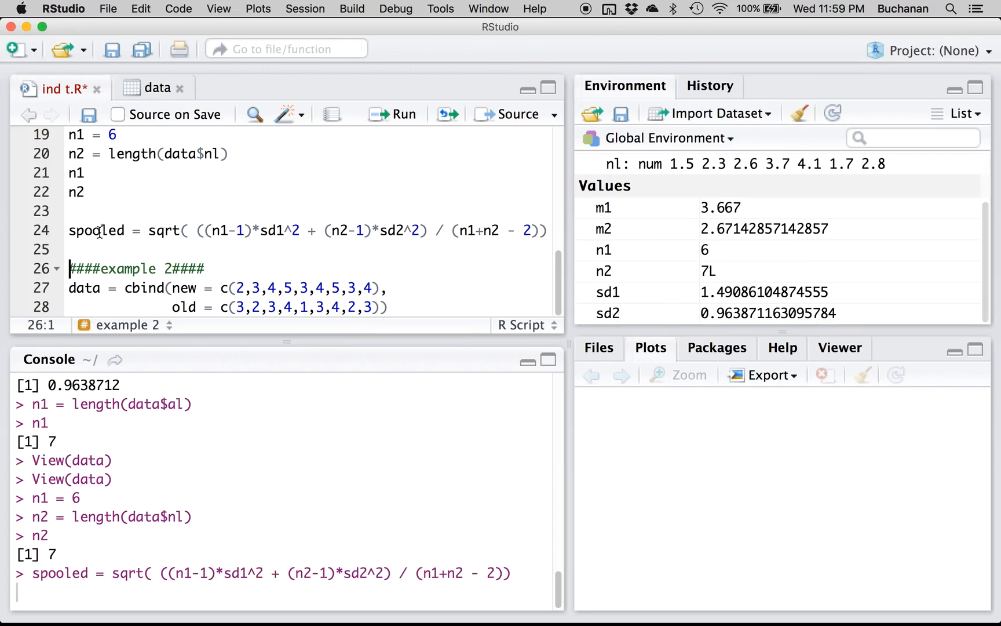
type("spooled")
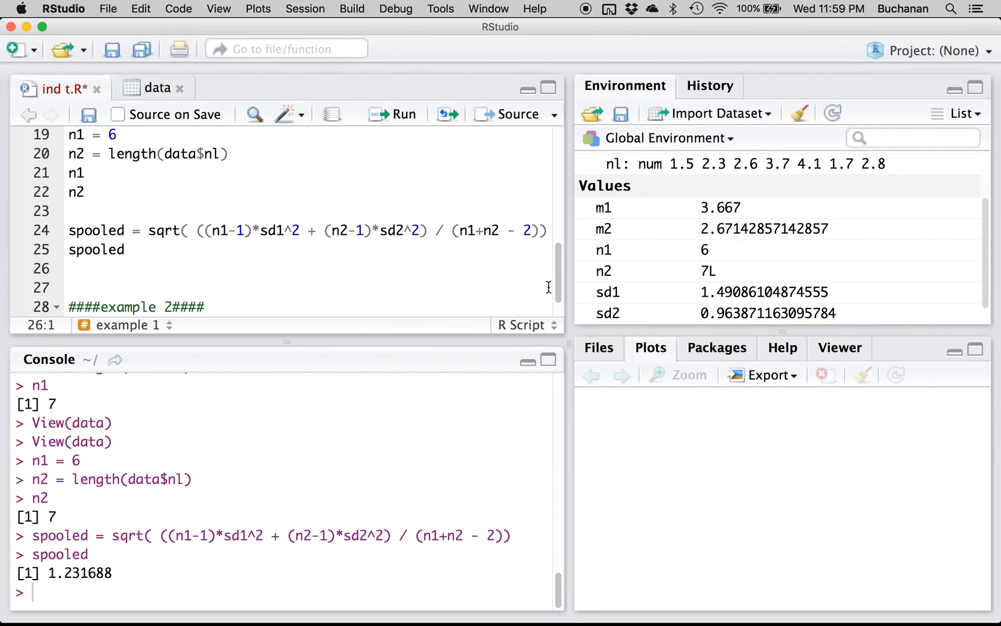
mouse_move(728, 324)
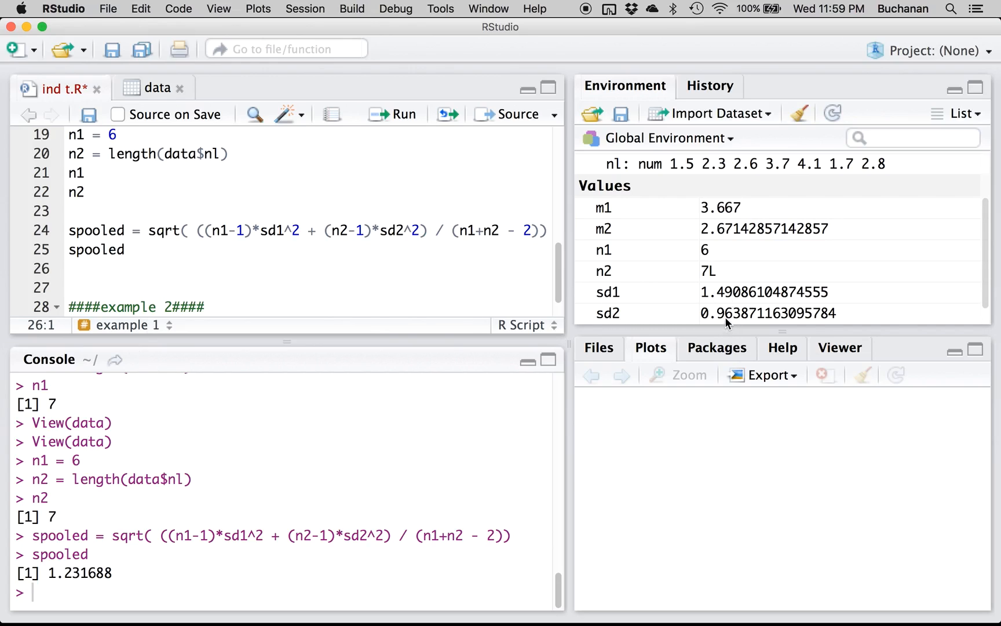
mouse_move(722, 398)
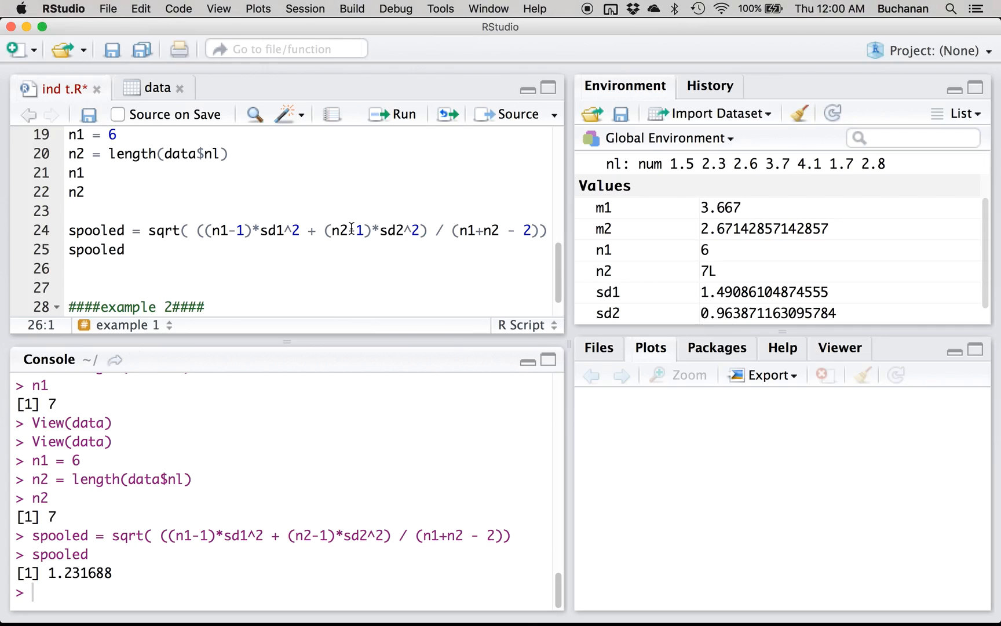
mouse_move(218, 230)
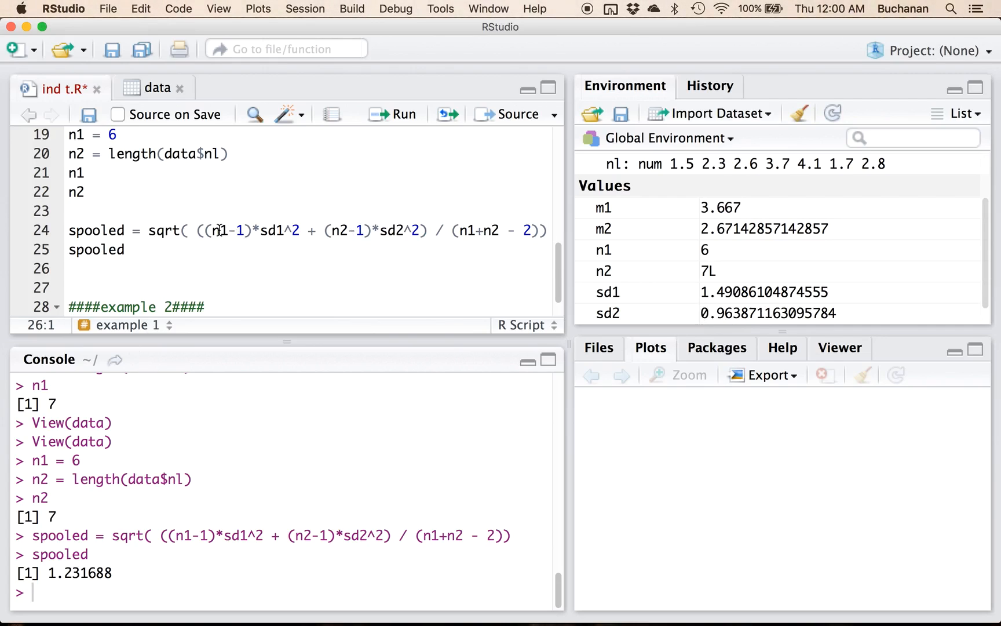
scroll("up", 3)
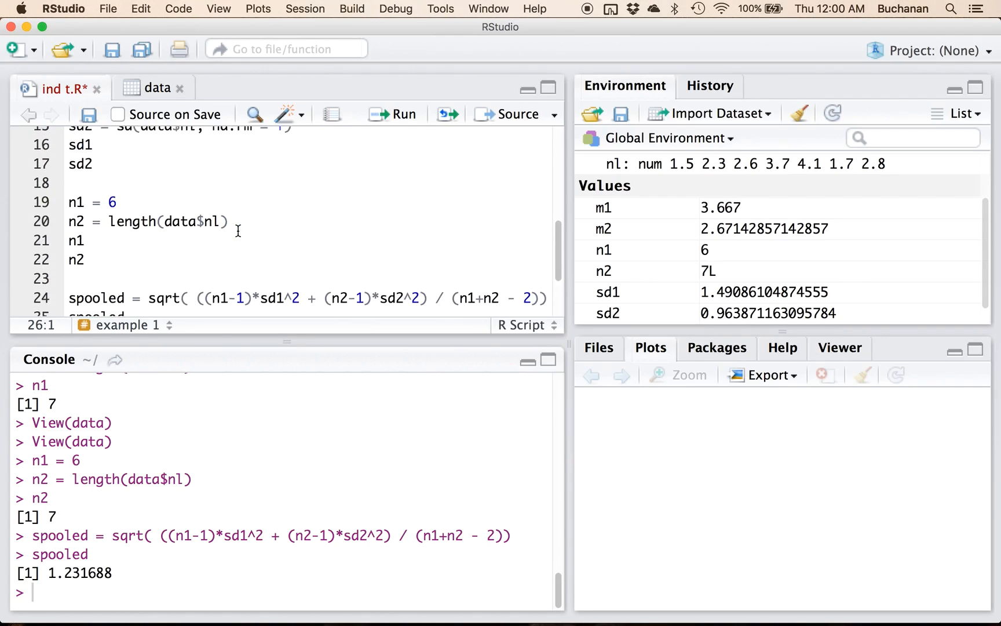
left_click(123, 202)
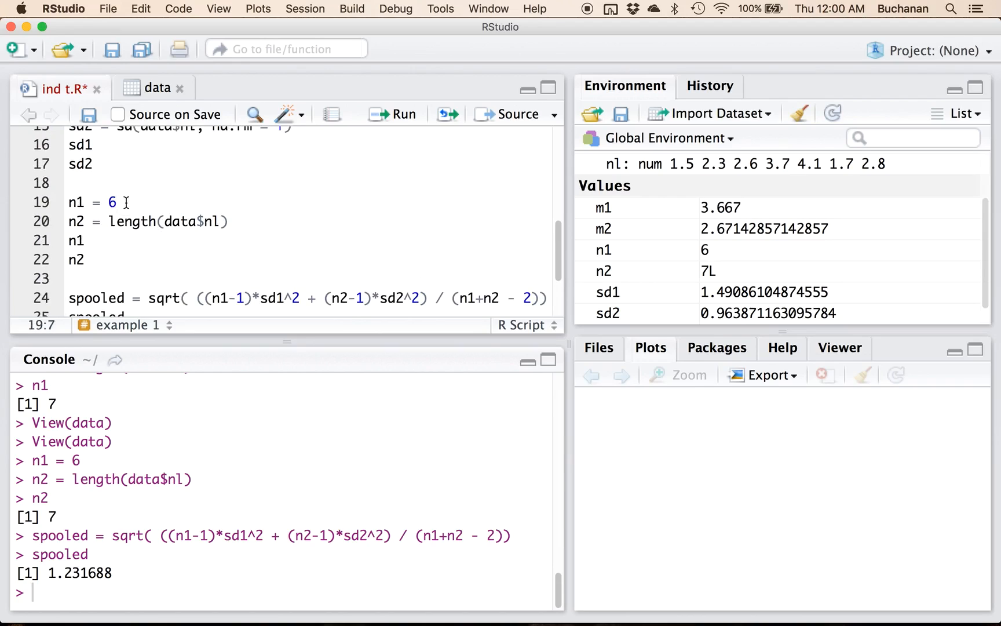
scroll("down", 3)
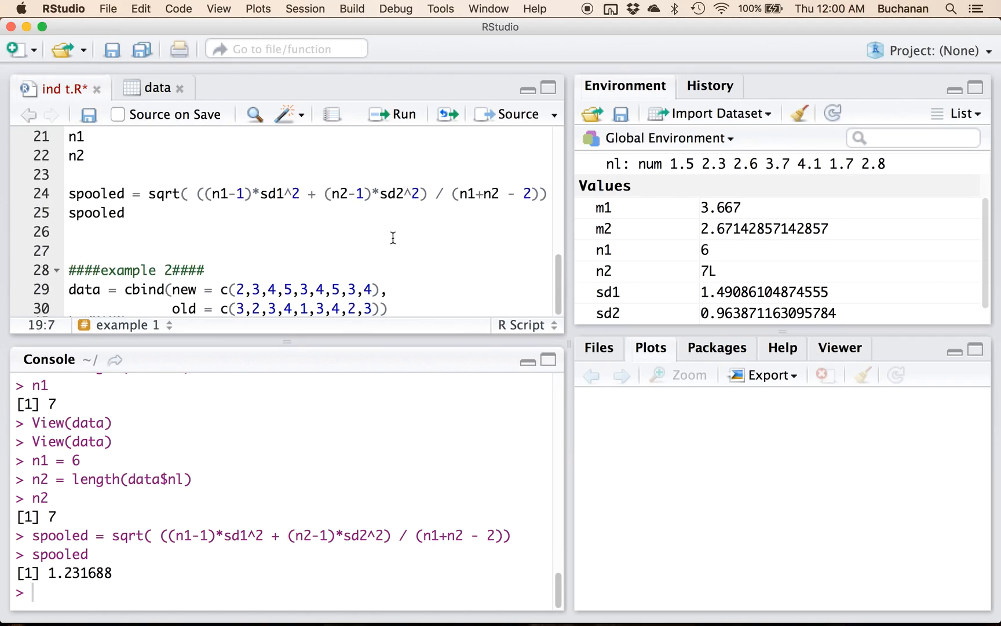
mouse_move(497, 198)
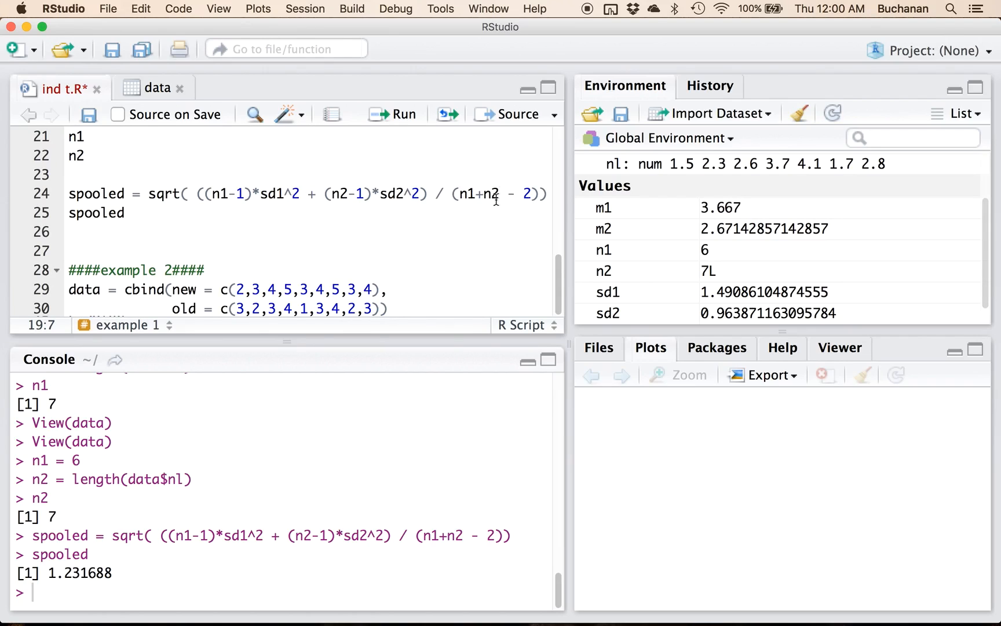
mouse_move(436, 225)
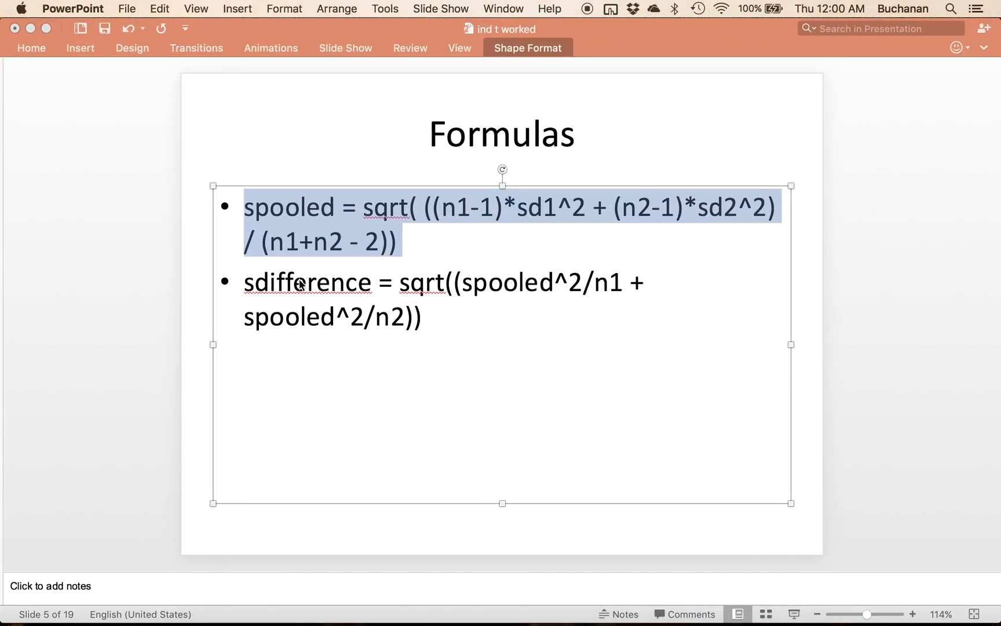
Enter 1.23 as the Spooled value under Group 1 AL in the Step 3 table.
left_click(284, 287)
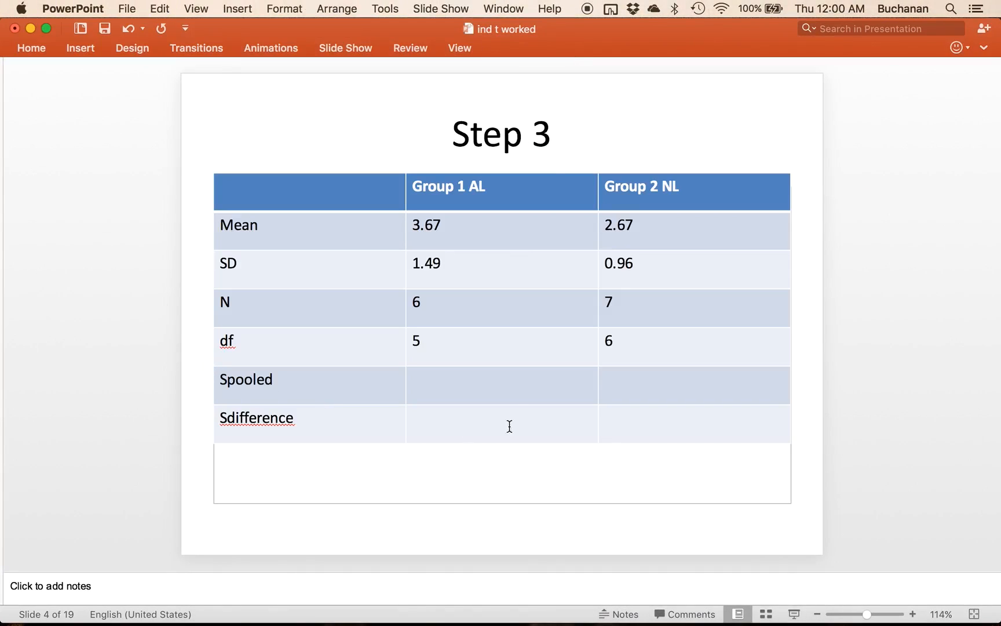
type("1.23")
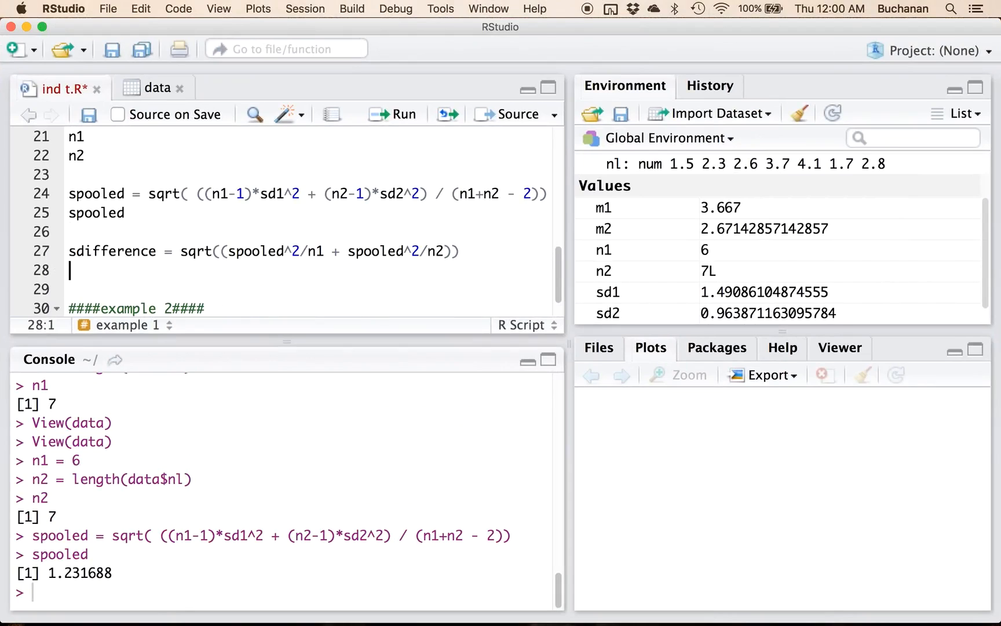
Add the sdifference formula sqrt(spooled^2/n1 + spooled^2/n2) and a line printing sdifference.
type("sidf")
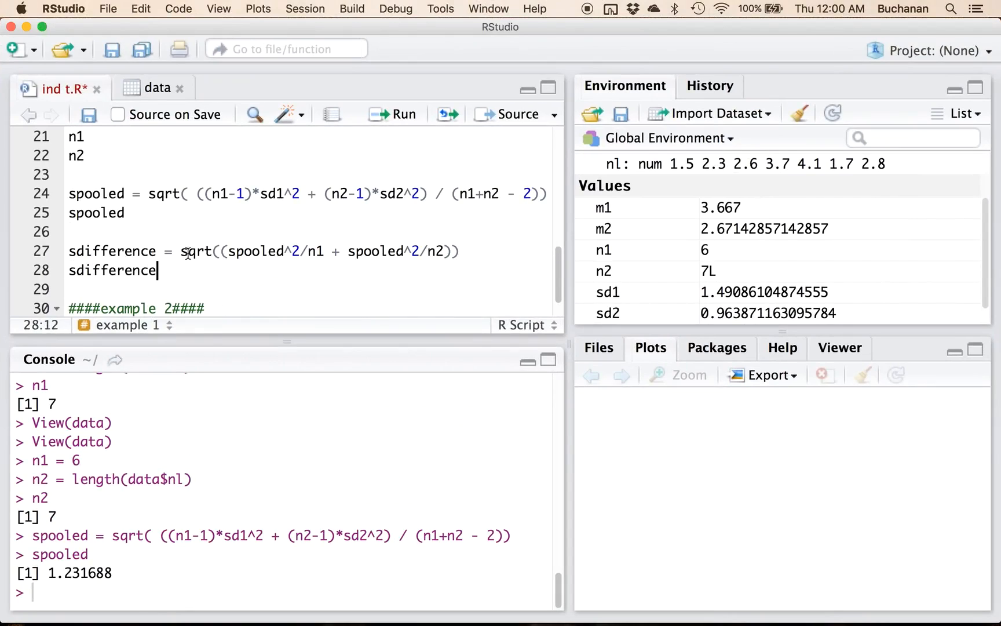
left_click(392, 113)
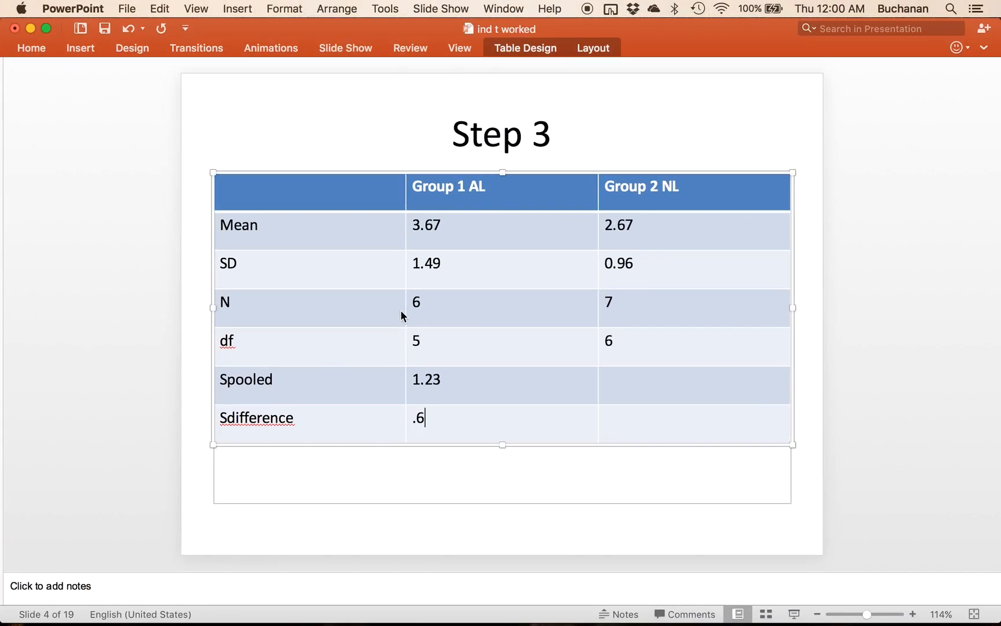
Record 0.69 as the Sdifference value under Group 1 AL.
type("9")
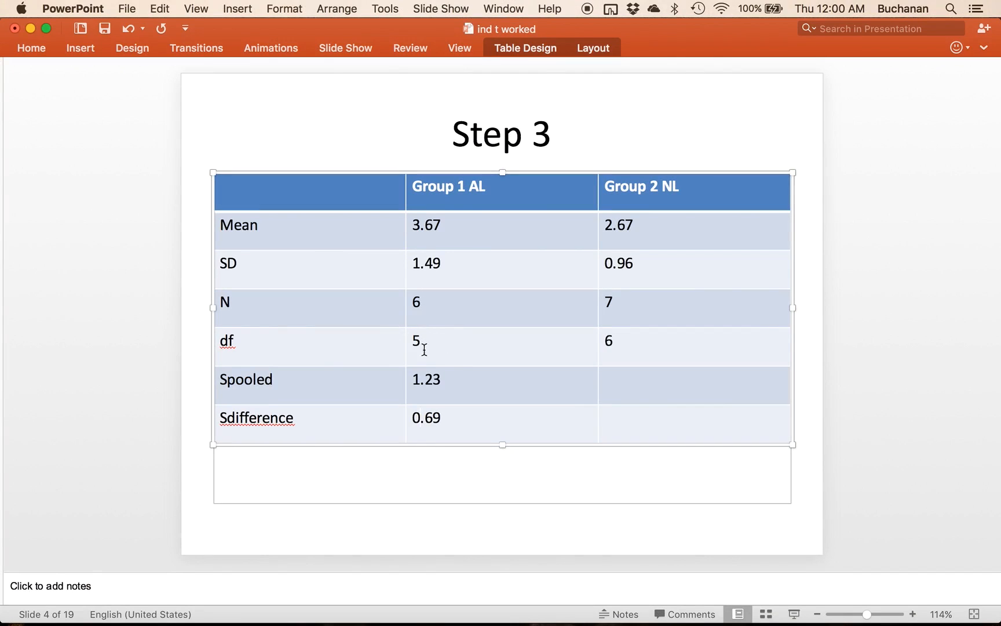
mouse_move(543, 501)
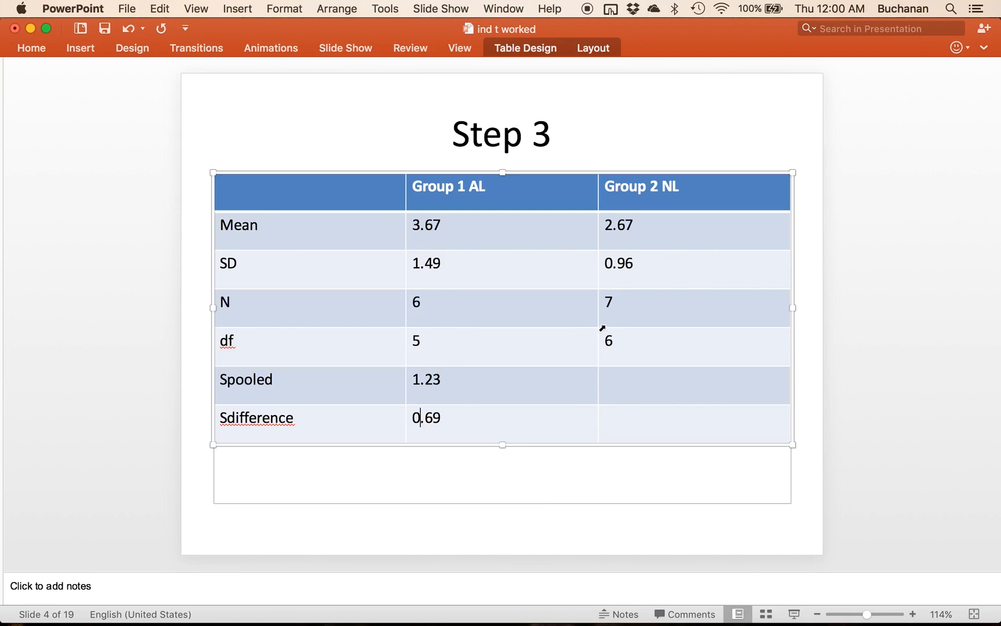
mouse_move(676, 371)
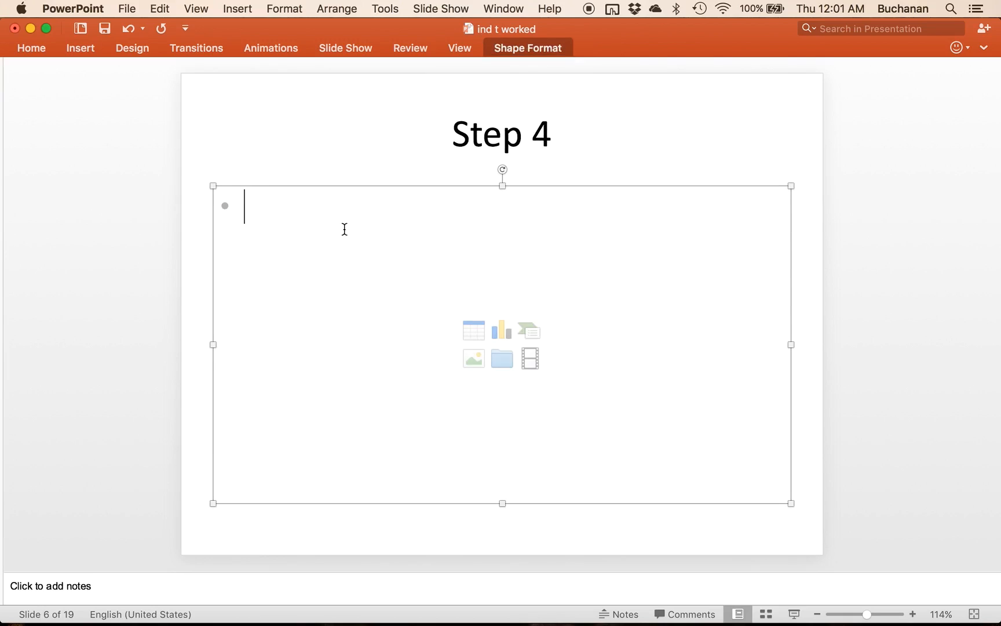
Write the critical-value bullet qt(.01, 11, lower.tail = F) on the Step 4 slide.
type("q")
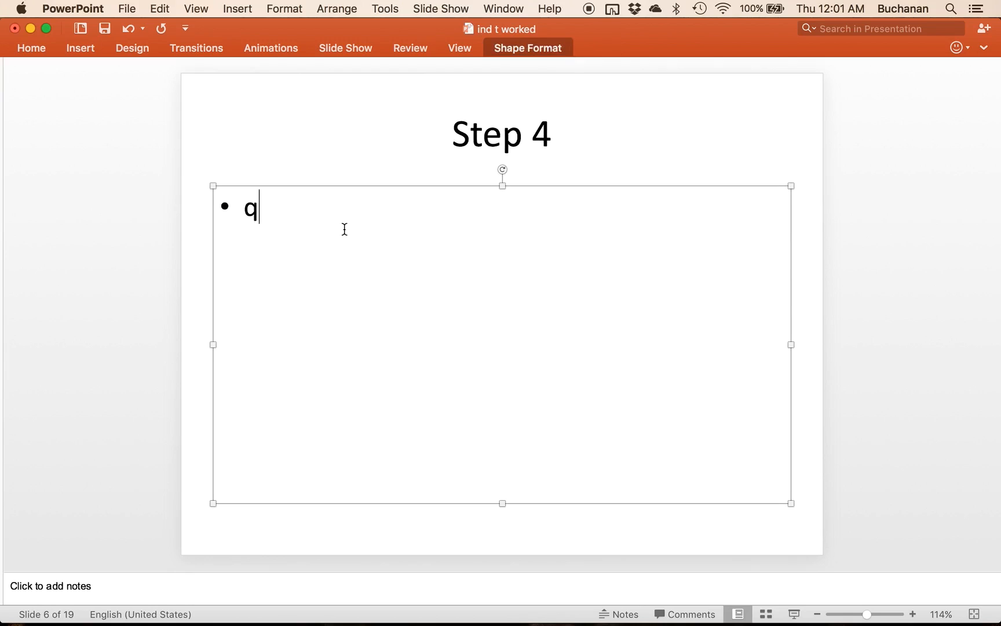
type("t(")
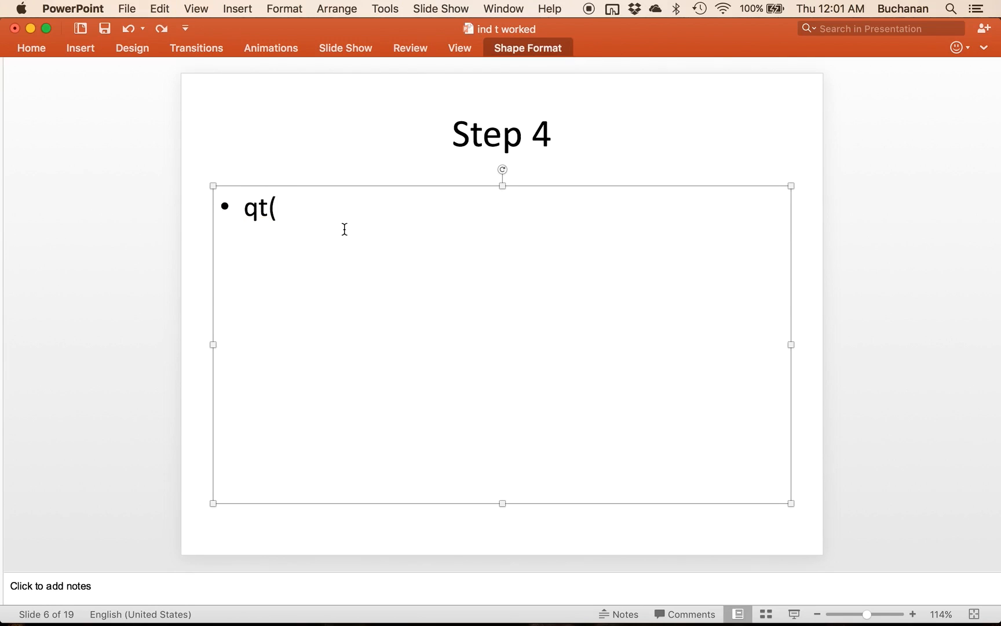
type(".1")
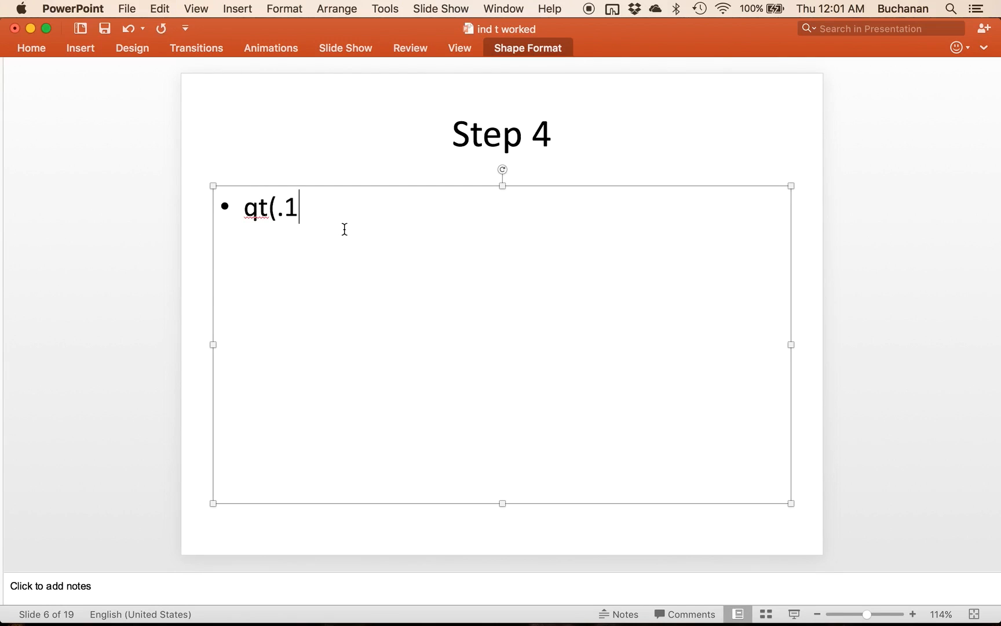
type("01,")
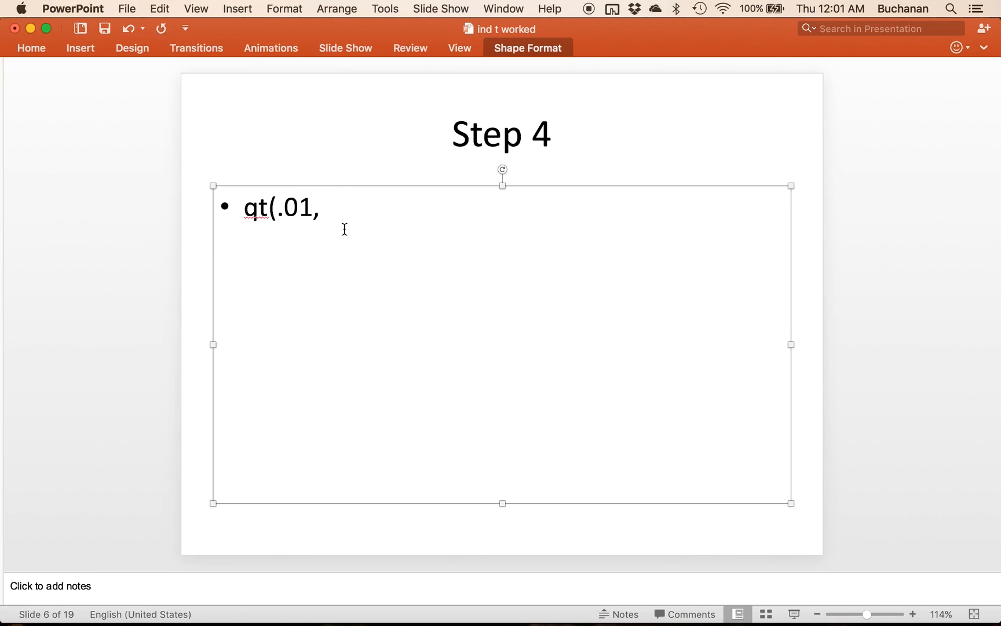
type("11")
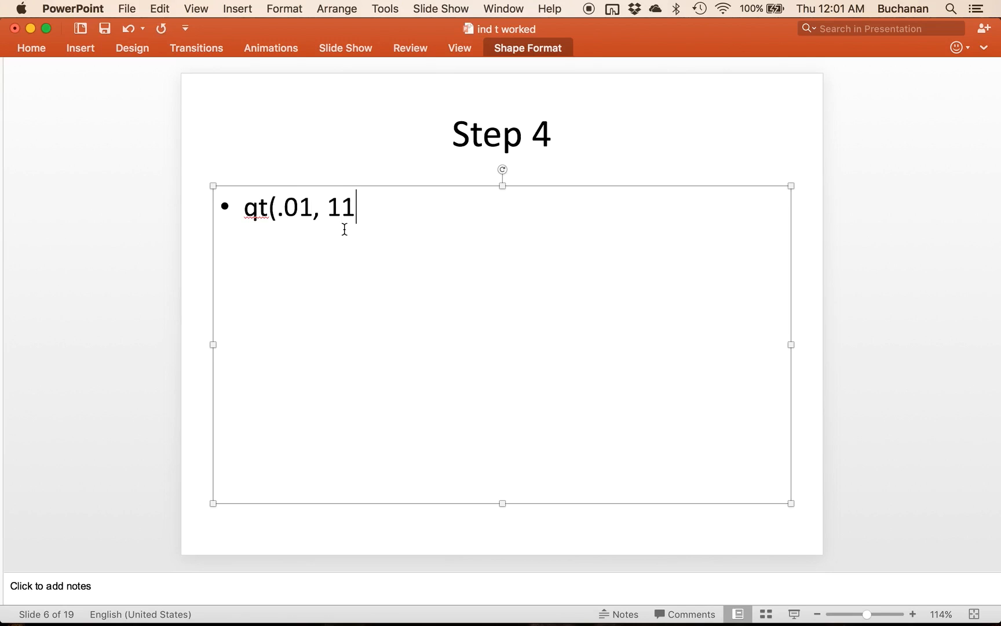
type(", lower.")
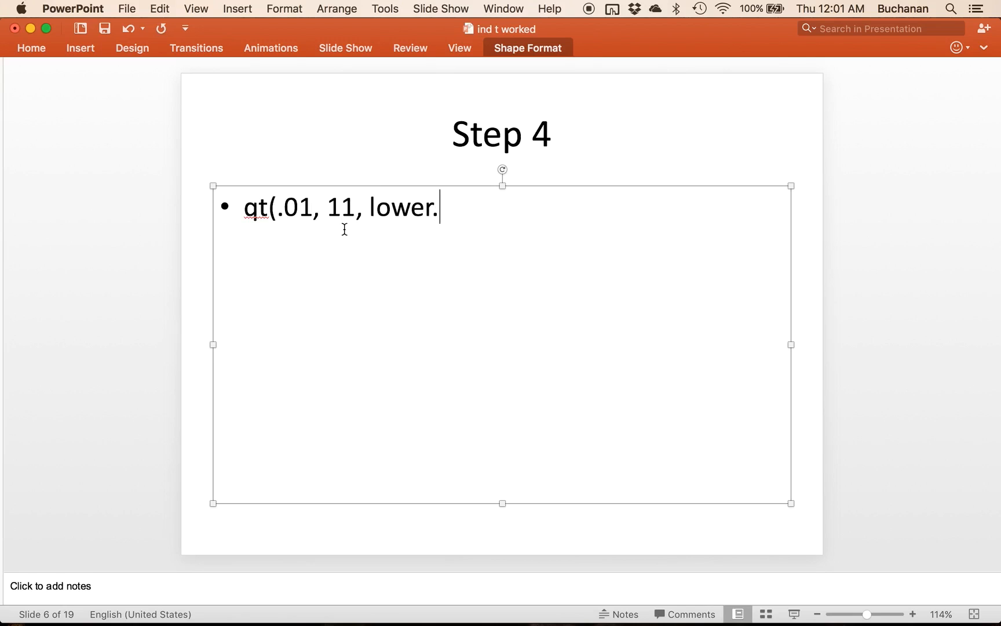
type("tail = F")
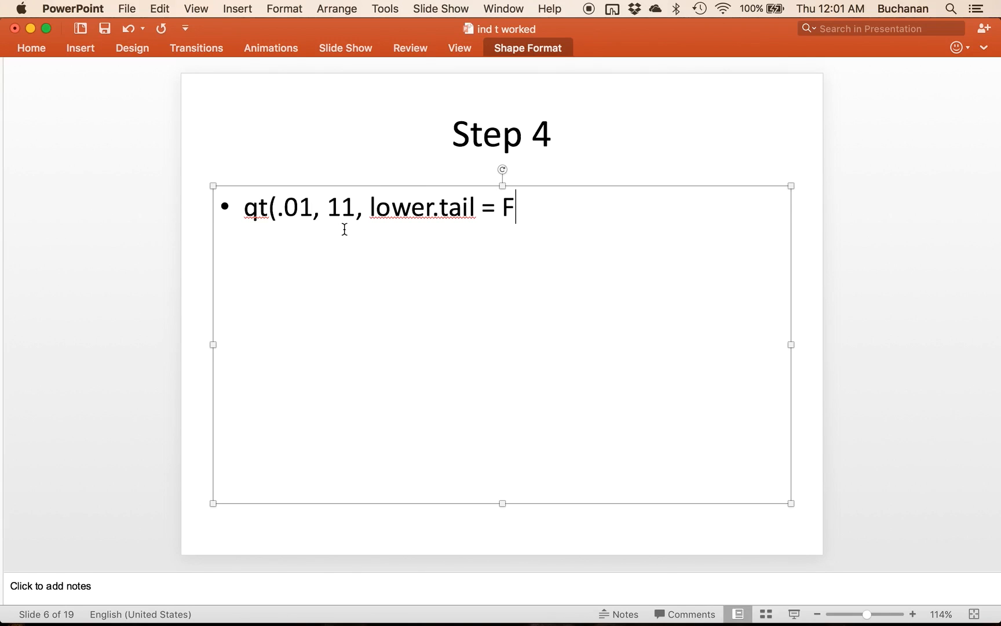
type(")")
type("Df total = 5")
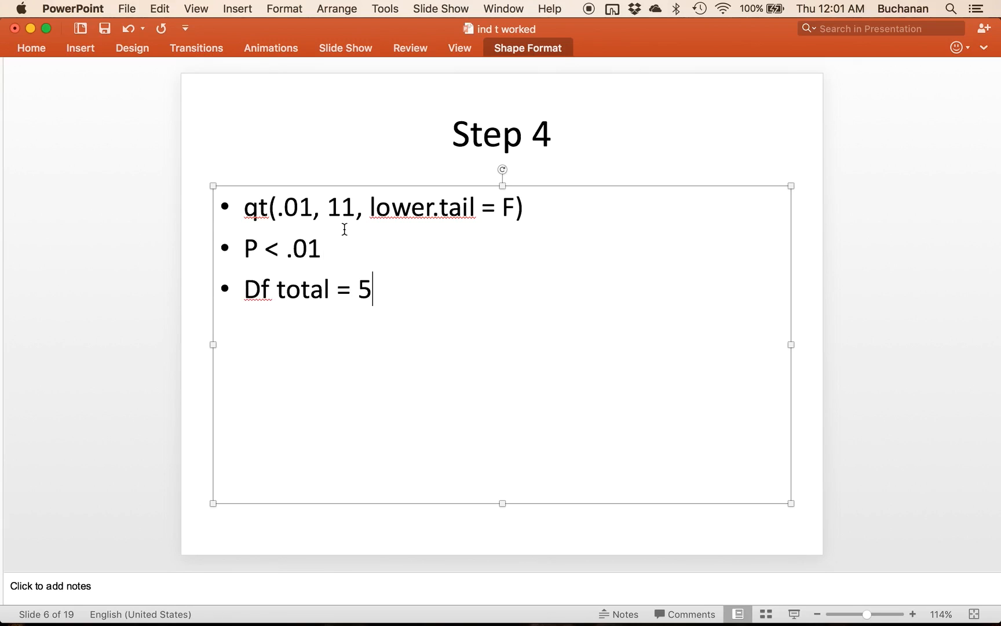
Add Df total = 5 + 6 and 'Lower.tail = F because greater than test'.
type("+ 6")
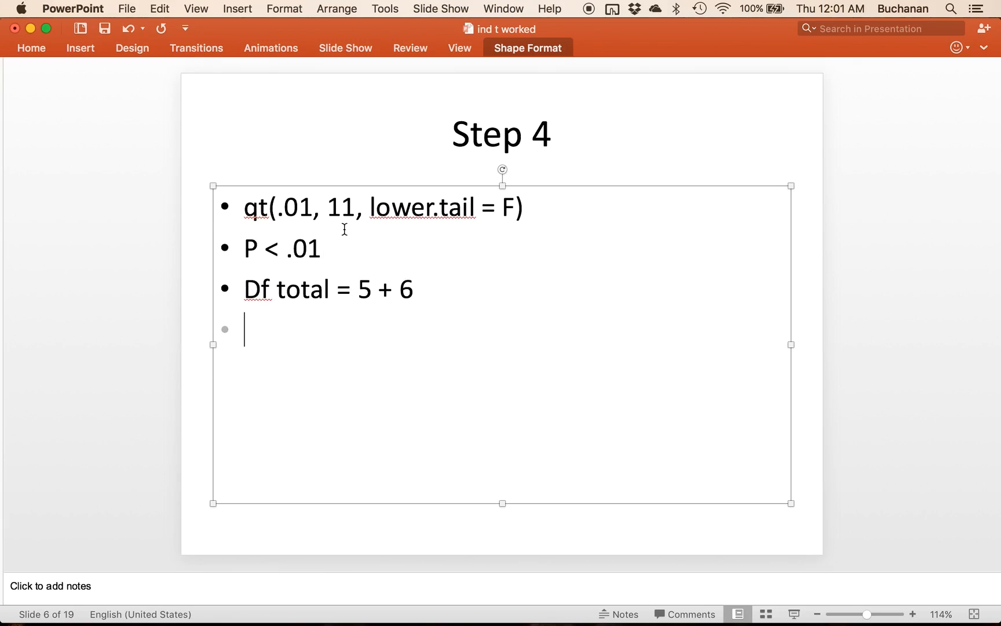
type("Lower.tail =")
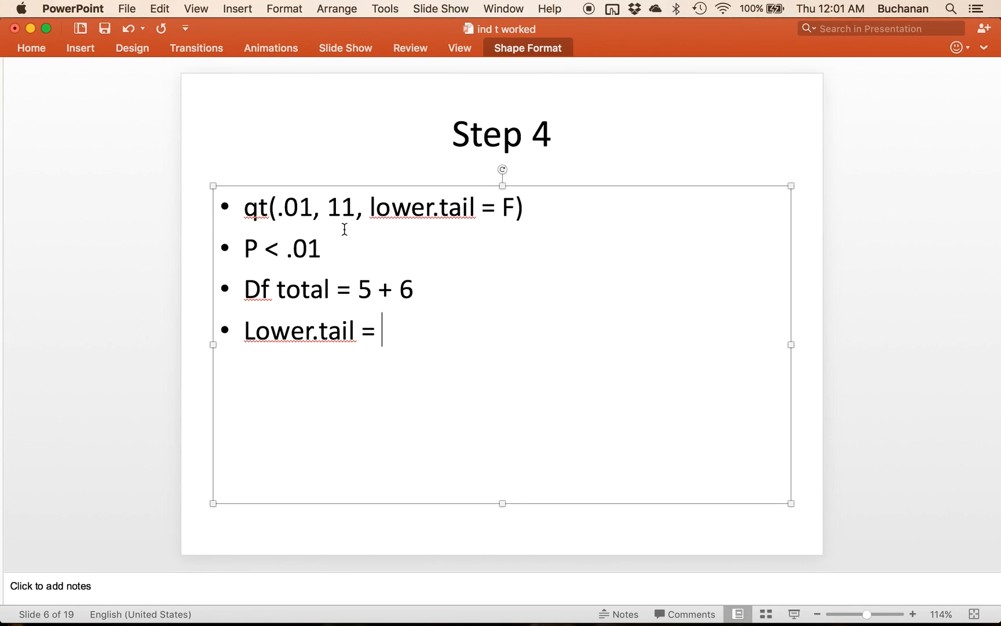
type("F because g")
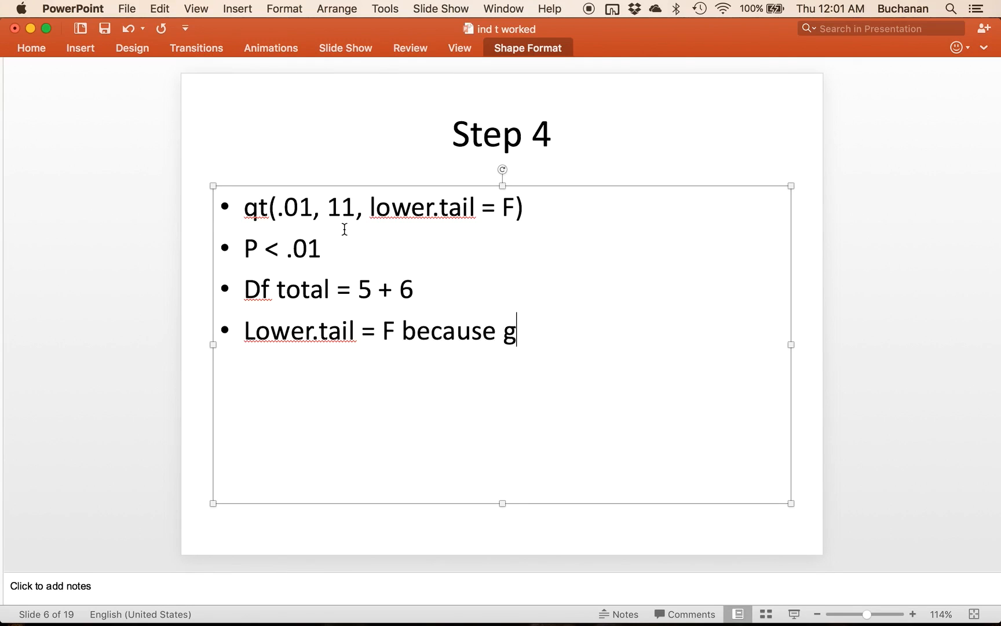
type("reater than test")
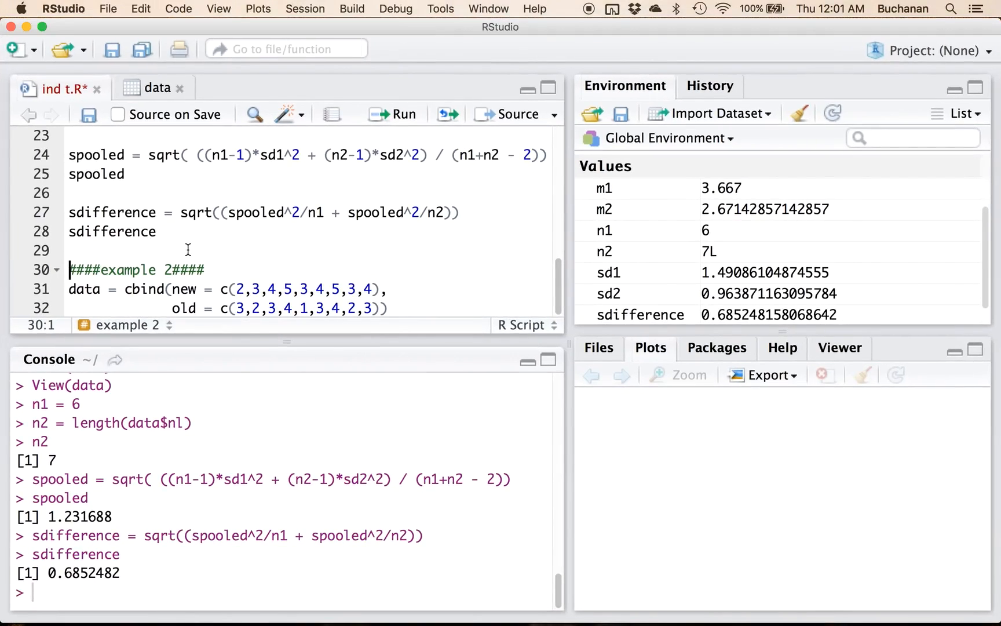
Run qt(.01, 11, lower.tail = F) for a critical t of 2.718079, then return to the Step 4 slide.
left_click(391, 113)
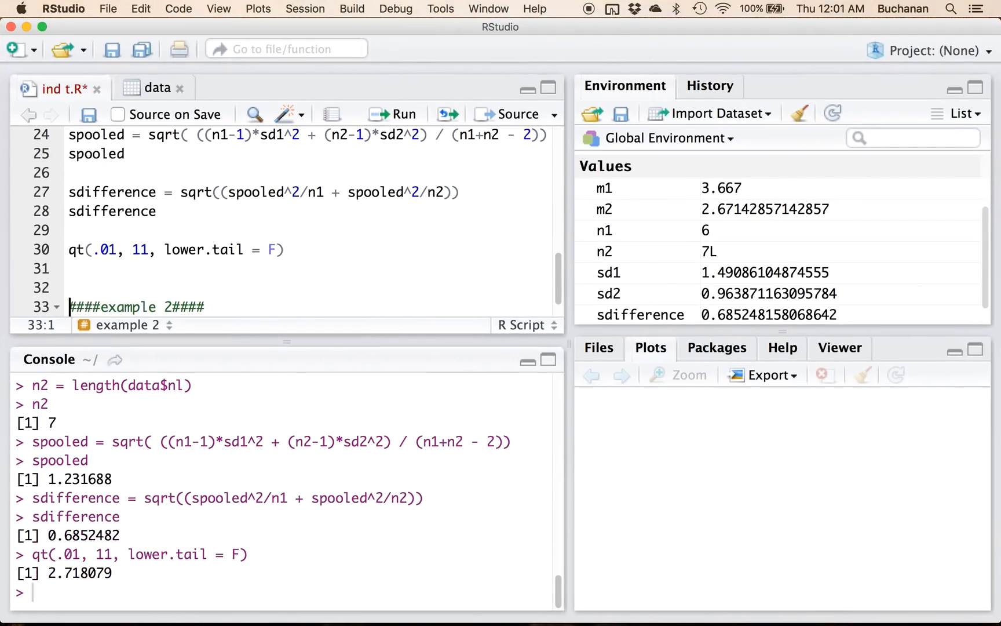
mouse_move(203, 415)
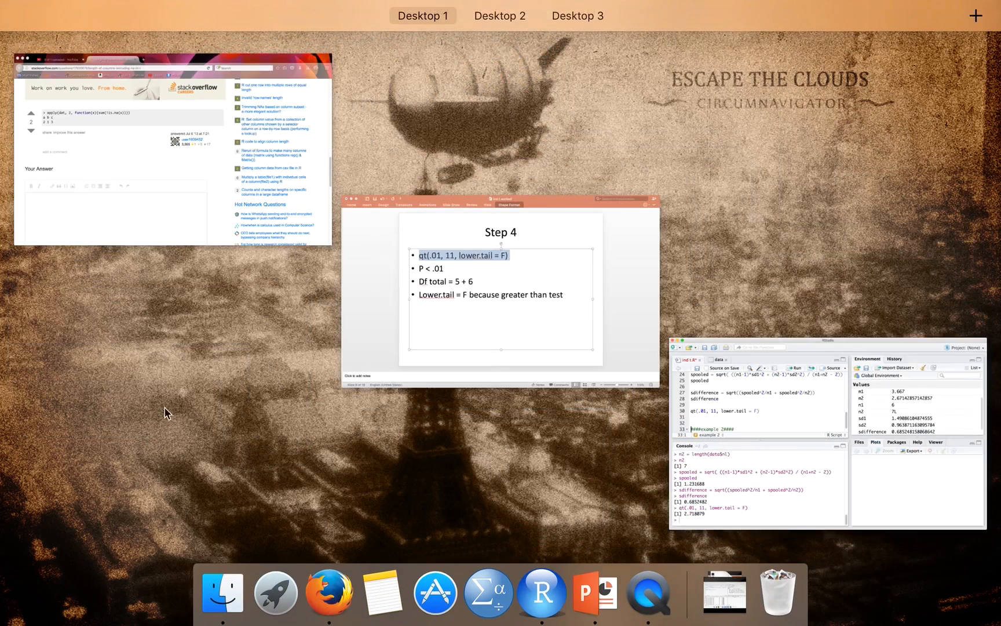
left_click(500, 288)
type("cri")
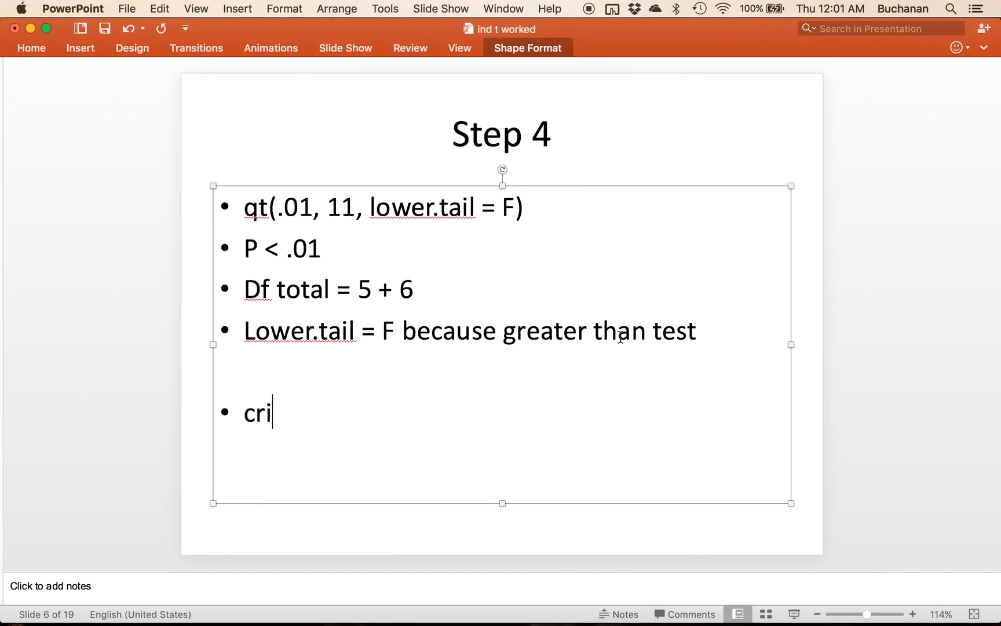
Add a 'Critical t is 2.72' bullet on Step 4 and change the Step 2 null hypothesis sign to <.
type("tical t is")
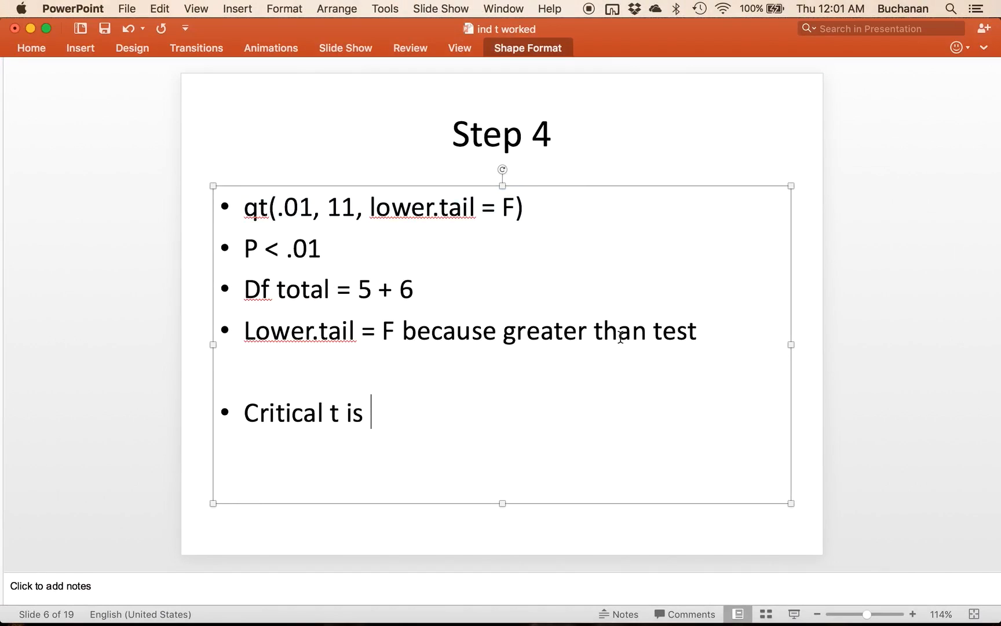
type("2.72")
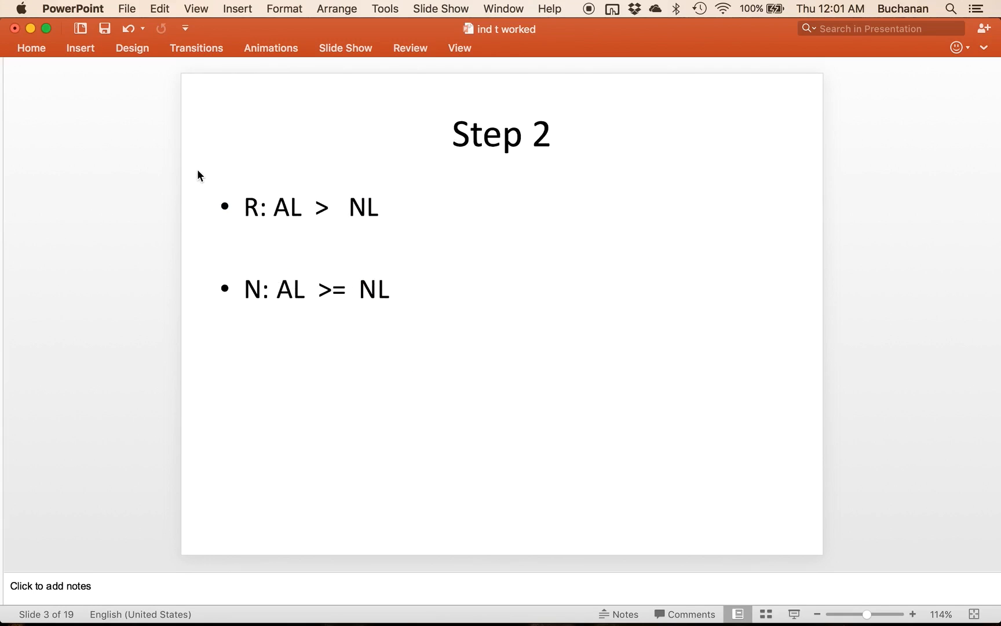
mouse_move(322, 204)
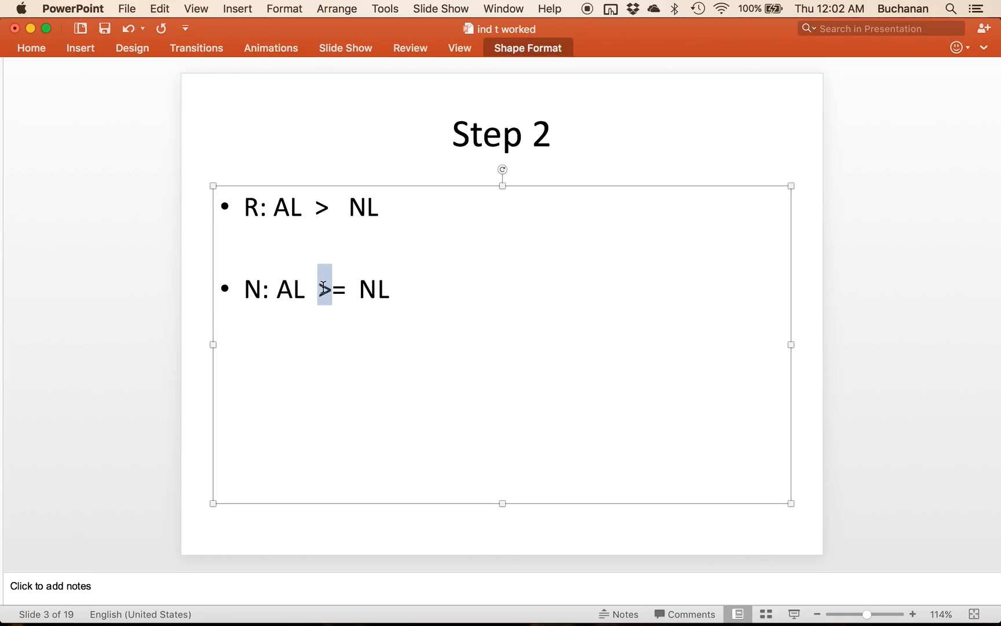
type("<")
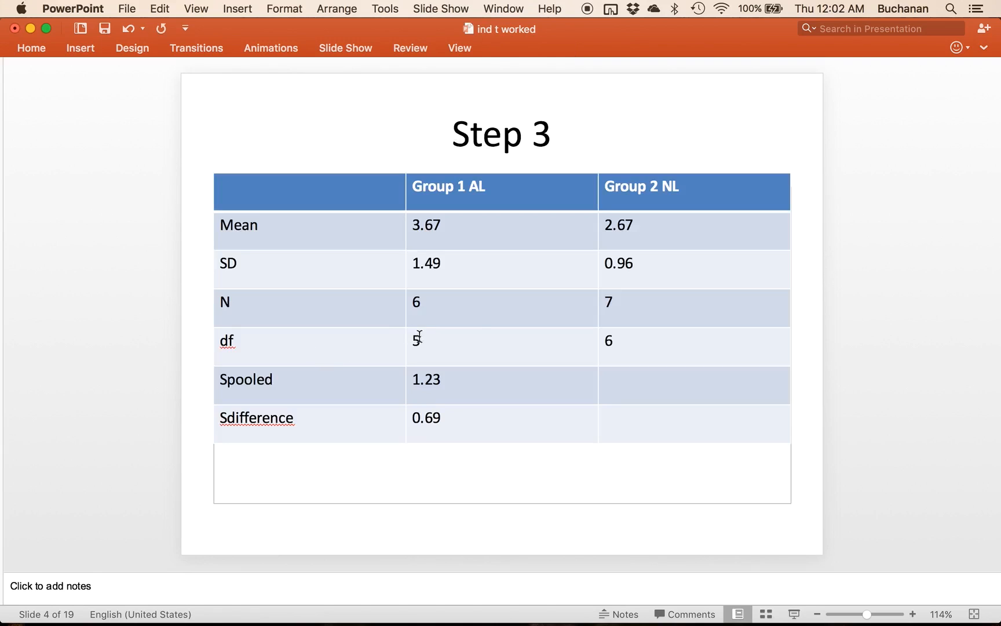
mouse_move(187, 546)
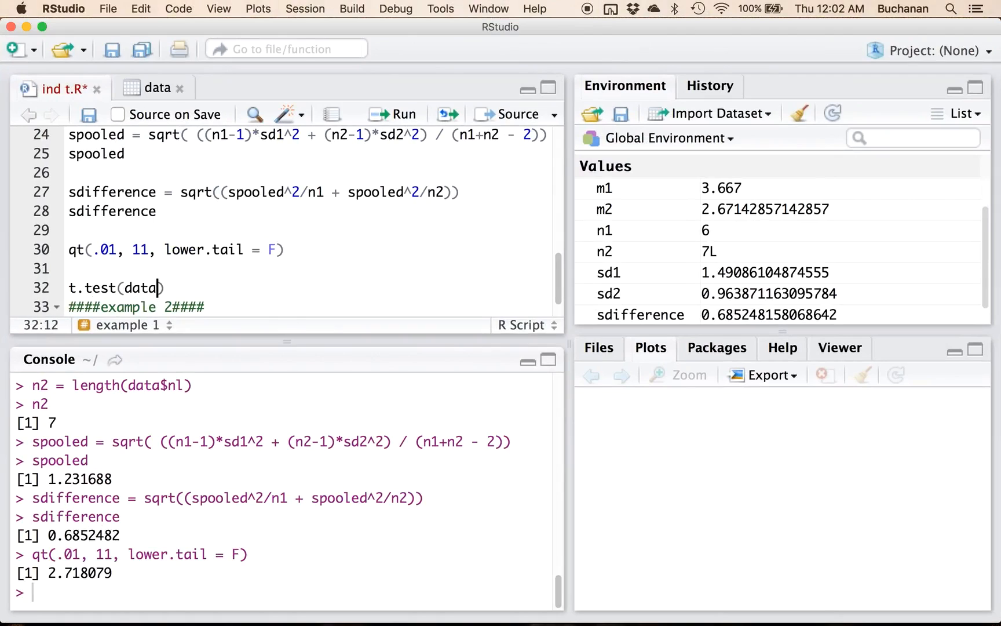
Write t.test(data$al, data$nl with paired = F and var.equal = T arguments.
type("$a")
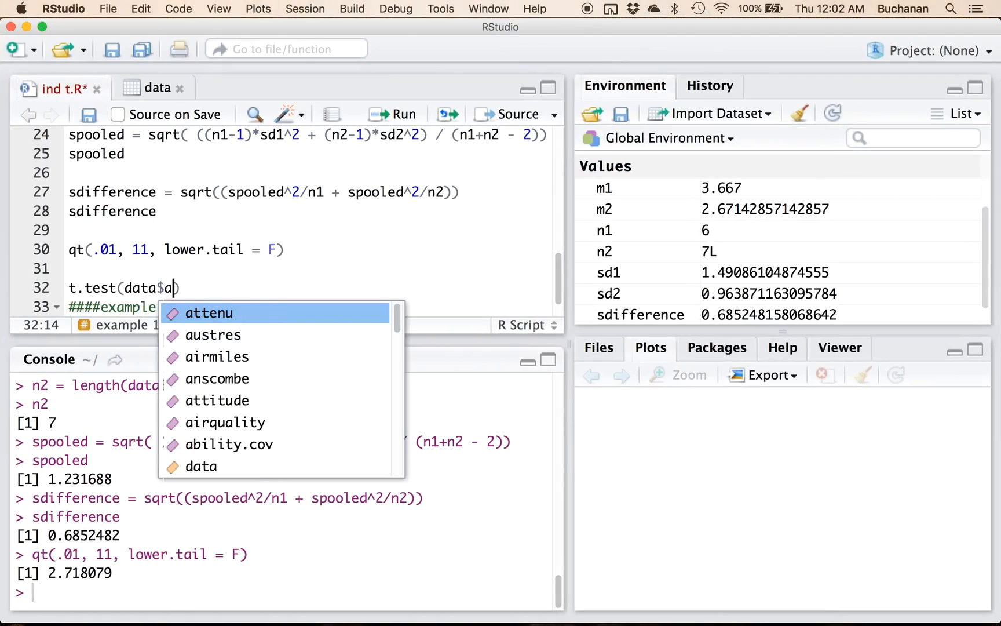
type("l,")
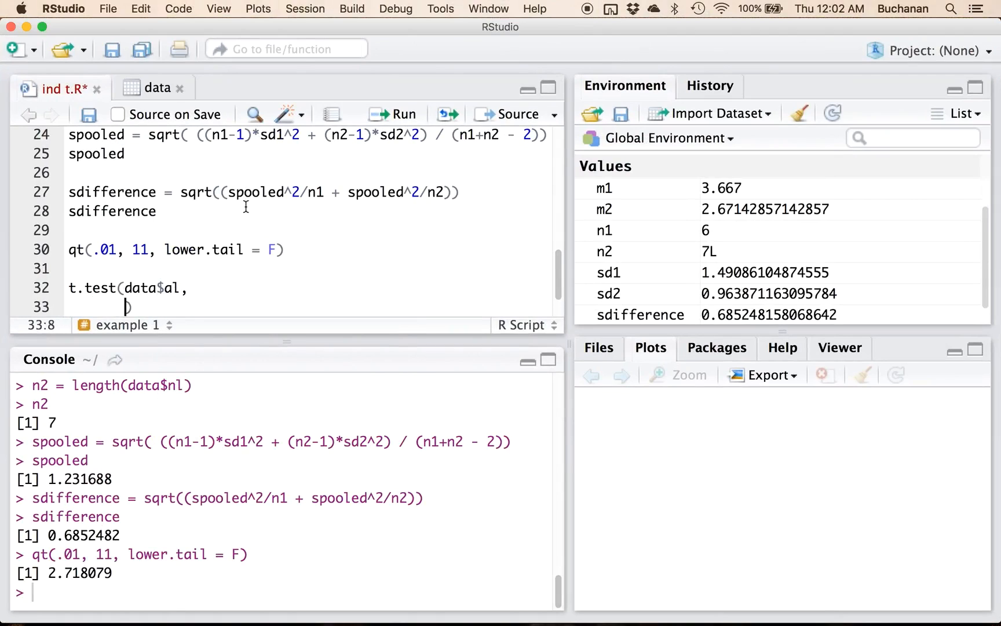
scroll("down", 3)
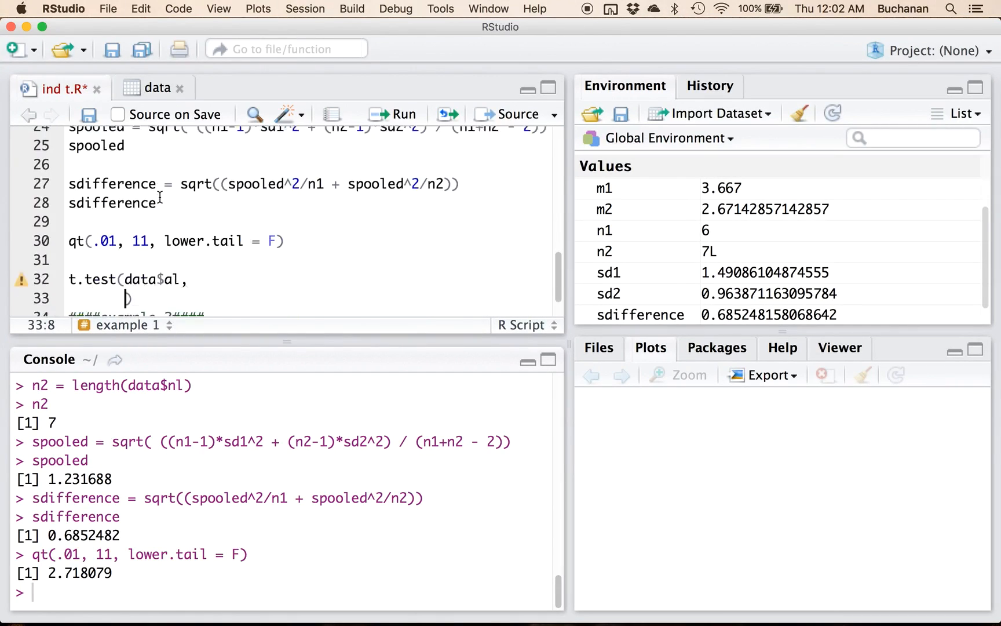
type("data$n")
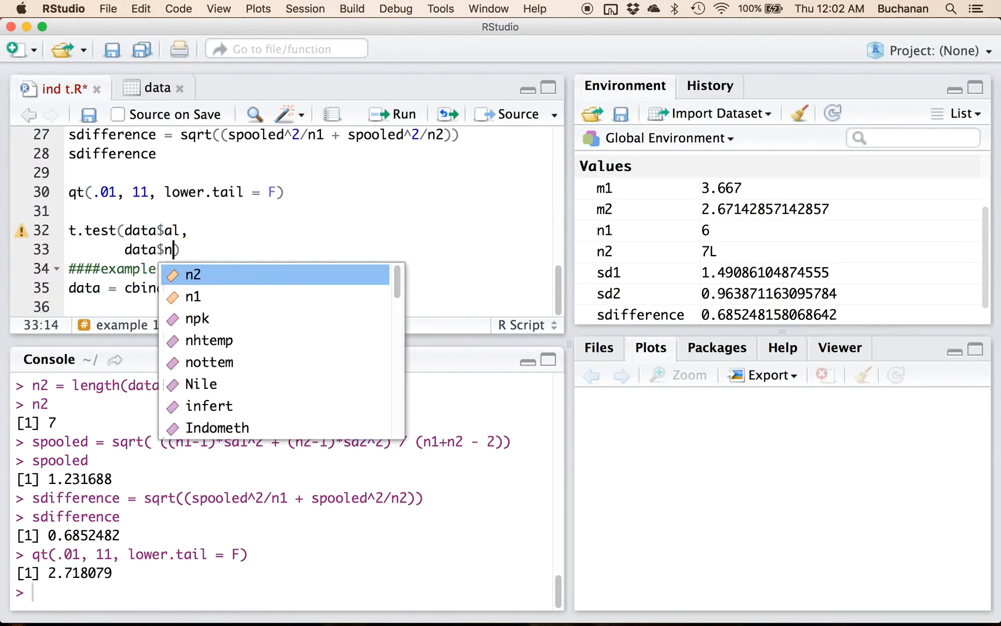
type("l,")
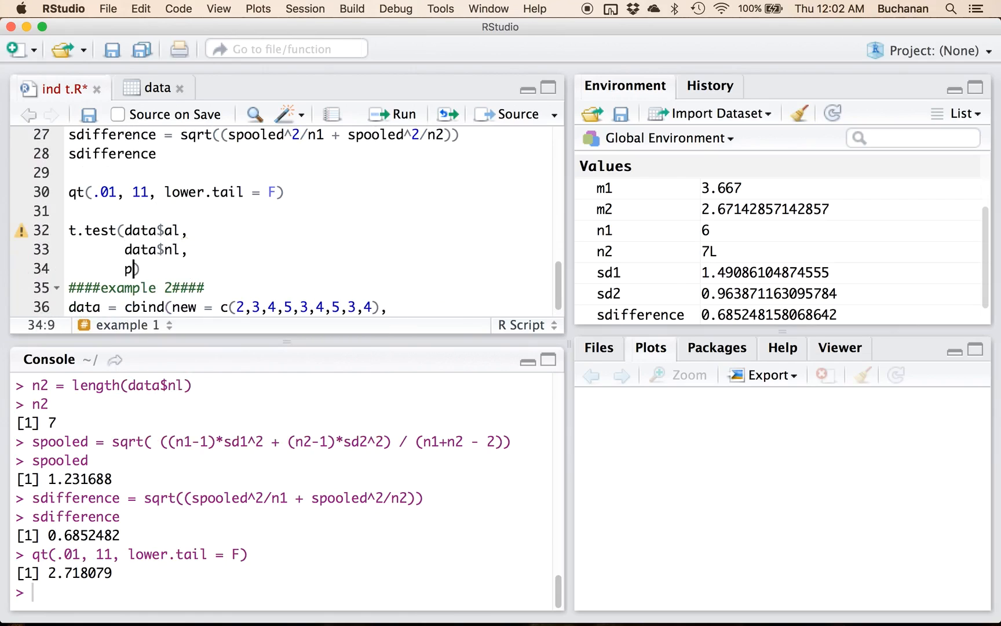
type("aired = F,")
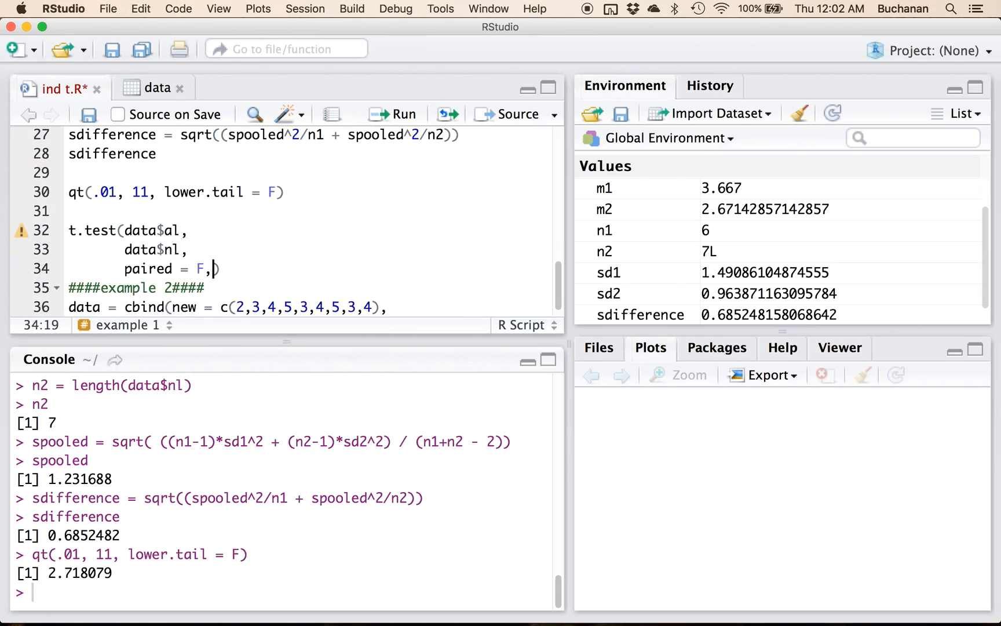
type("va)")
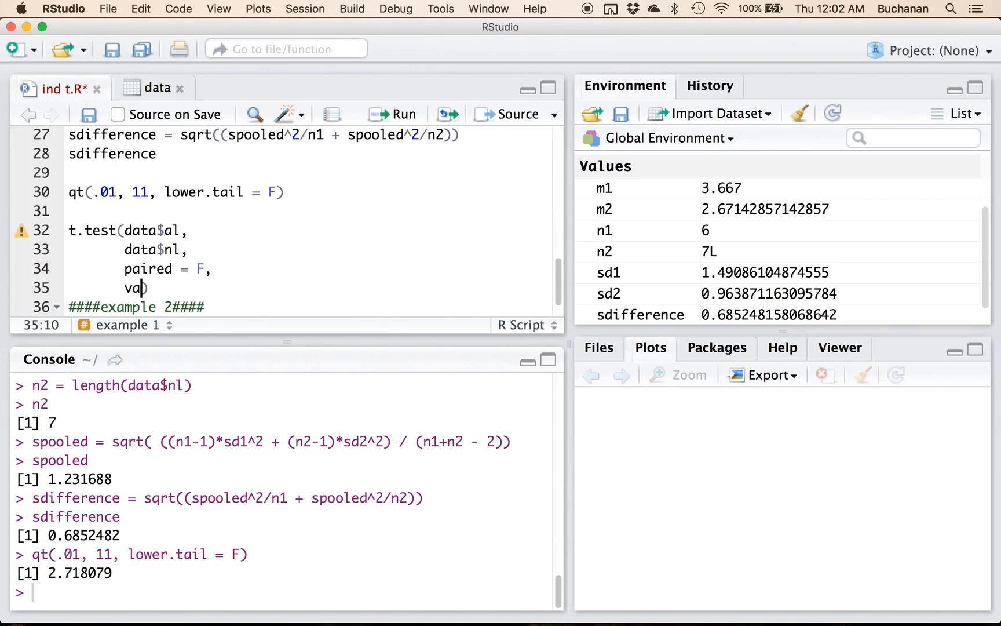
type("r.equal= T")
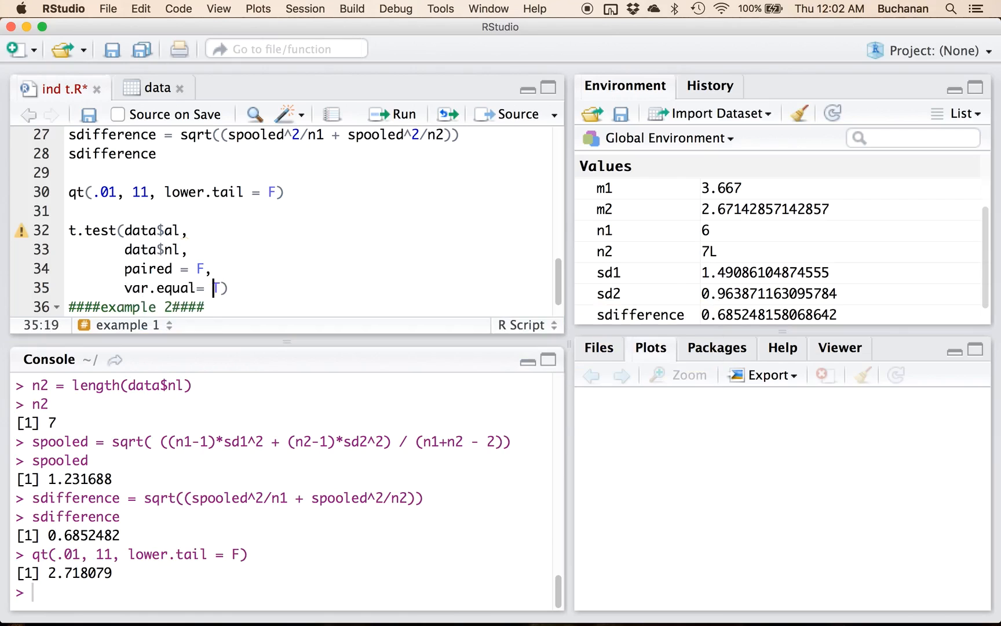
type(",")
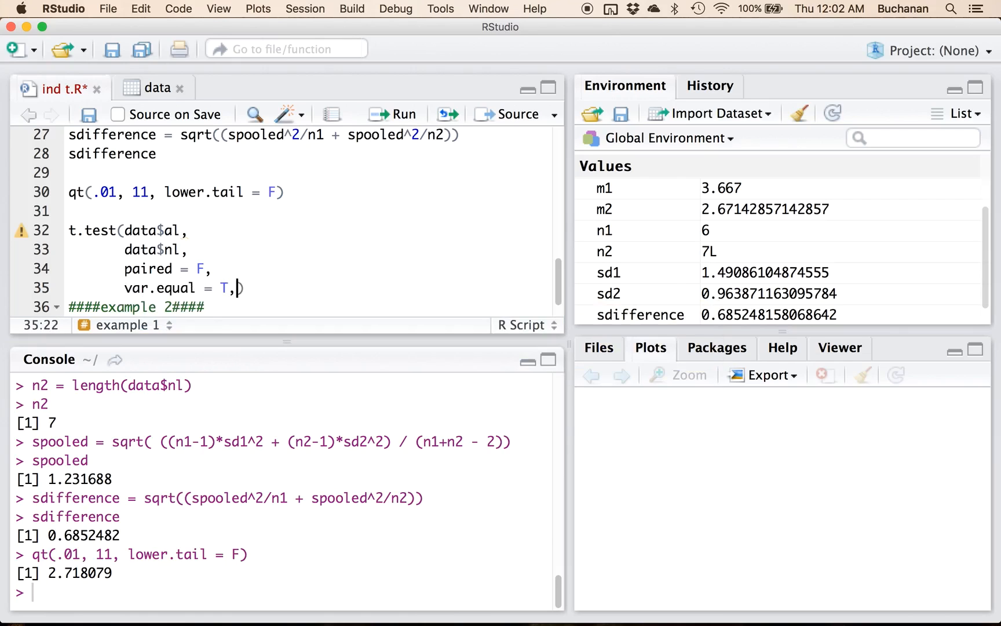
Finish the call with conf.level = .99 and alternative = "greater".
type("conf.level = )")
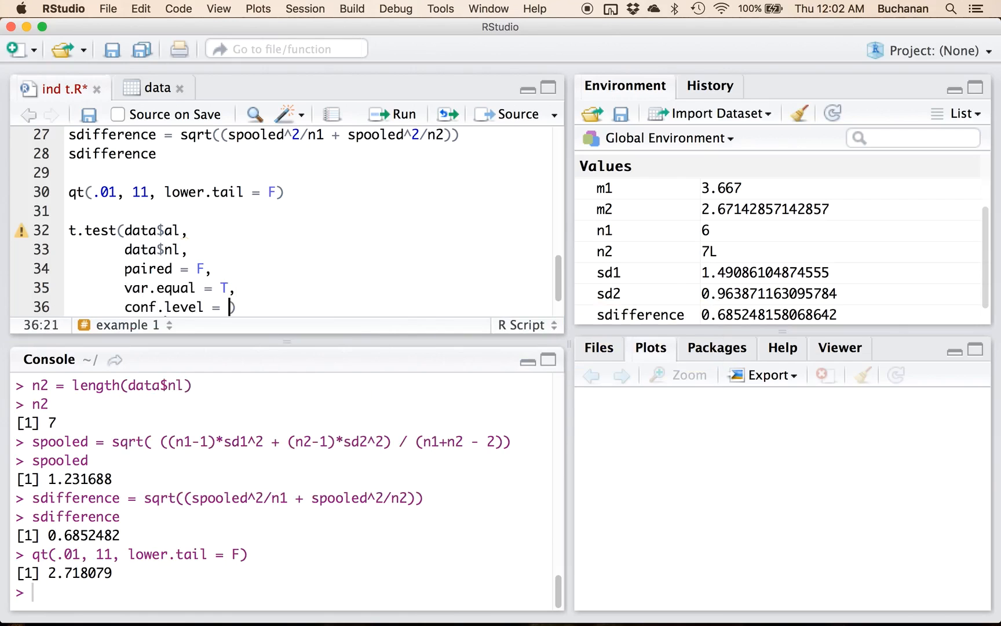
type(".99")
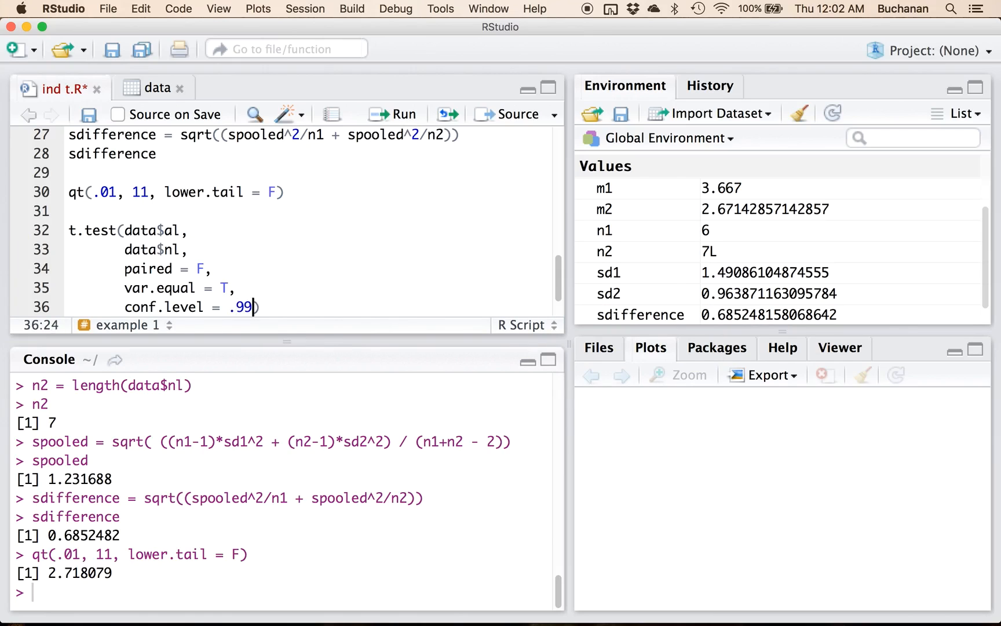
type(",")
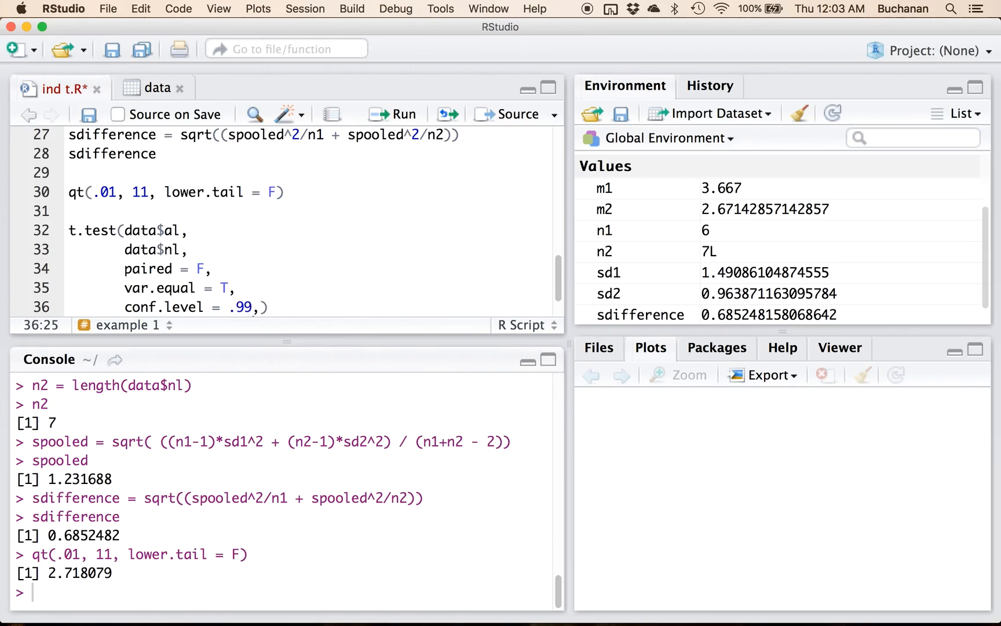
key("Return")
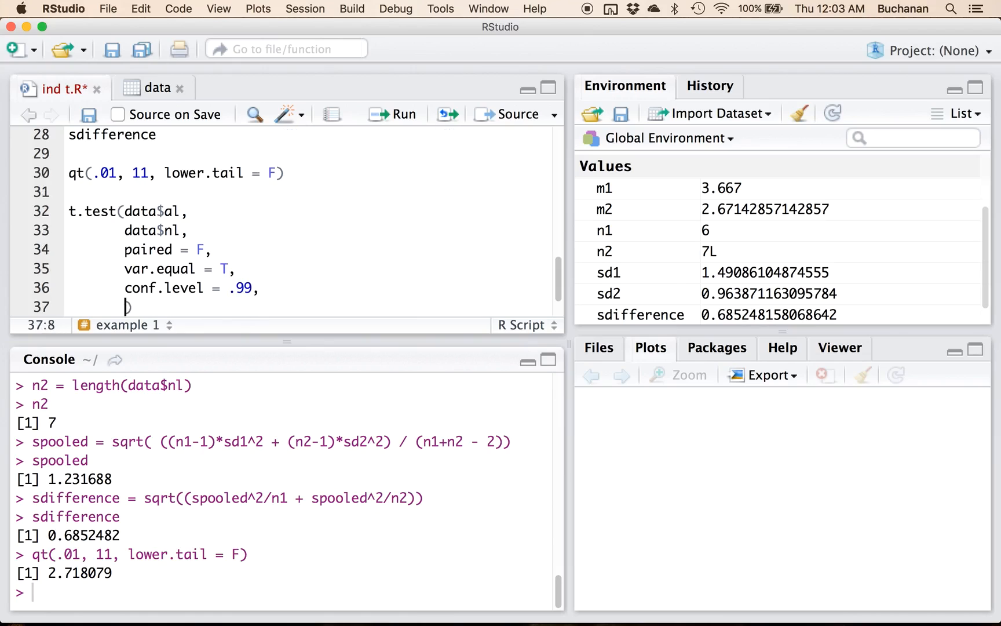
type("alternative")
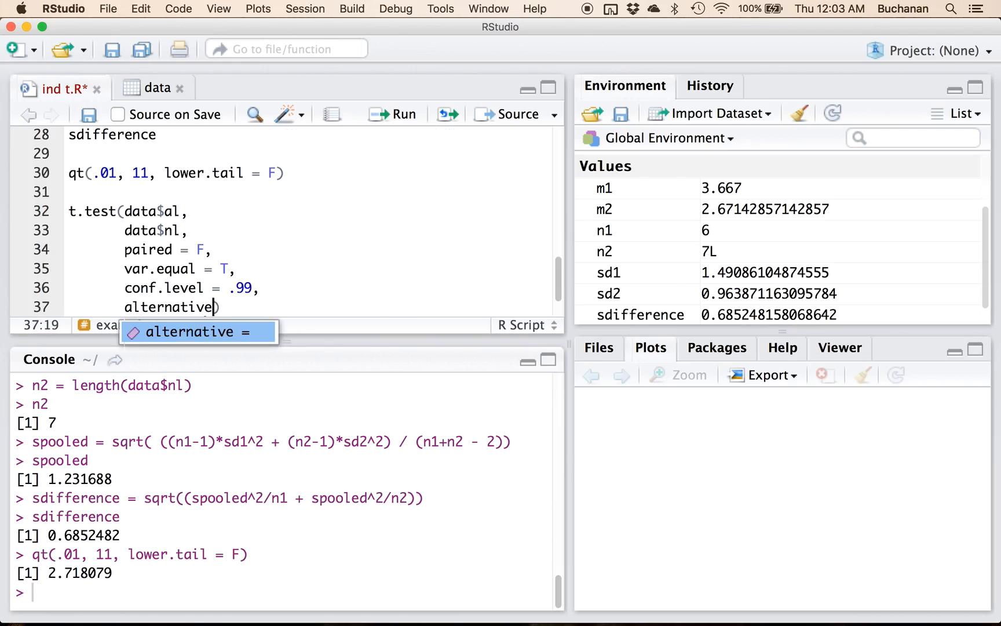
type("= \"greater\"")
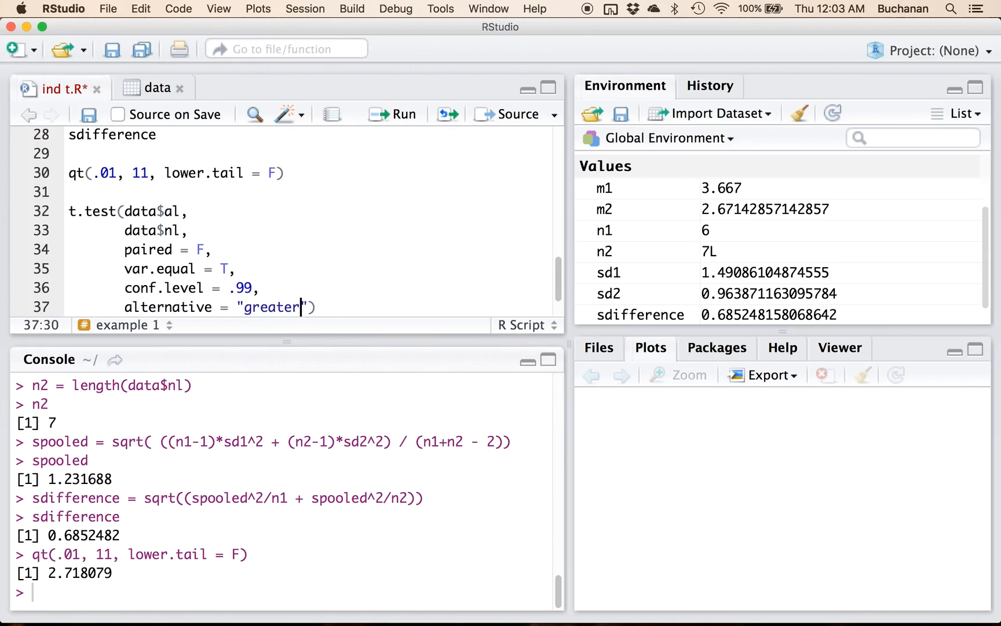
left_click(139, 211)
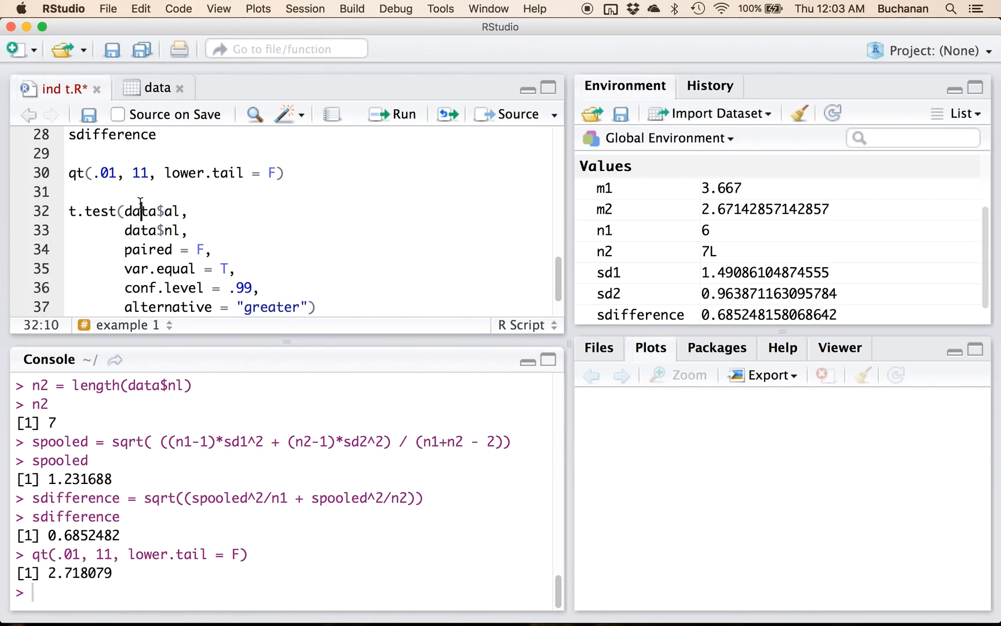
mouse_move(324, 267)
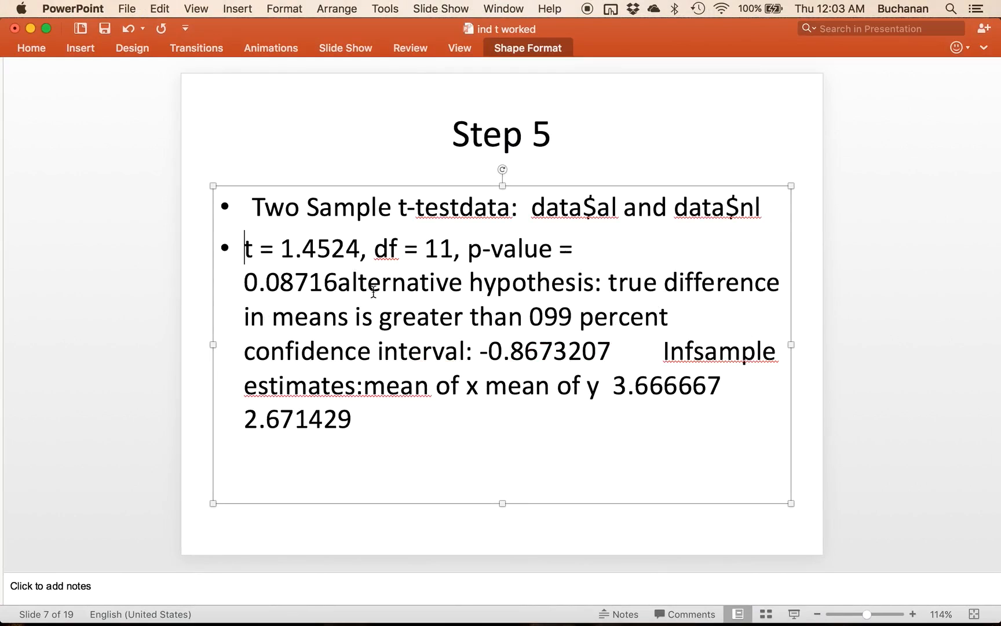
Break the Step 5 t-test output into separate bullets and bold t = 1.4524.
key("Return")
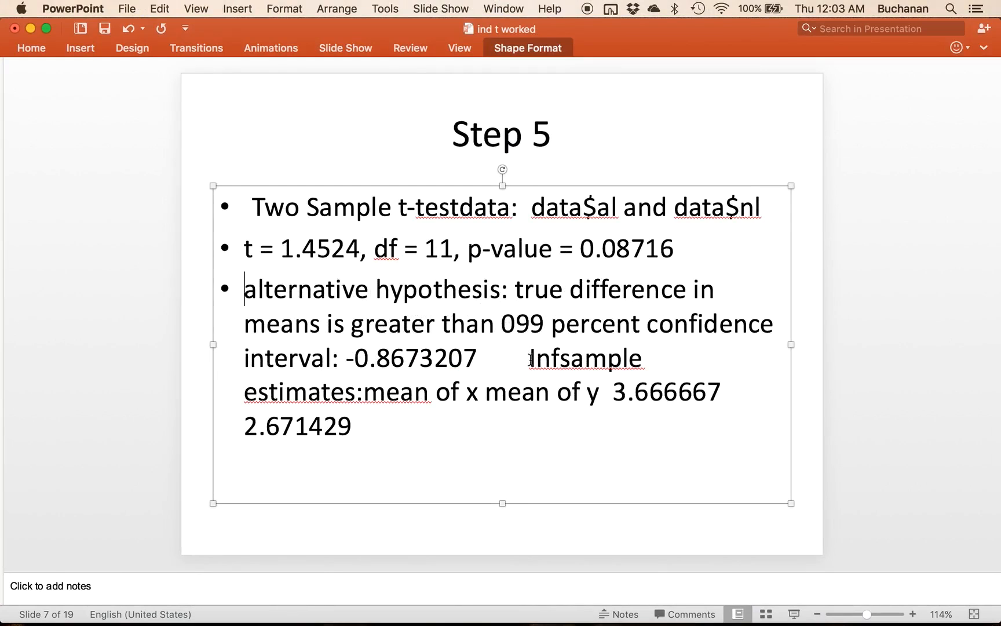
left_click(559, 358)
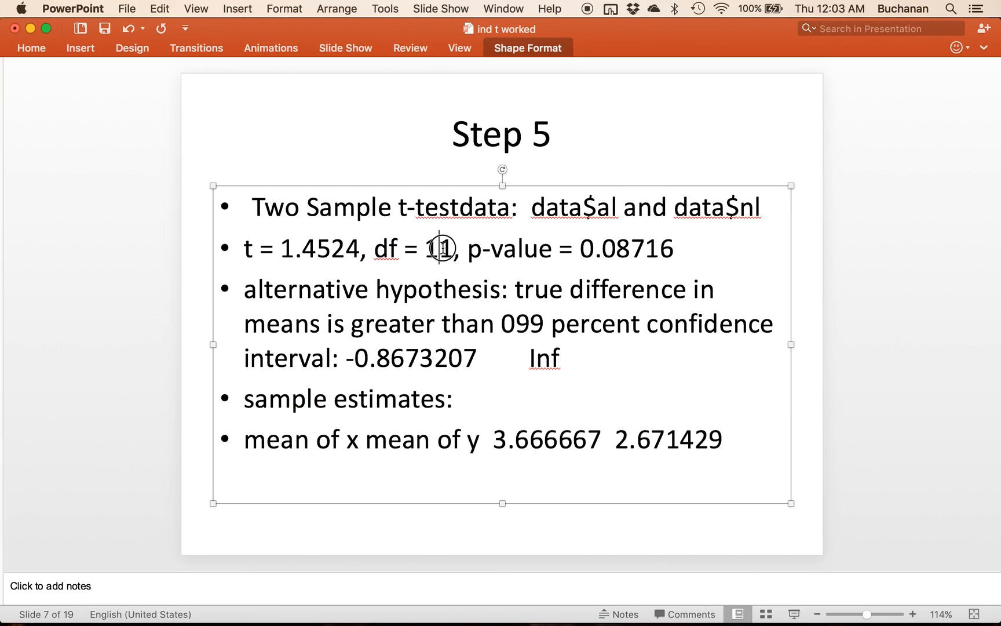
double_click(438, 248)
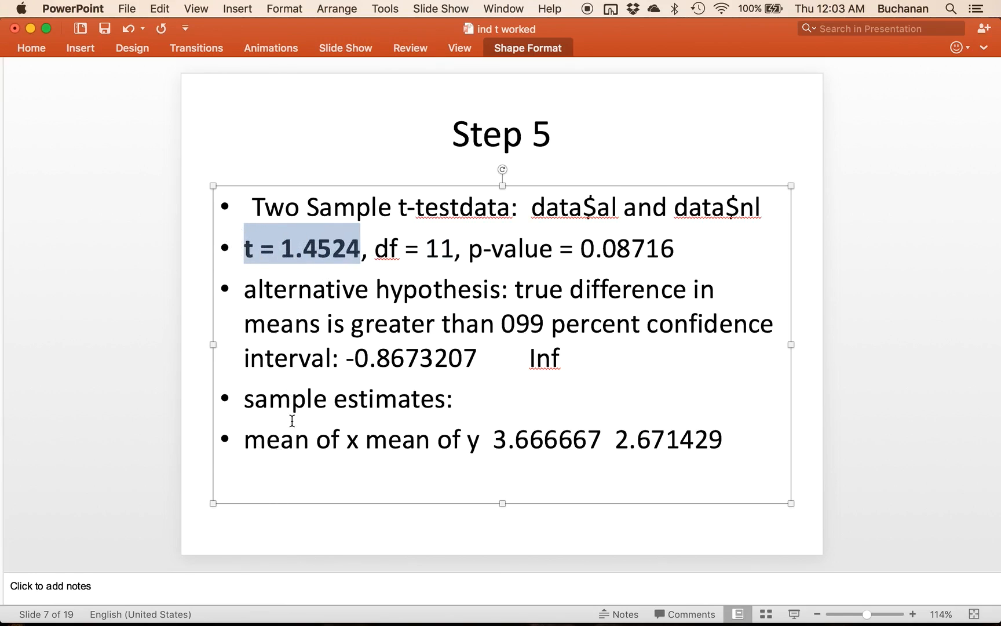
left_click(188, 466)
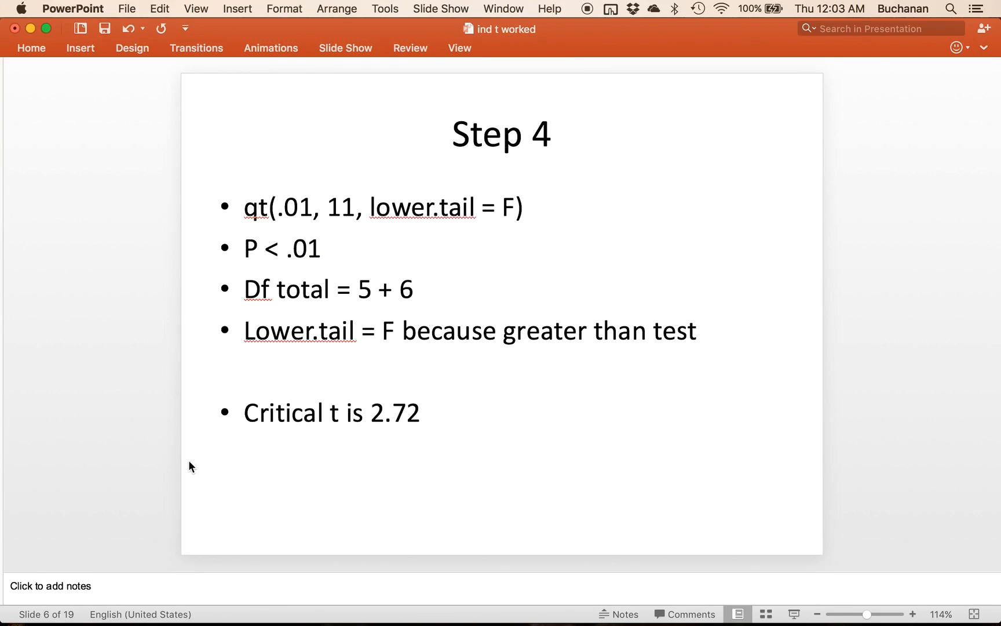
key("right")
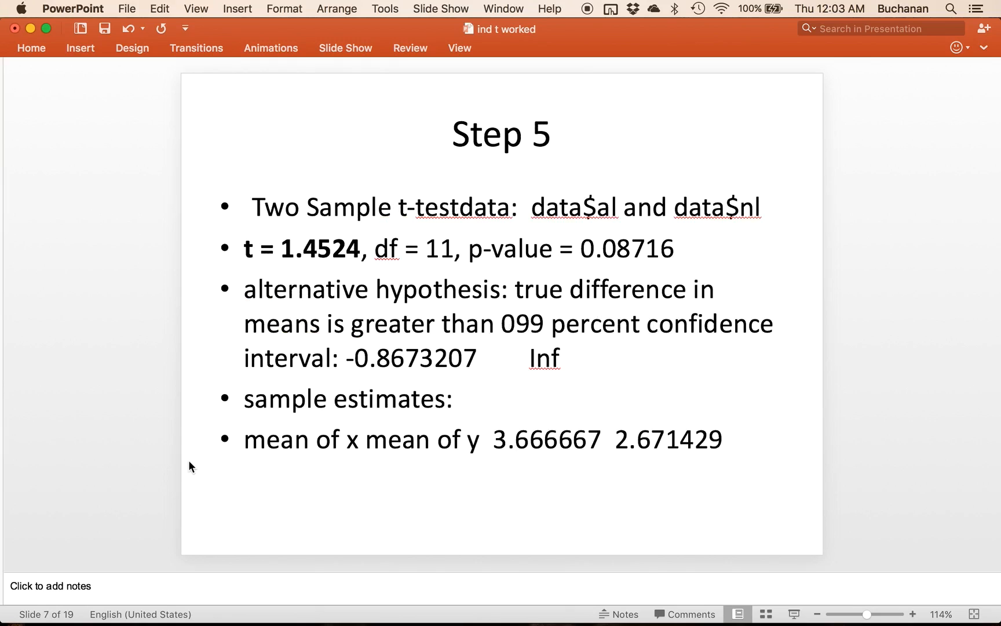
double_click(625, 248)
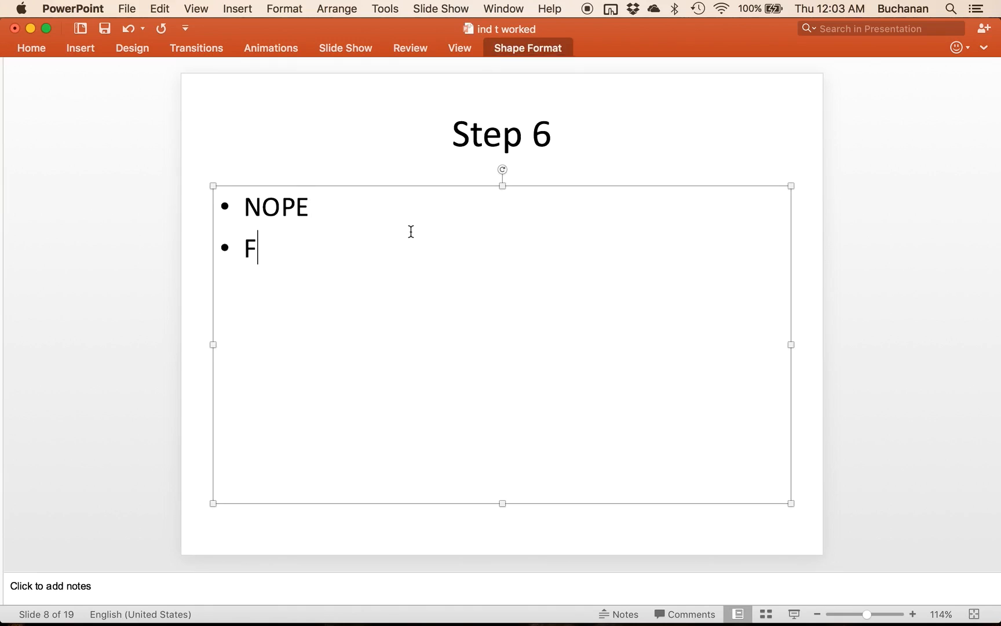
Write 'Fail to reject' on Step 6 and 'Confidence interval of mean difference' with a 'Most CIs are two tailed' sub-bullet.
type("ail to reject")
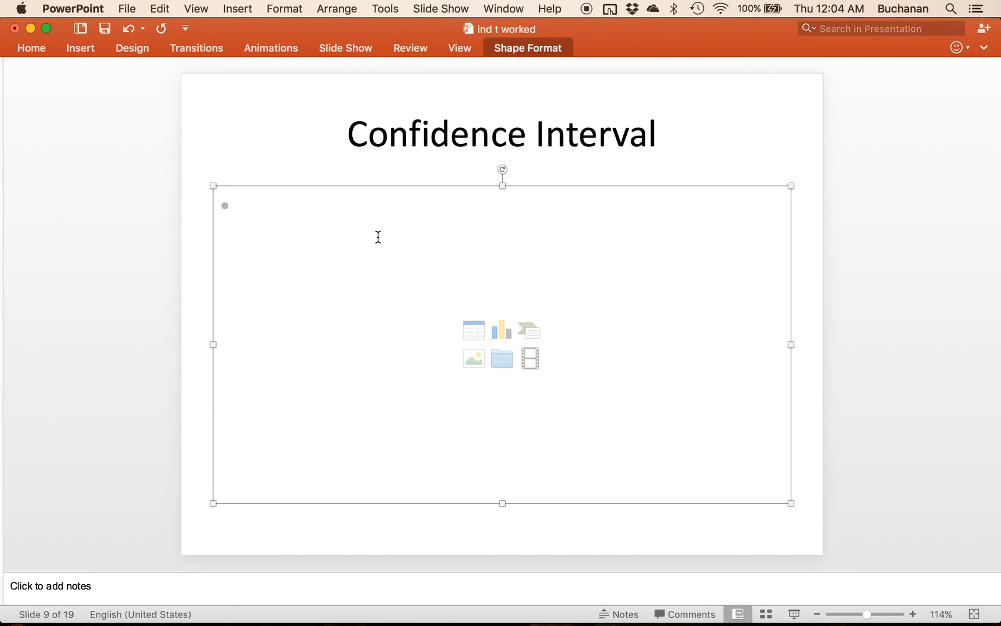
type("Con")
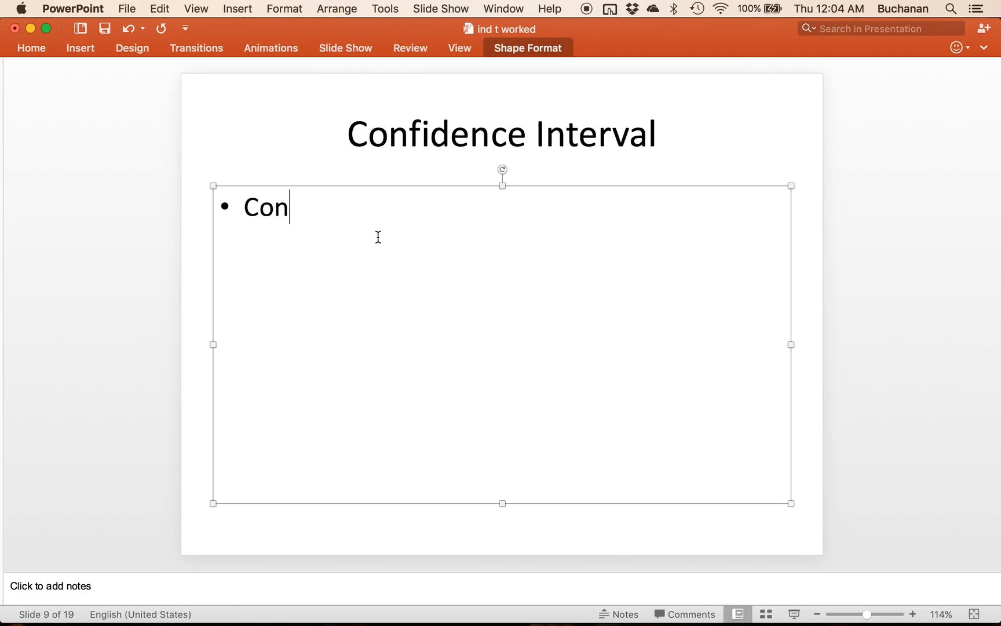
type("fidence interval of mean diffe")
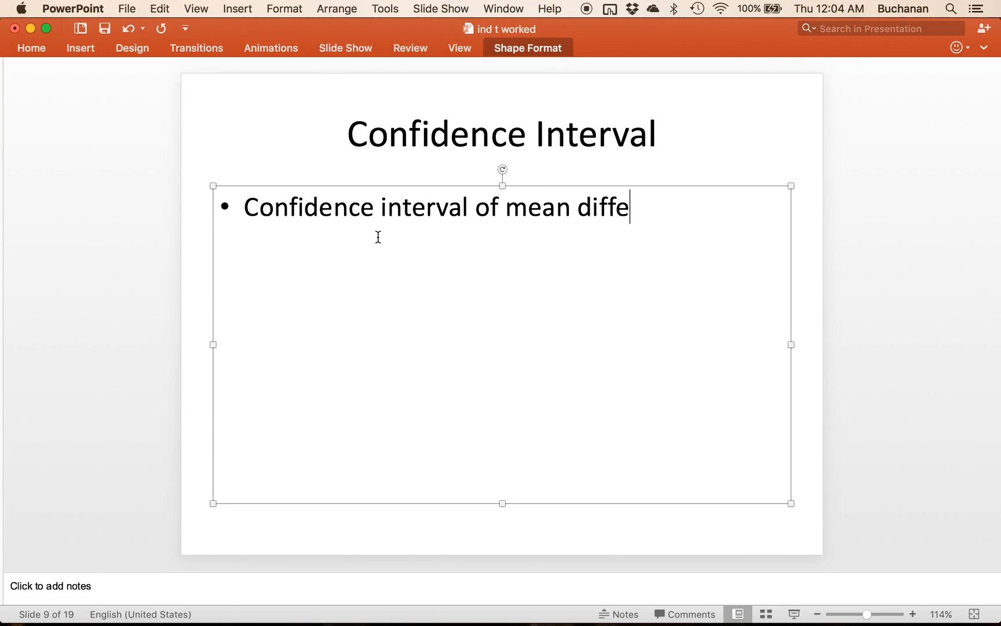
type("rence")
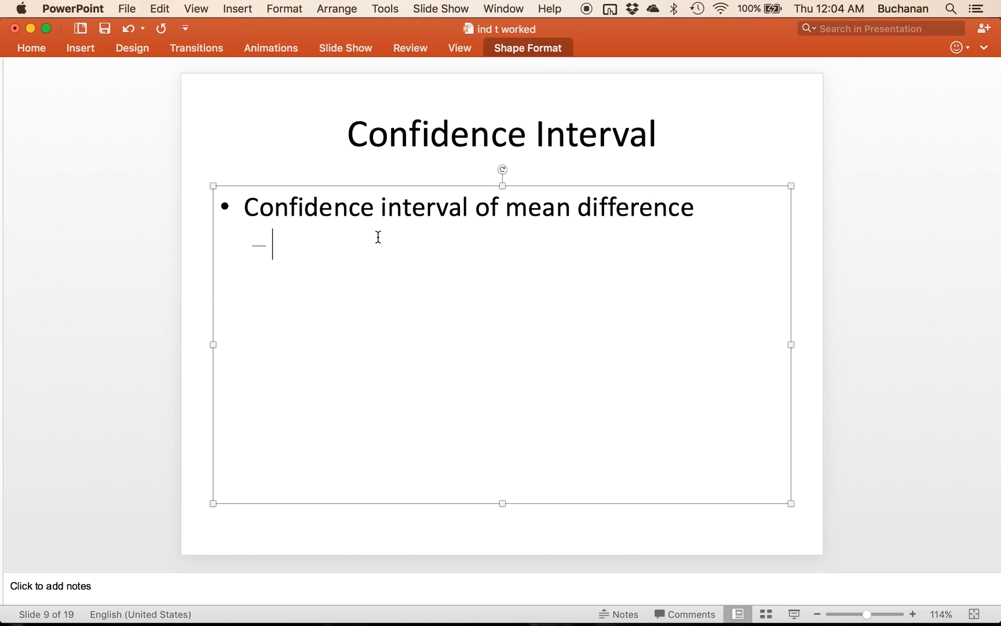
type("Most CI s")
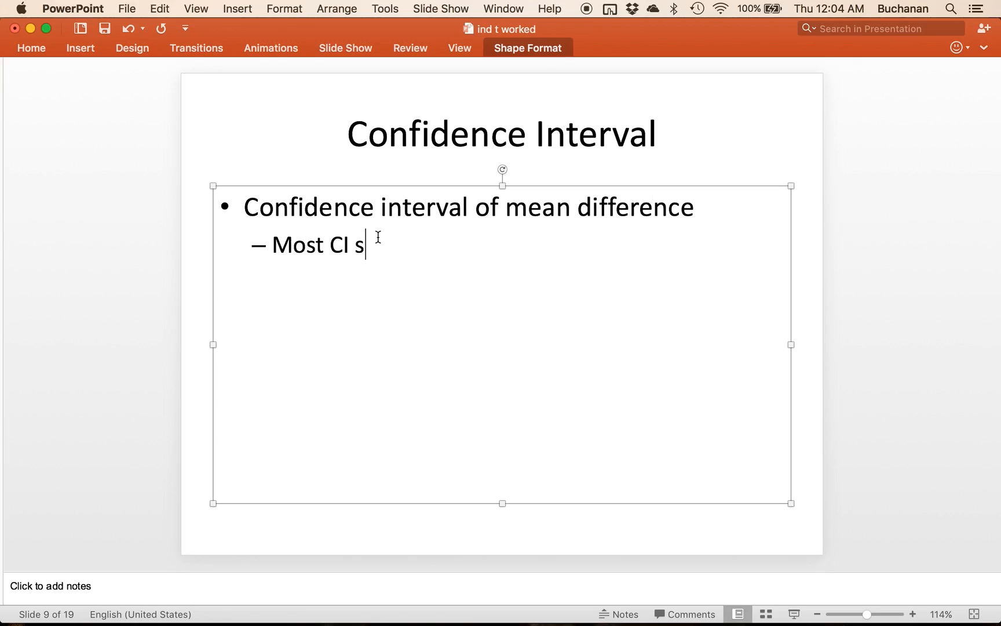
type("are two tailed")
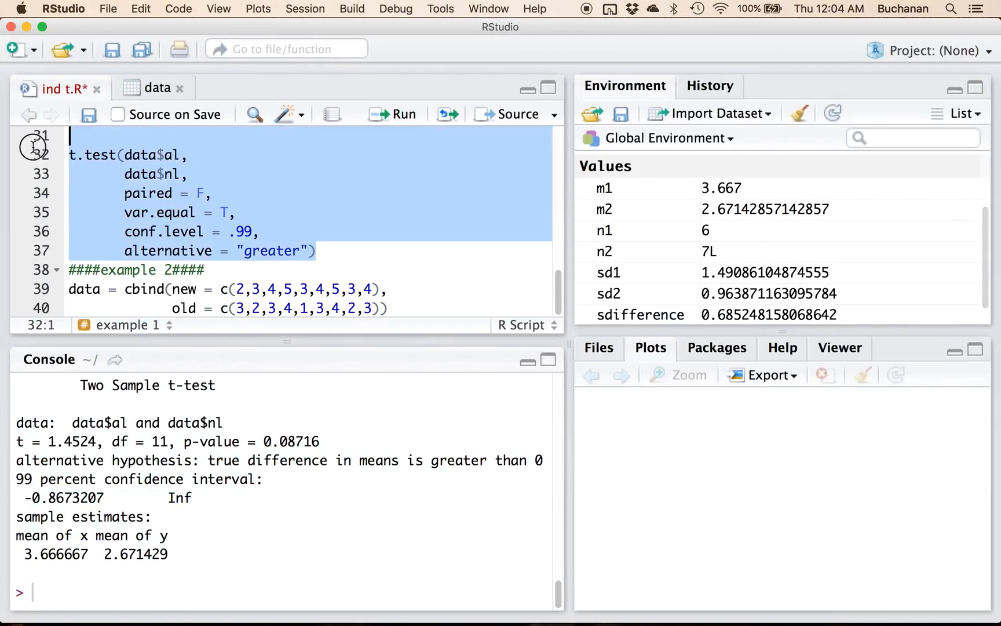
Run the t-test, paste a copy below it and start changing its alternative to two.sided.
left_click(318, 250)
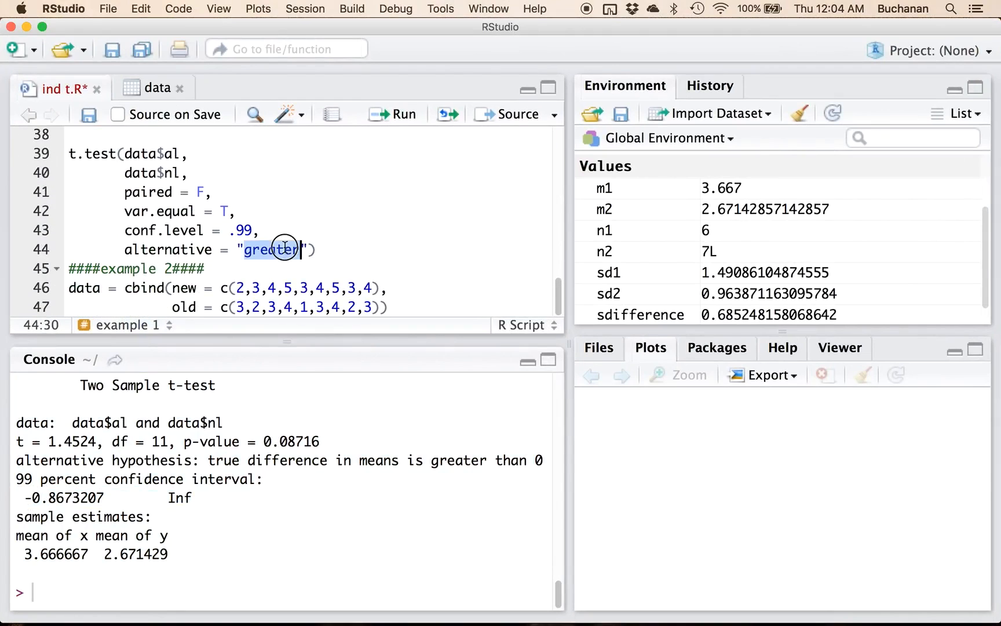
type("two.")
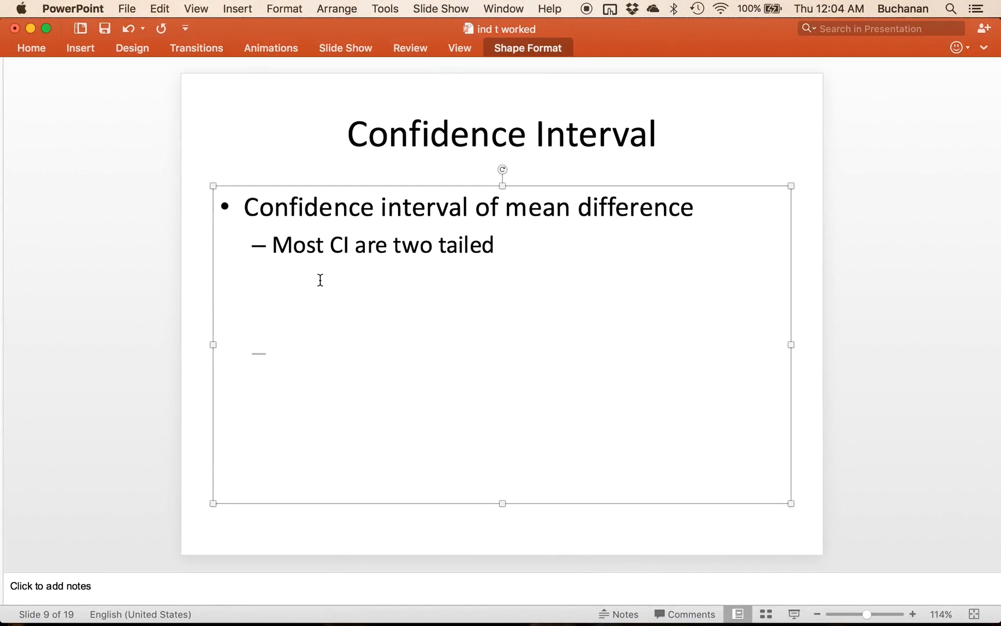
Add 'Using t.test()' with the bullet '99 percent confidence interval: -1.133010 3.123486'.
type("Using t.test()")
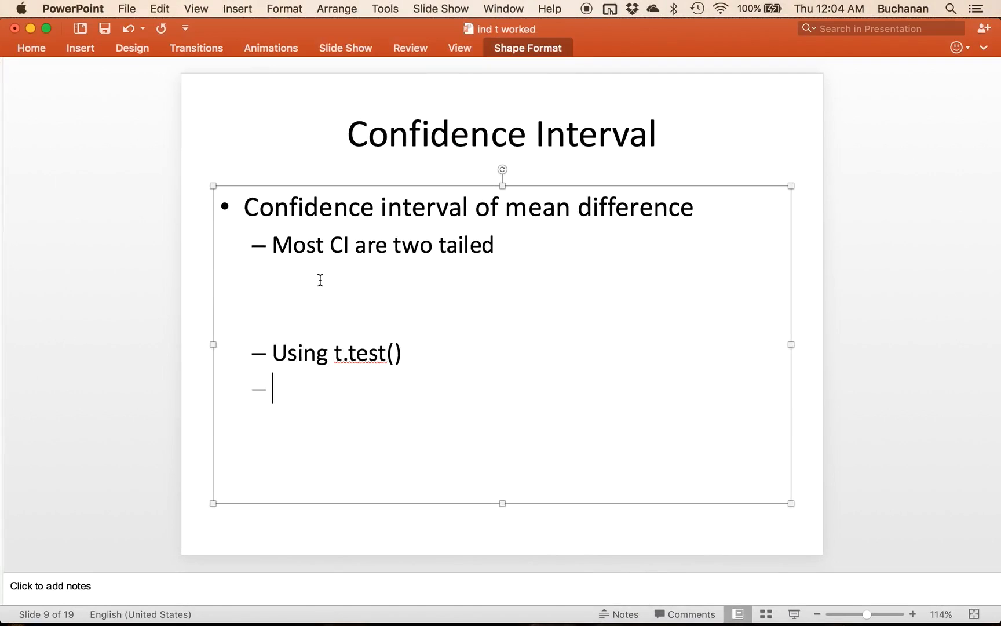
type("99 percent confidence interval: -1.133010  3.123486")
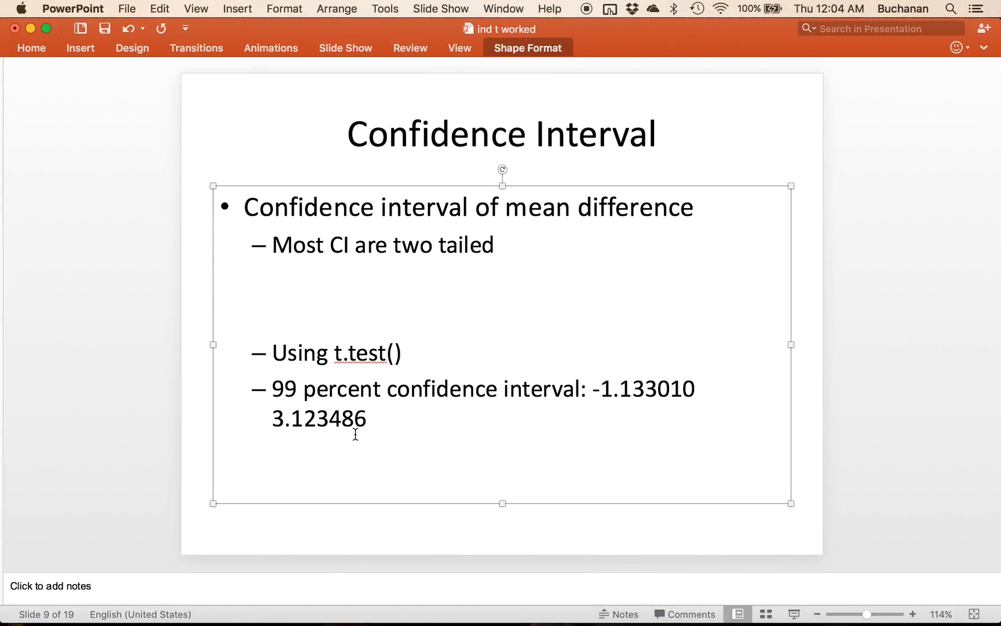
left_click(368, 418)
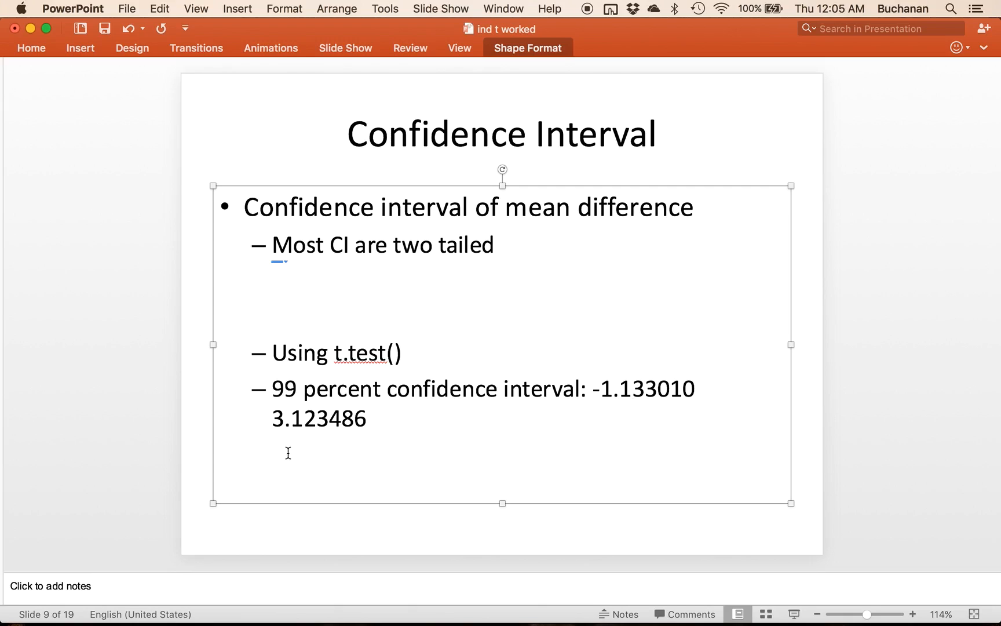
left_click(368, 418)
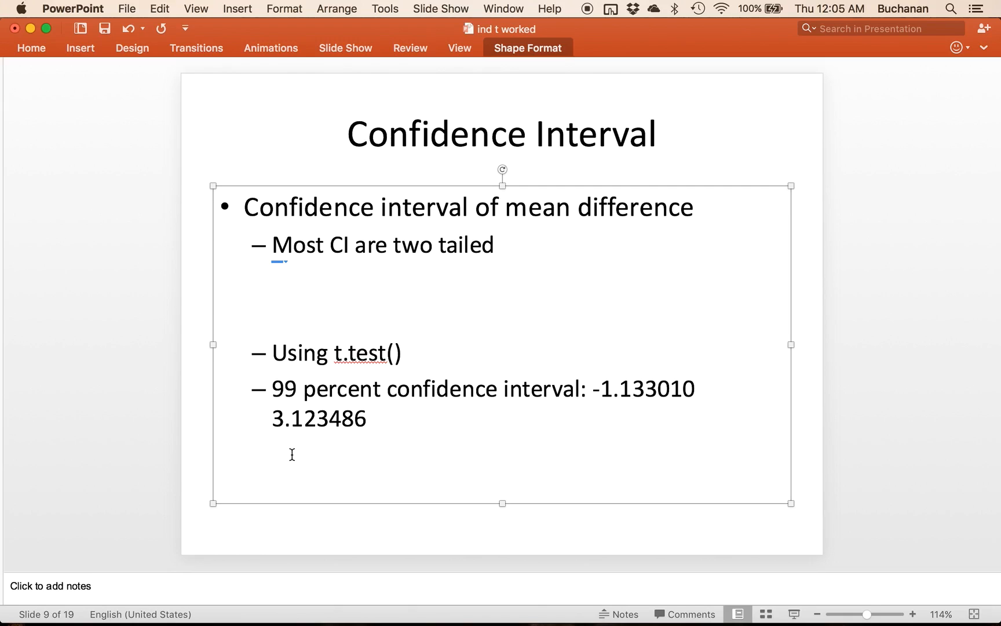
left_click(236, 535)
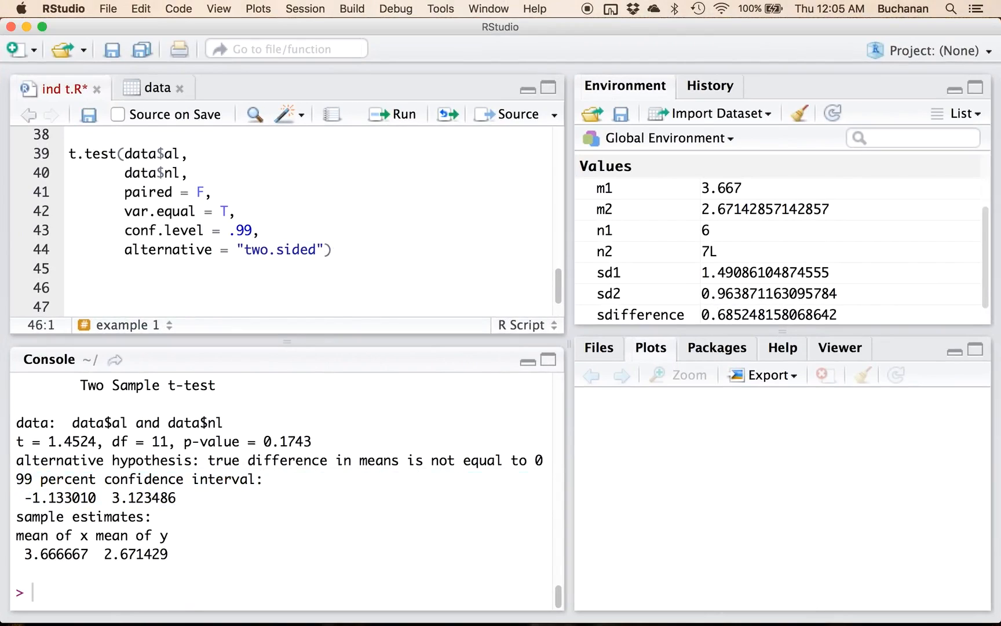
Add '##cheat for t' computing (m1 - m2) / sdifference and run it to get 1.452863.
type("##cheat for t")
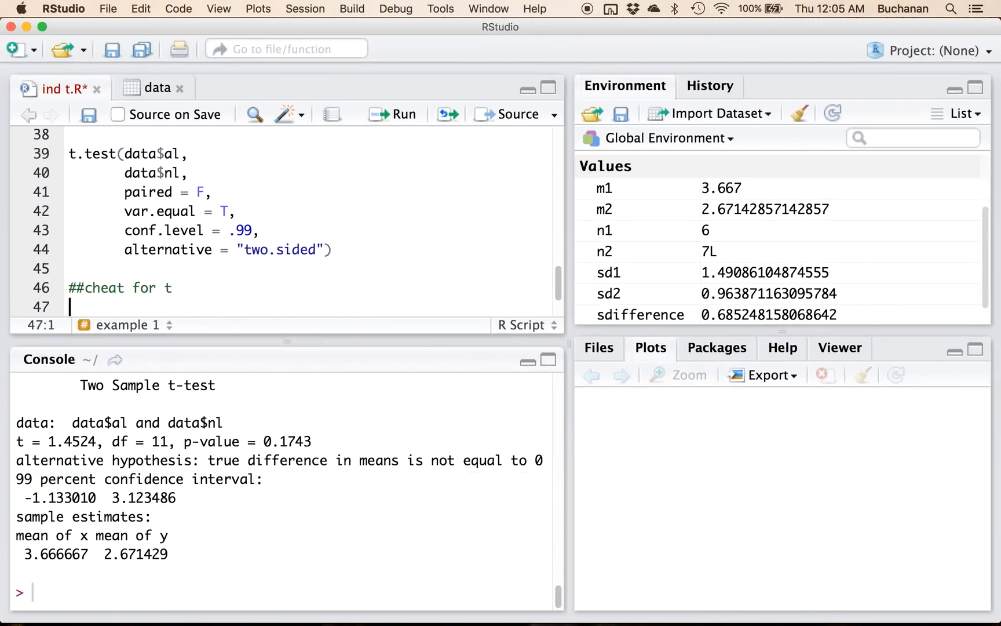
type("(")
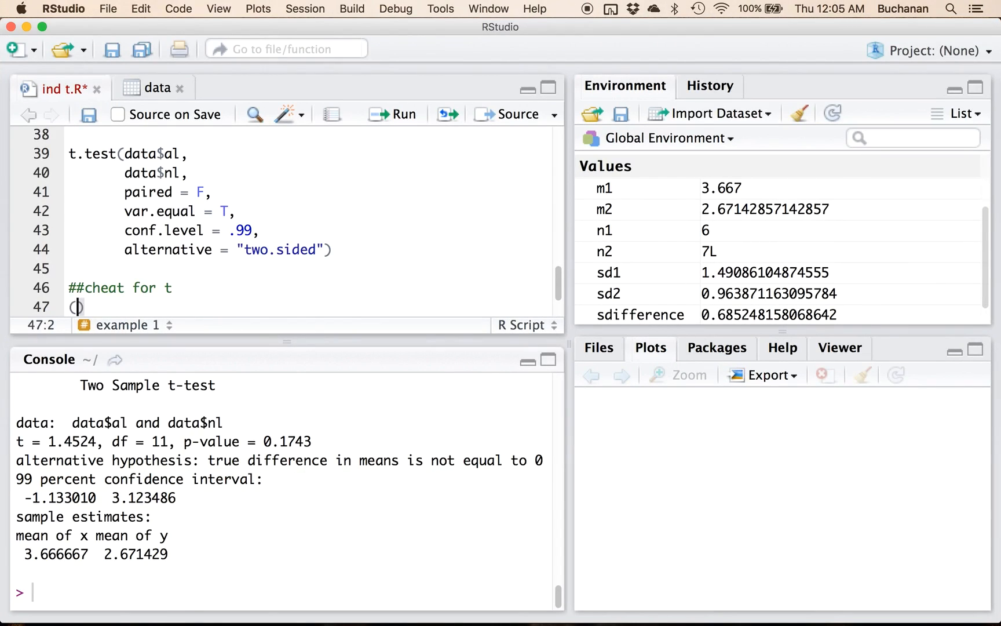
type("m1 - m2")
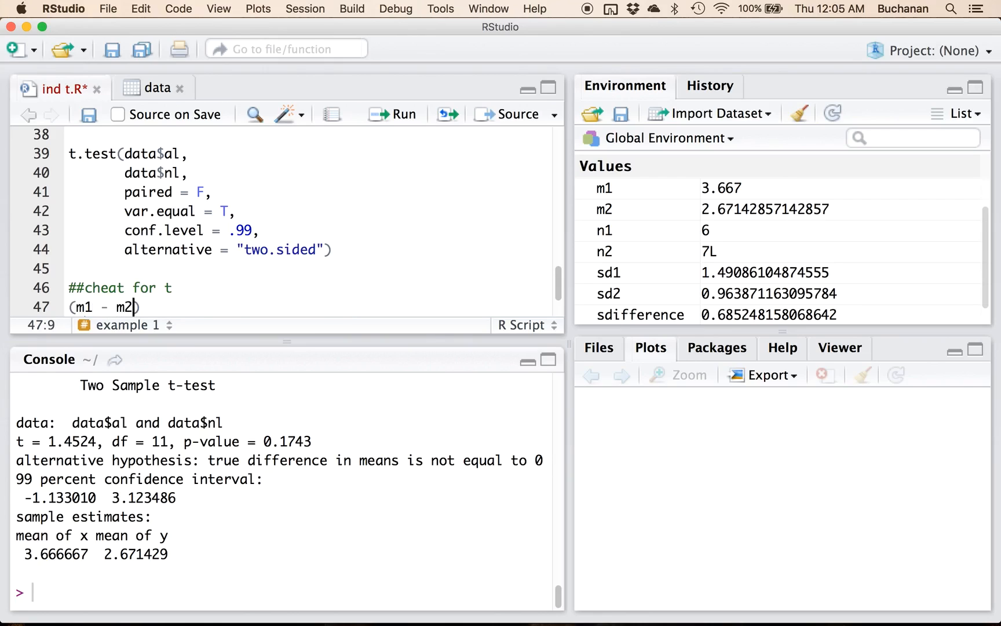
left_click(127, 306)
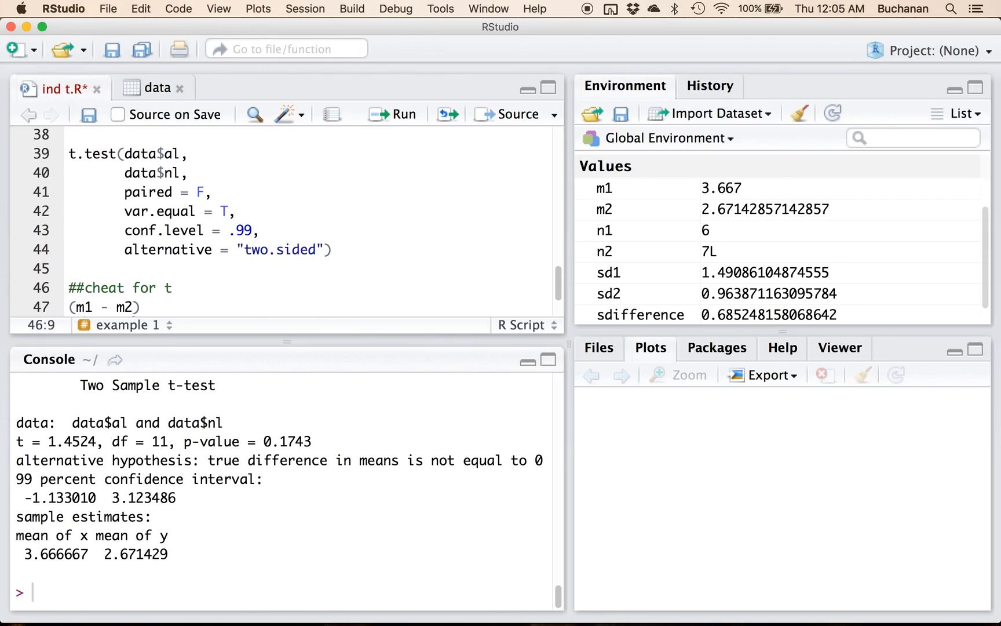
left_click(121, 307)
type(" / sdifference")
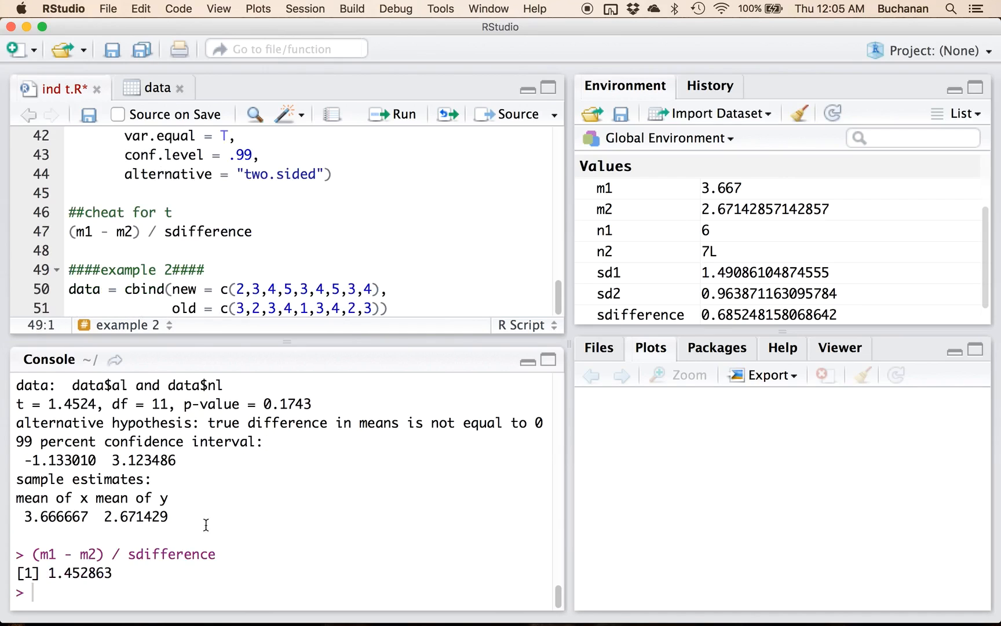
scroll("up", 3)
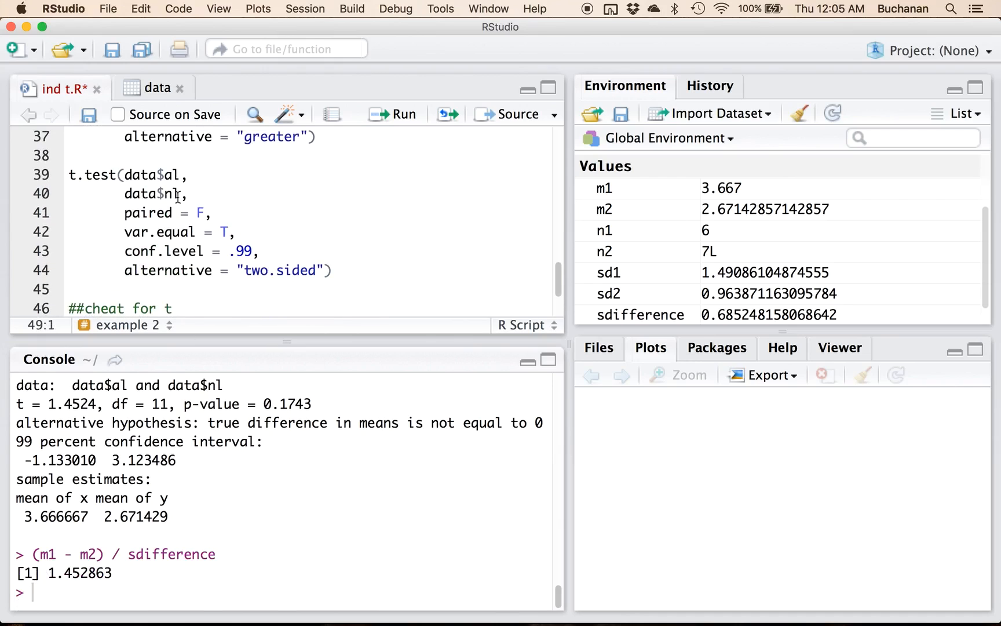
scroll("down", 3)
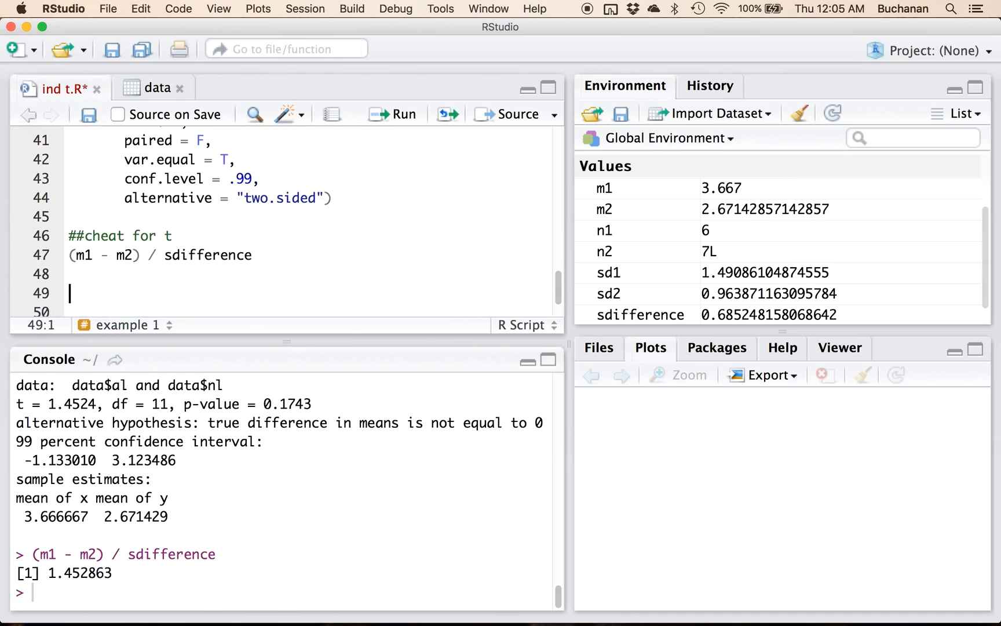
Add '##cheat for ci' with (m1 - m2) + qt(.01/2, 11, lower.tail = F)*sdifference.
type("##cheat for")
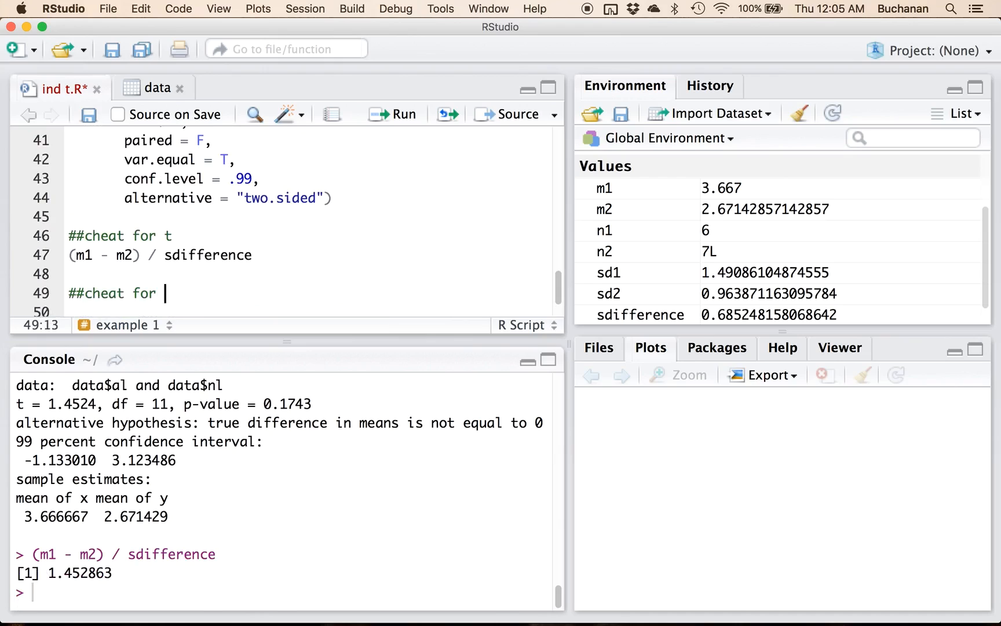
type("ci")
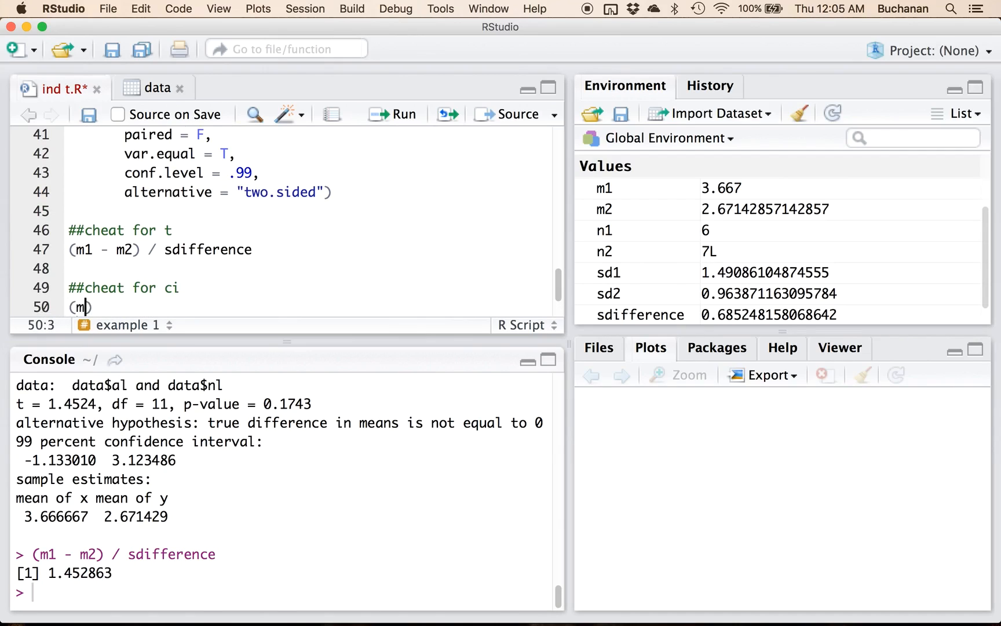
type("1 - m2)")
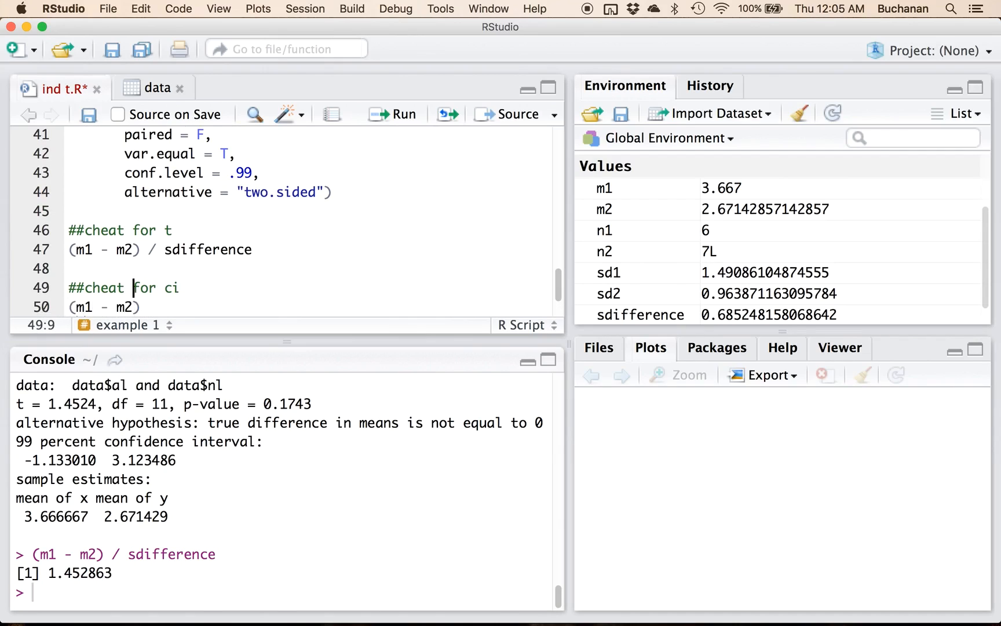
left_click(140, 307)
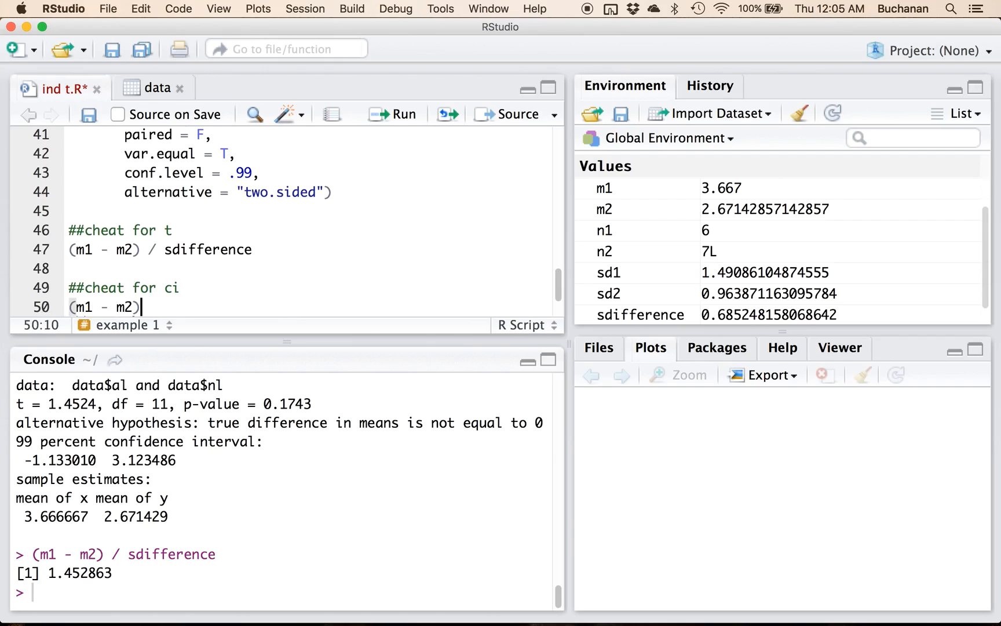
type("+")
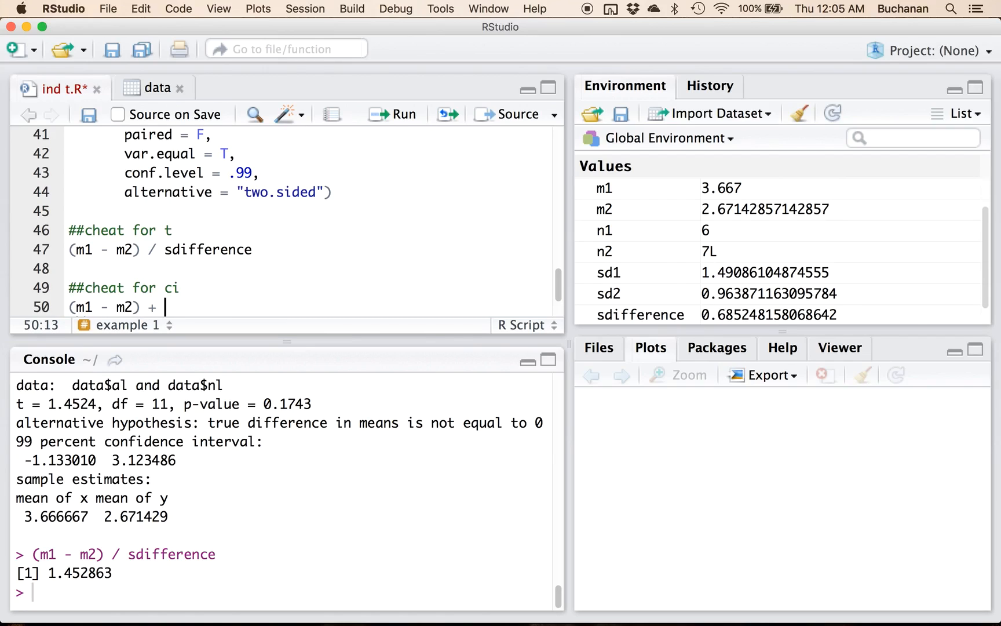
scroll("up", 3)
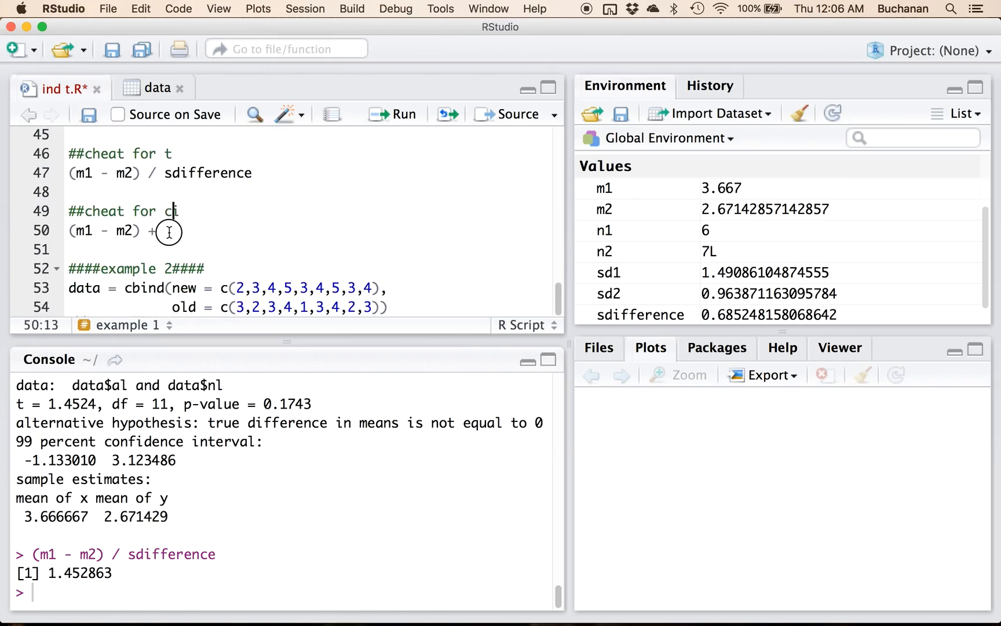
type("qt(.01, 11, lower.tail = F)")
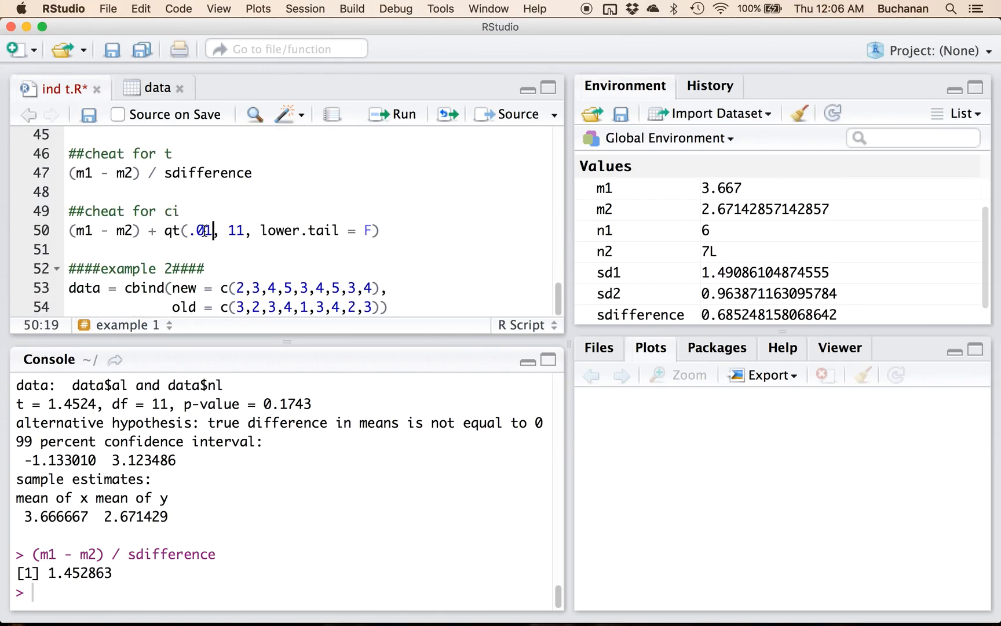
type("/2")
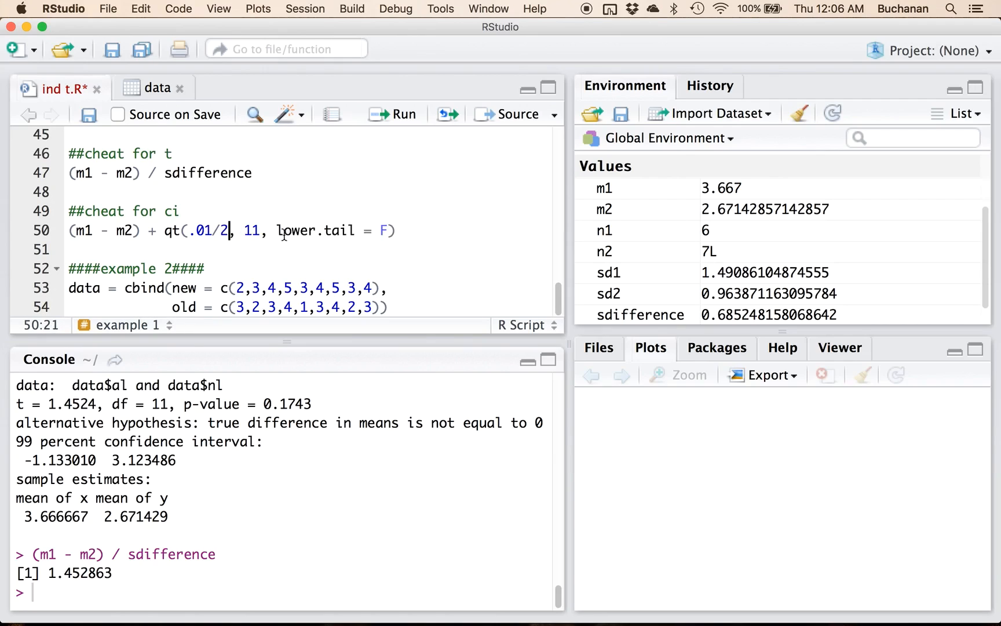
type("*")
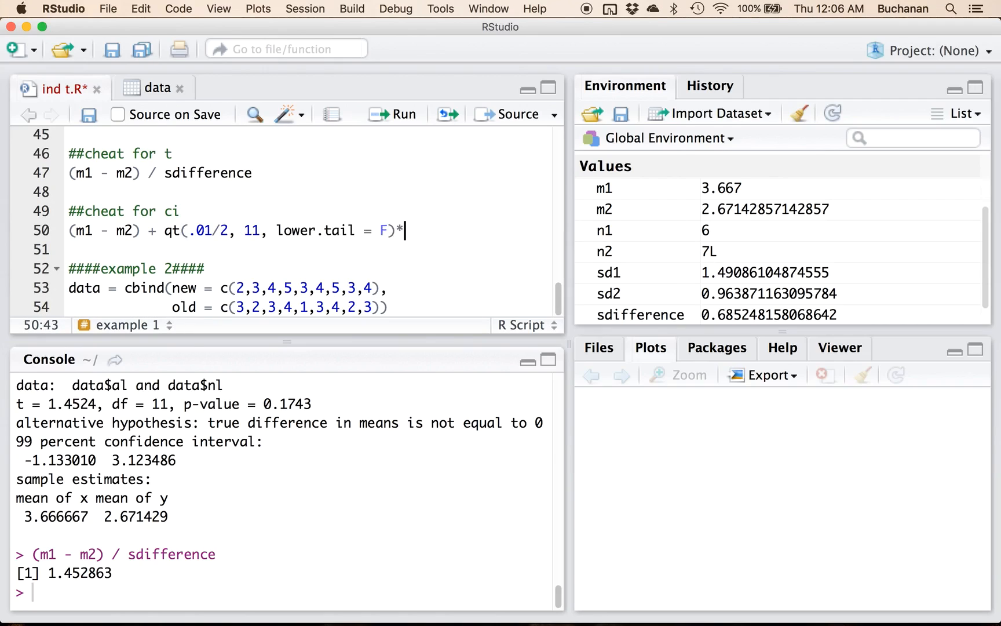
type("sdifference")
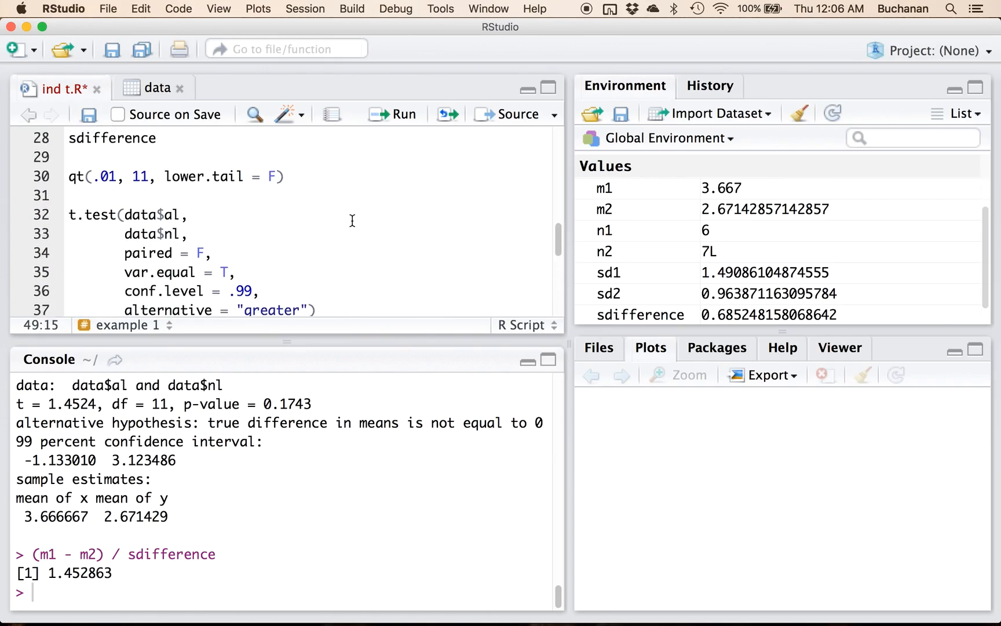
Run the upper and lower limit lines, getting 3.12382 and -1.132677, and compare with the t.test interval.
scroll("down", 3)
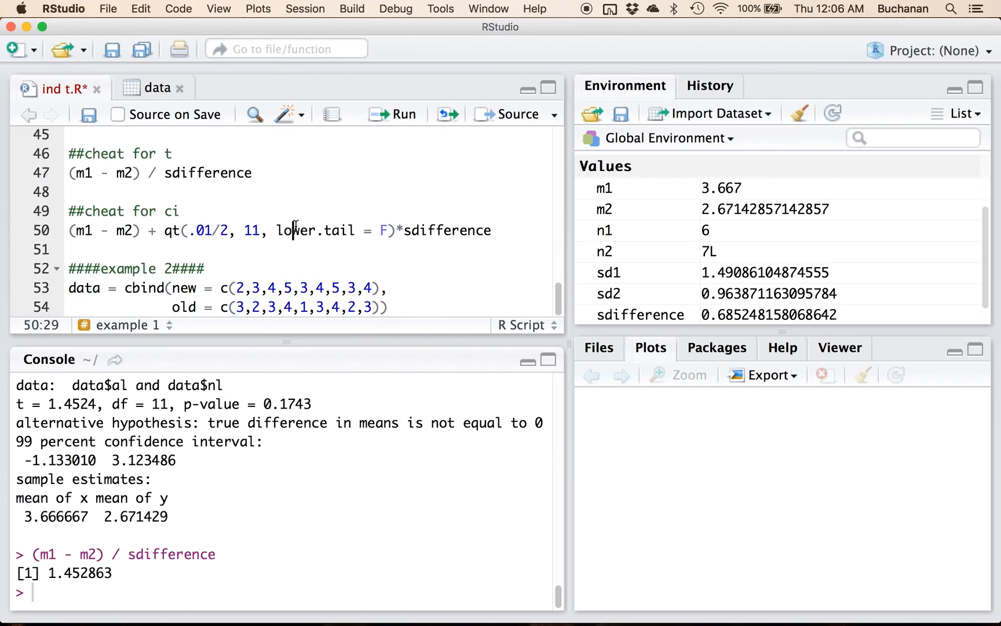
left_click(401, 113)
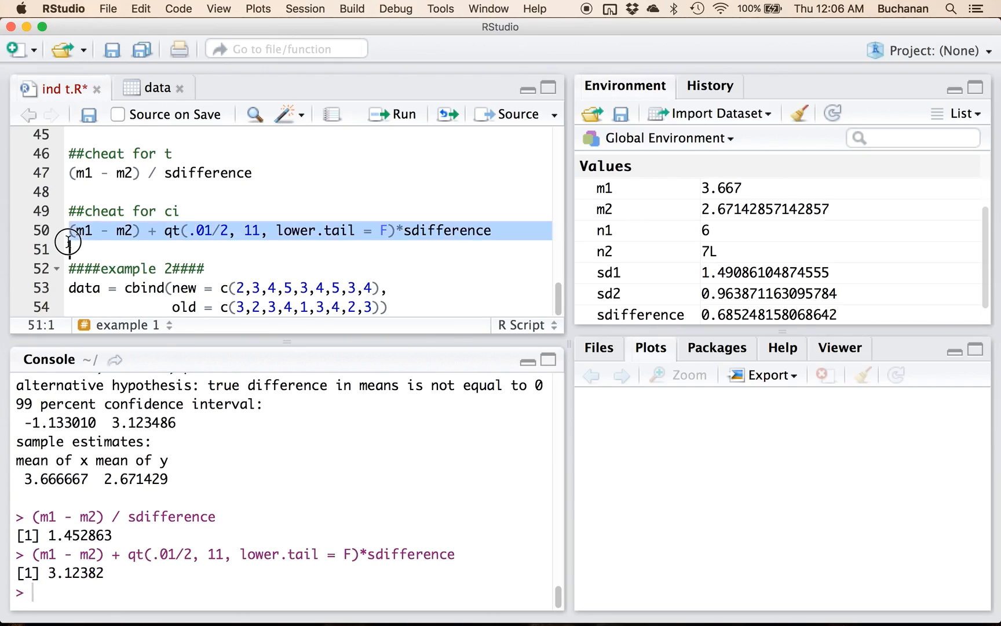
left_click(70, 268)
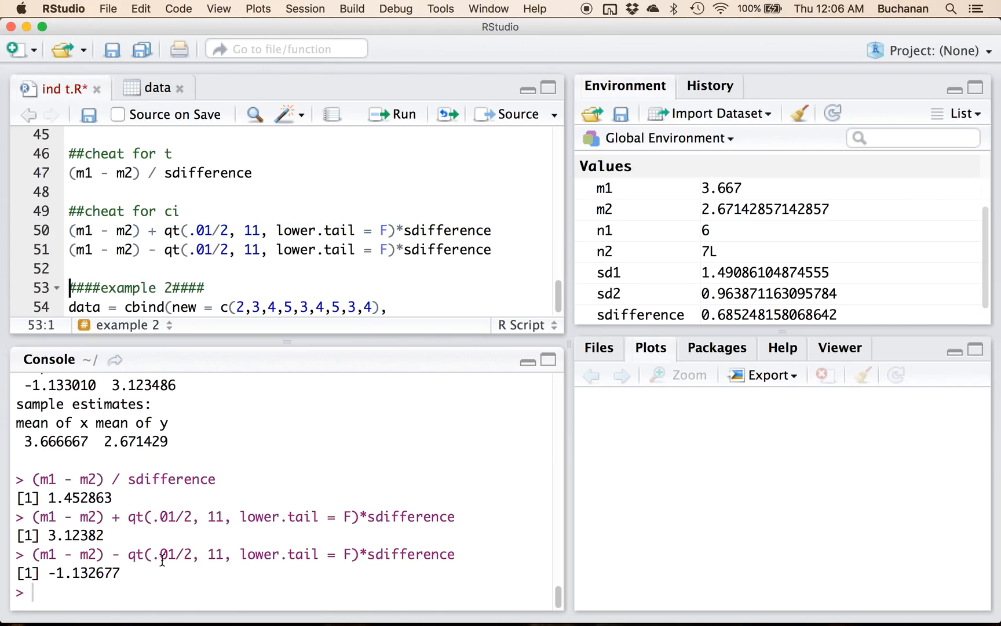
scroll("up", 3)
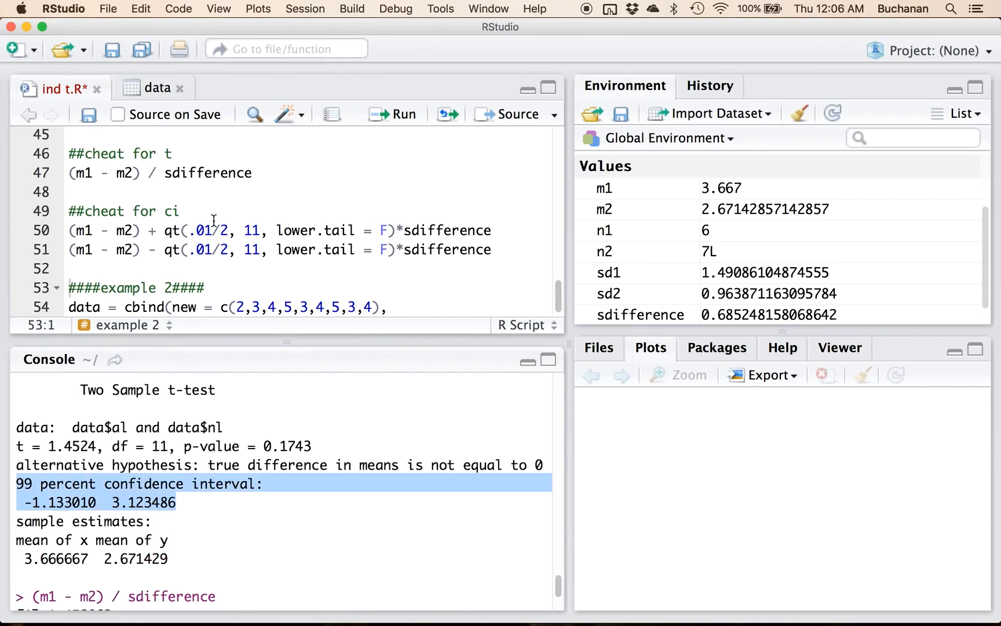
scroll("up", 3)
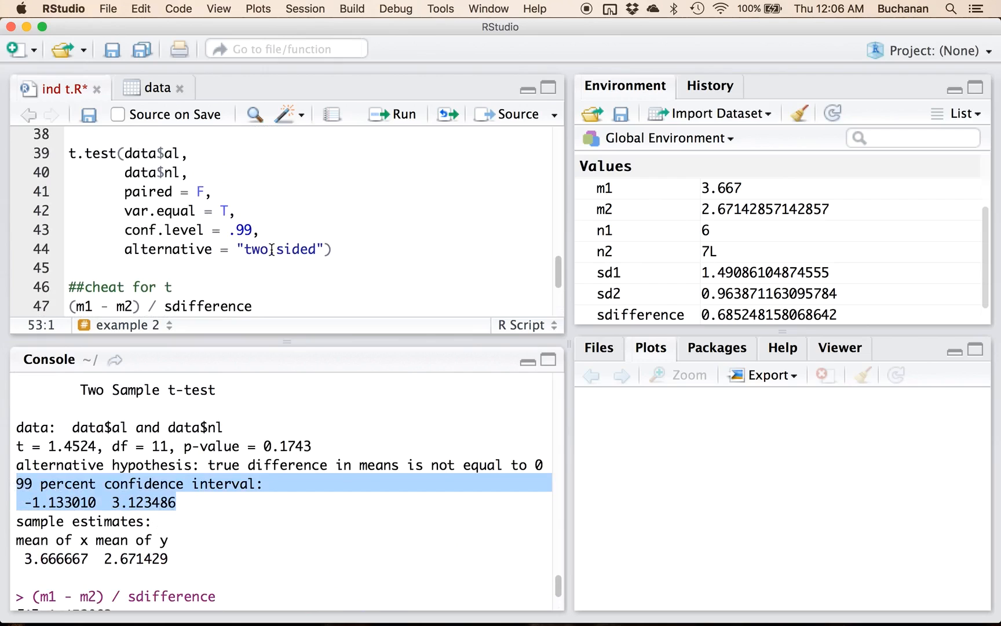
scroll("down", 3)
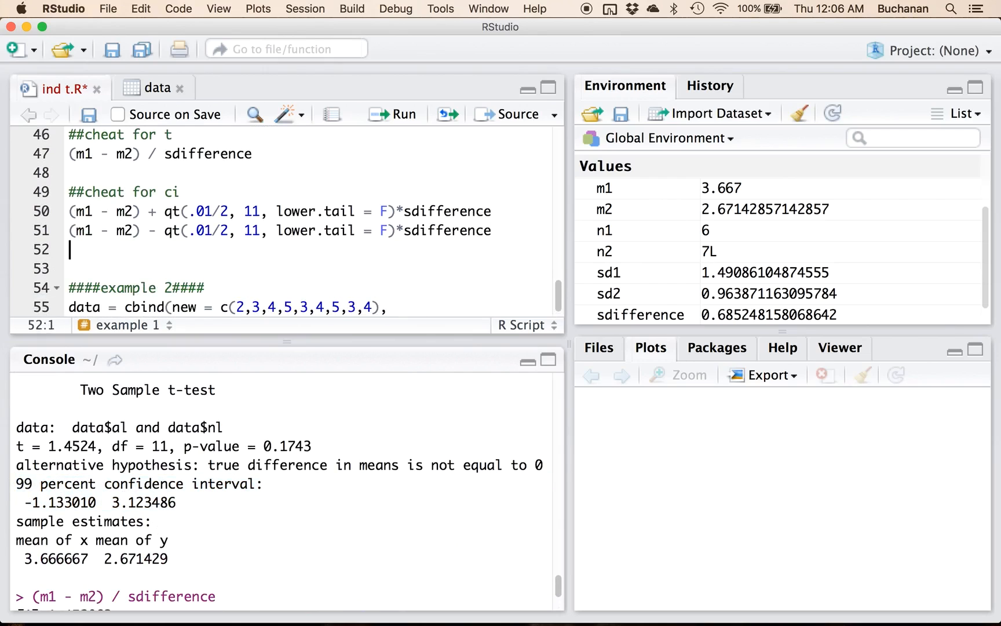
Add '##cheat for effect size' computing (m1 - m2) / spooled, returning 0.8082981.
type("##c")
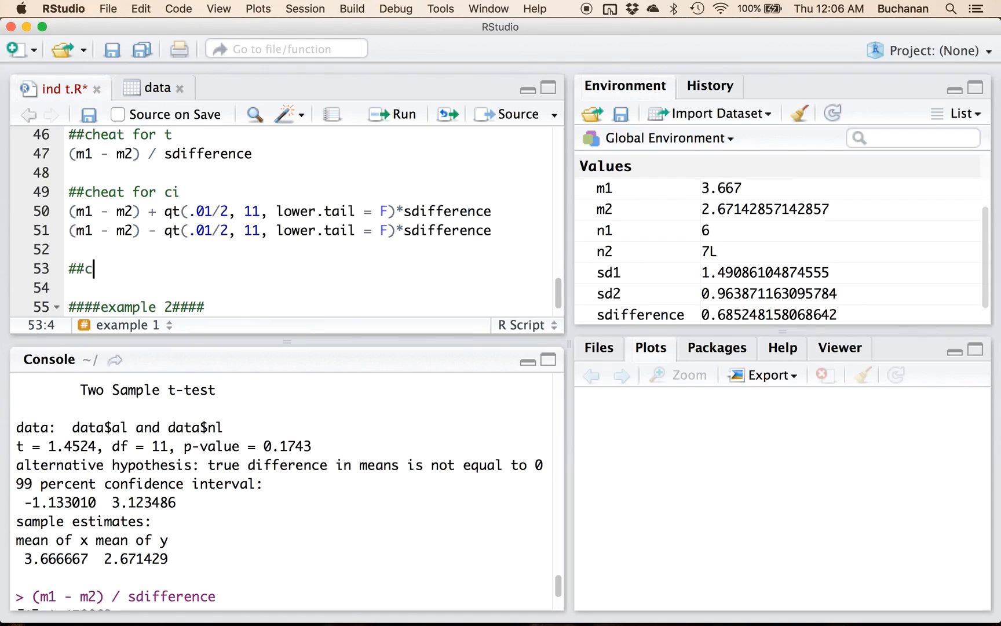
type("heat for e")
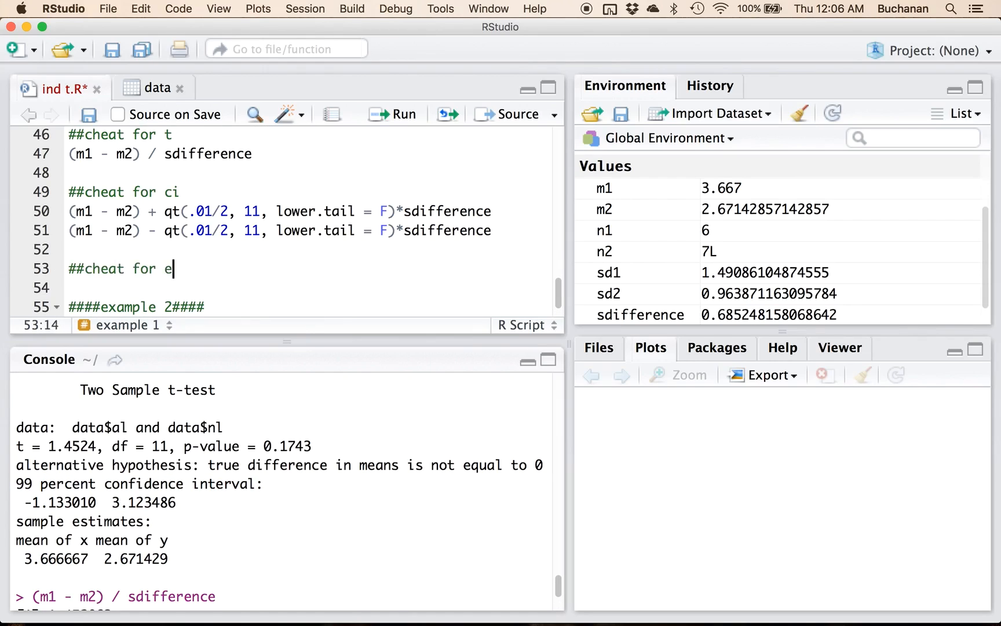
type("ffect isze")
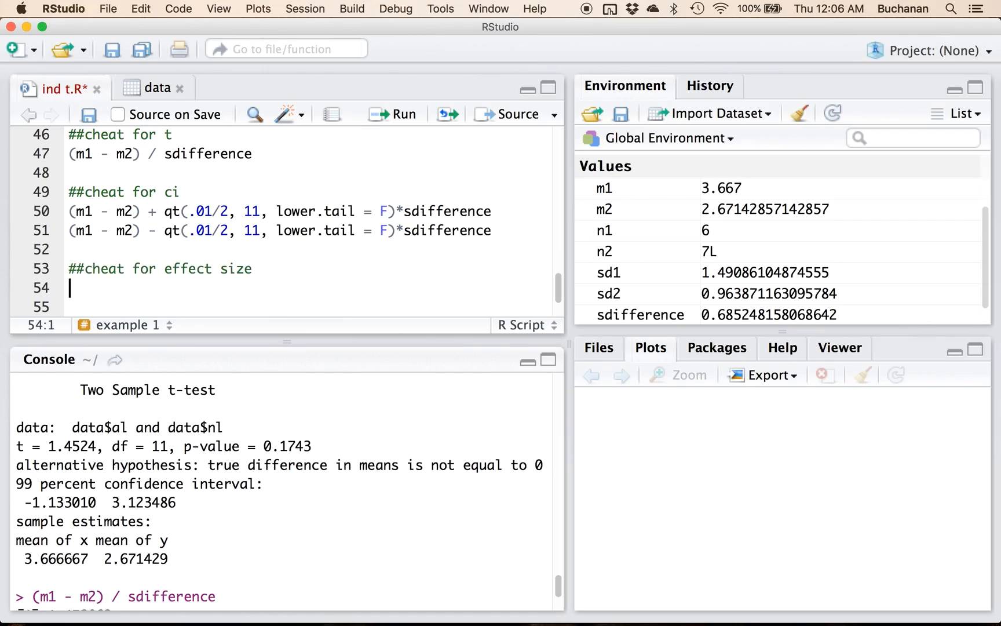
type("(m1 - m2) / spooled")
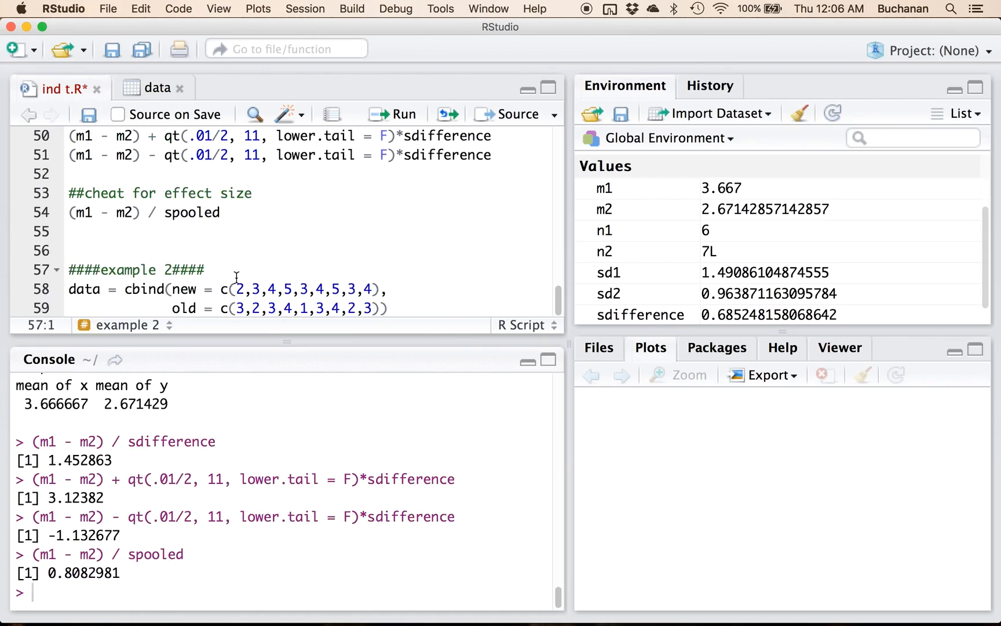
mouse_move(207, 293)
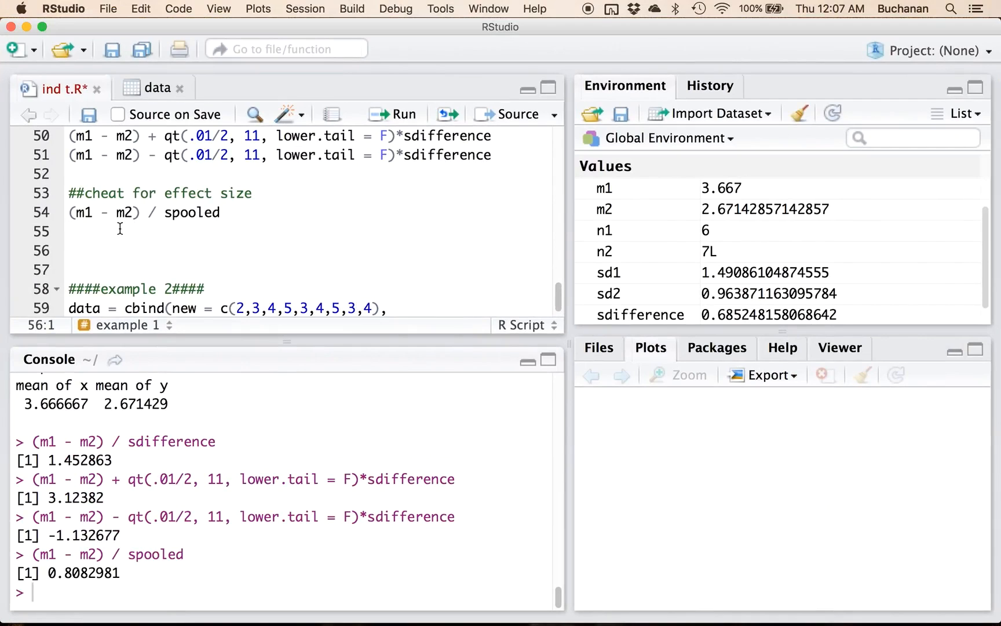
scroll("up", 3)
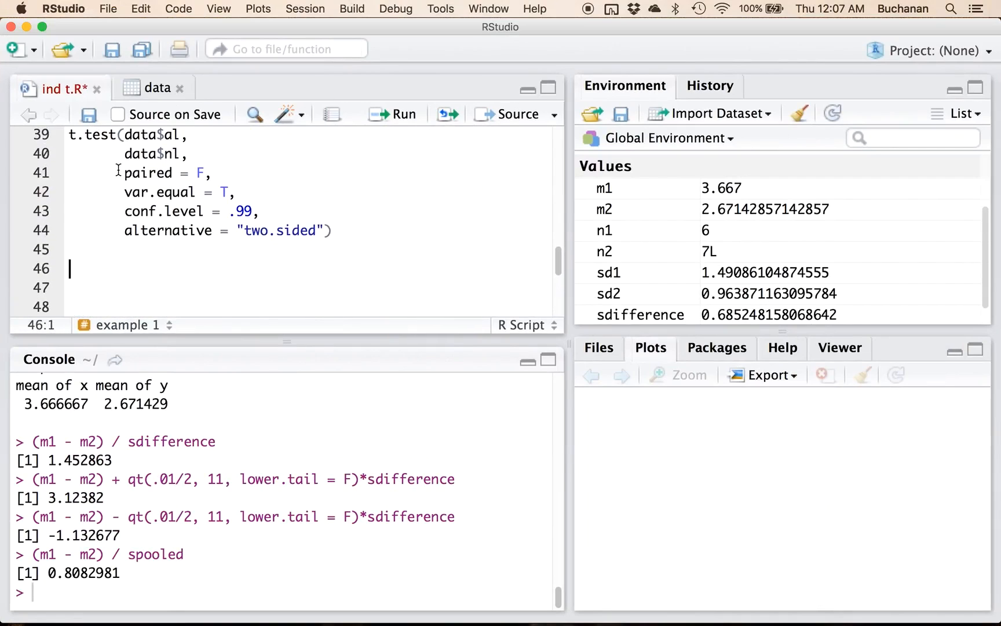
Save the t-test script and locate effsize.R in the Downloads folder to open it.
left_click(88, 115)
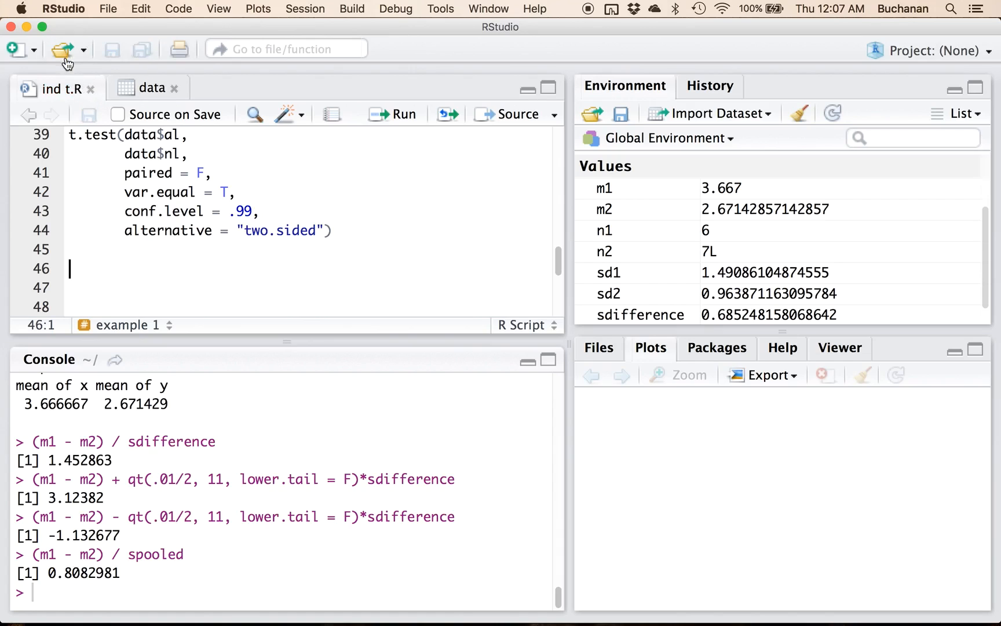
left_click(62, 49)
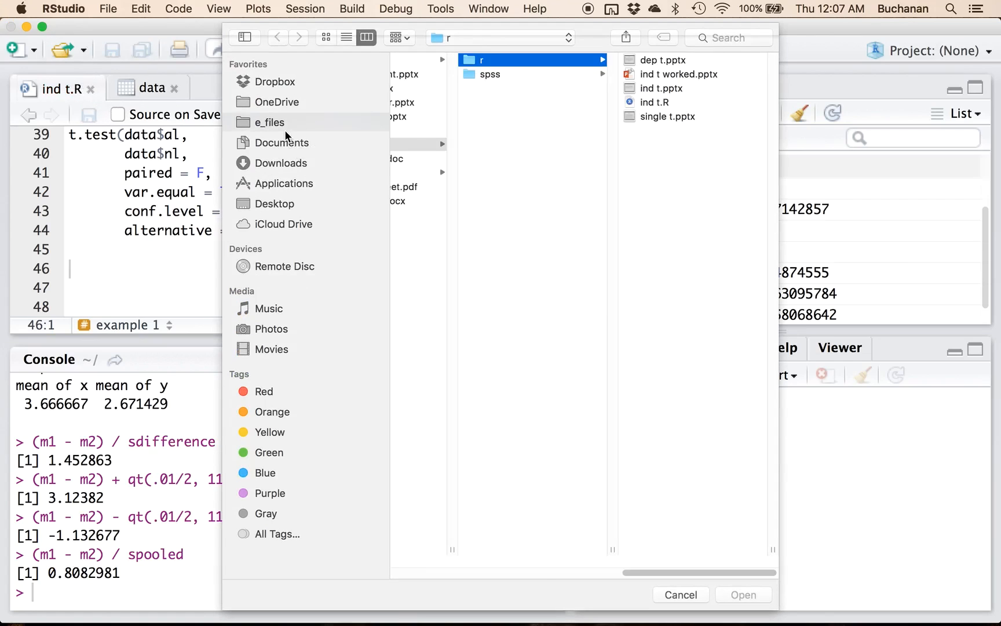
left_click(280, 163)
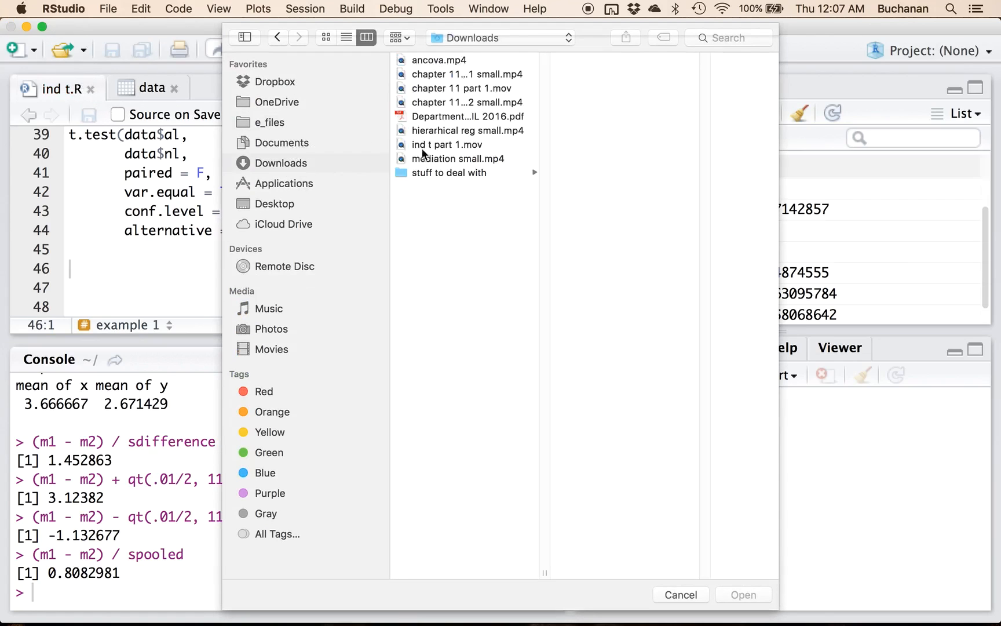
left_click(450, 172)
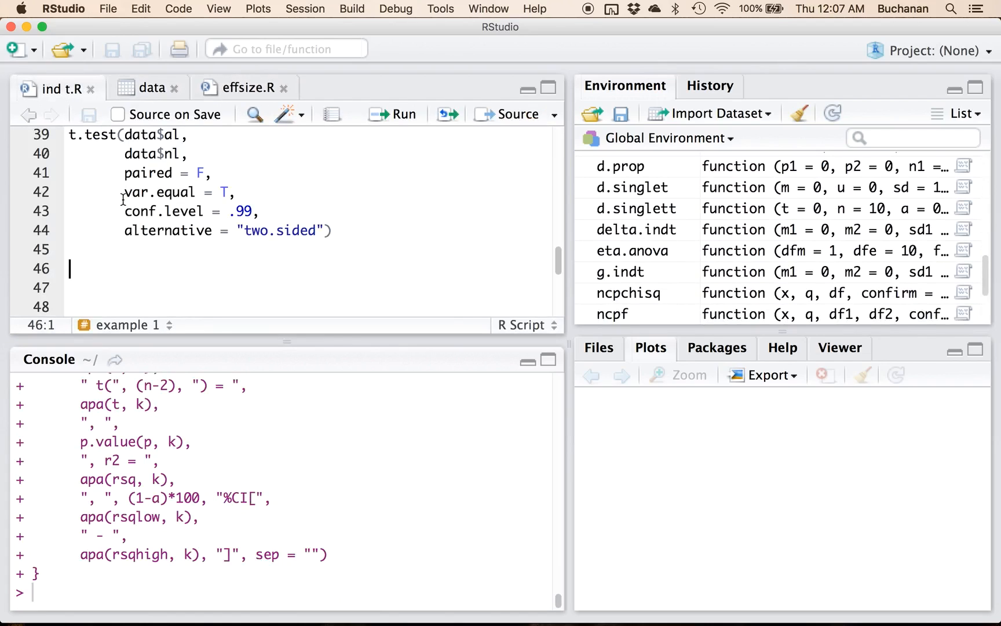
Write d.indt(m1 = m1, m2 = m2, sd1, sd2, n1, n2, a = .01, k = 2).
type("d.ind")
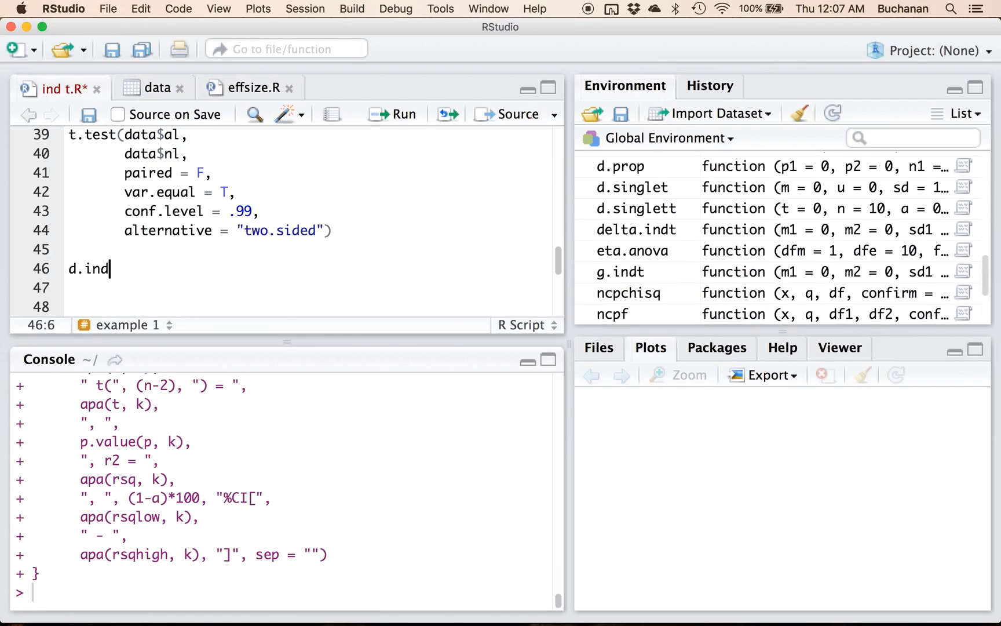
type("t(m1")
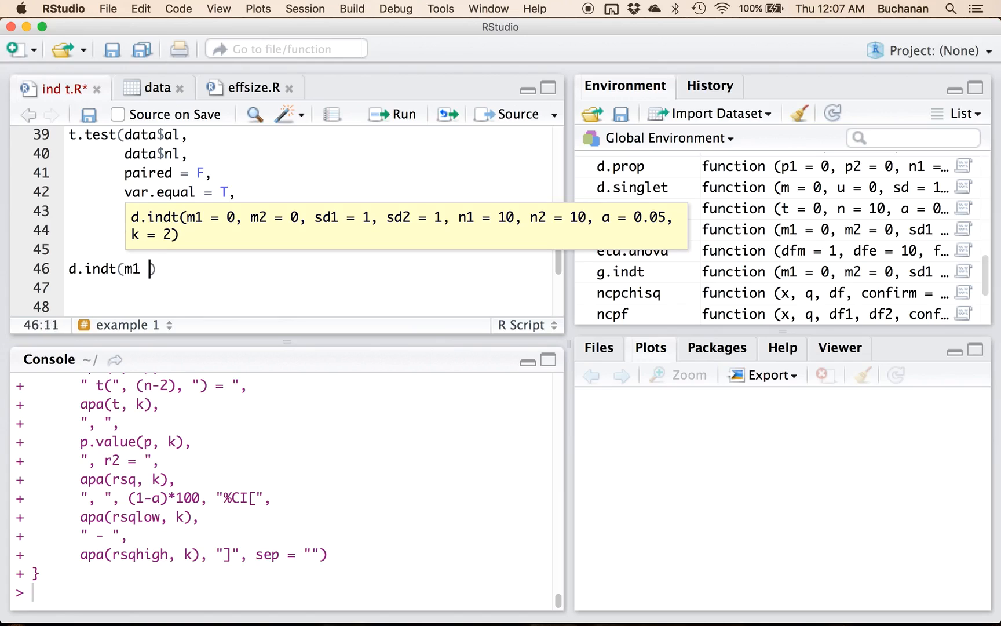
type("= m1")
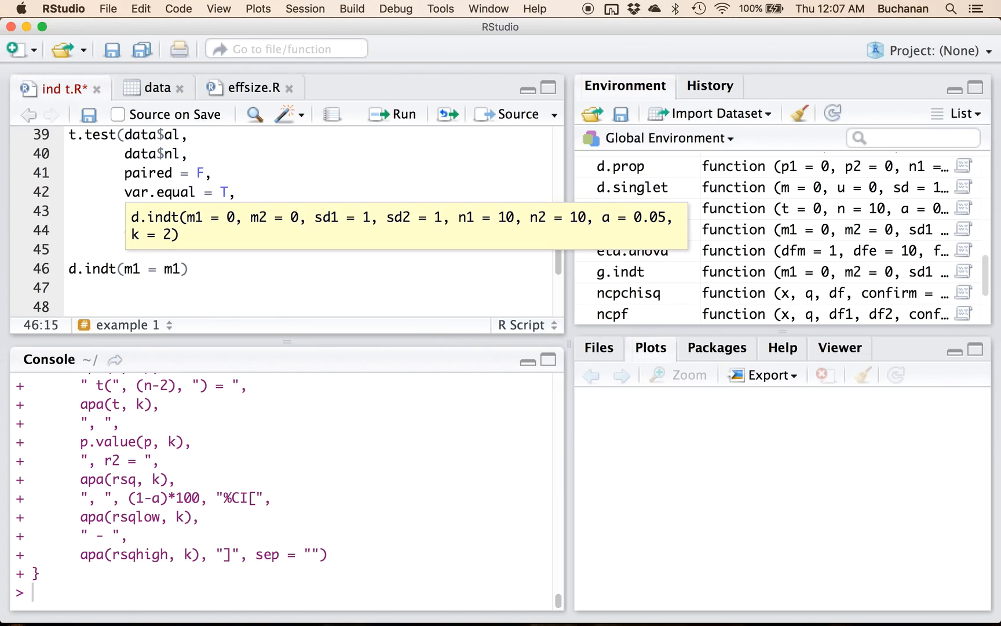
type(", m2 =")
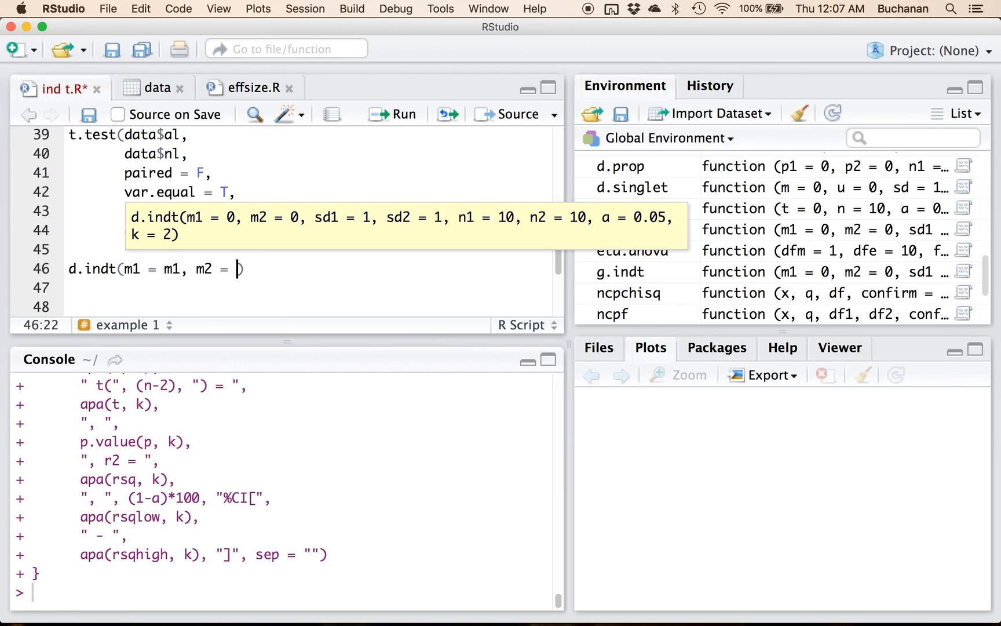
scroll("down", 3)
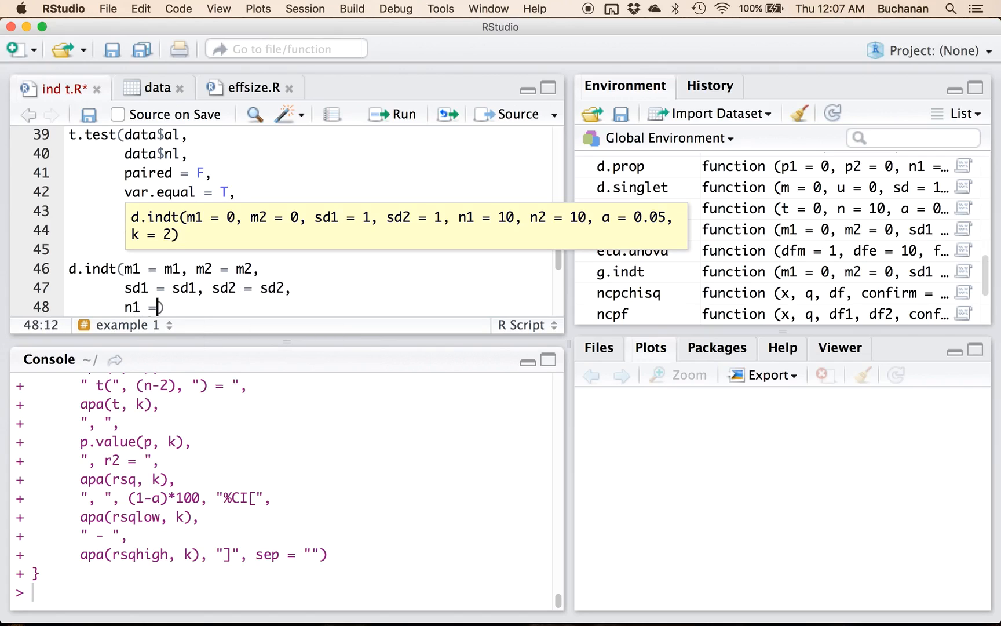
type("n1, n2")
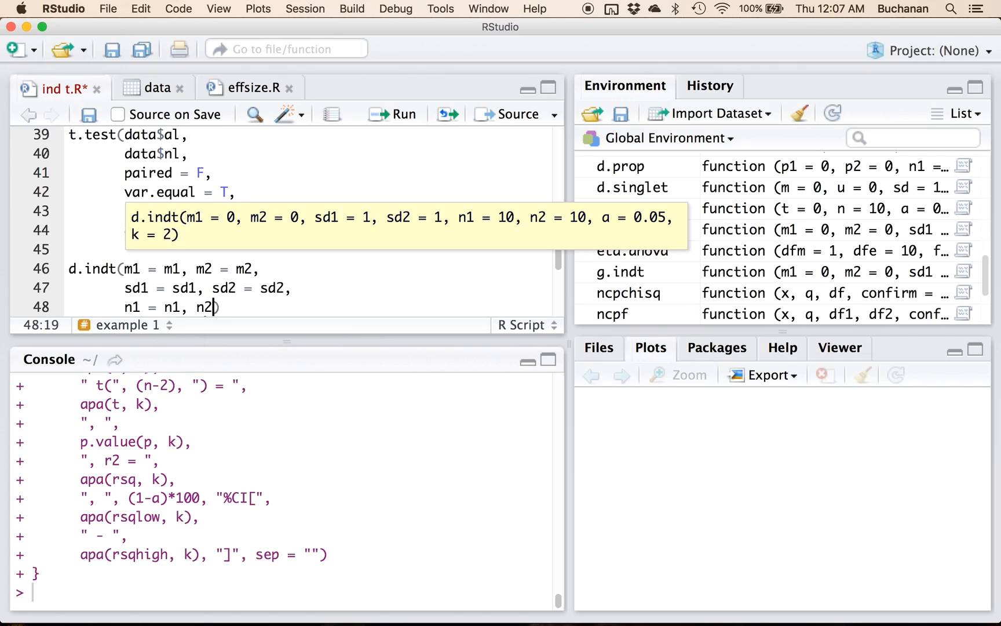
type("= n2,")
type("a = )")
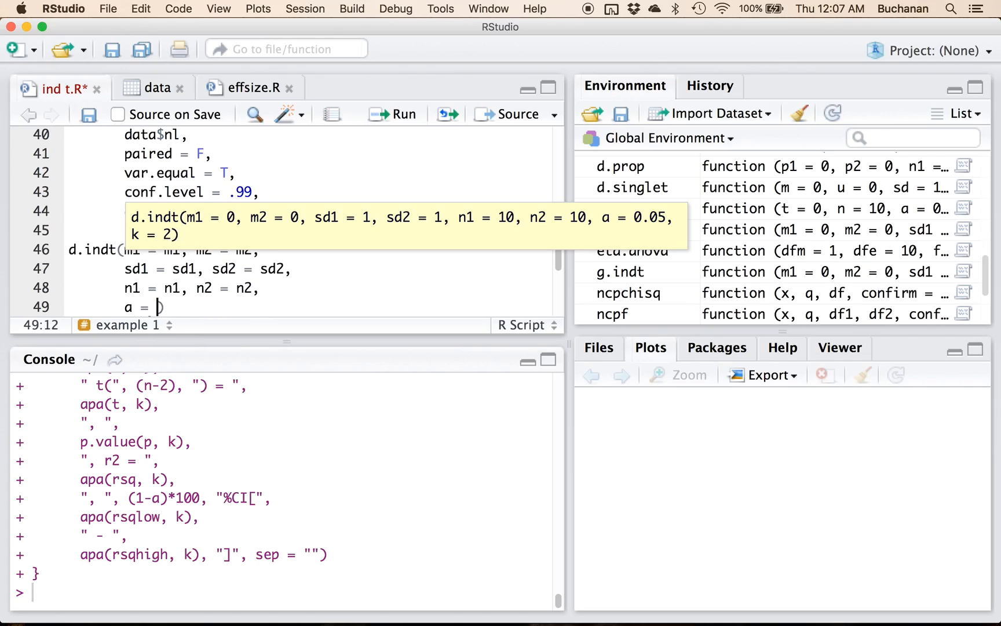
type(".01")
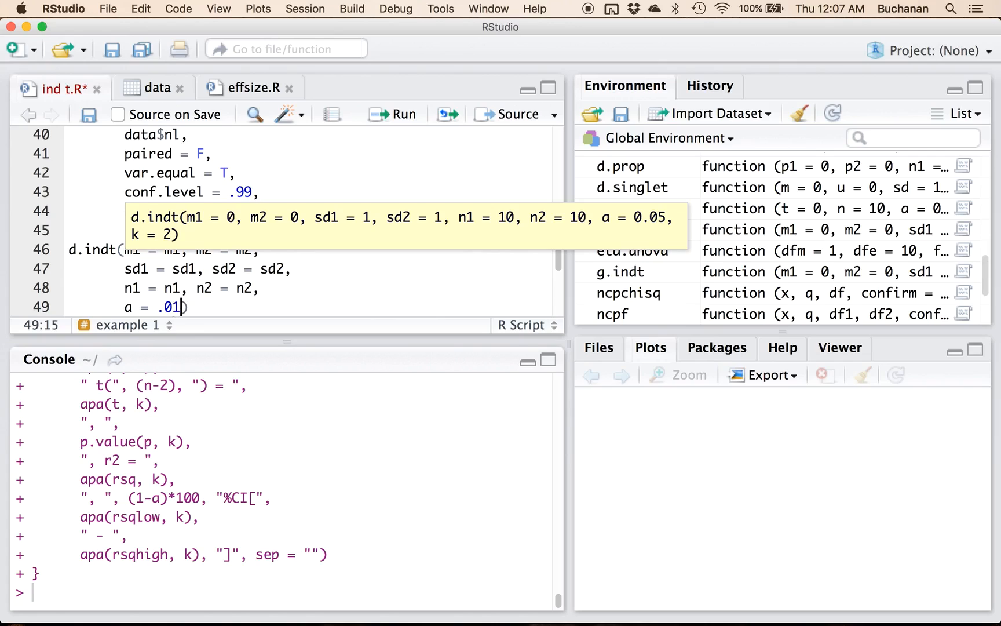
type(", k = 2")
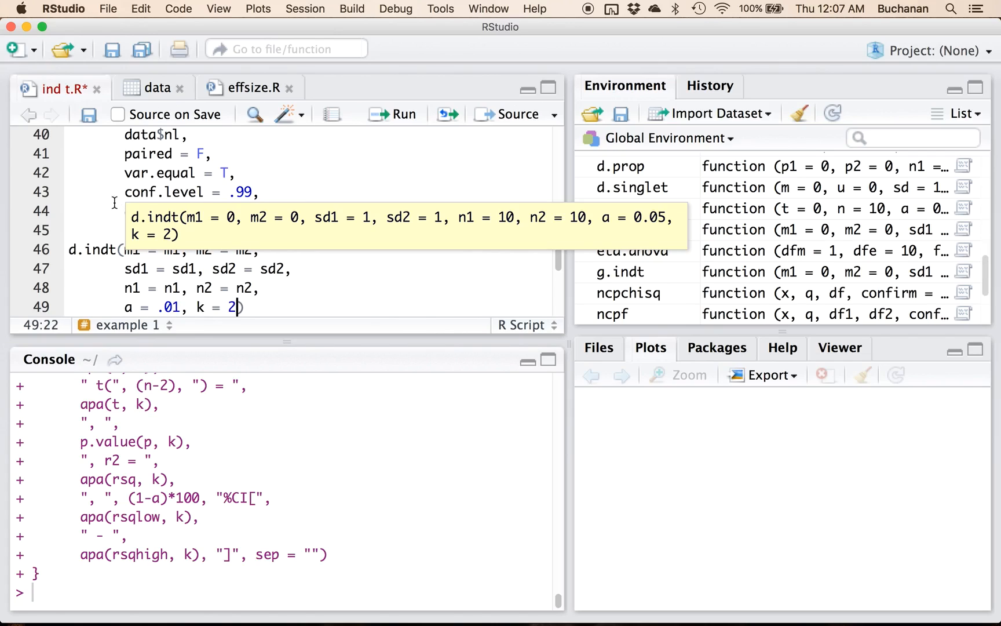
mouse_move(152, 239)
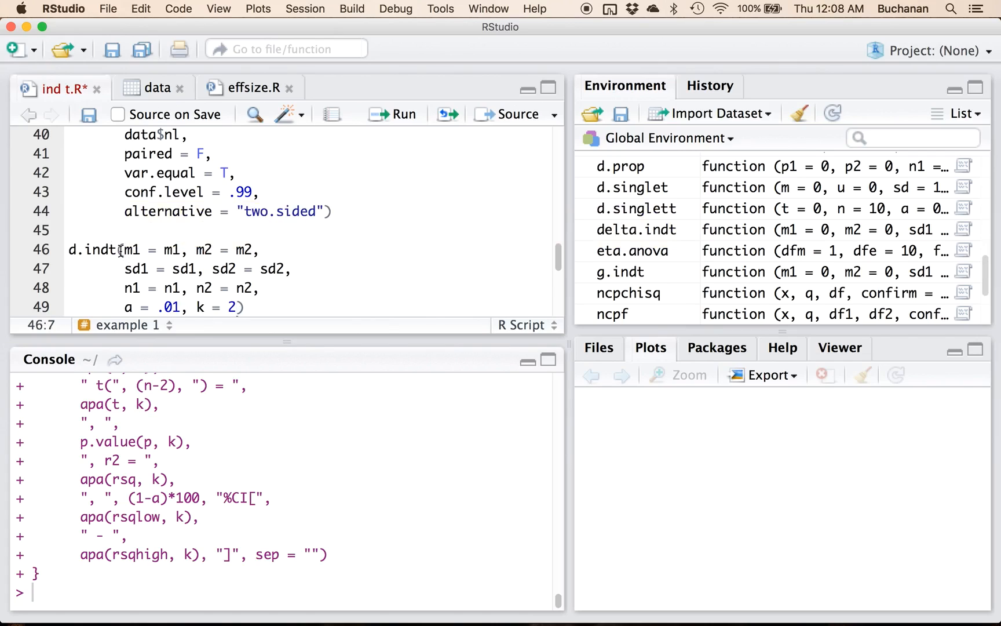
Run the d.indt call, giving d = 0.81 with a 99% CI, and save the script.
left_click(391, 114)
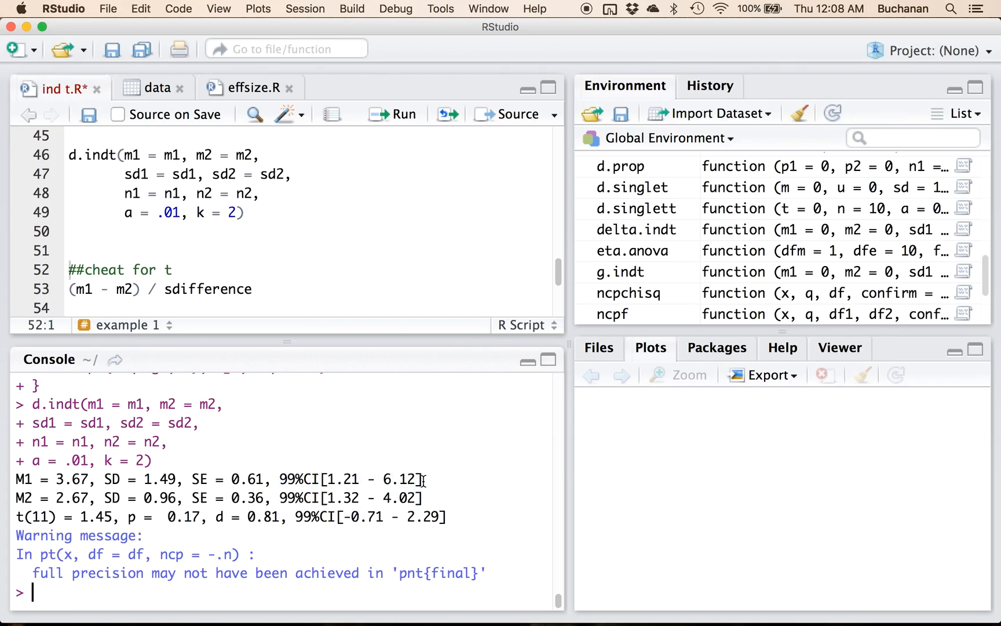
mouse_move(229, 322)
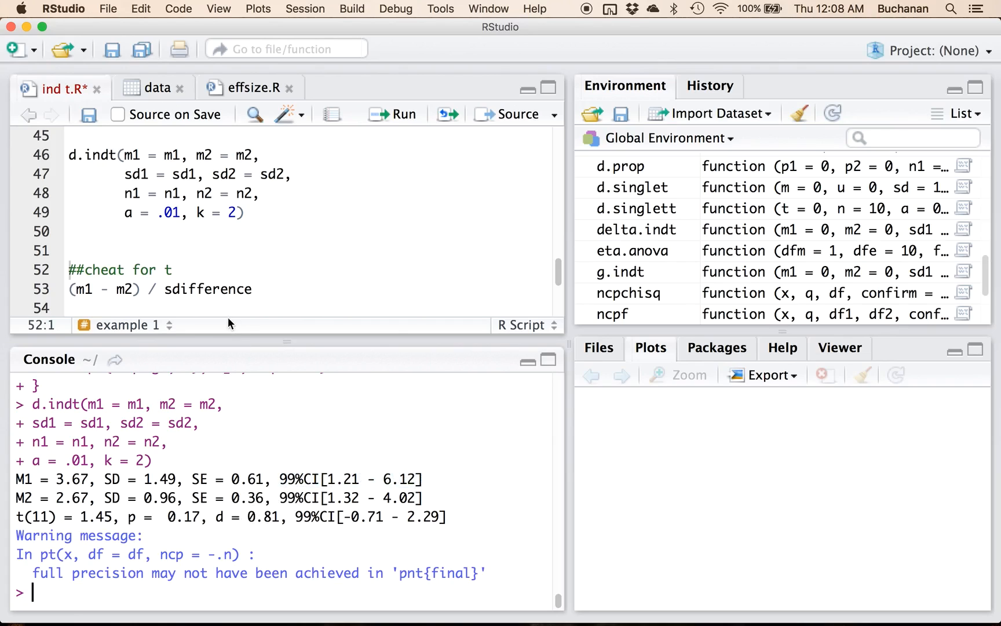
left_click(71, 269)
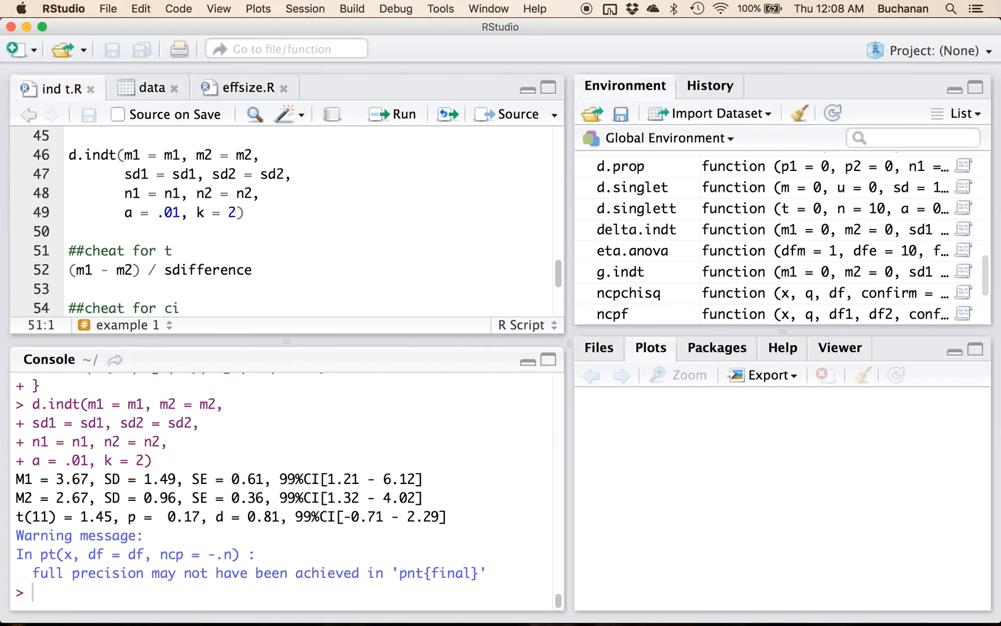
Under ####example 2####, start a new dataexp = assignment below the data line.
scroll("up", 3)
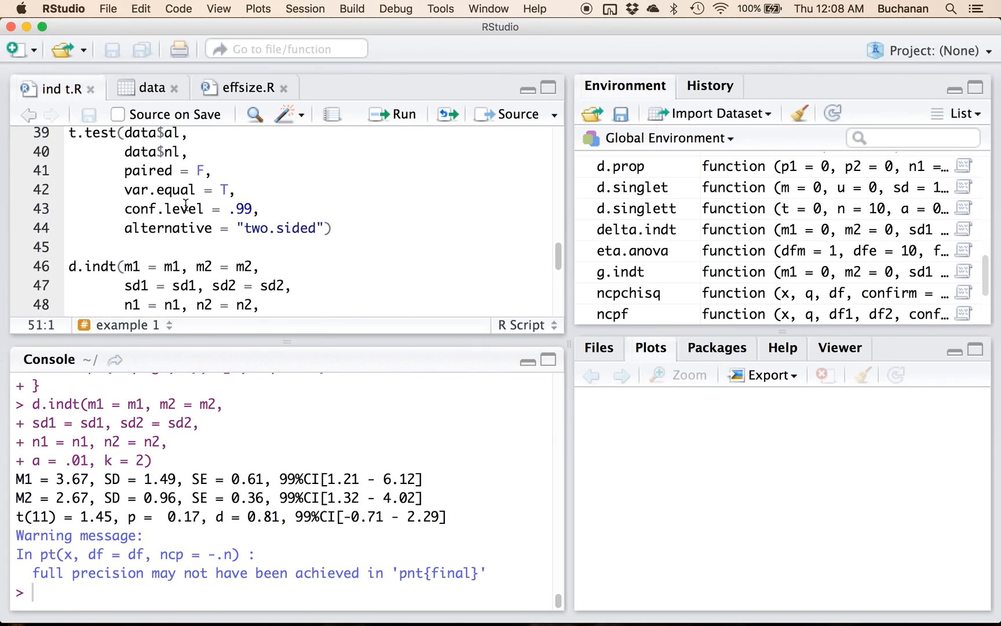
scroll("up", 3)
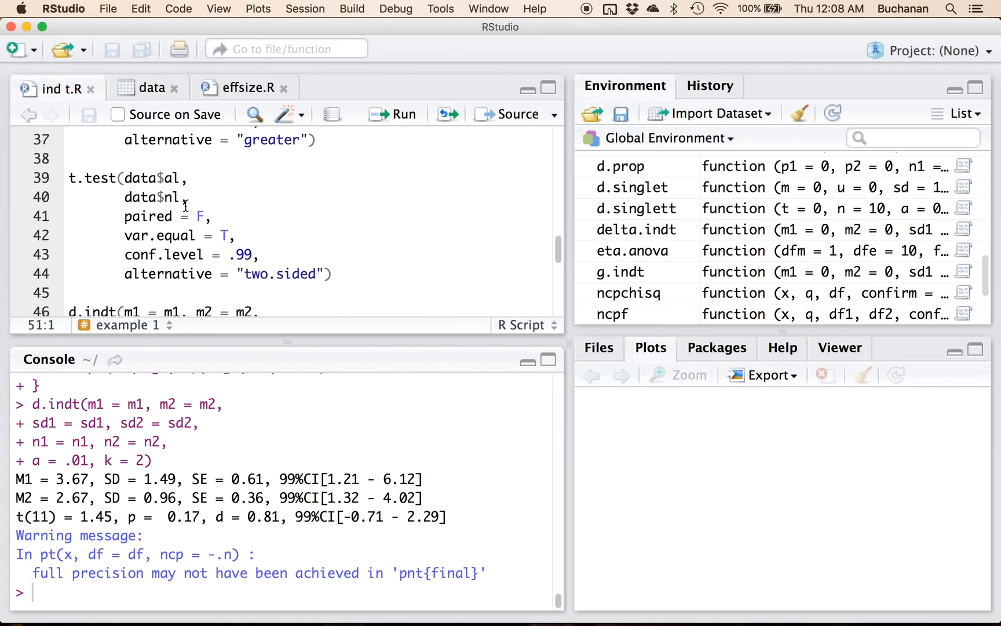
scroll("down", 3)
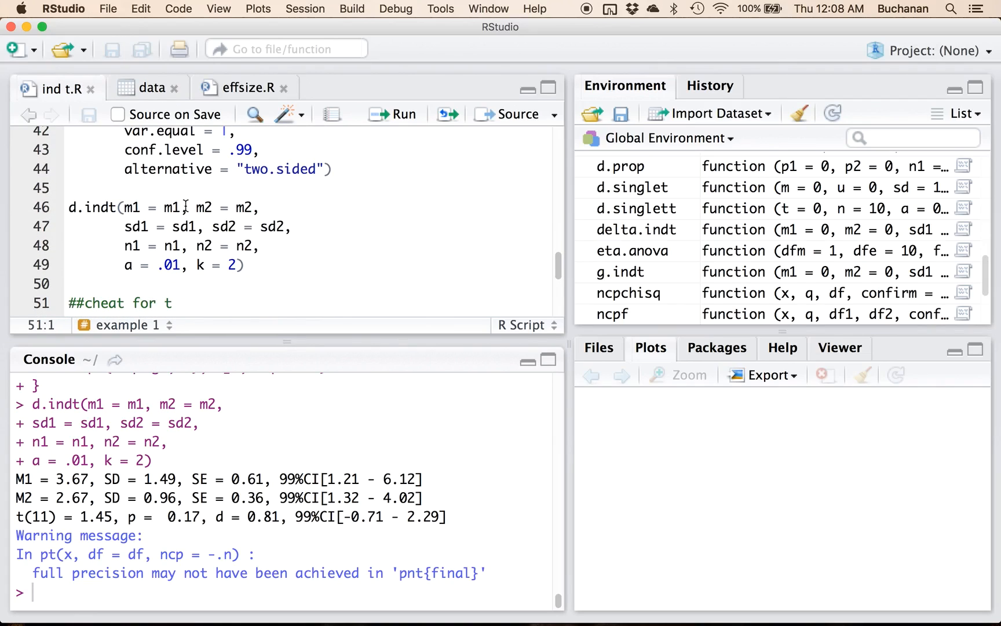
scroll("down", 3)
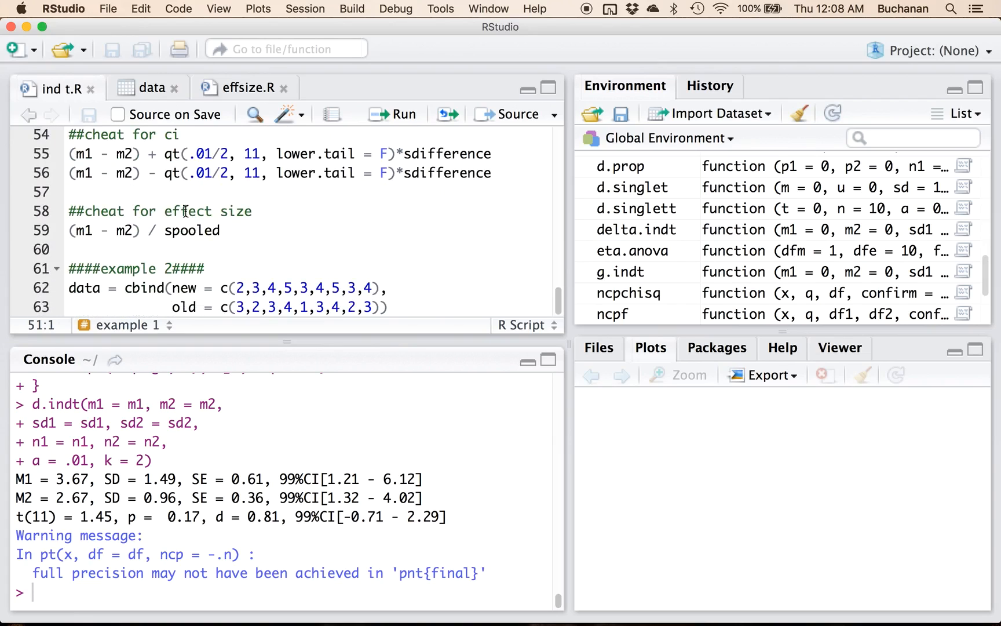
left_click(423, 325)
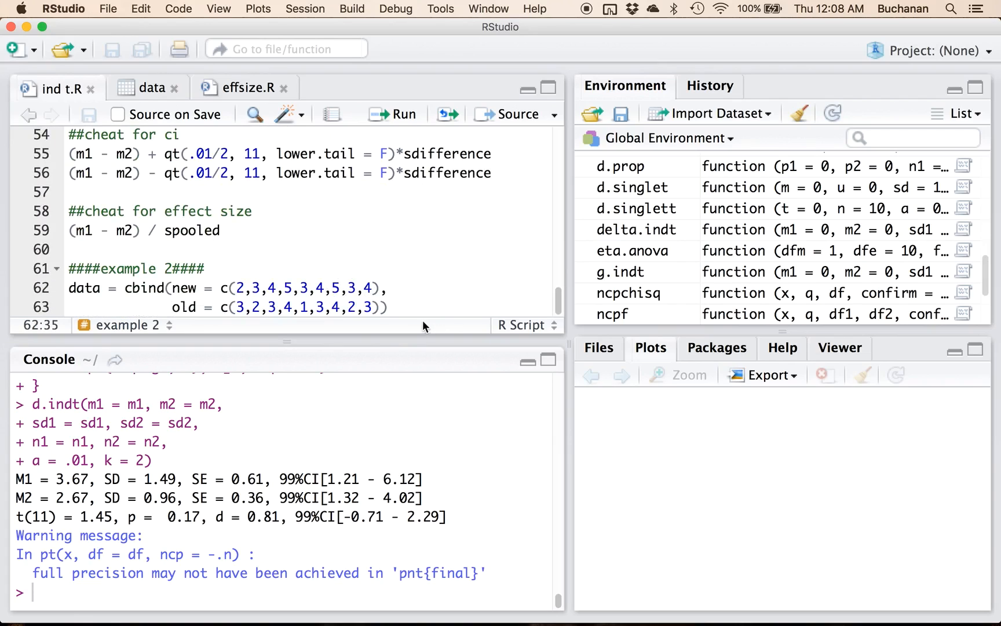
left_click(102, 288)
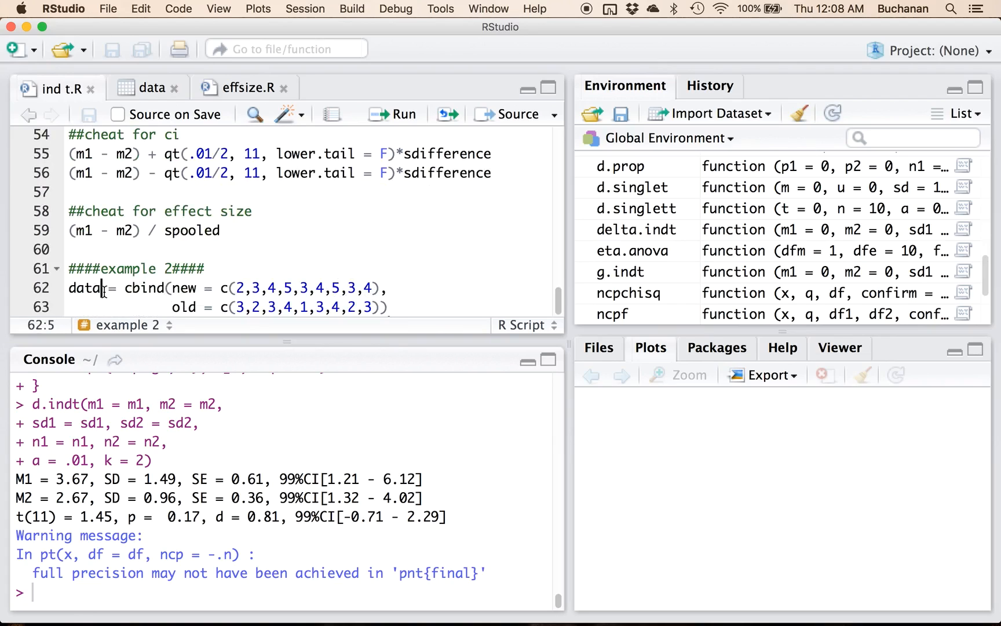
type("exp")
type("d")
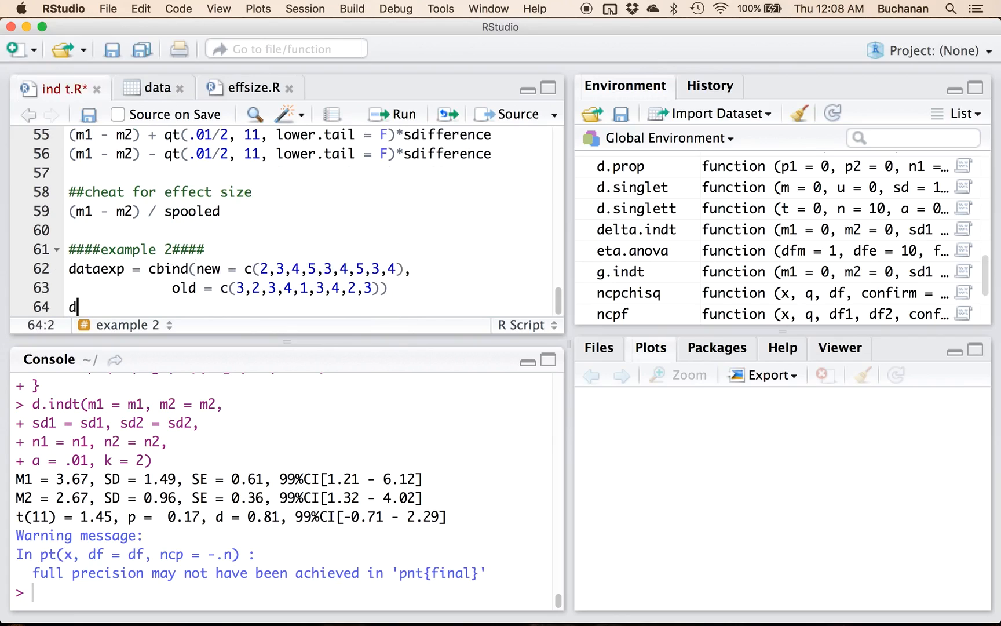
type("ataexp =")
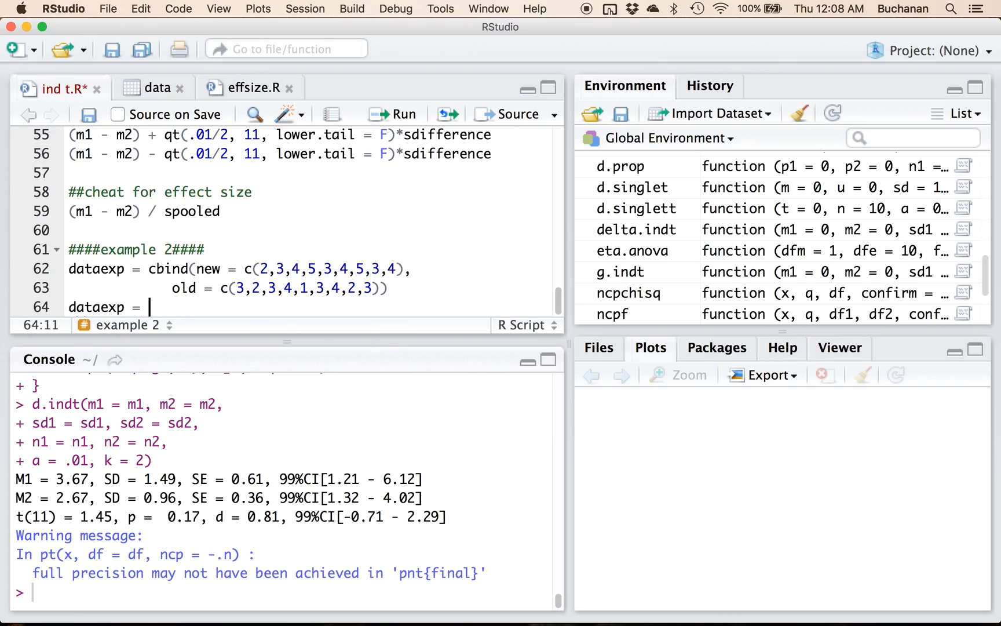
Rename the example 2 data object to dataexp2, correcting a stray digit.
left_click(141, 268)
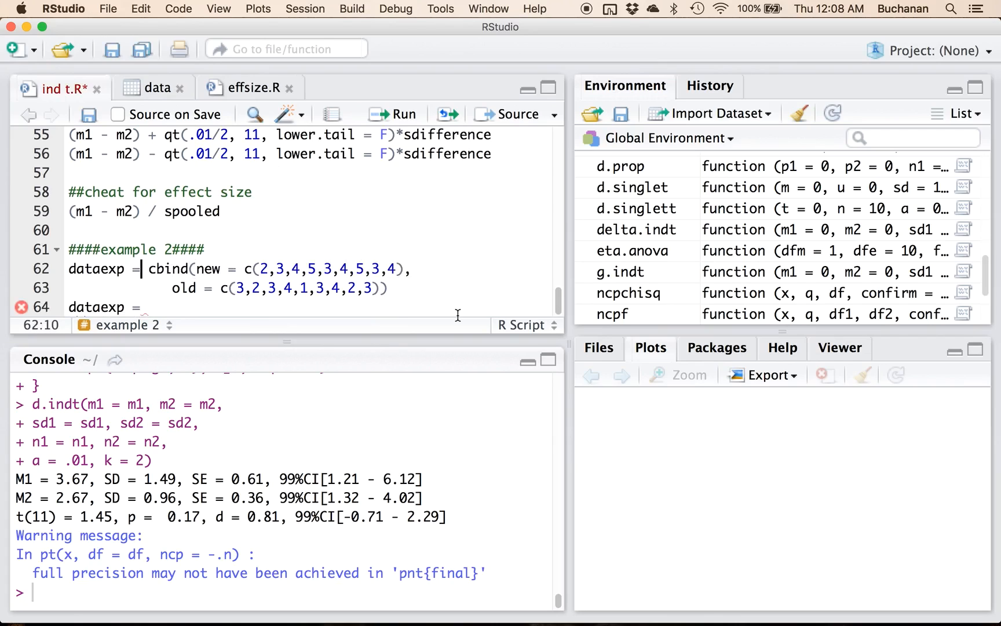
type("2")
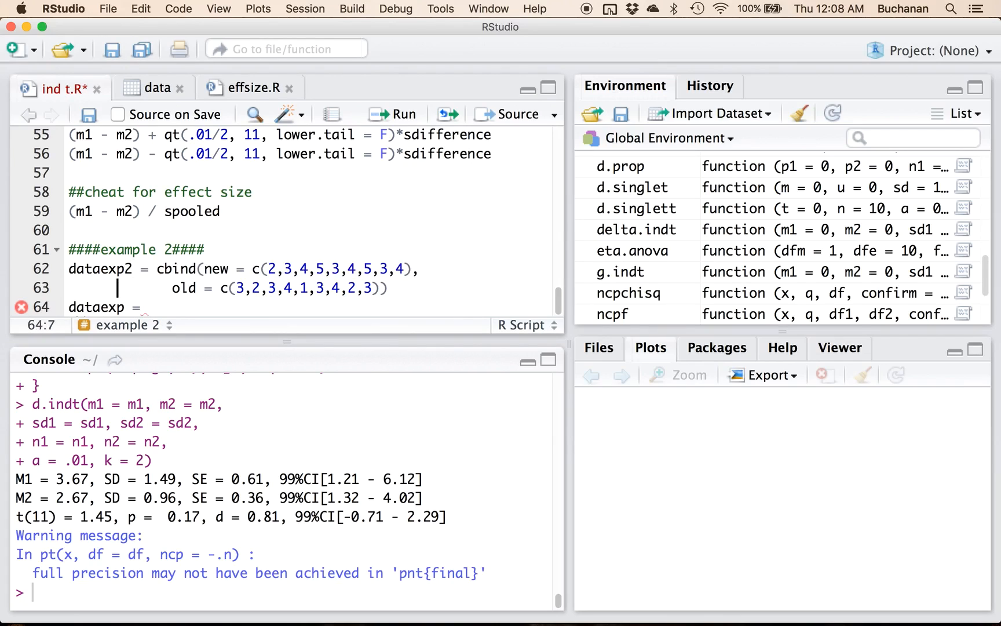
type("32")
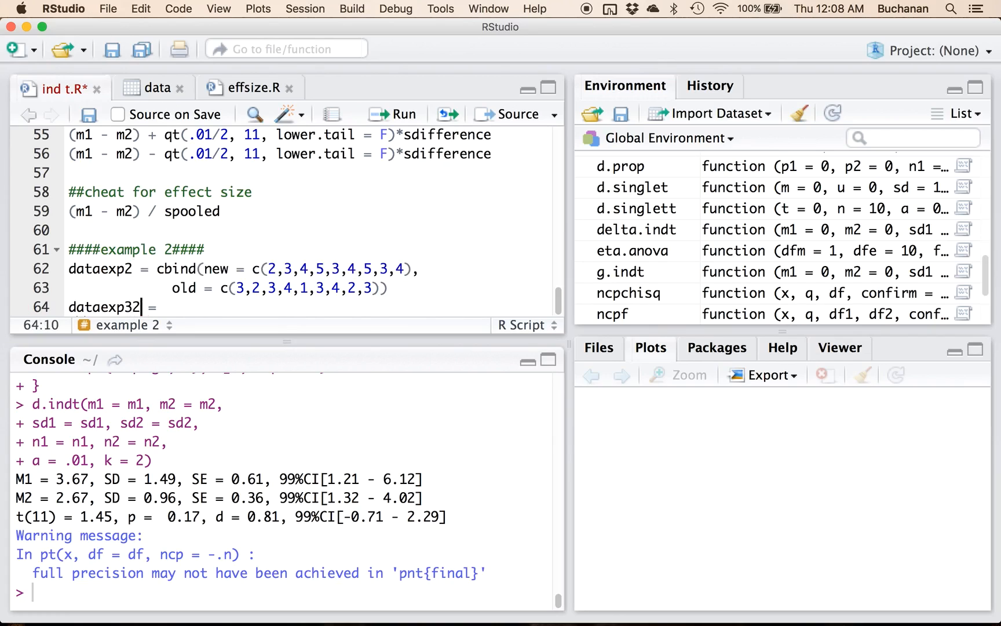
key("Backspace")
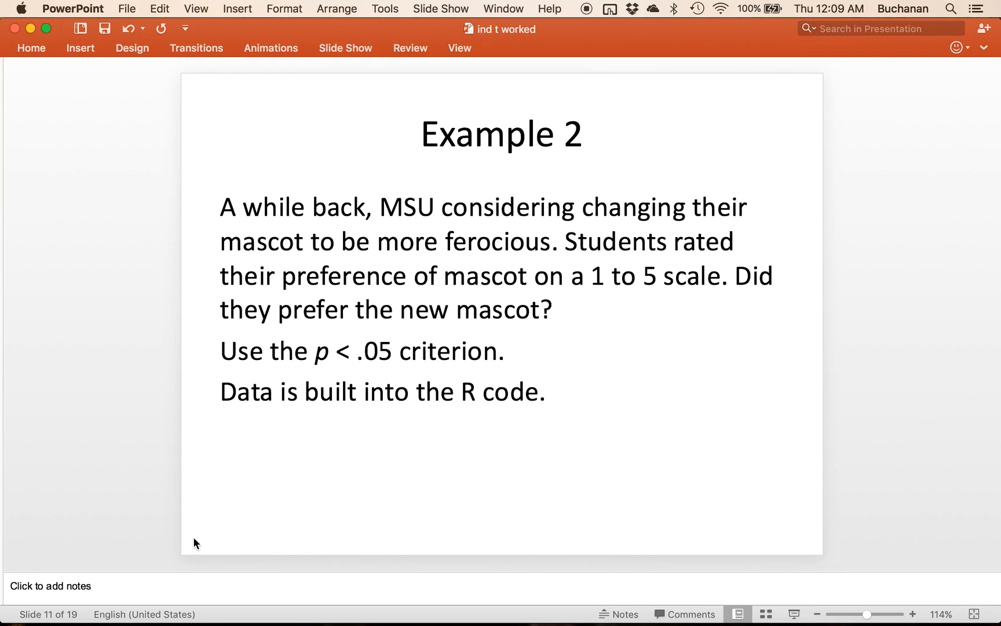
mouse_move(237, 325)
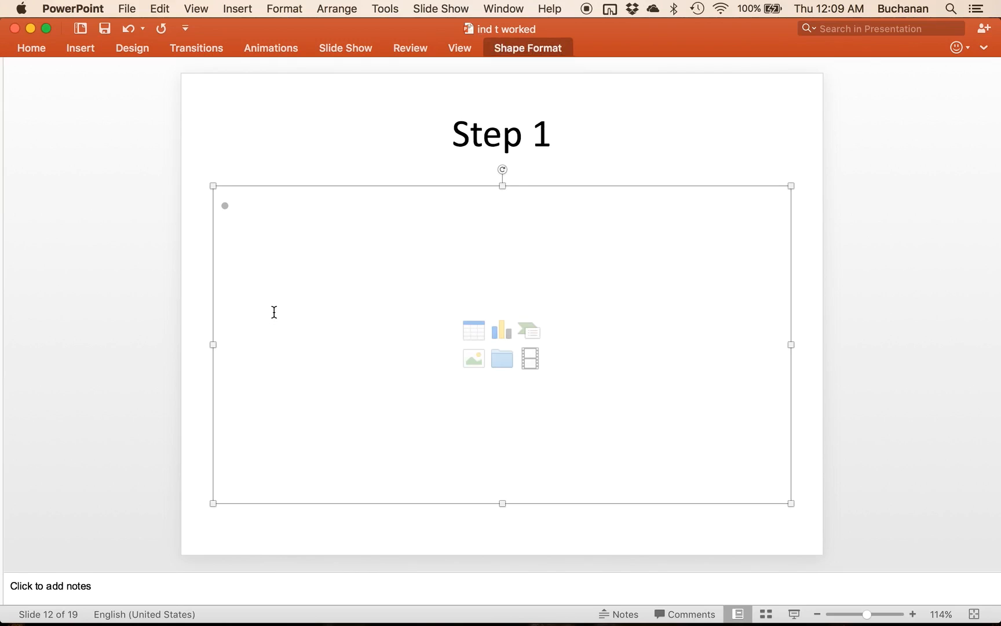
Add assumption bullets: interval scale – yes, Normal – I don't know, N < 30.
type("Assumptions:")
type("DV")
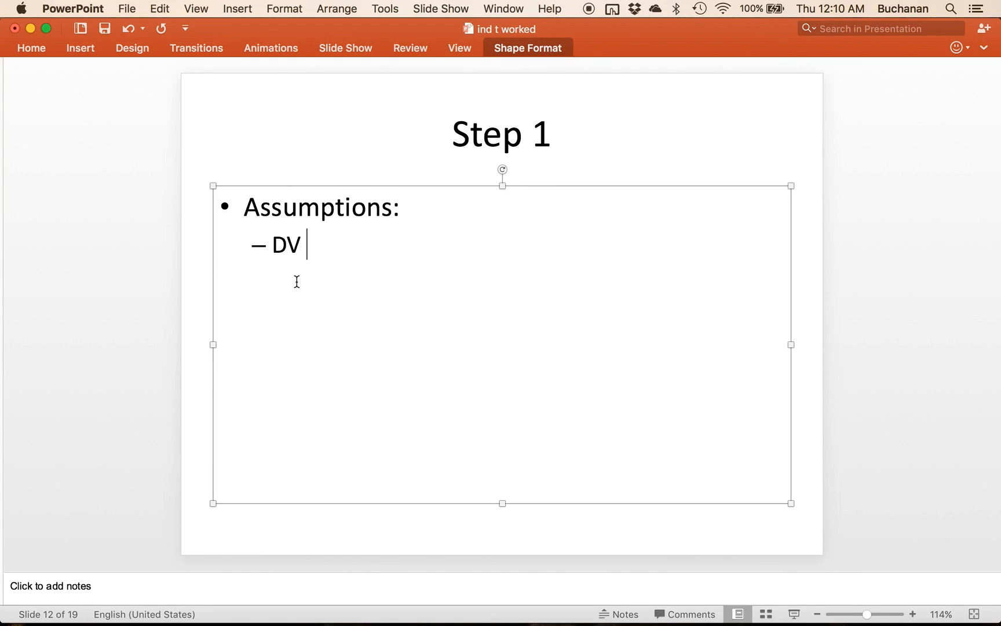
type("scale – yes, interval")
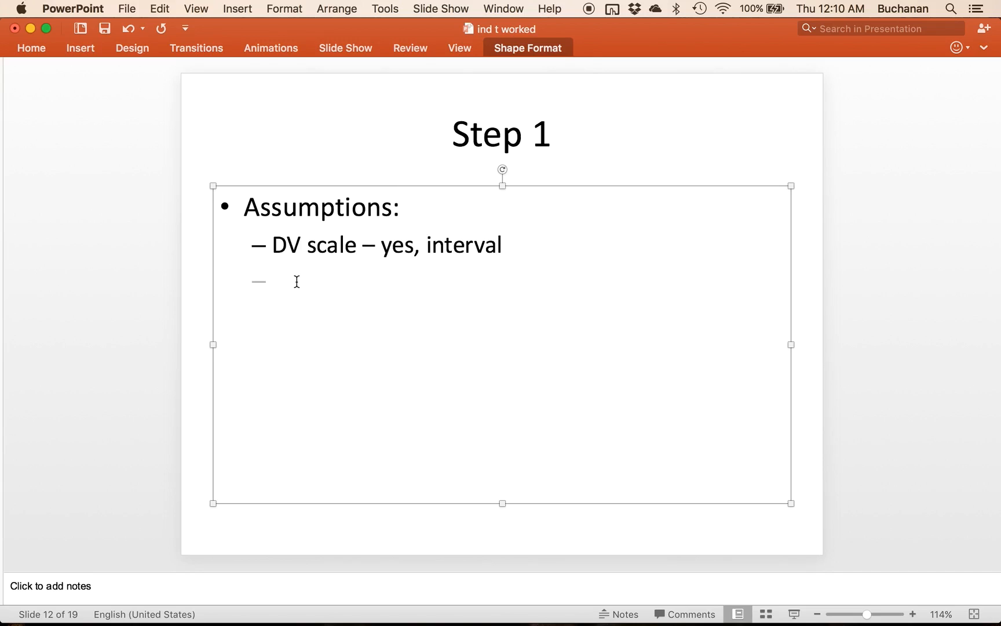
type("No")
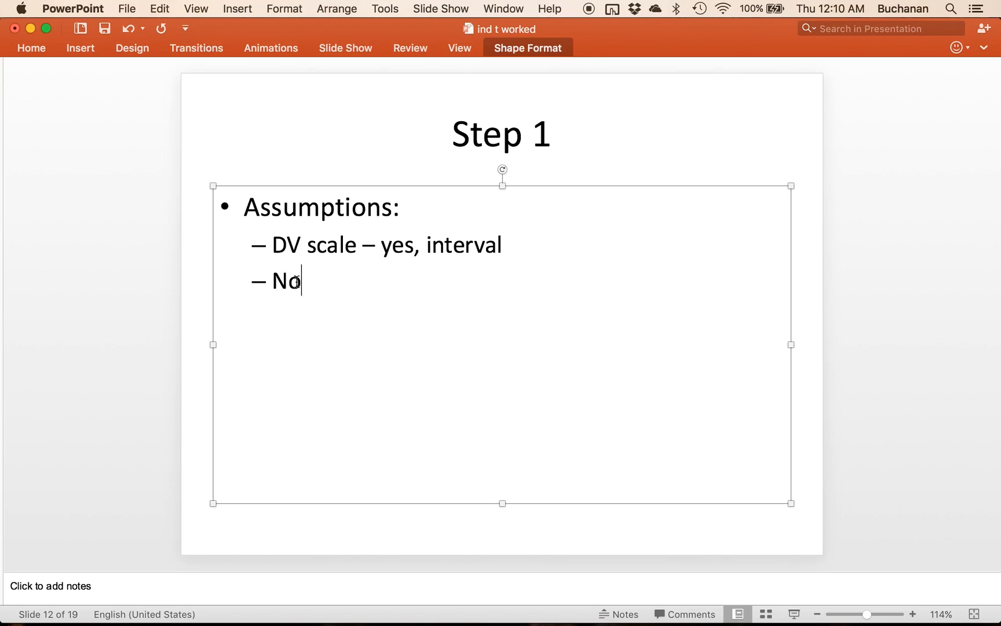
type("rmal")
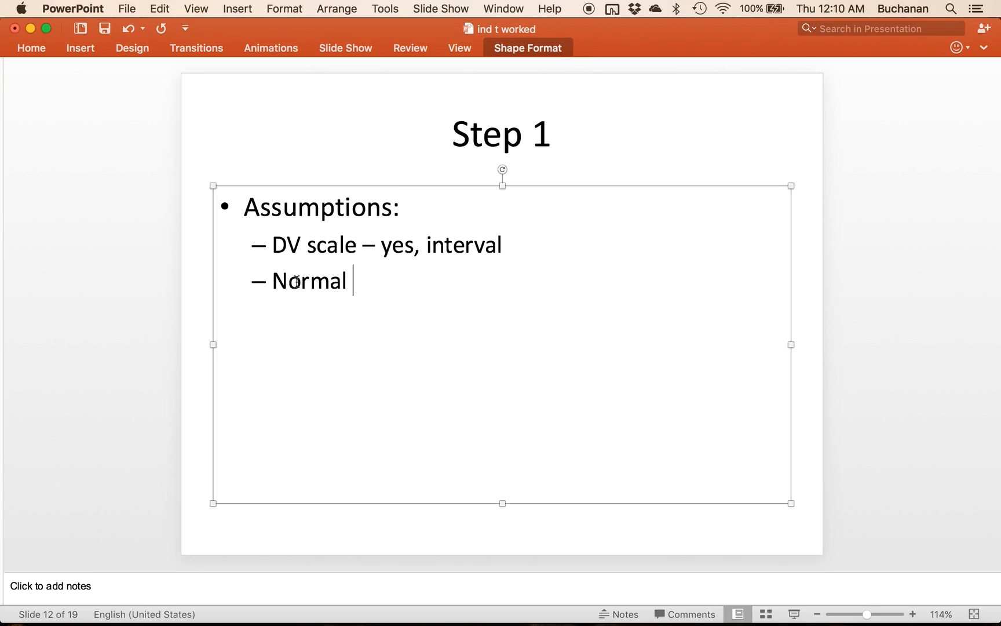
type("-")
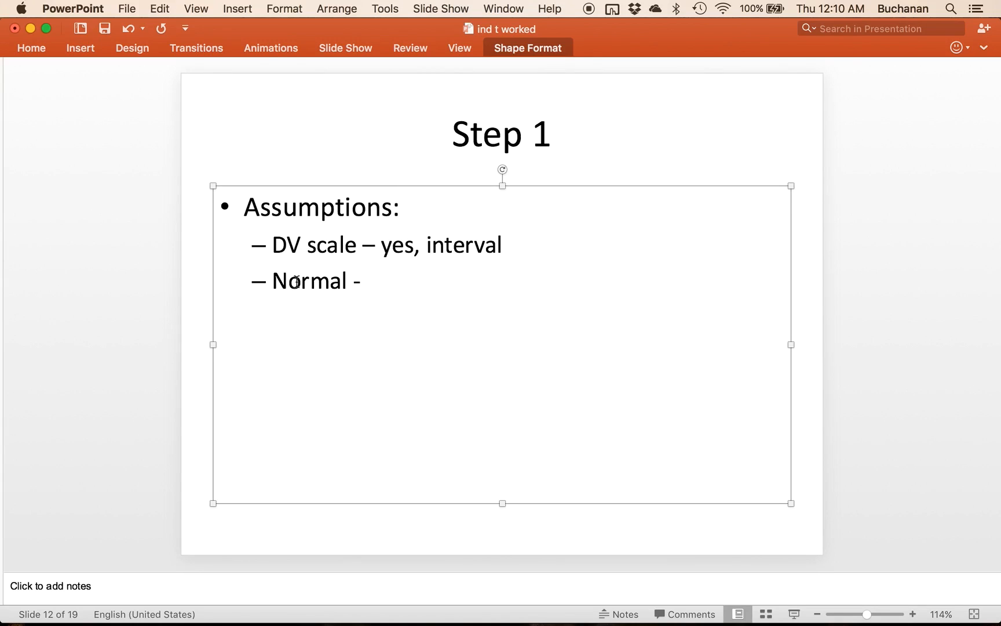
type("I")
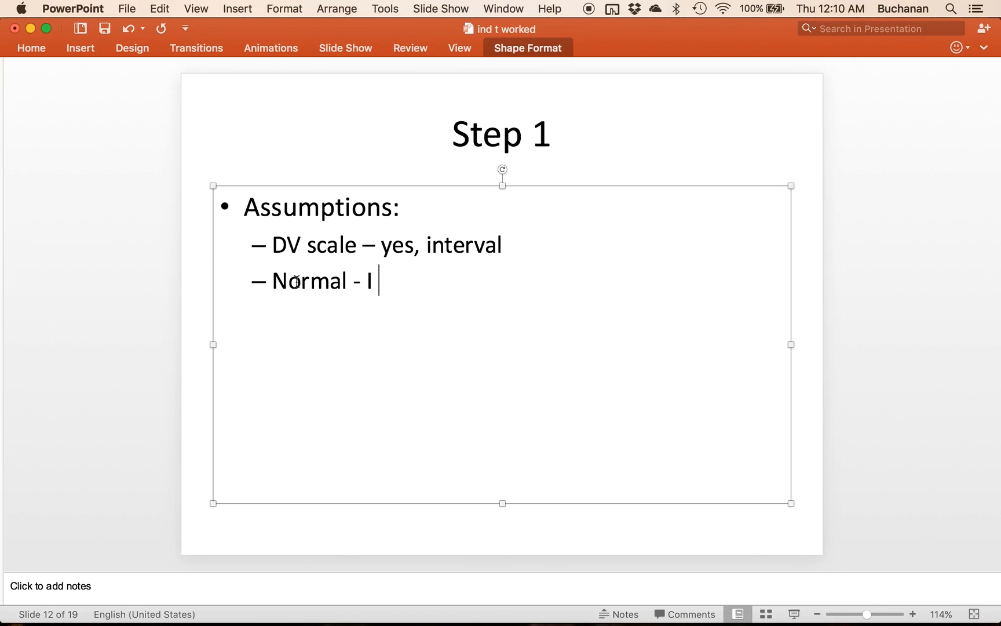
type("don't knw,")
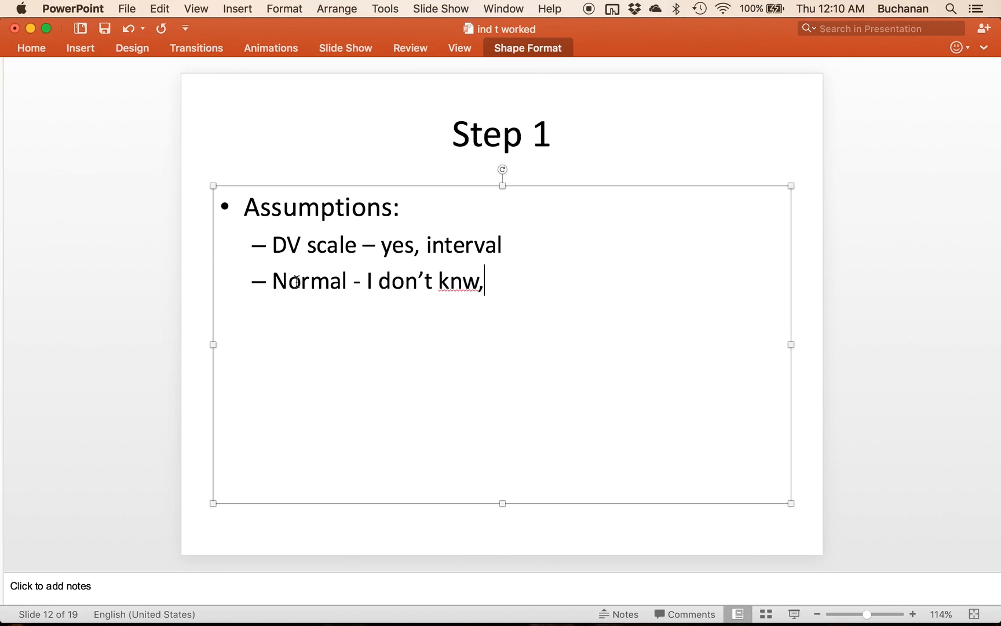
type("know")
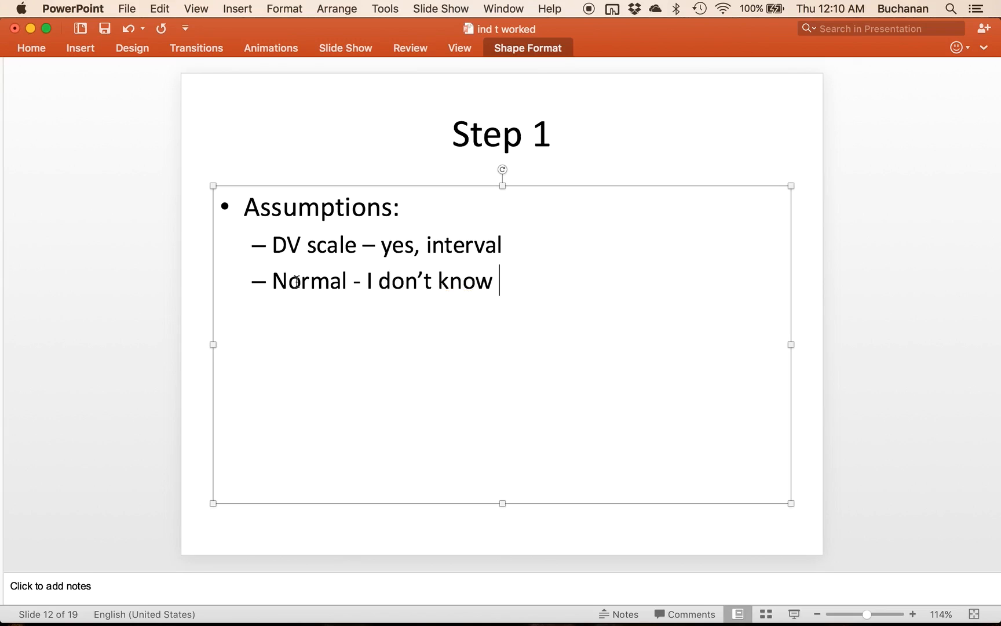
type("N < 30")
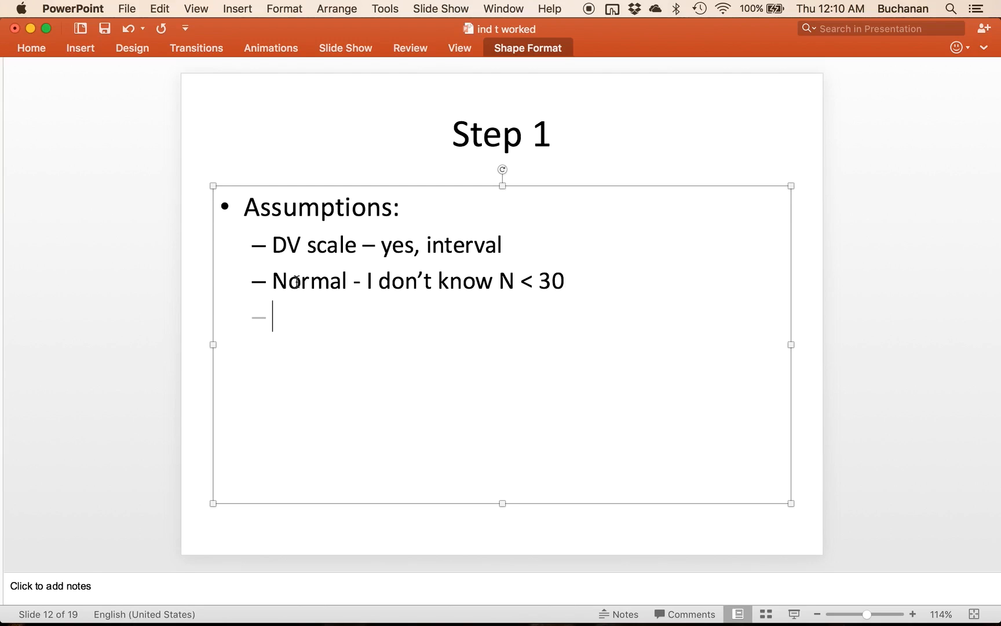
Add Random selection – random assignment and start the Homogeneity - entry.
type("Random selection")
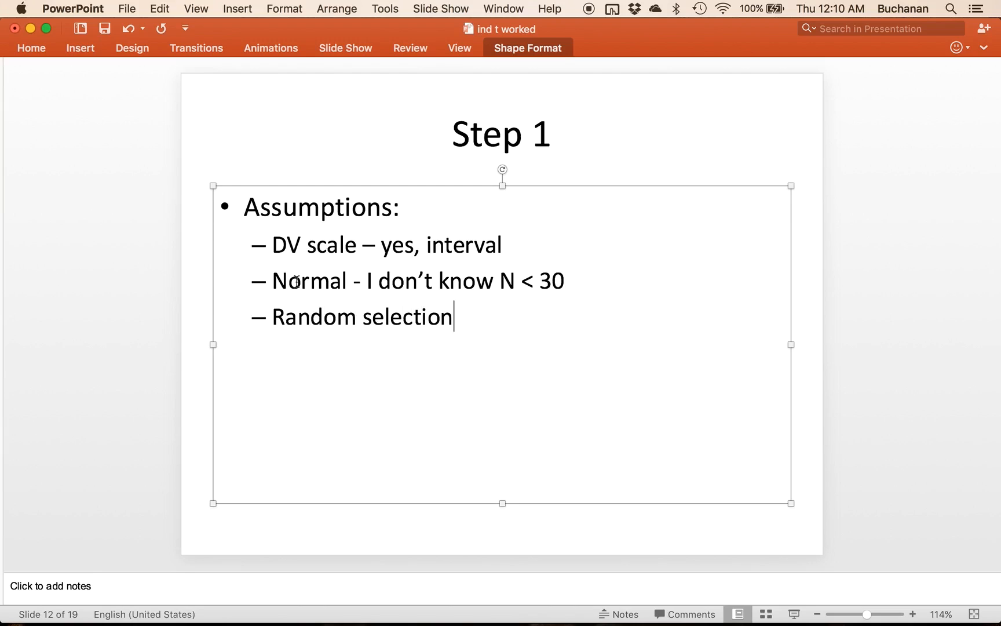
type("-")
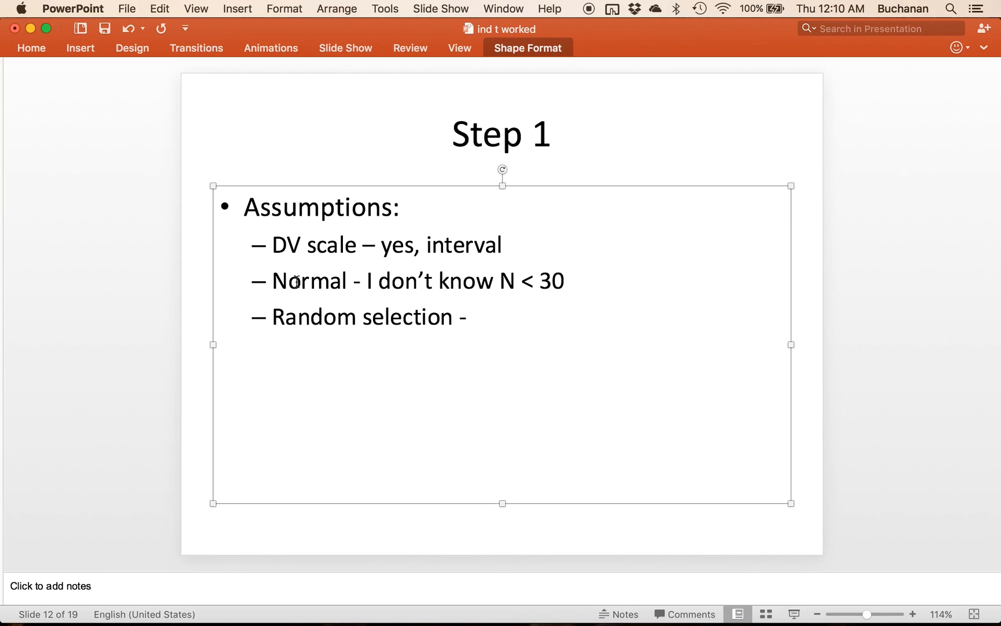
type("nope, rando")
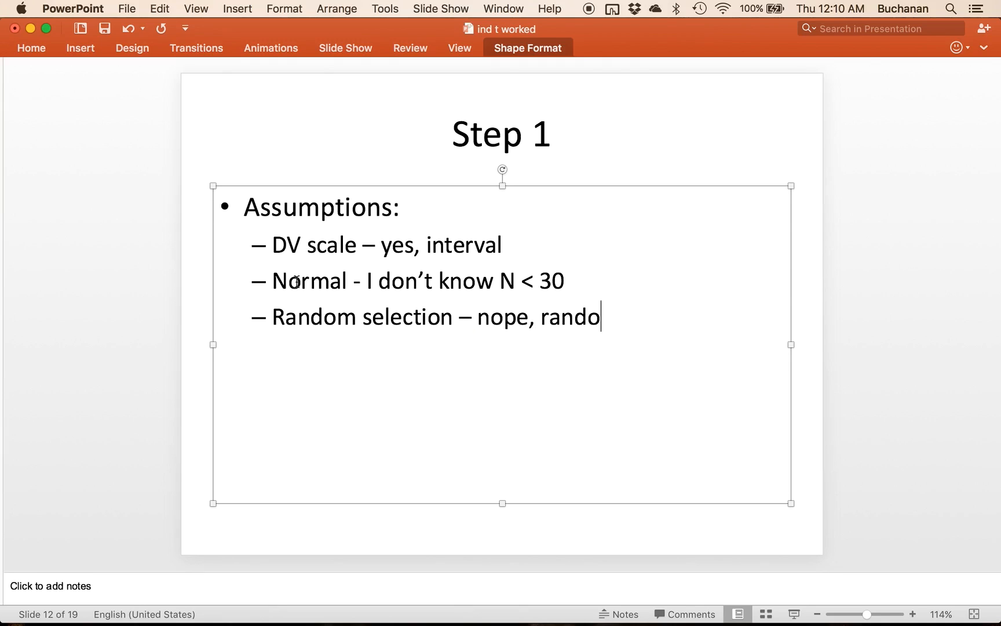
type("m assignm")
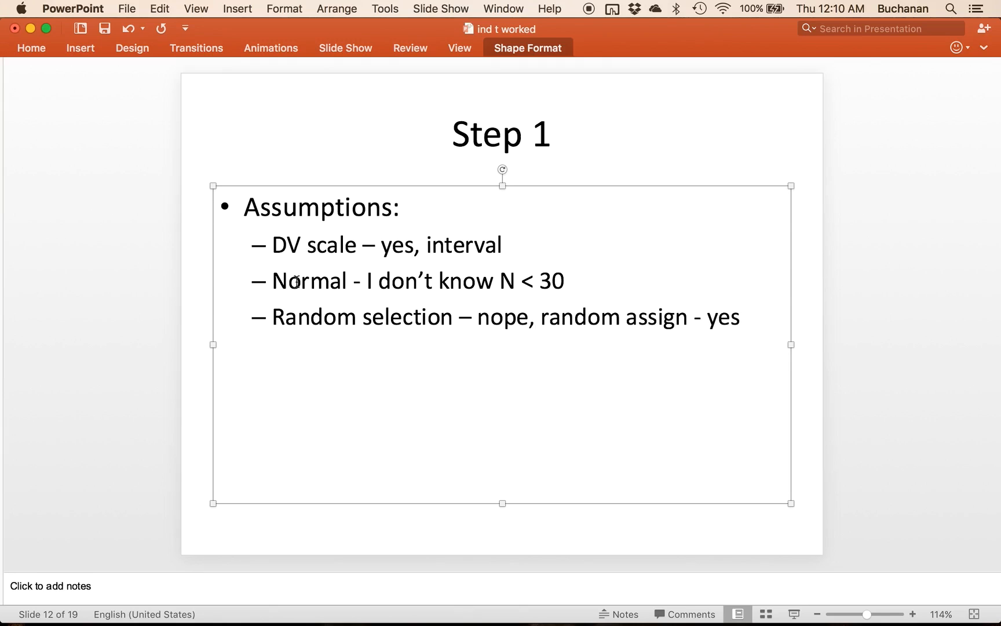
left_click(743, 317)
type("– Homoge")
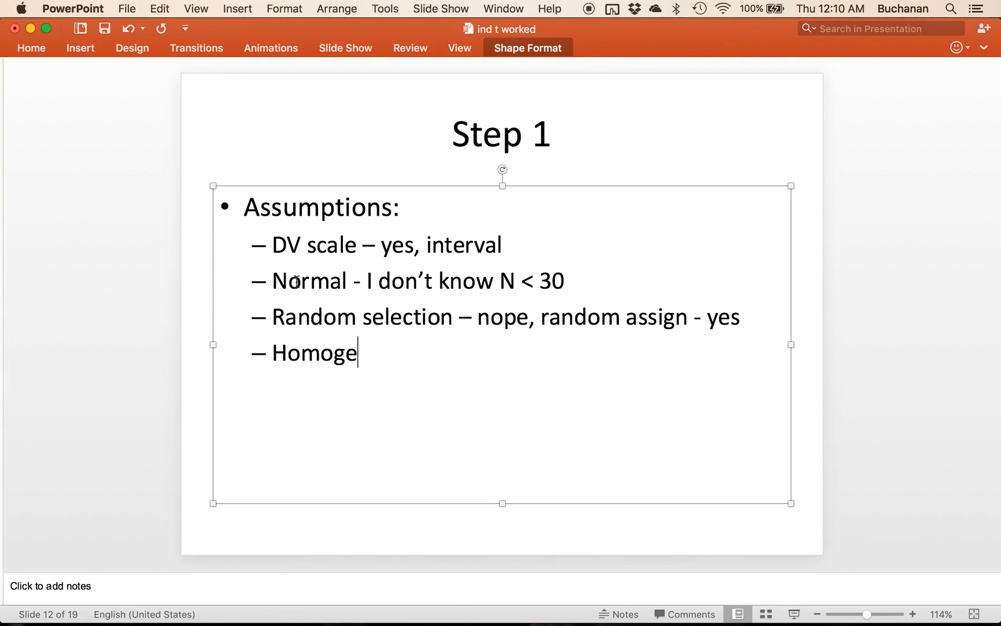
type("neity -")
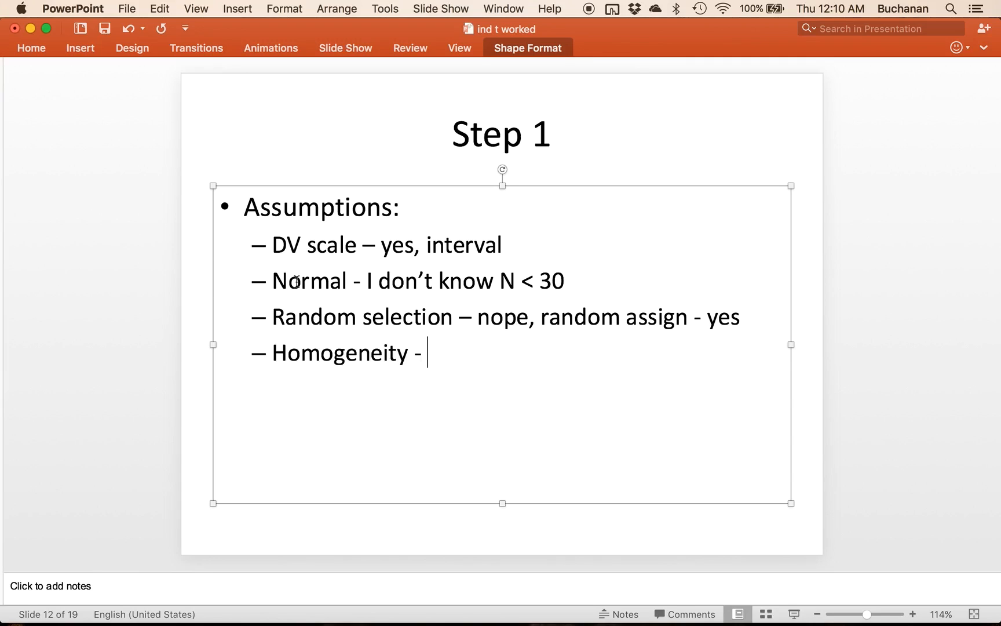
mouse_move(203, 403)
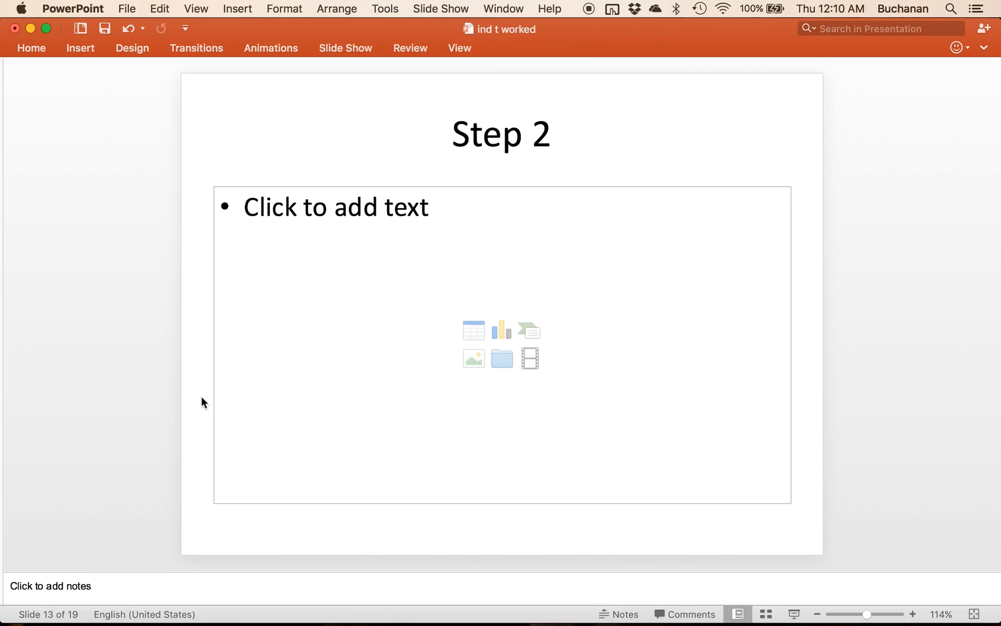
Write the hypothesis bullets R: old new and N: old new on slide 13.
type("R")
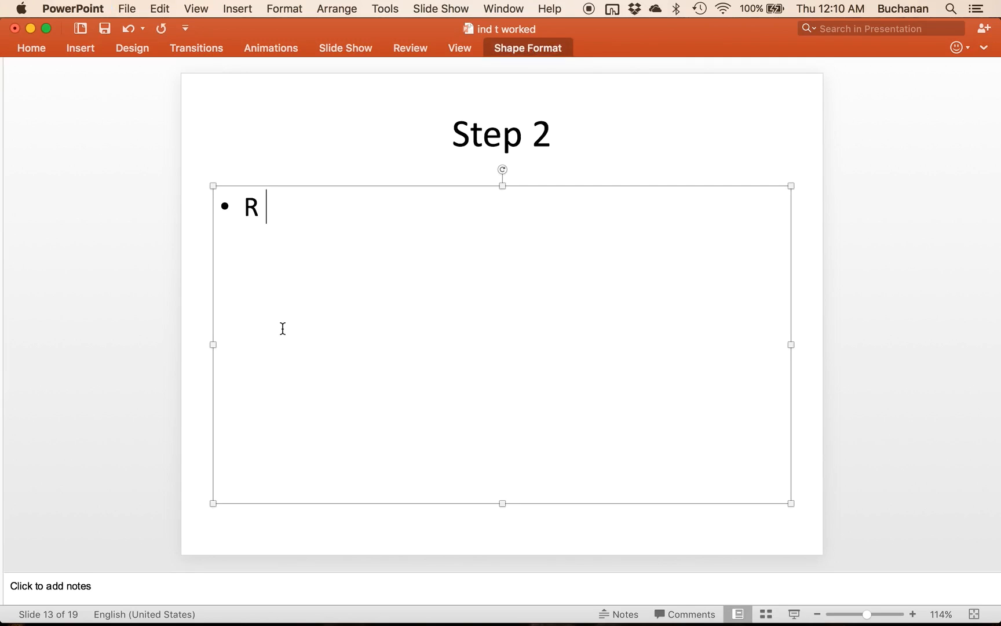
type(":")
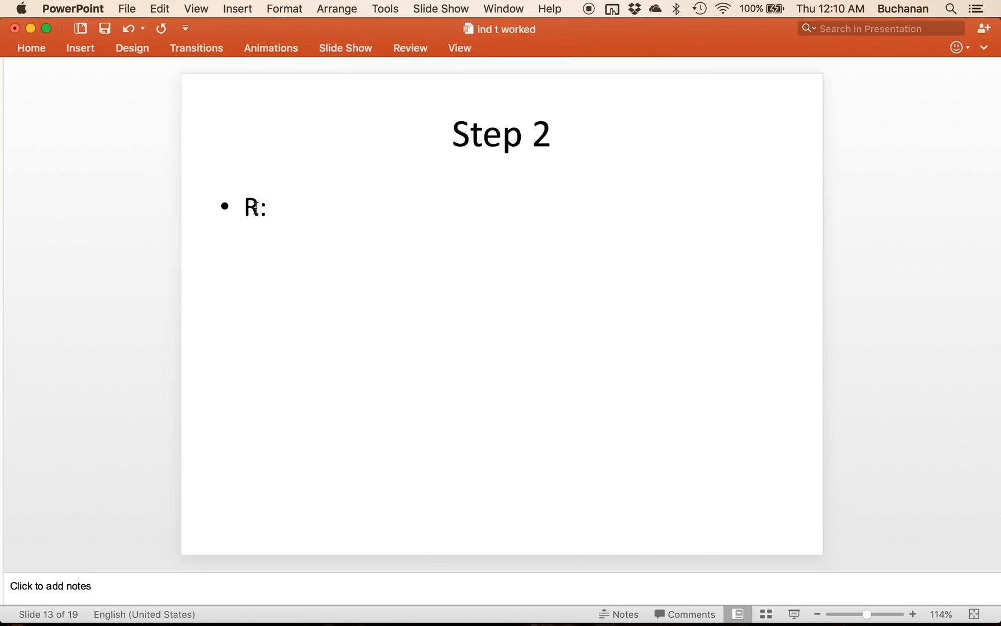
left_click(254, 206)
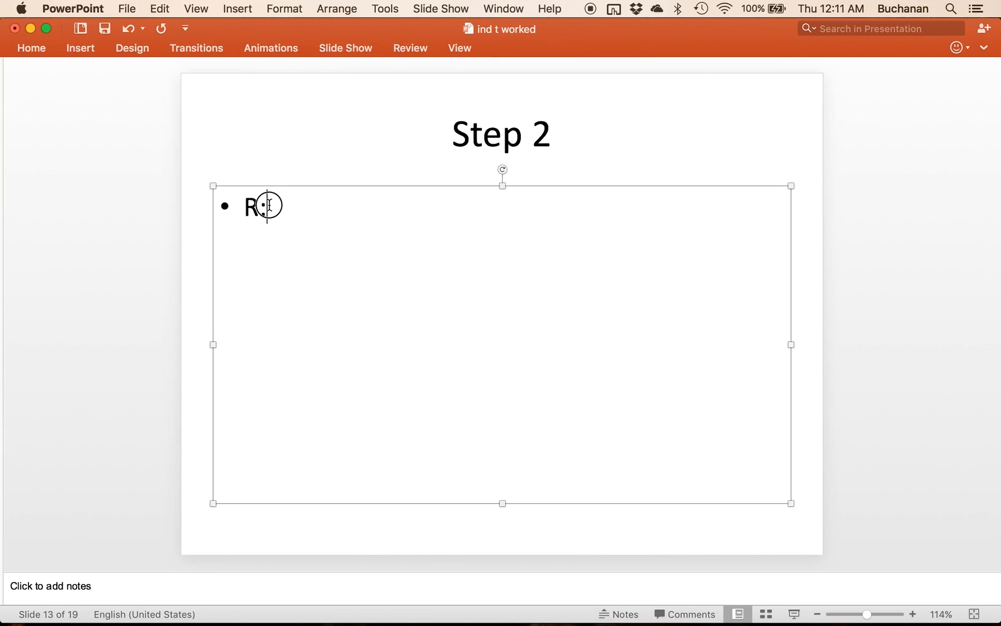
type(": old")
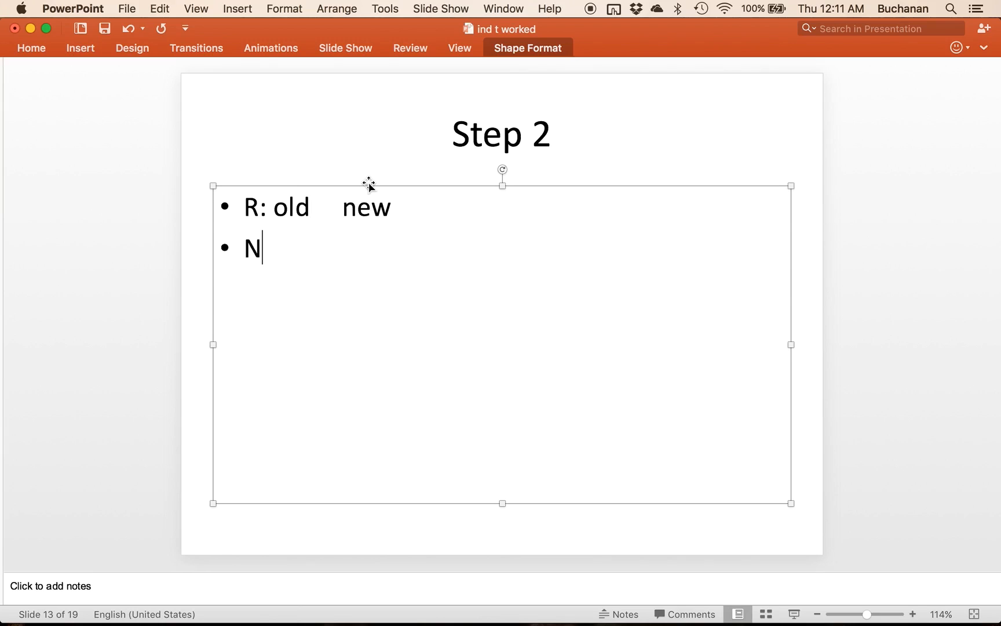
type(": o")
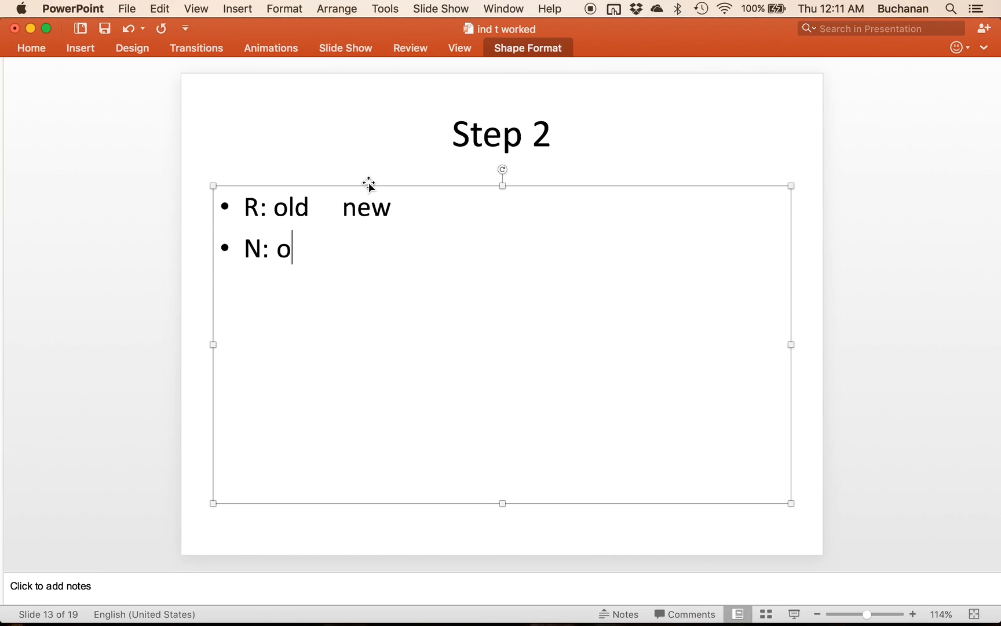
type("ld")
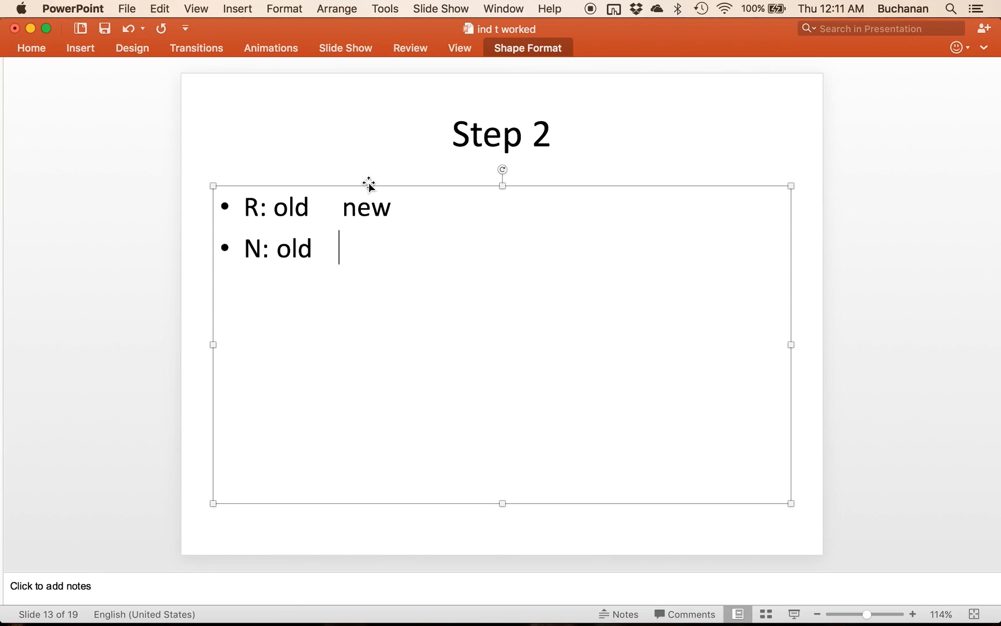
type("new")
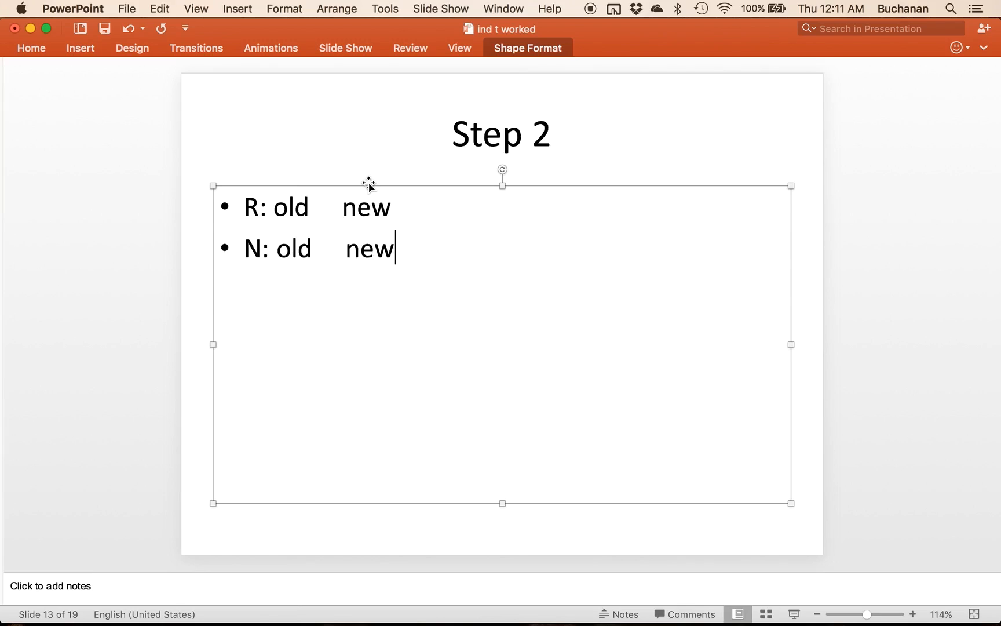
Insert the operators so the lines read R: old < new and N: old >= new.
left_click(325, 208)
type("< ")
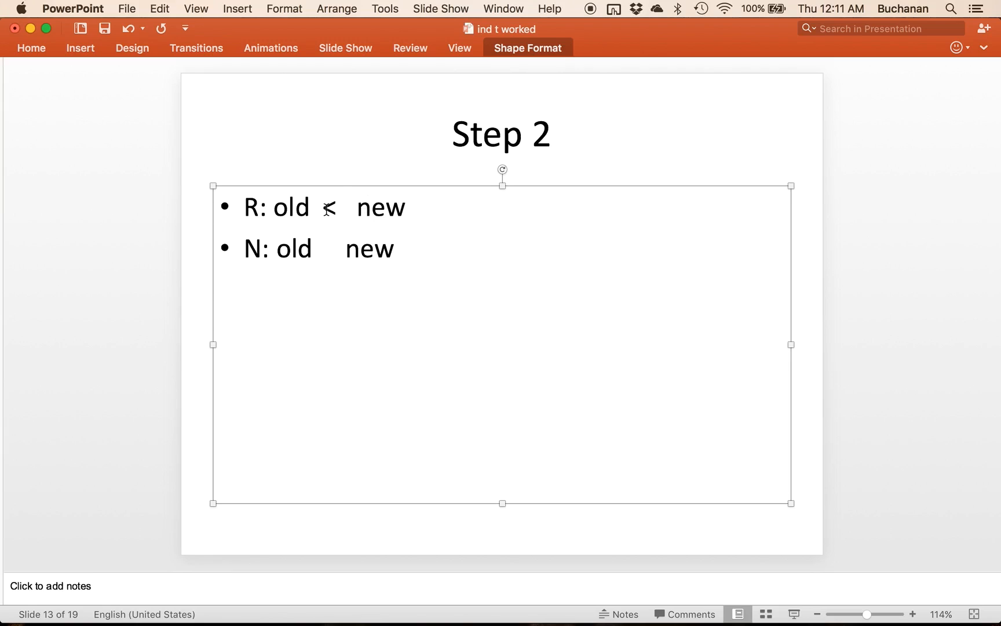
left_click(335, 248)
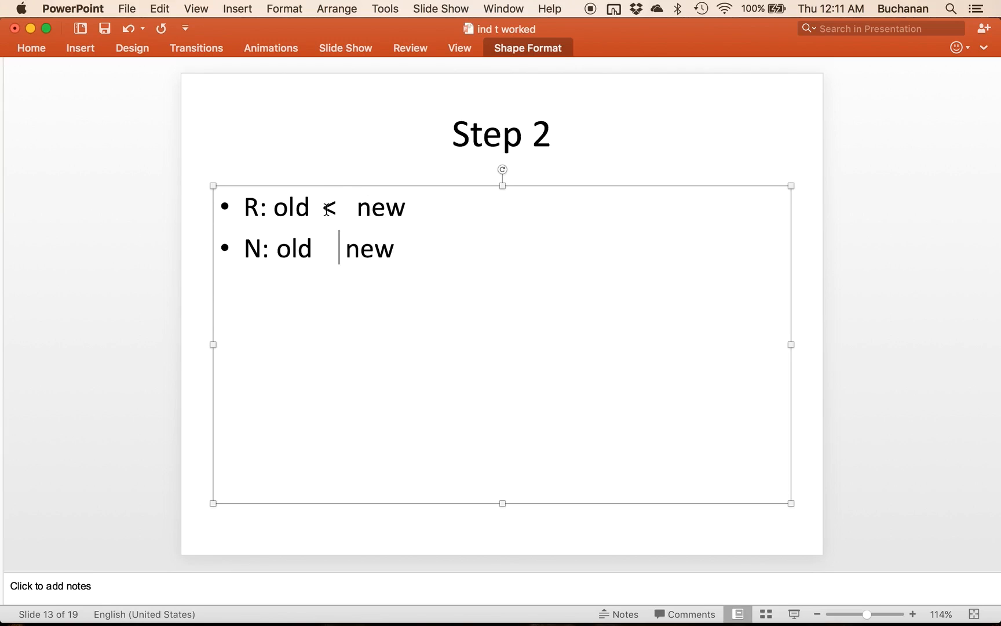
type(">")
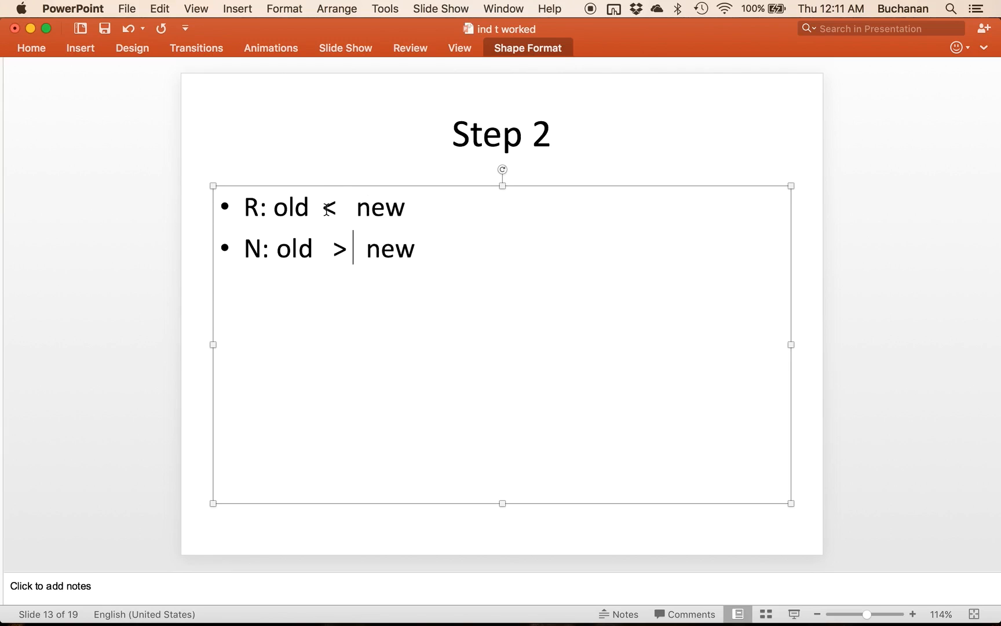
type("=")
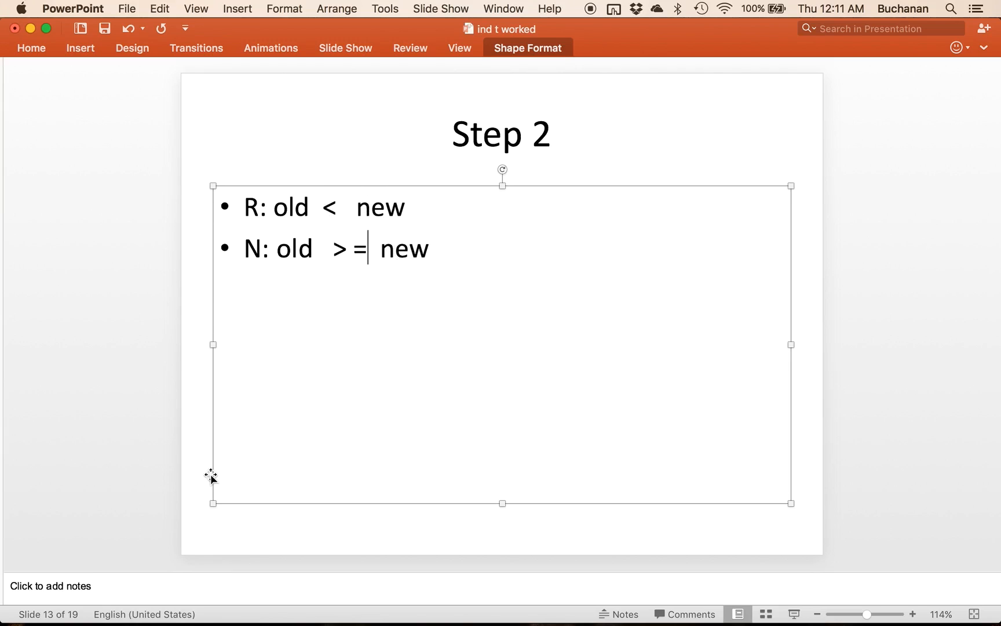
left_click(195, 459)
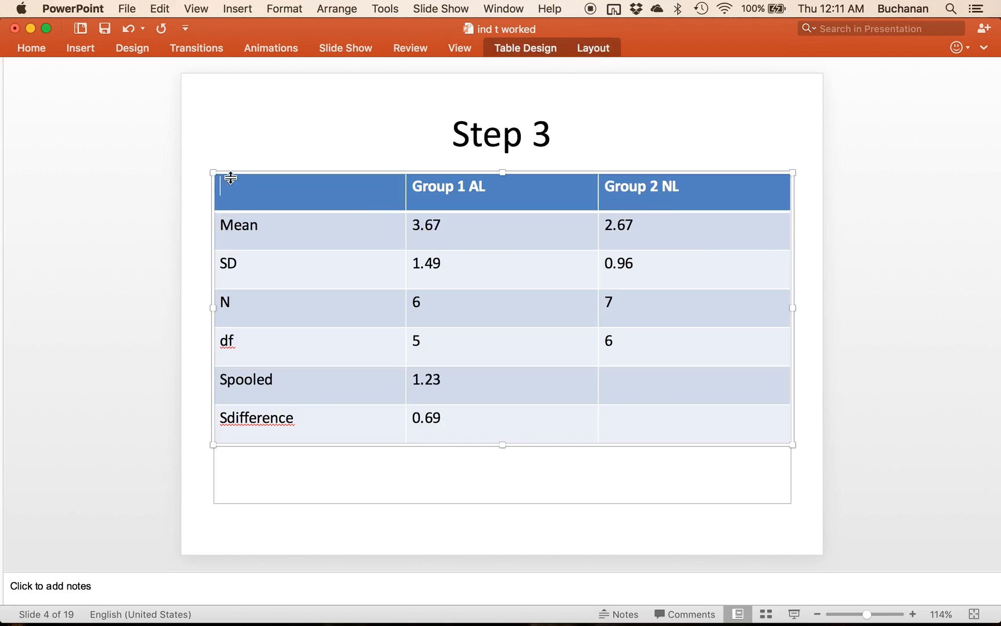
mouse_move(219, 160)
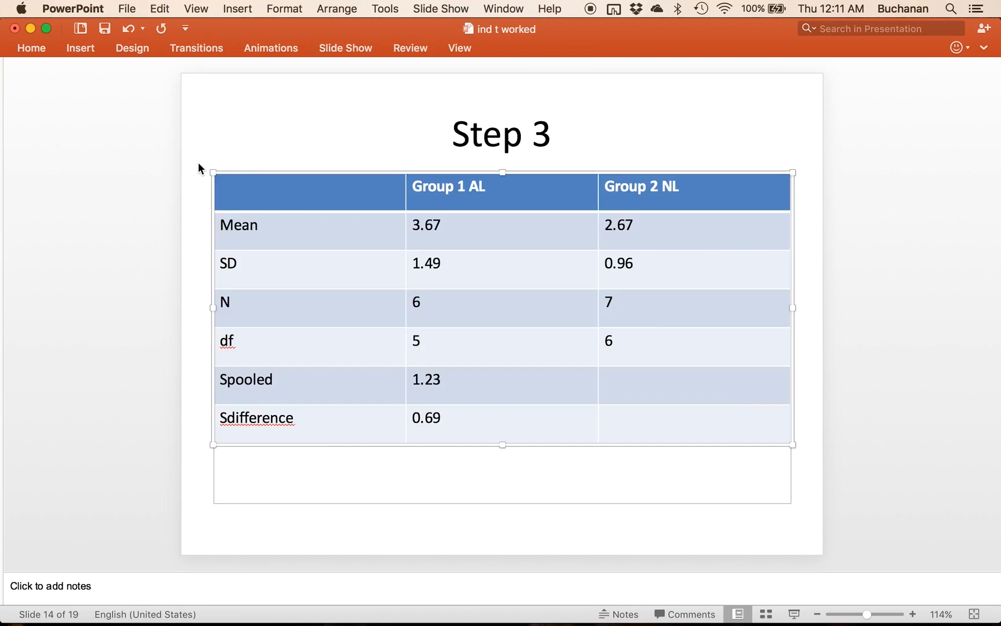
Rename the table headers to Group 1 old and Group 2 new and clear the cell values.
left_click(479, 185)
type("old")
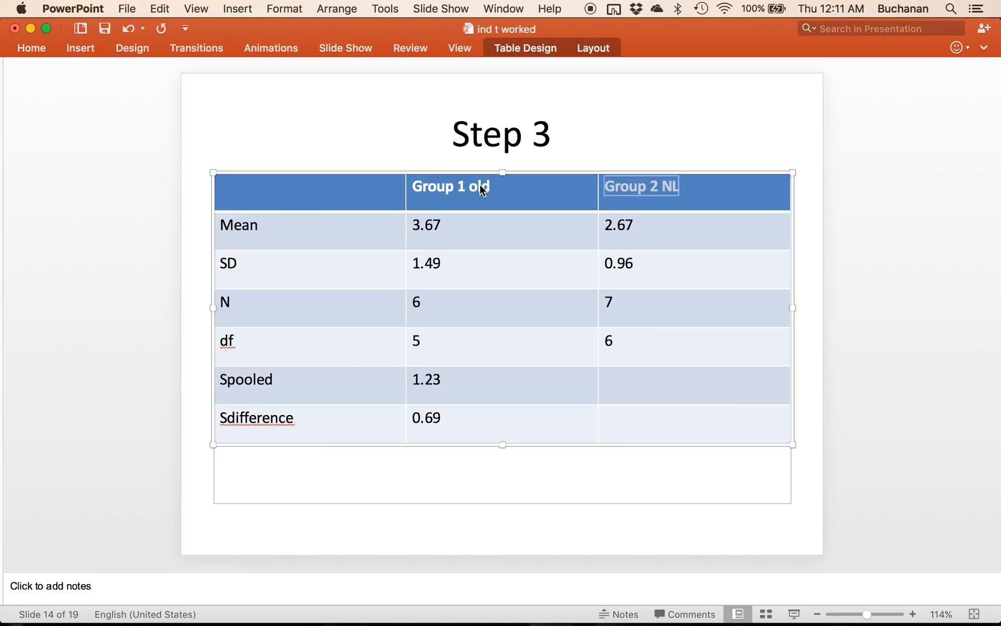
type("new")
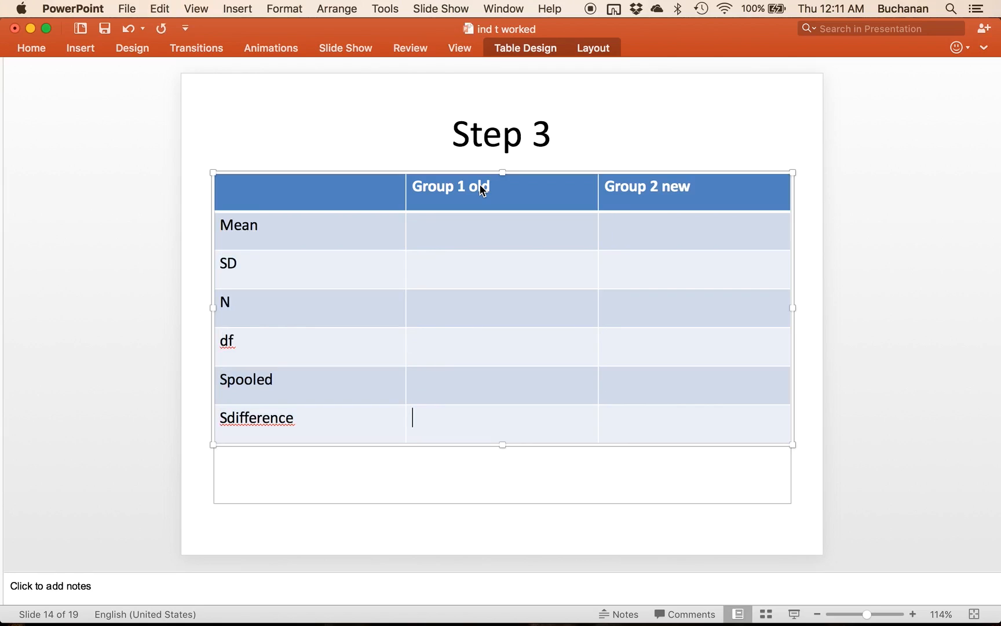
left_click(339, 547)
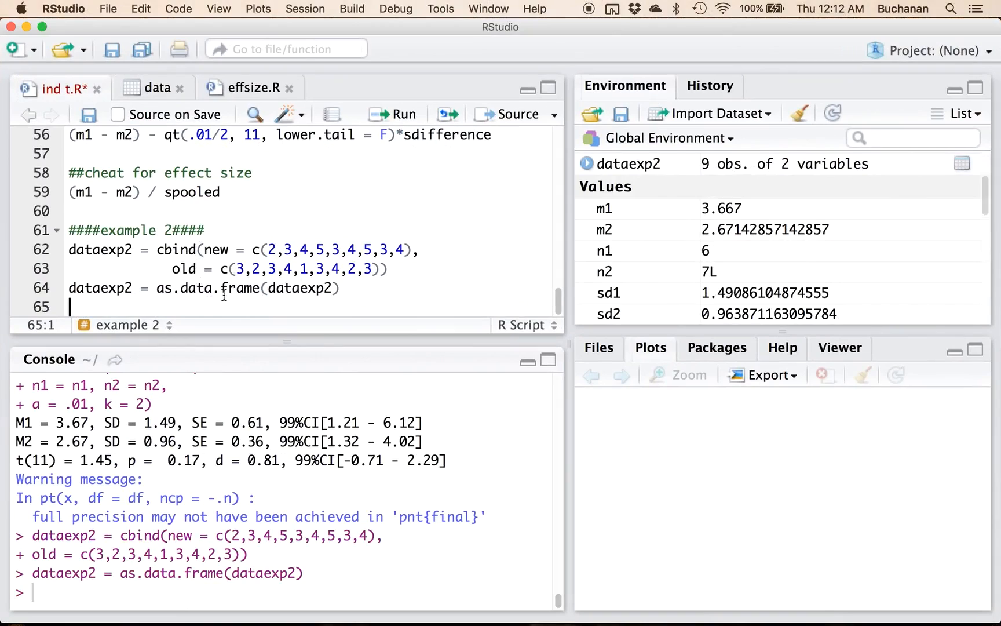
Add and run summary(dataexp2) below the example 2 data frame.
left_click(585, 163)
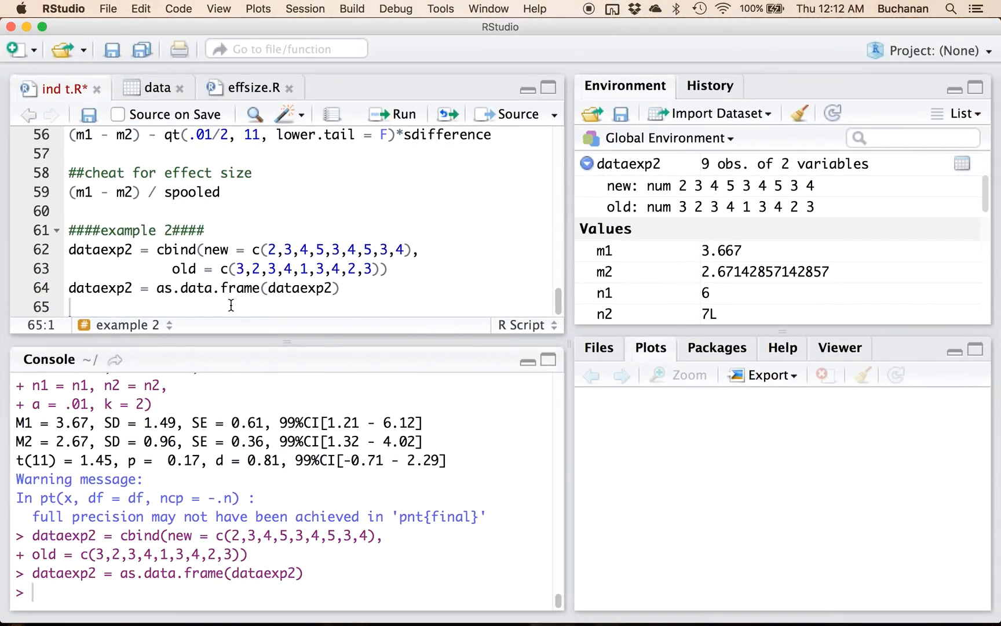
type("s")
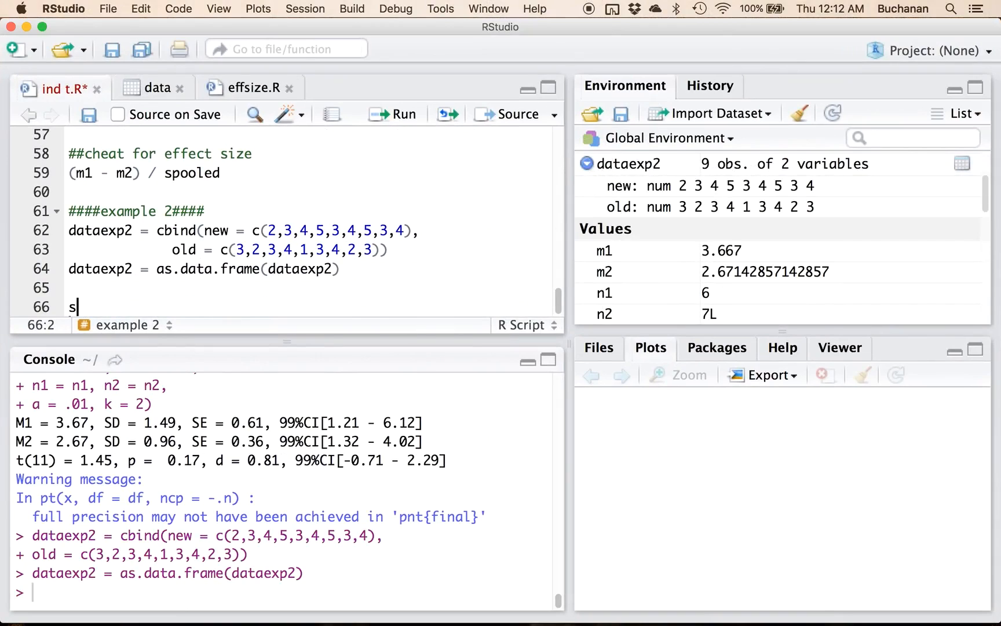
type("ummary(")
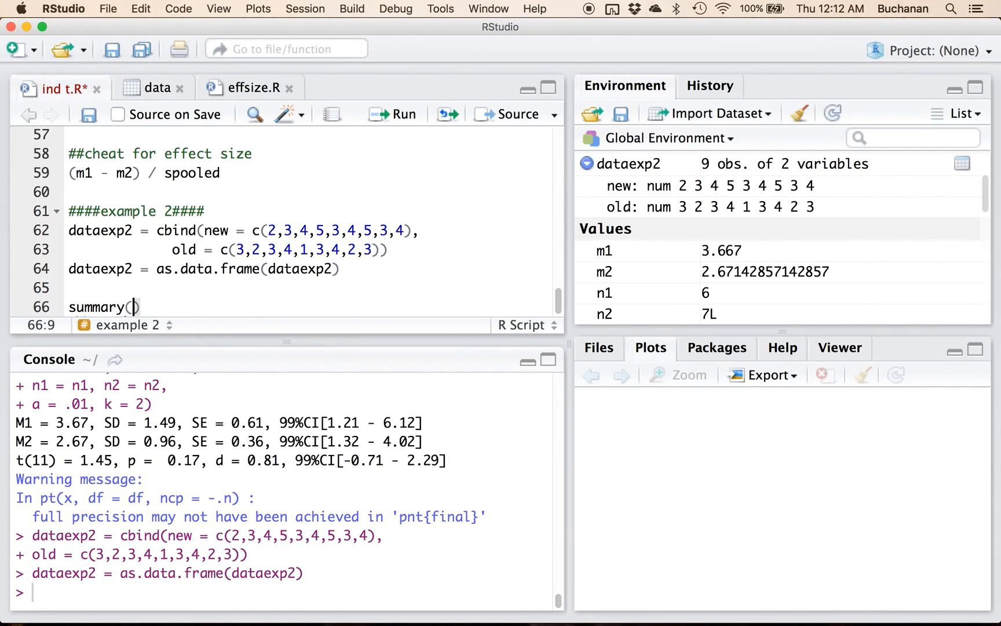
type("dataexp2")
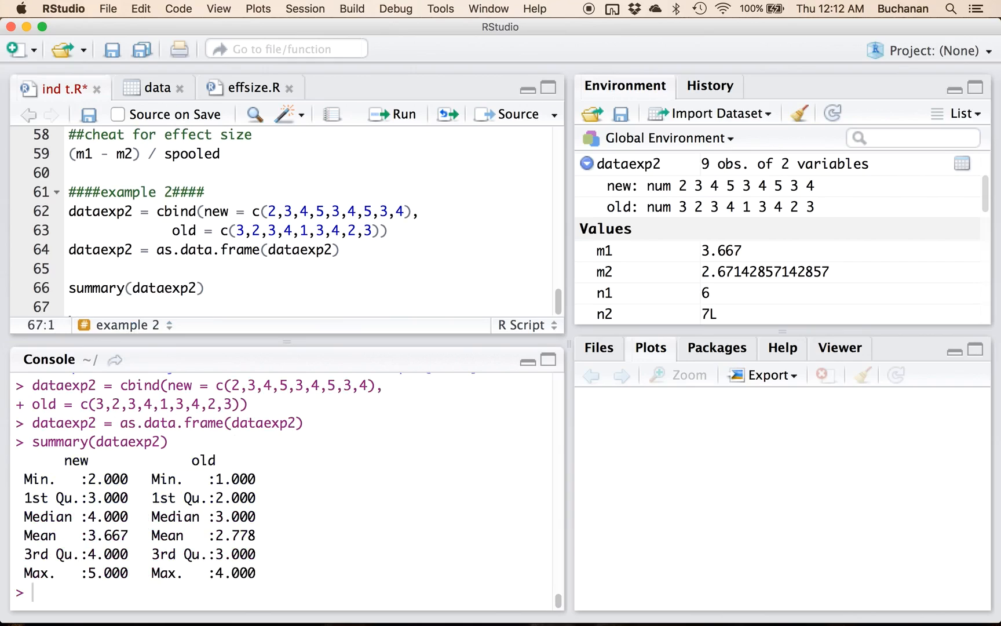
Store the group means as m1 = 2.778 and m2 = 3.667.
type("m1 =")
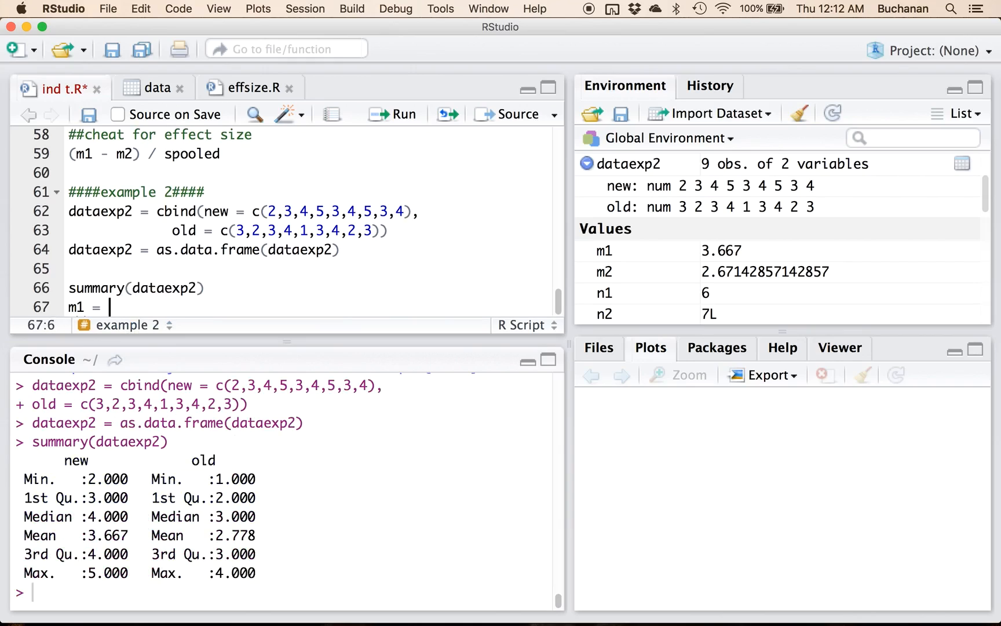
key("Backspace")
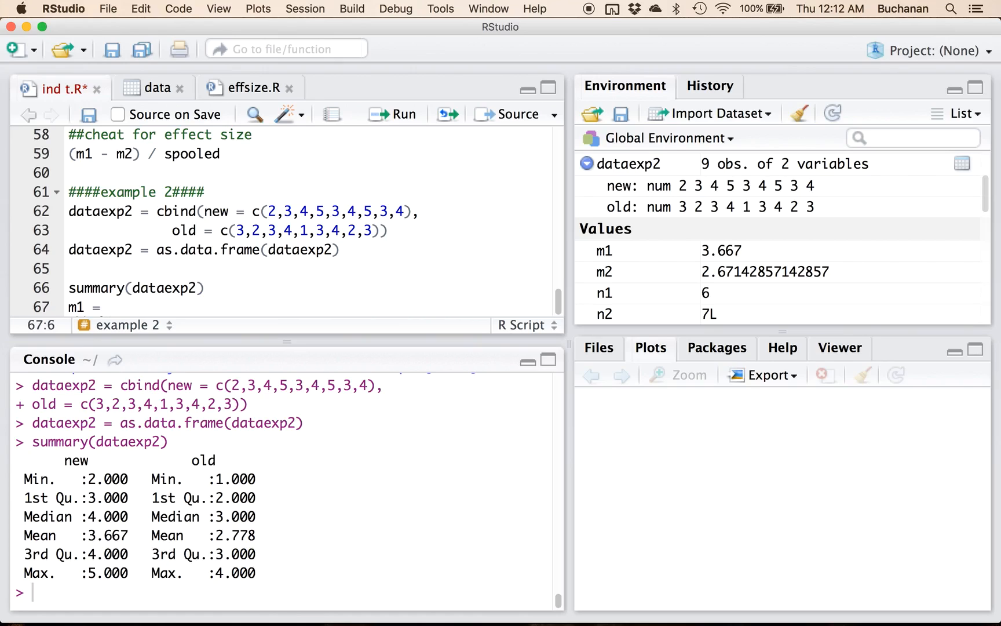
type("2.778")
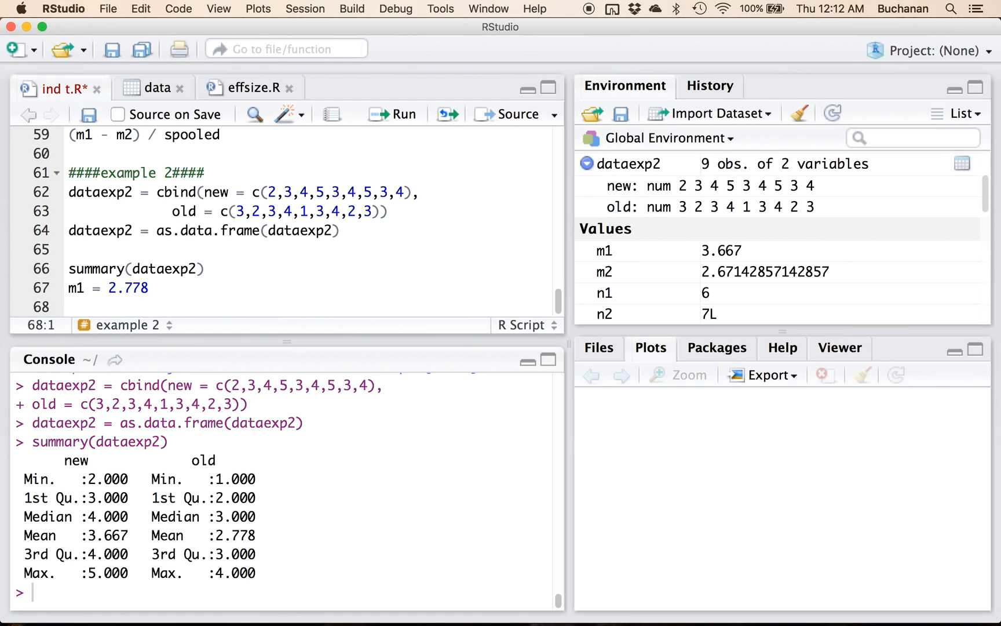
type("m2 =")
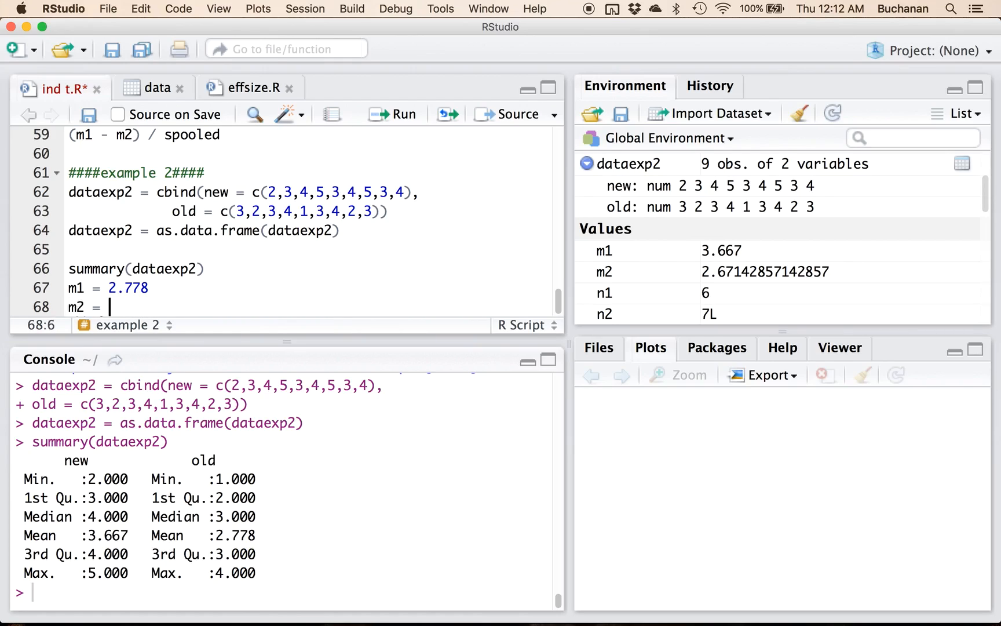
type("3.667")
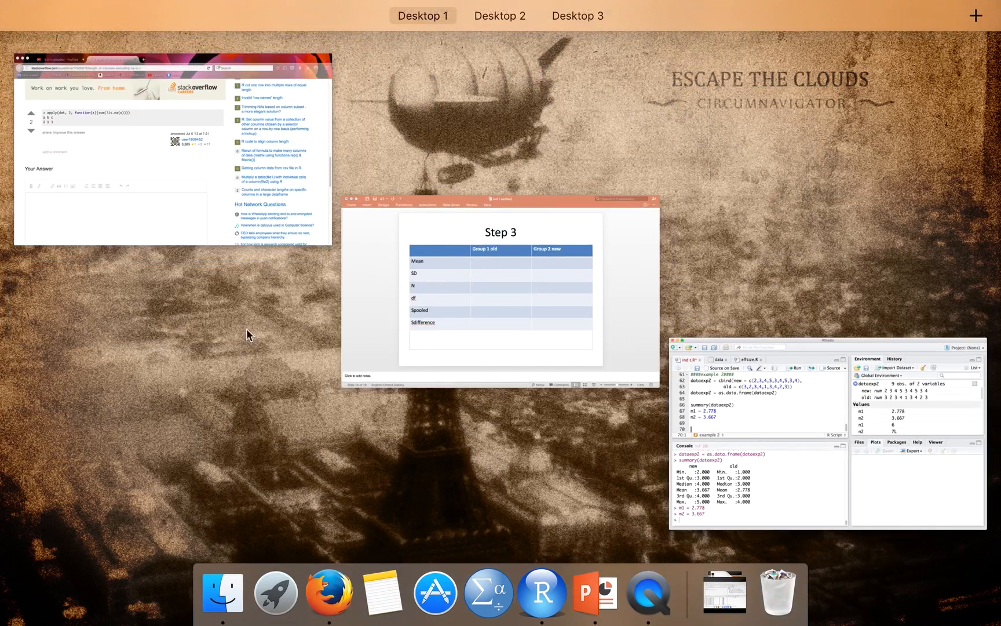
Enter means 2.78 for Group 1 old and 3.67 for Group 2 new in the Mean row.
left_click(499, 288)
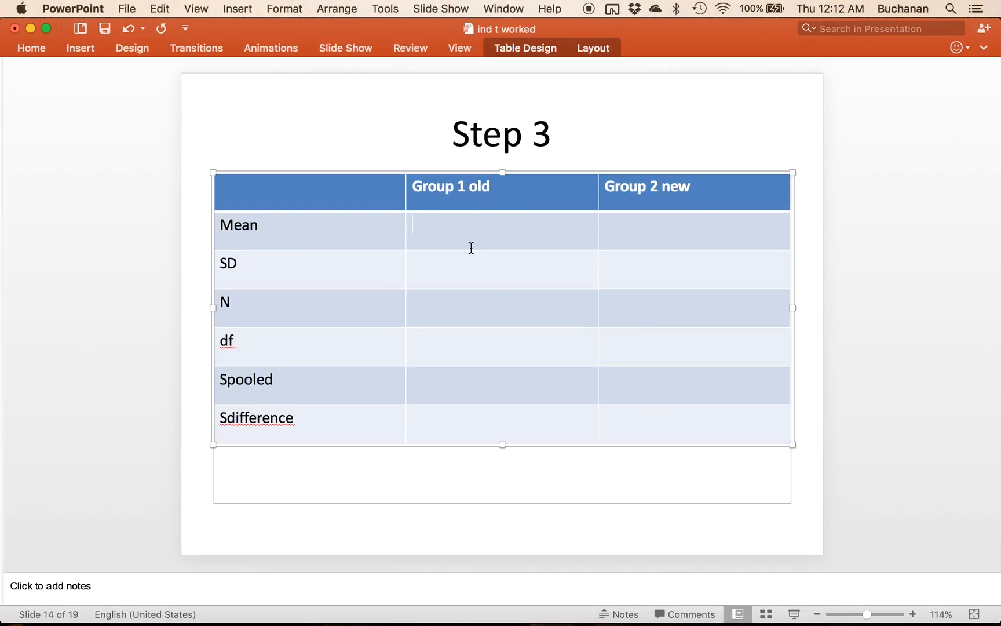
type("2.67")
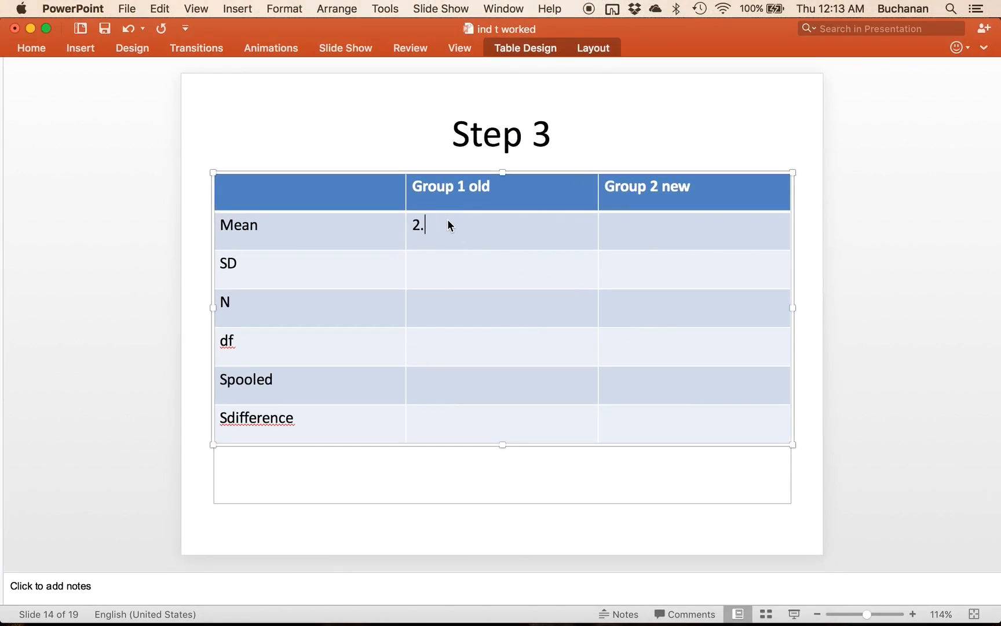
type("78\t3.")
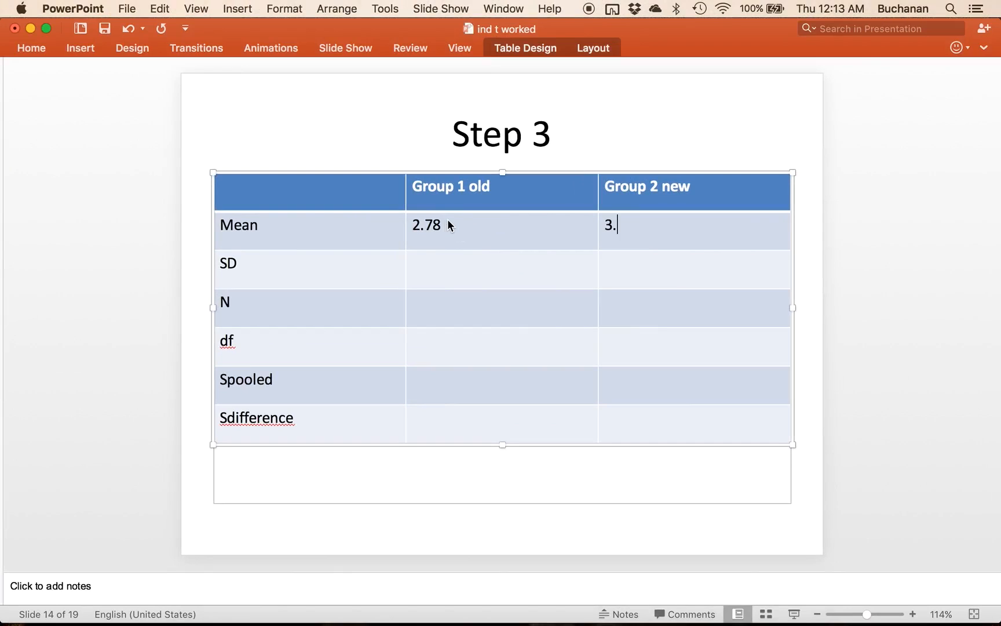
type("67")
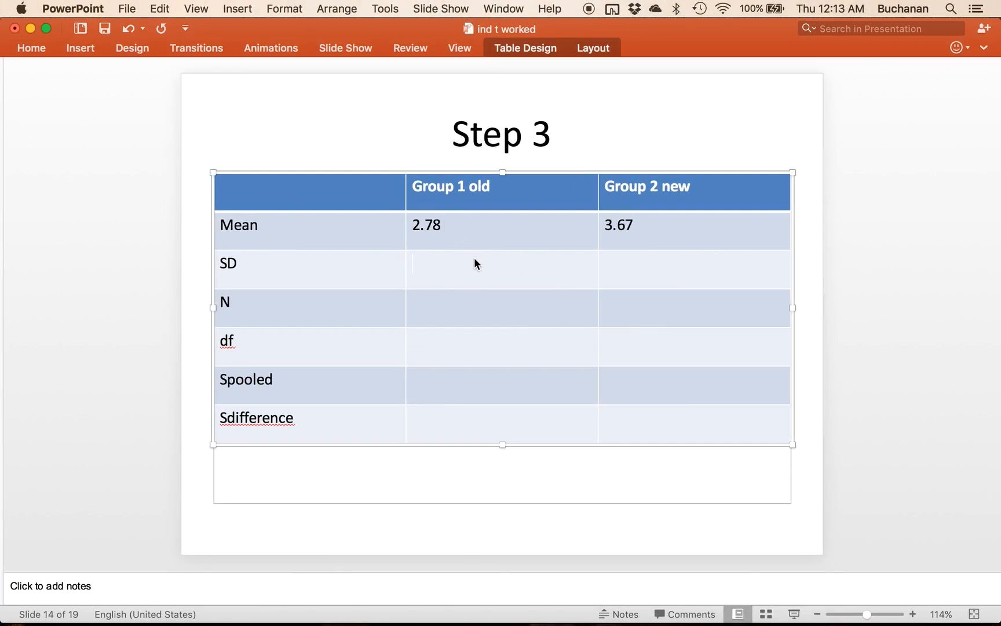
left_click(460, 264)
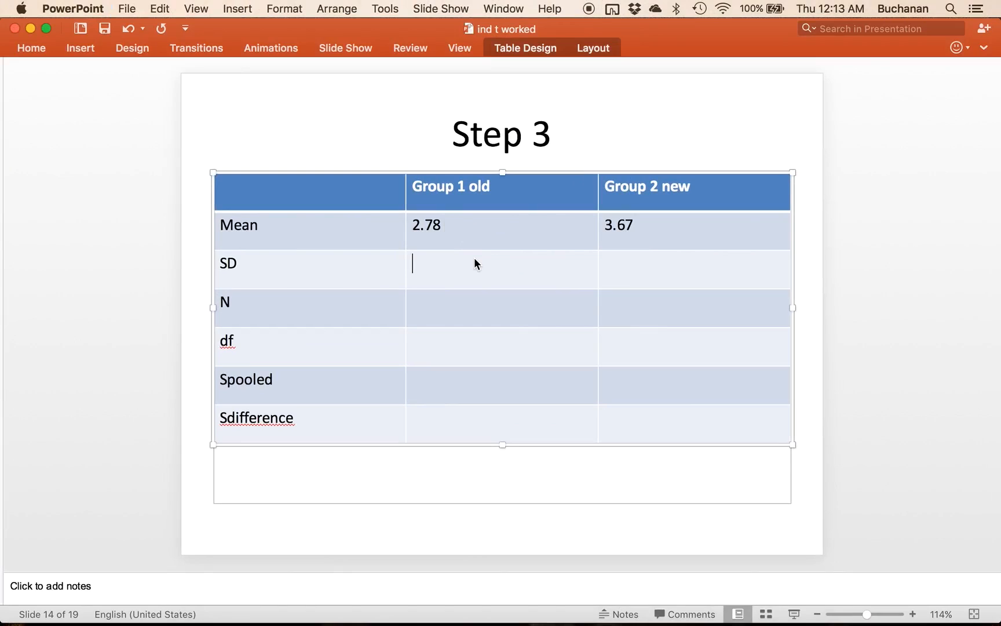
mouse_move(153, 563)
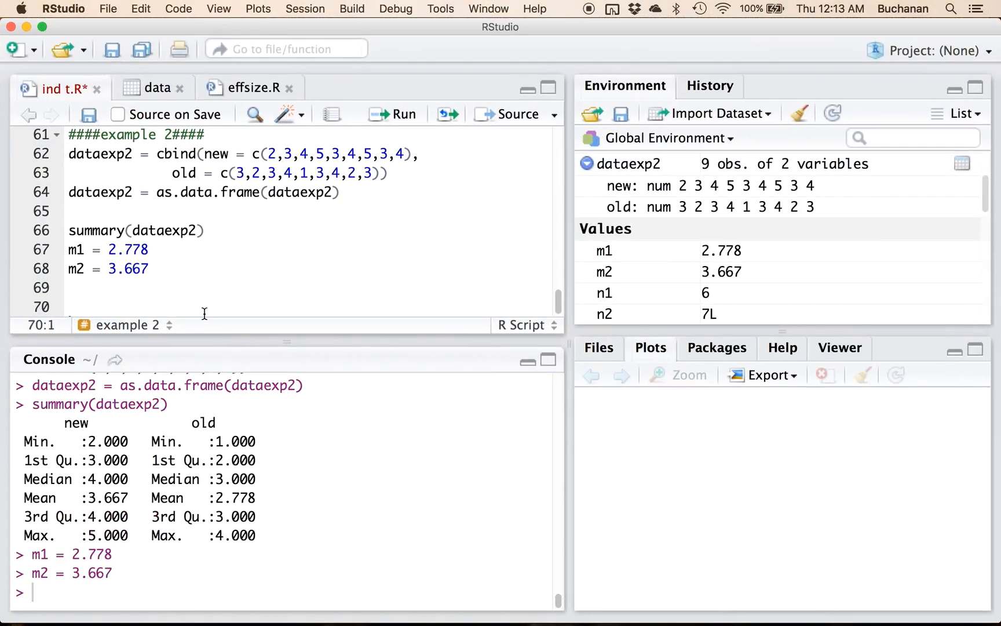
Write sd1 = sd(dataexp2$old, na.rm = T) and sd2 = sd(dataexp2$new, na.rm = T).
type("sd1 = sd(")
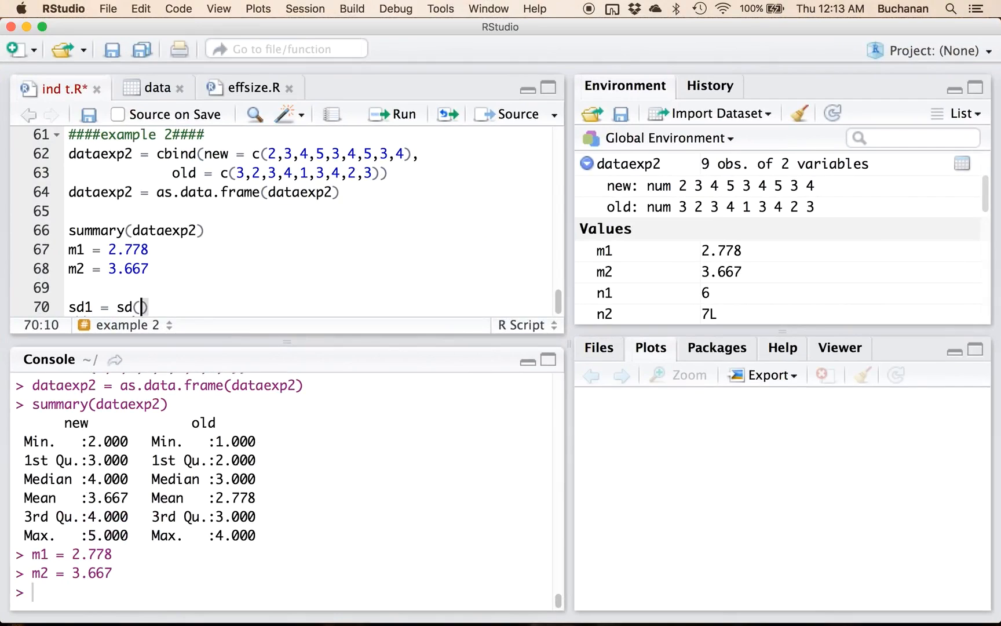
type("dataexp2$old,")
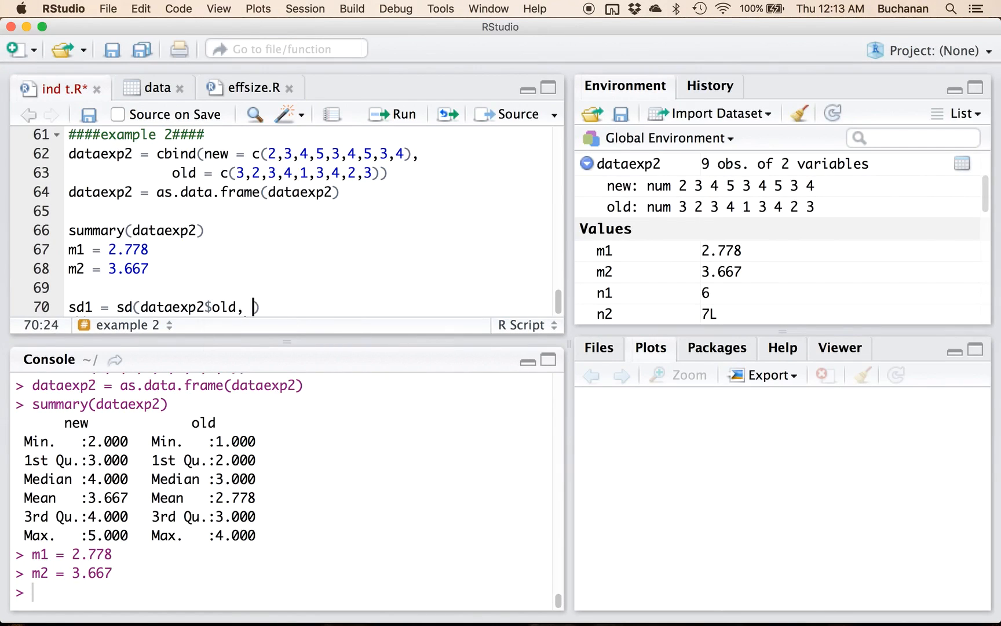
type("na.rm = T")
type("sd")
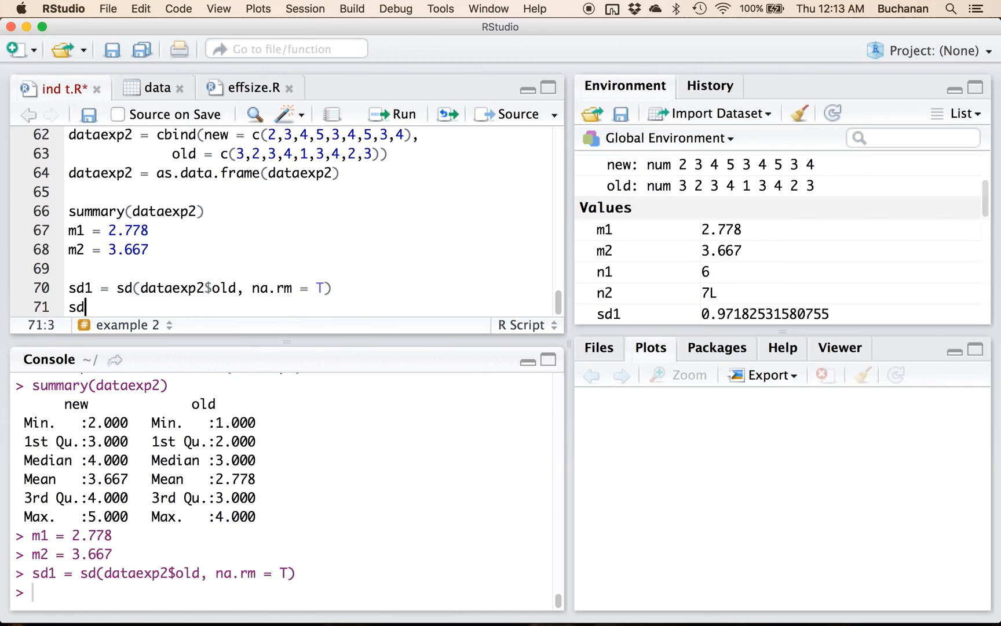
type("2 = sd(d")
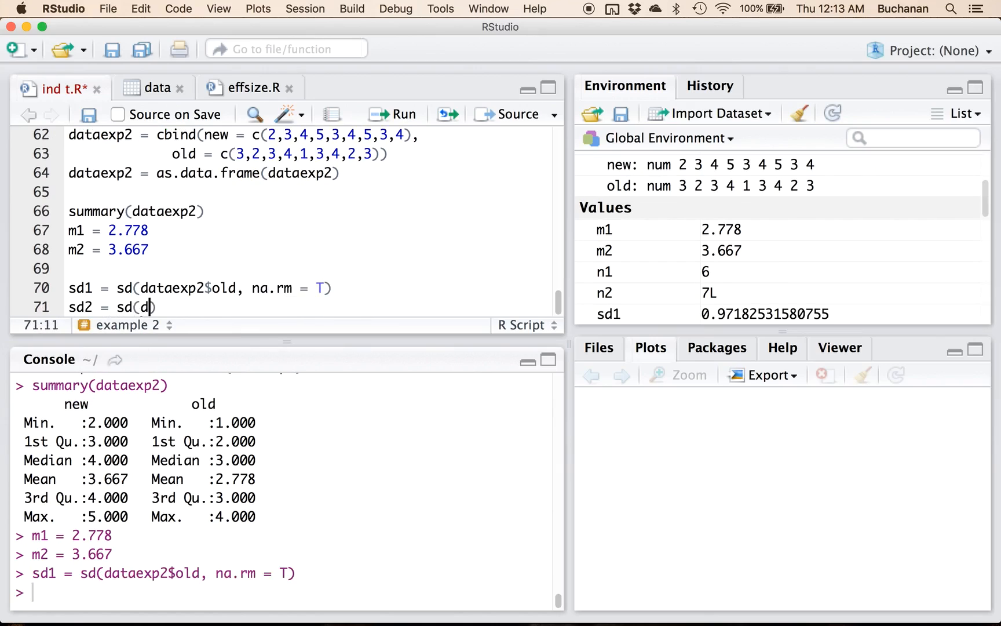
type("ataexp2$")
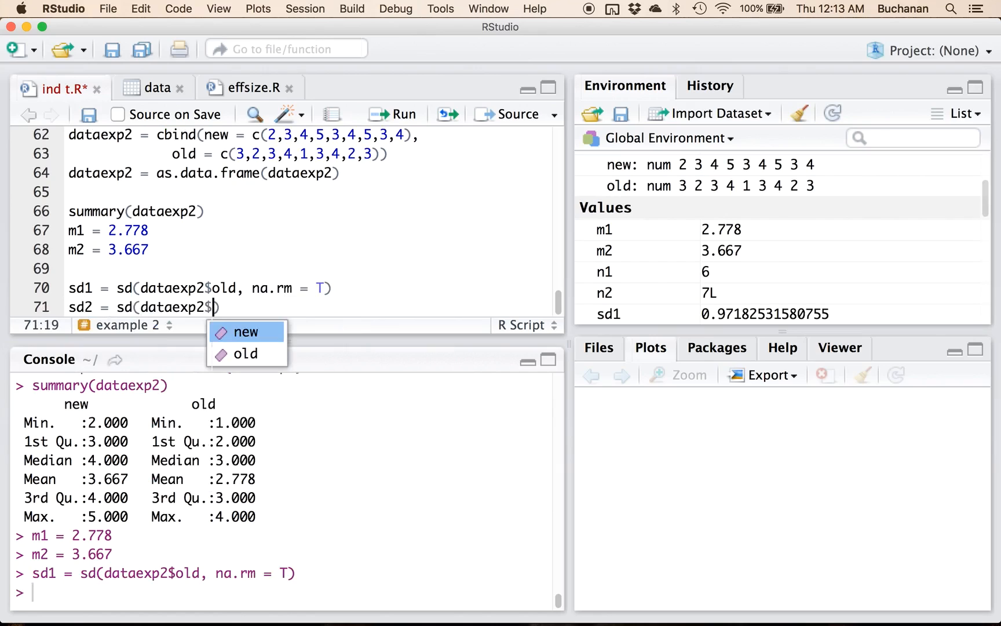
left_click(246, 331)
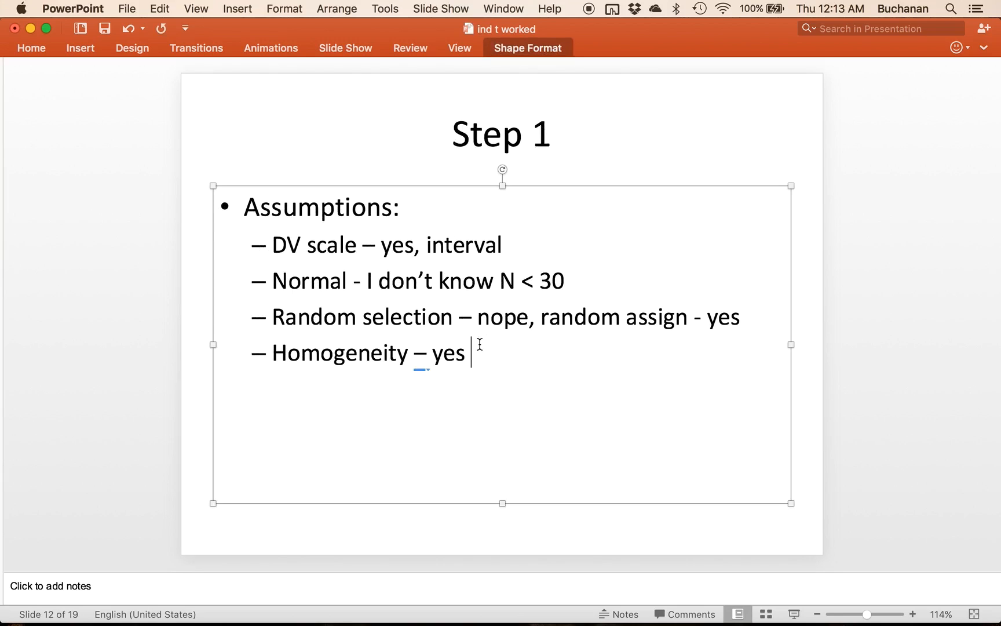
Enter standard deviations .97 for old and 1 for new in the SD row.
left_click(190, 530)
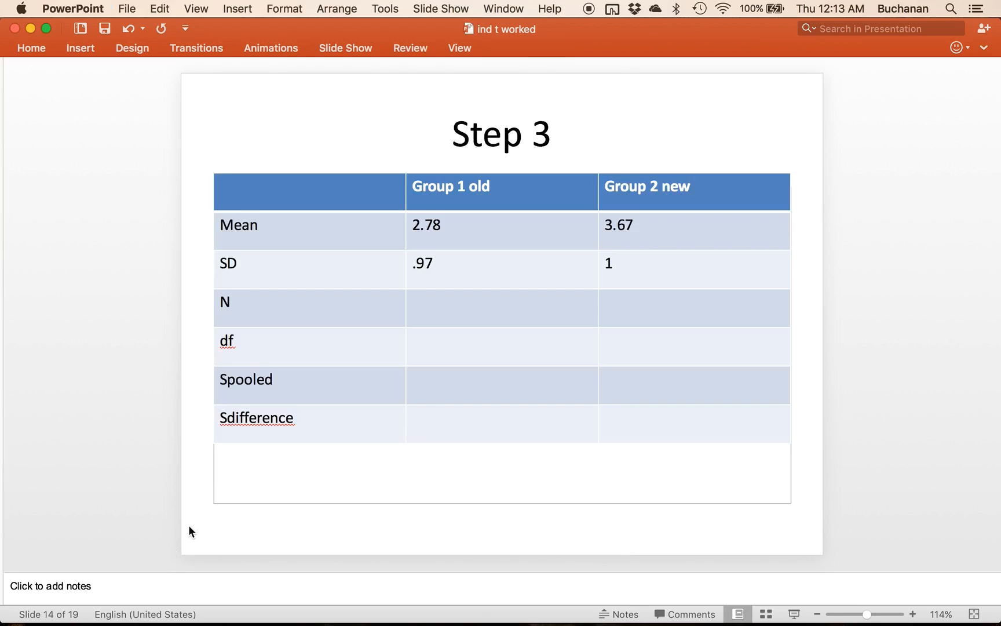
left_click(430, 302)
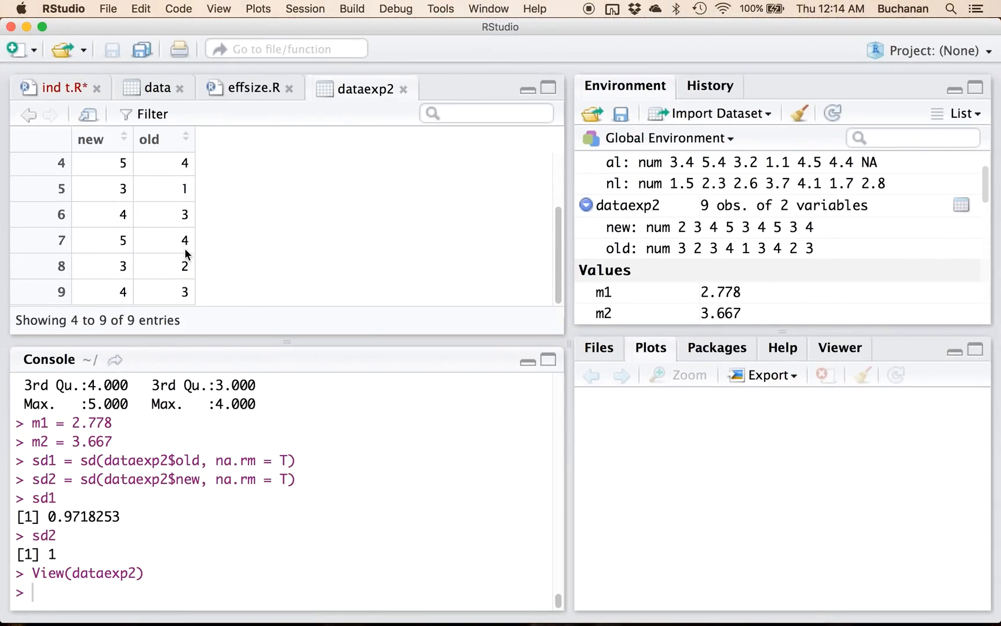
Close the dataexp2 viewer and compute n1 and n2 with length(dataexp2$...), both 9.
scroll("up", 3)
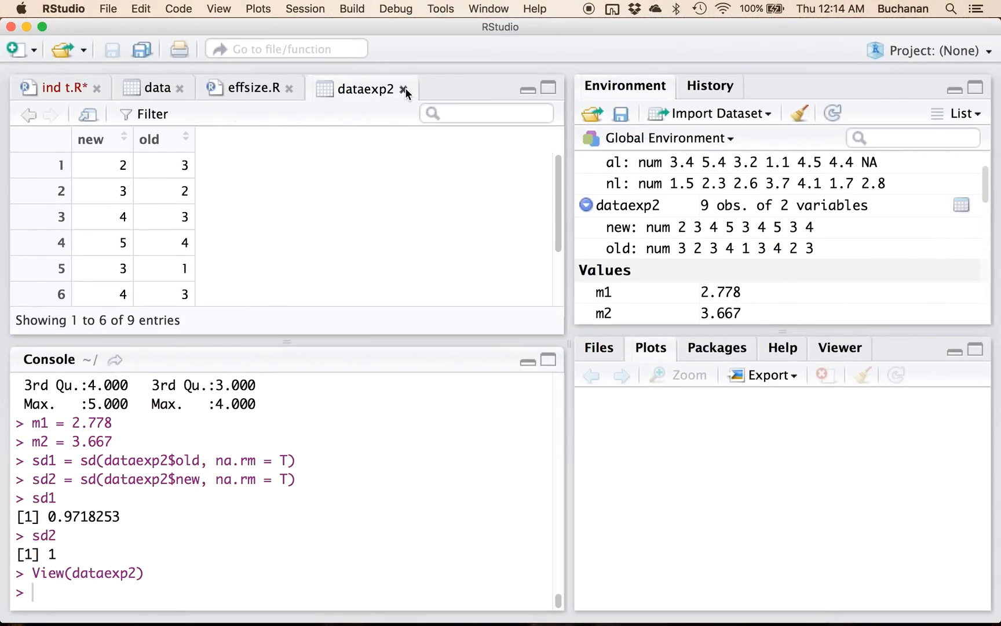
left_click(406, 90)
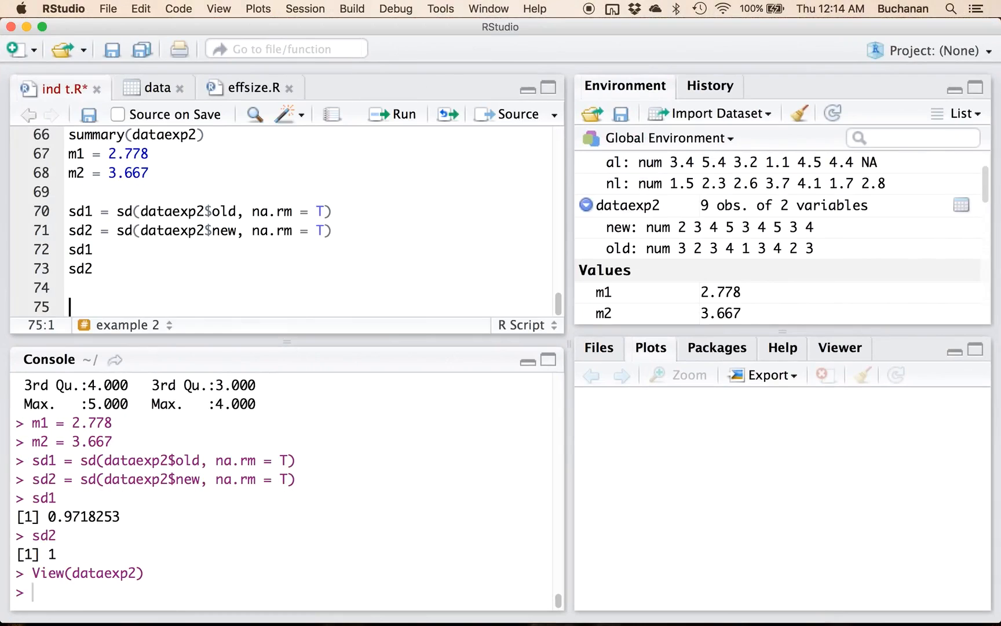
type("n1 = length(dataexp2$old")
type("n2 =")
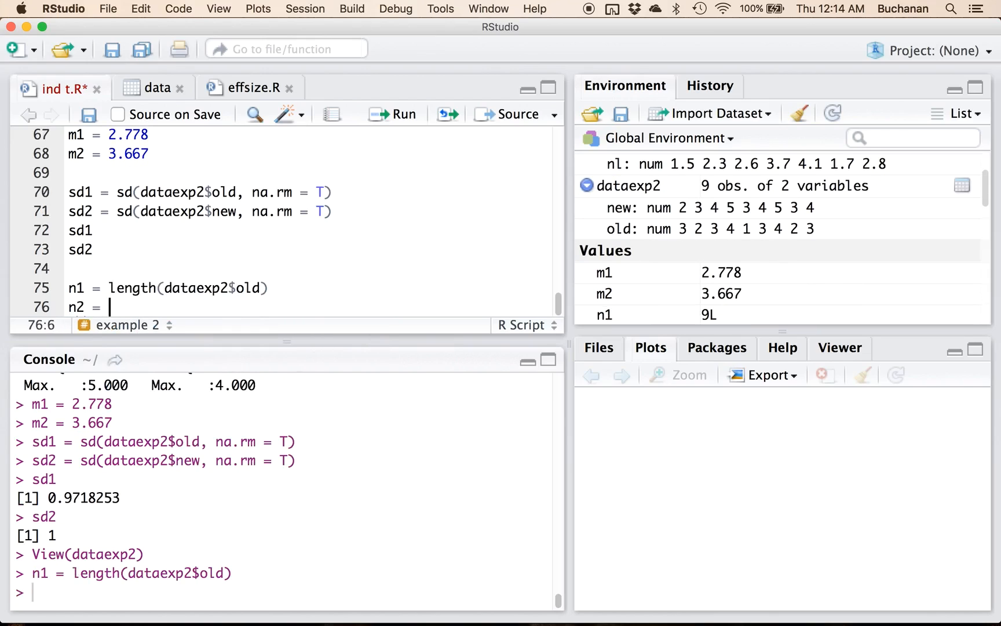
type("lengthdat")
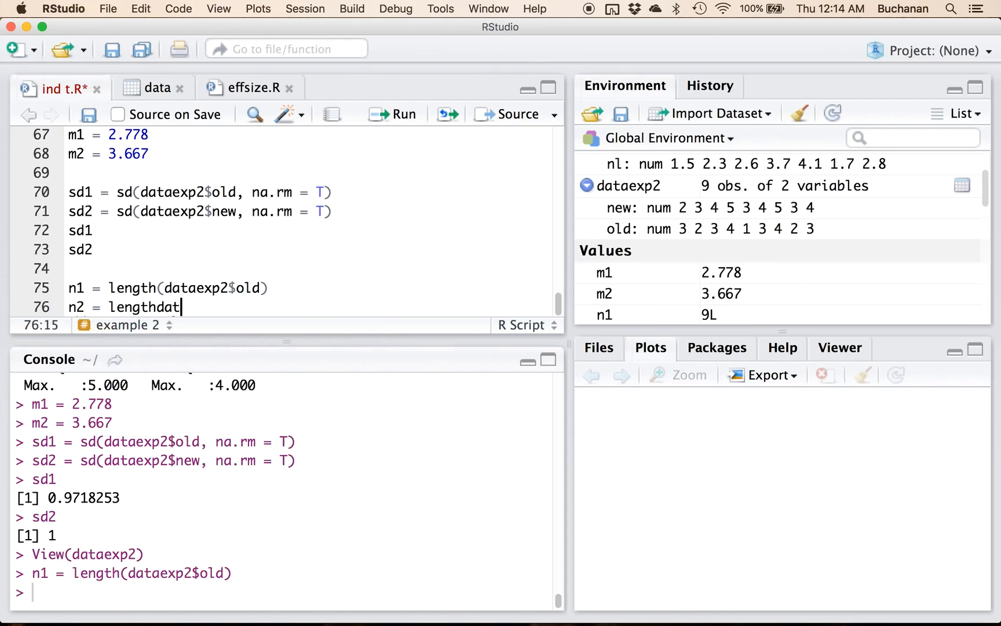
type("(dataexp2$new")
type("n1")
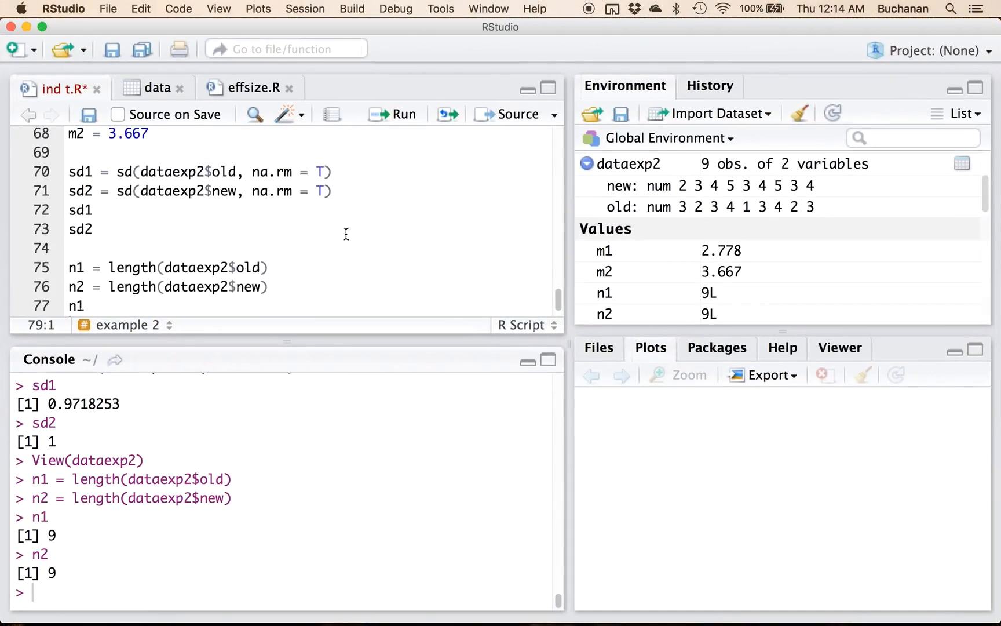
Reuse the spooled and sdifference formulas from example 1 and run them (spooled ≈ 0.986).
scroll("up", 3)
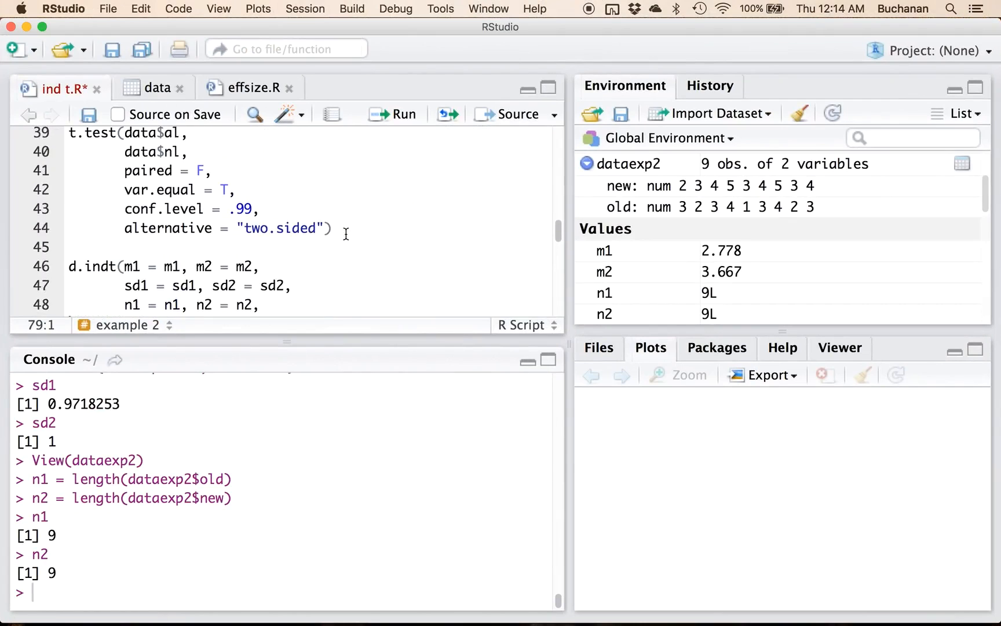
scroll("up", 3)
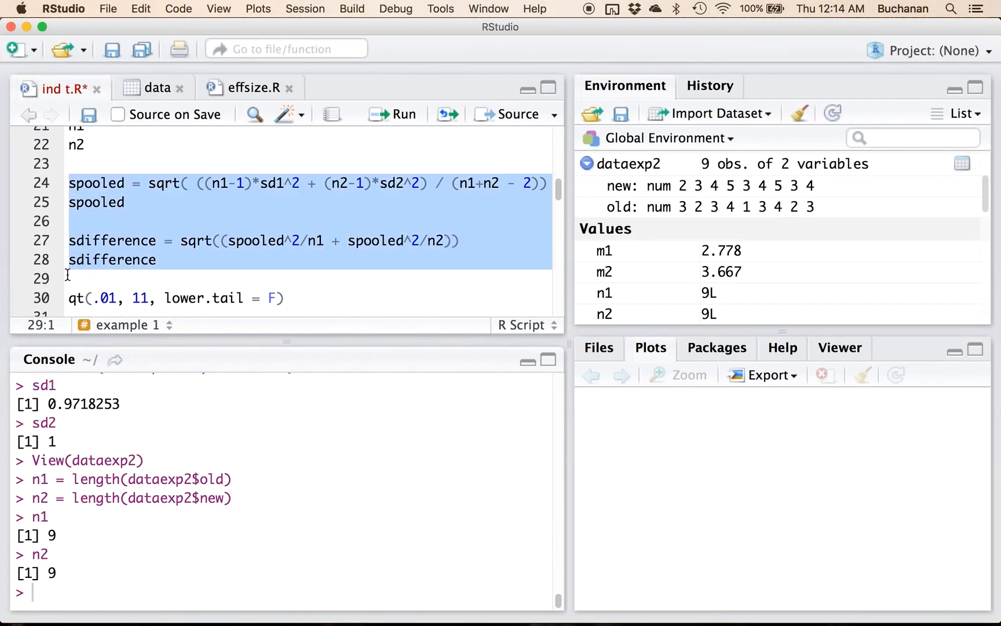
scroll("down", 3)
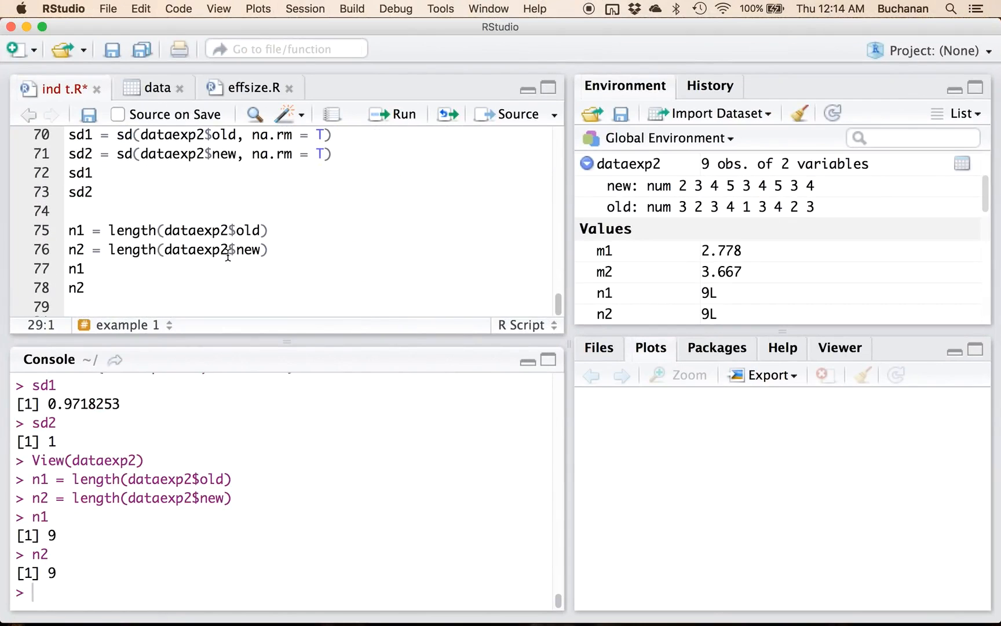
scroll("down", 3)
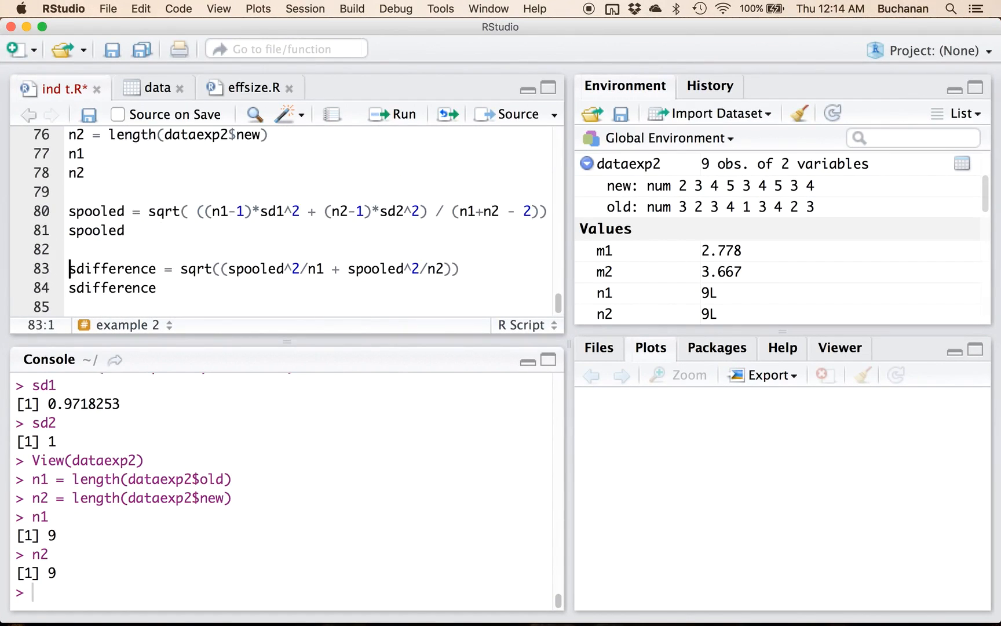
left_click(392, 113)
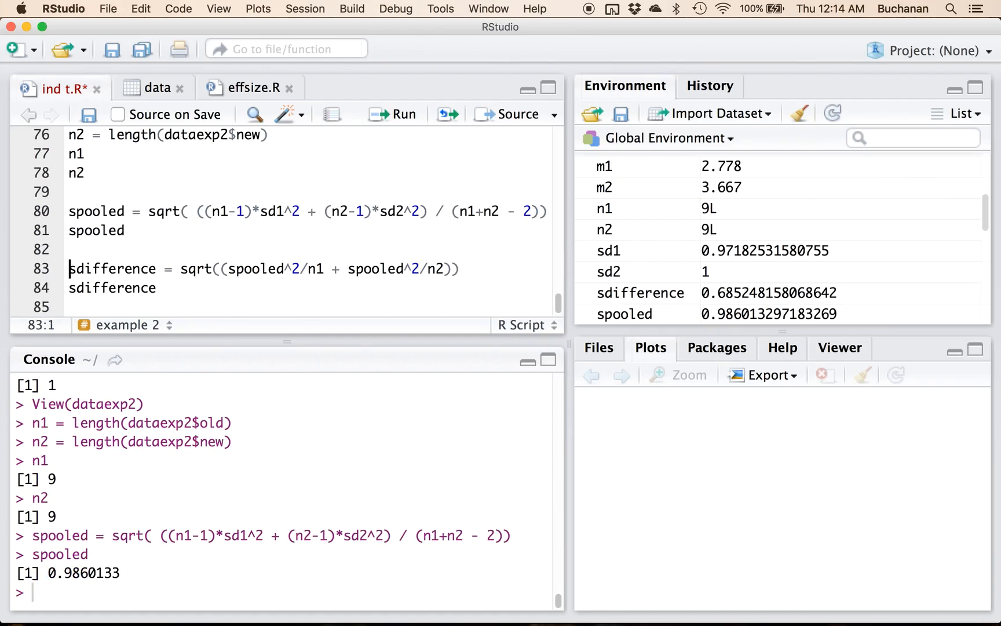
left_click(397, 116)
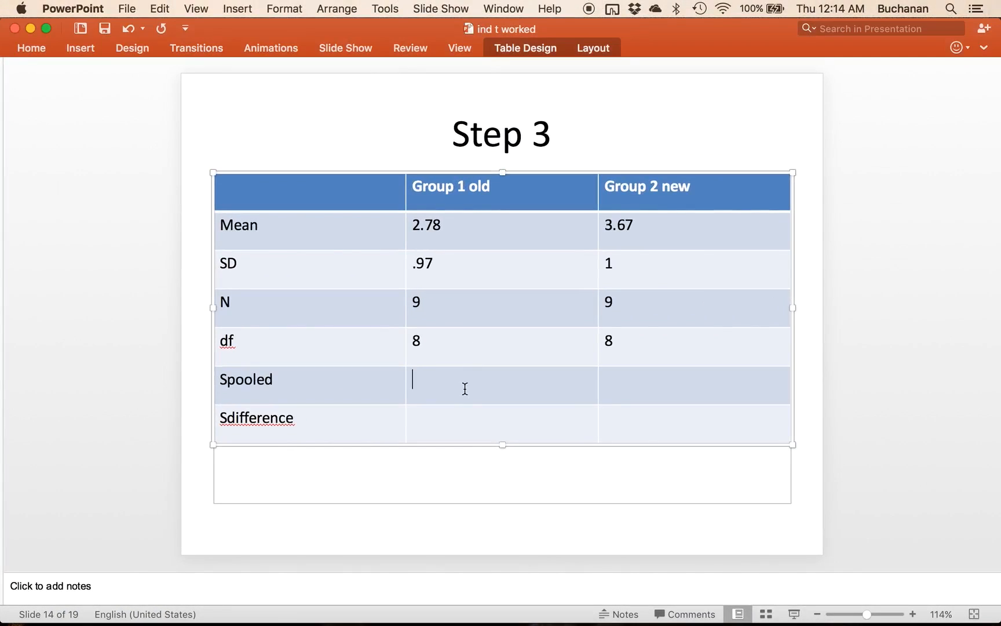
Enter Spooled .99 in the Step 3 table and begin the Sdifference value.
type(".99")
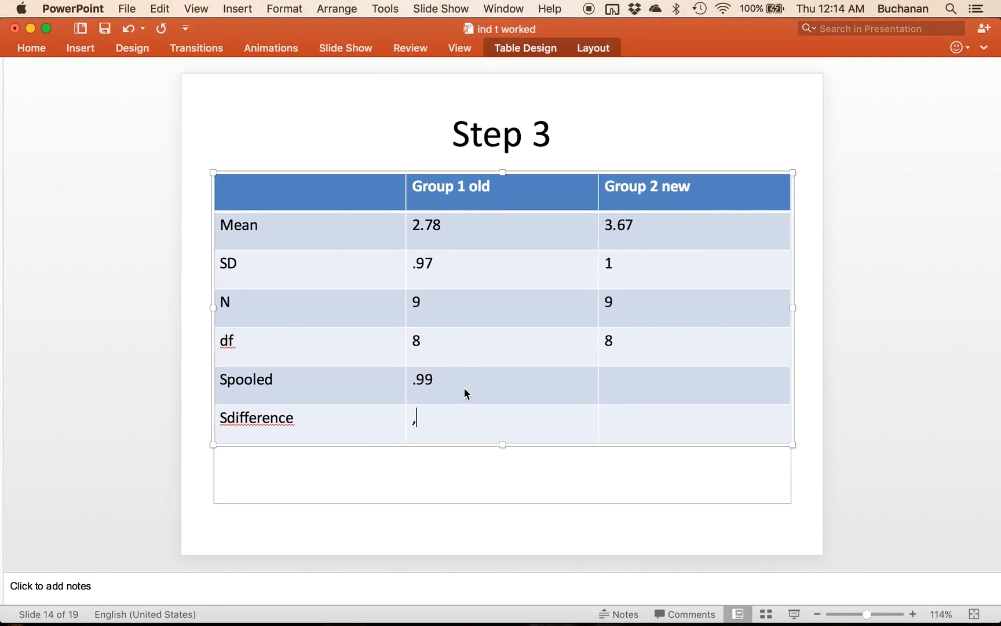
type("46")
type("Less t")
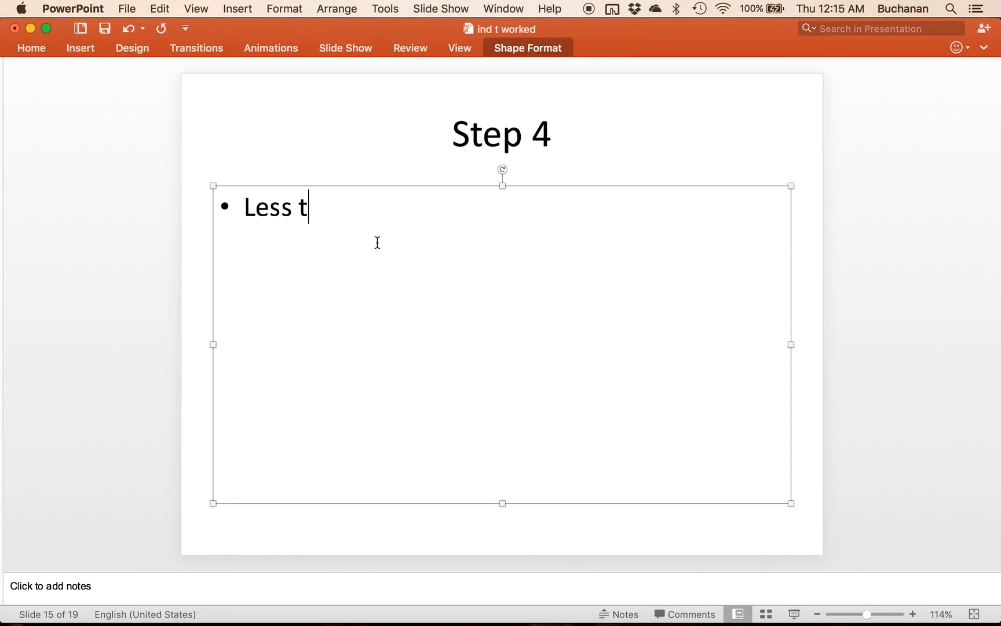
Write Step 4 bullets: less than test, p < .05, df 8 + 8 = 16.
type("han test")
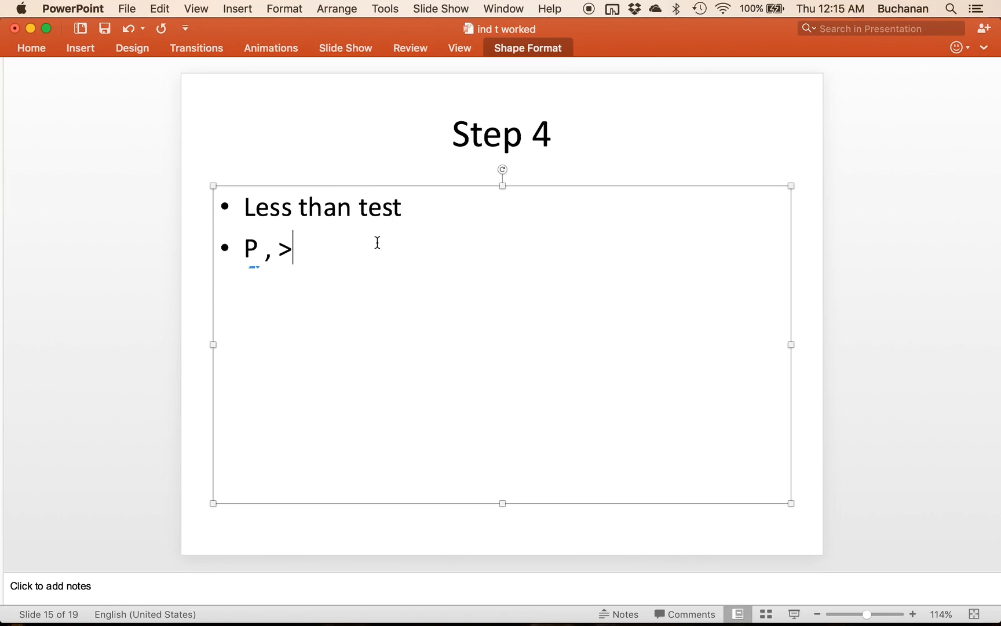
type("< .05")
type("Df total =")
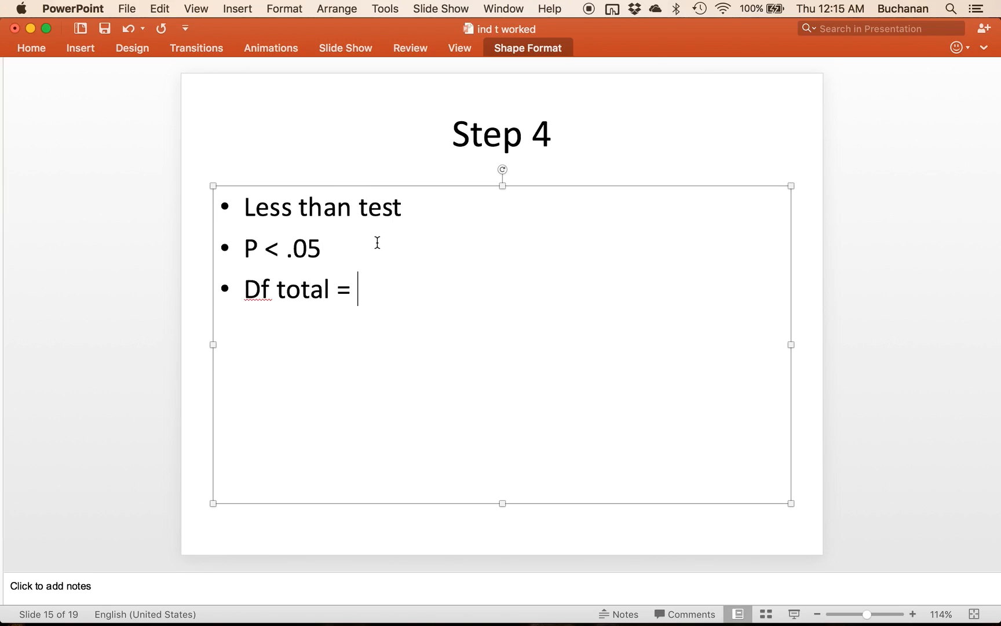
type("8 + 8 =")
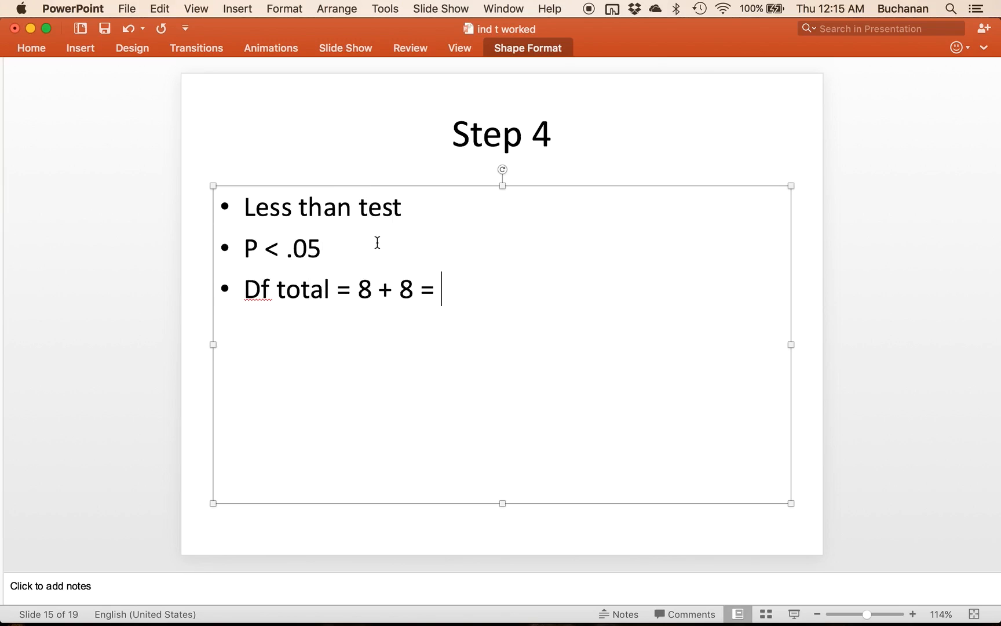
type("16")
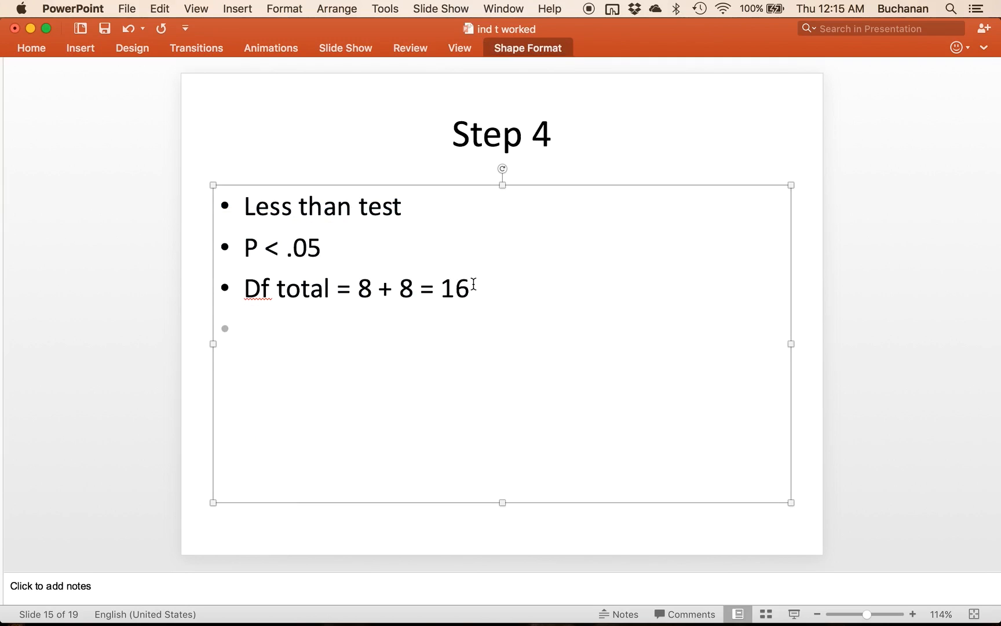
Add the qt(.05, 16, lower.tail = T) formula, correcting the df from 18 to 16.
type("qt(")
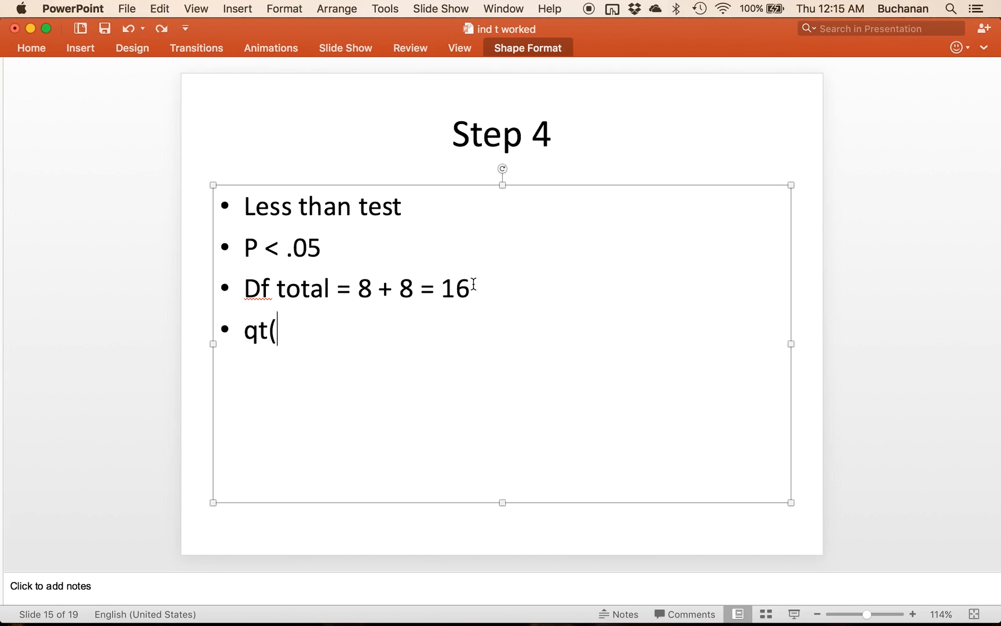
type(".05")
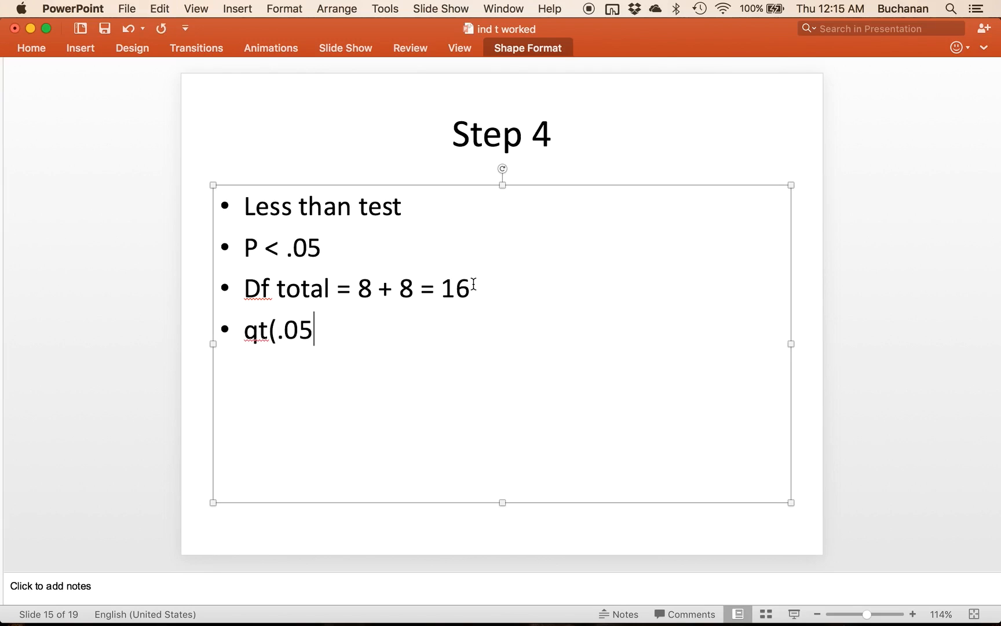
type(", 18,")
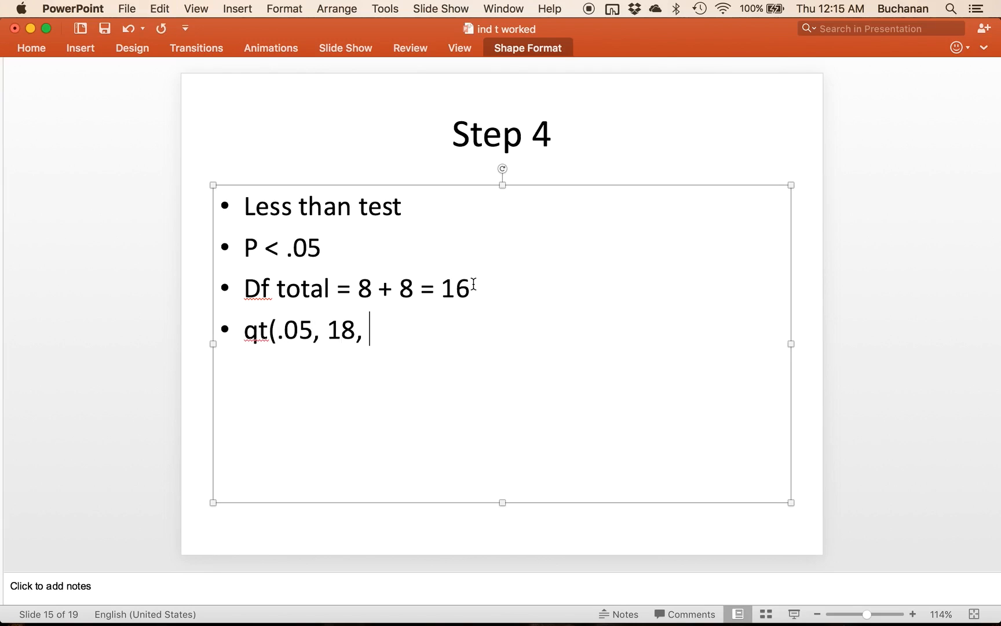
type("lower.tail")
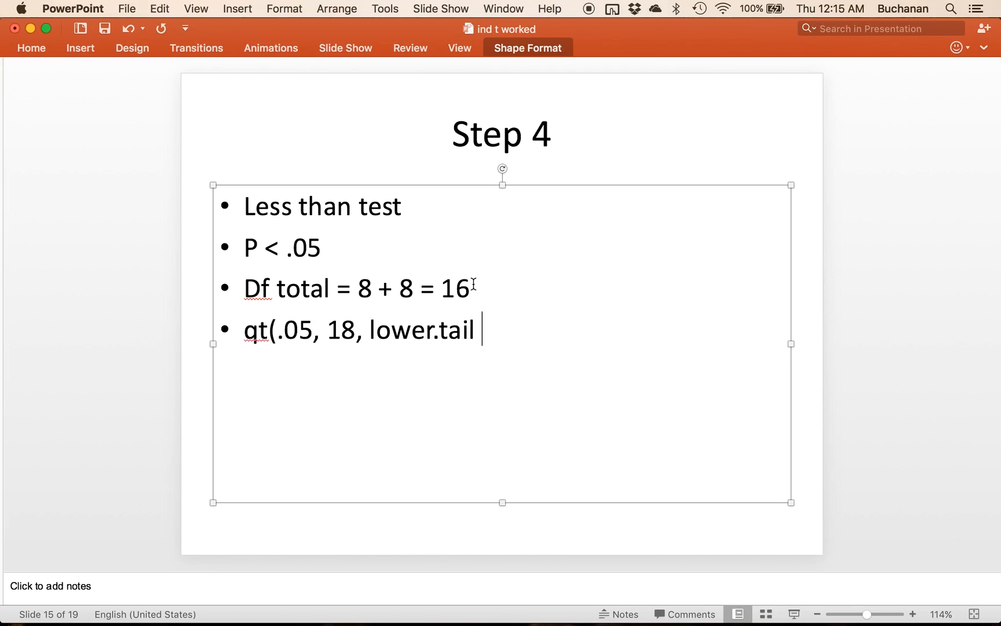
type("= T)")
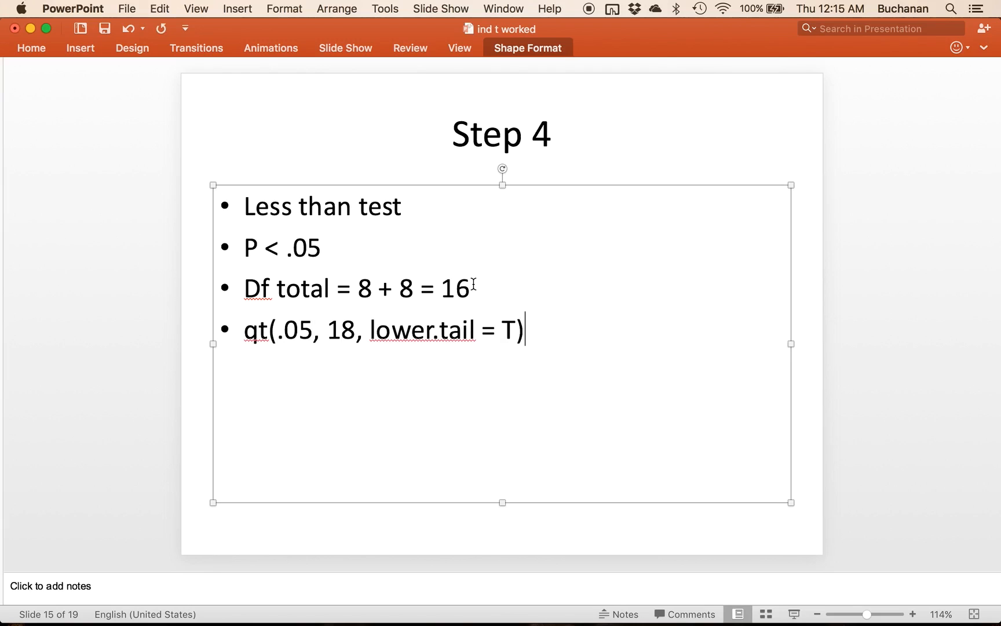
triple_click(383, 329)
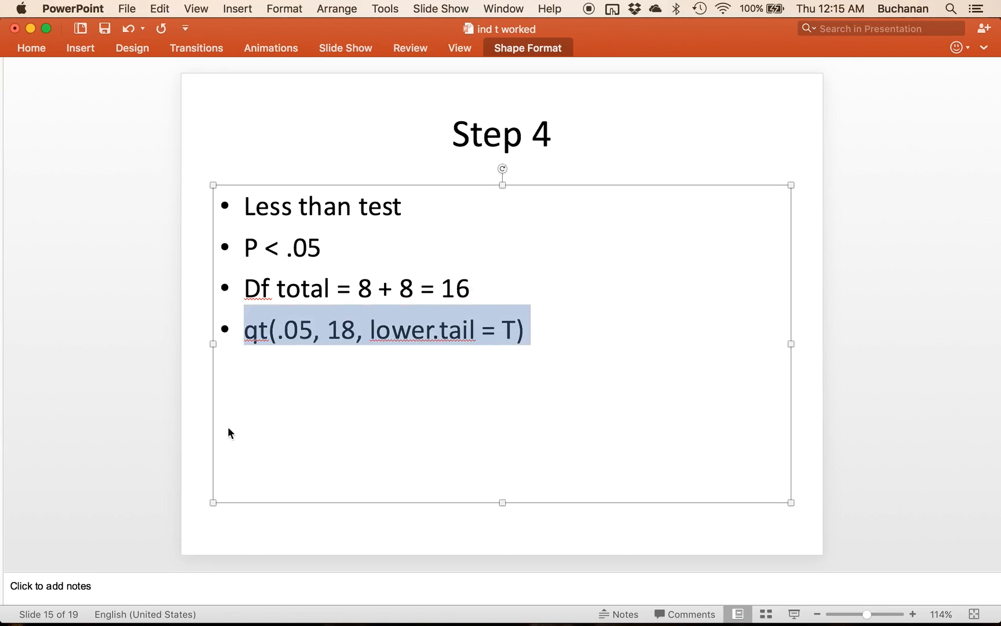
mouse_move(367, 337)
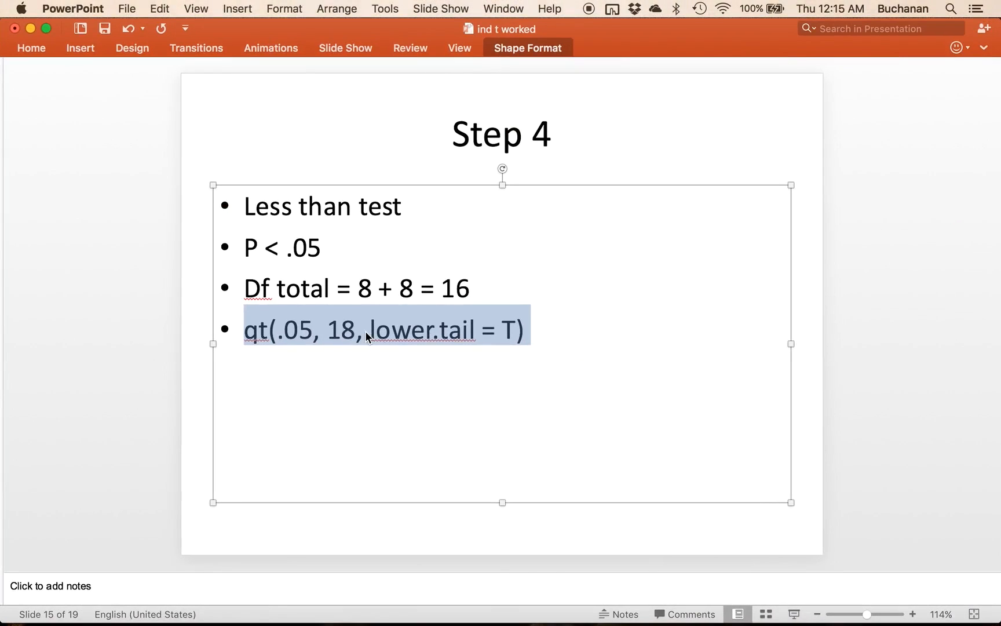
type("16")
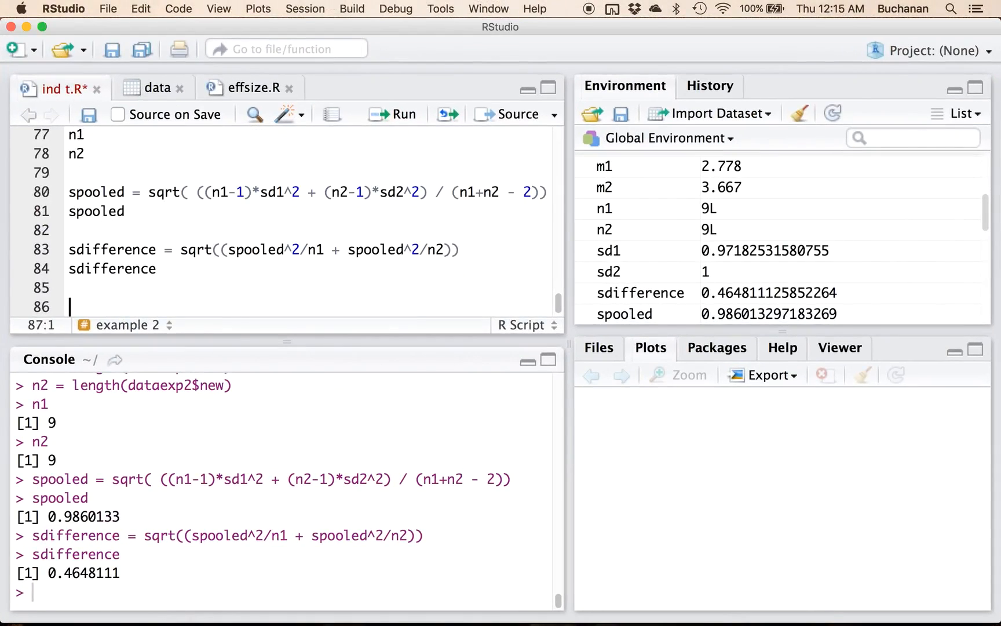
type("qt(.05, 16, lower.tail = T)")
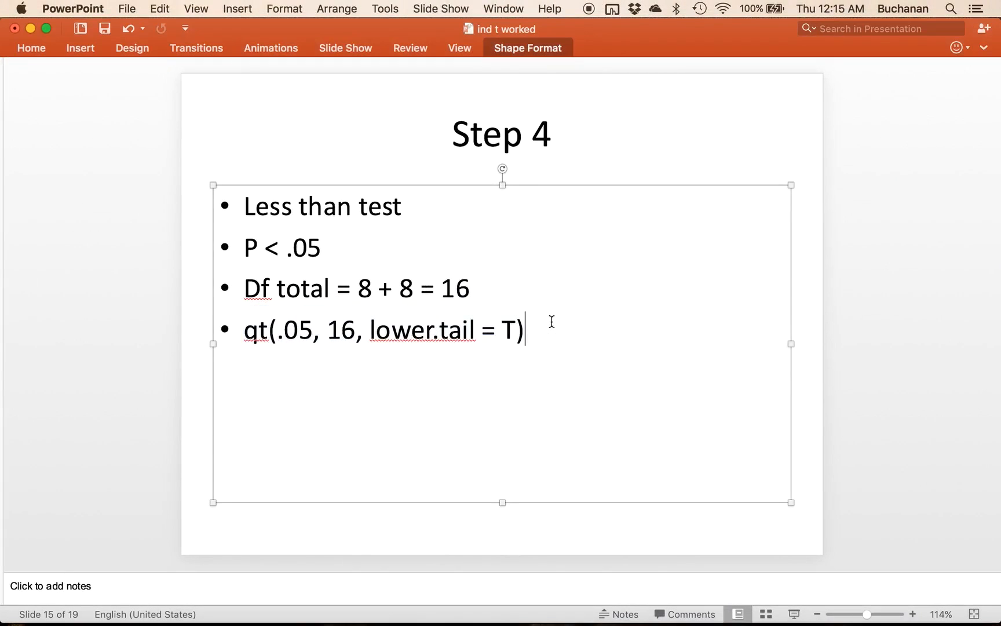
Add a 'T critical = 0' bullet ready for the critical value.
type("T cri")
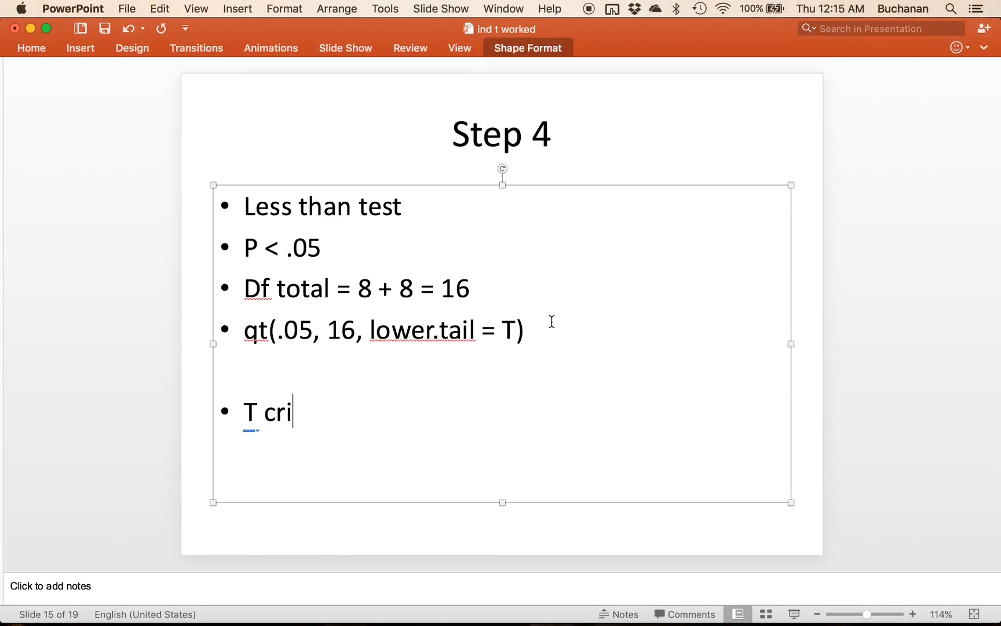
type("tical = 0")
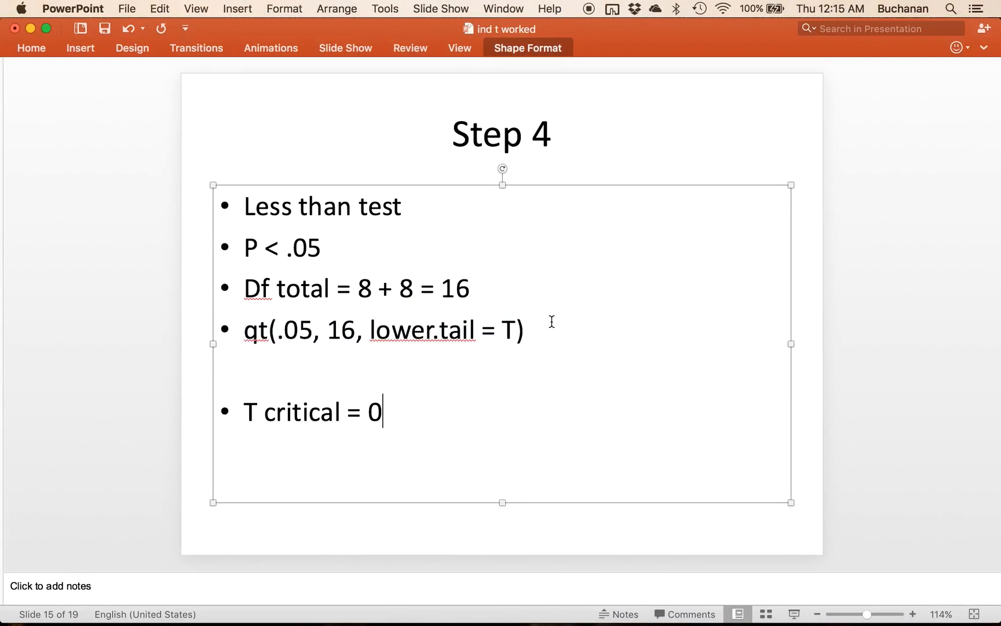
Note T critical -1.75, then start t.test(dataexp2$old, dataexp2$new) in RStudio.
type("-1.75")
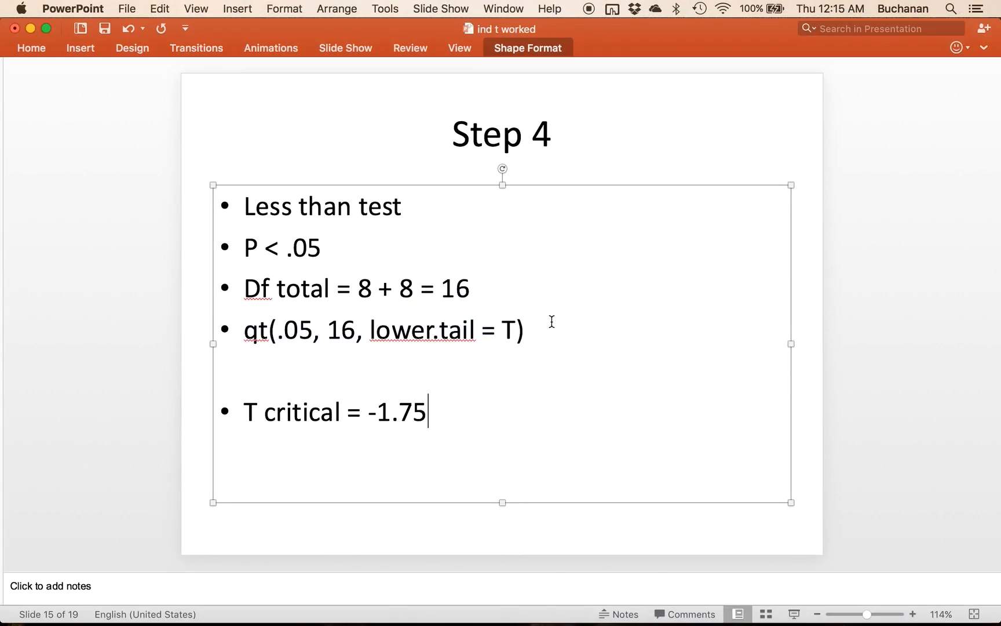
left_click(378, 528)
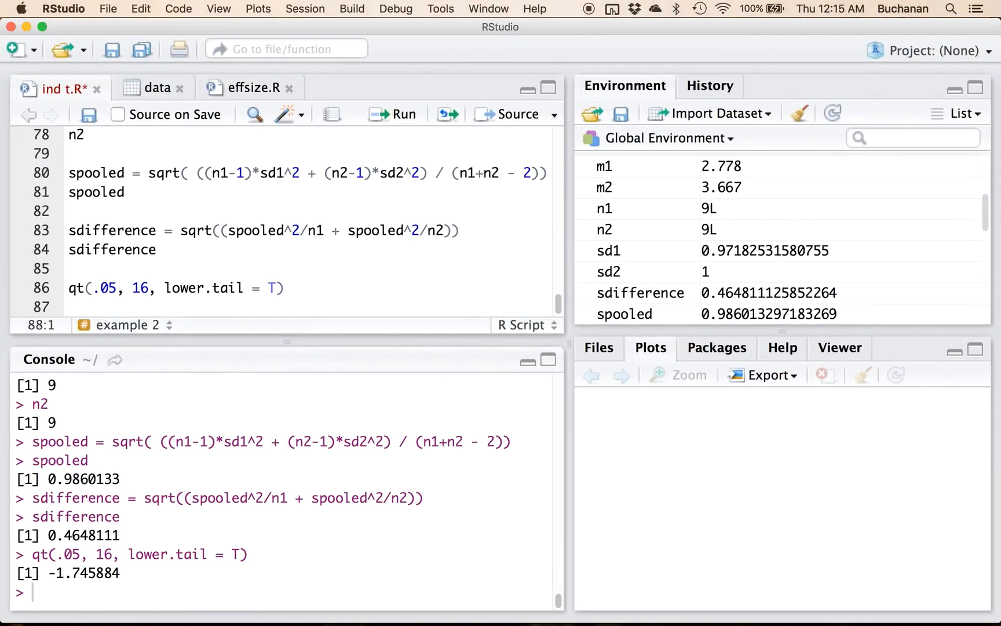
type("t.test()")
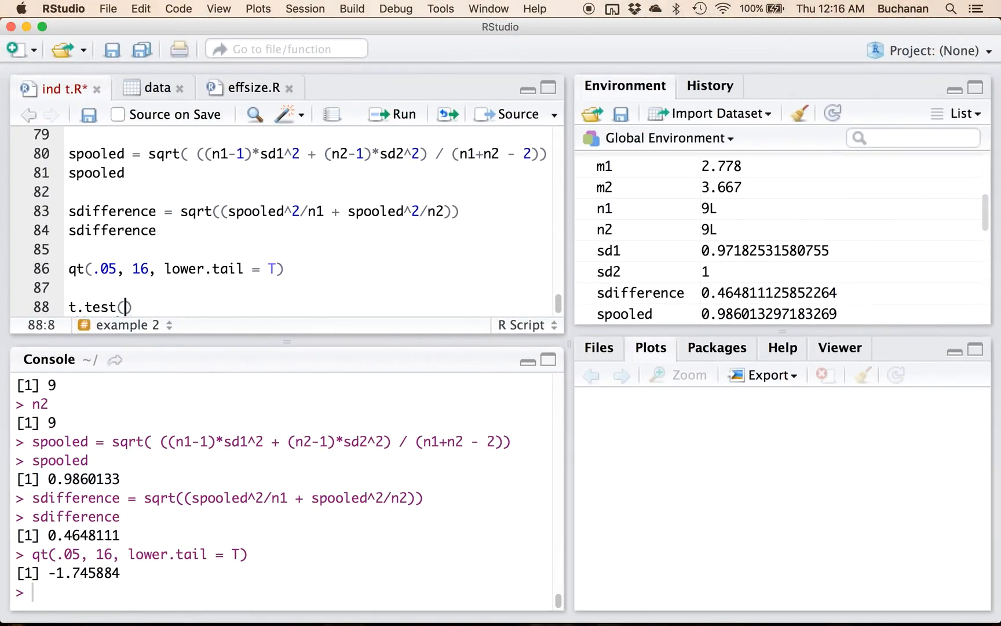
type("dataexp2$")
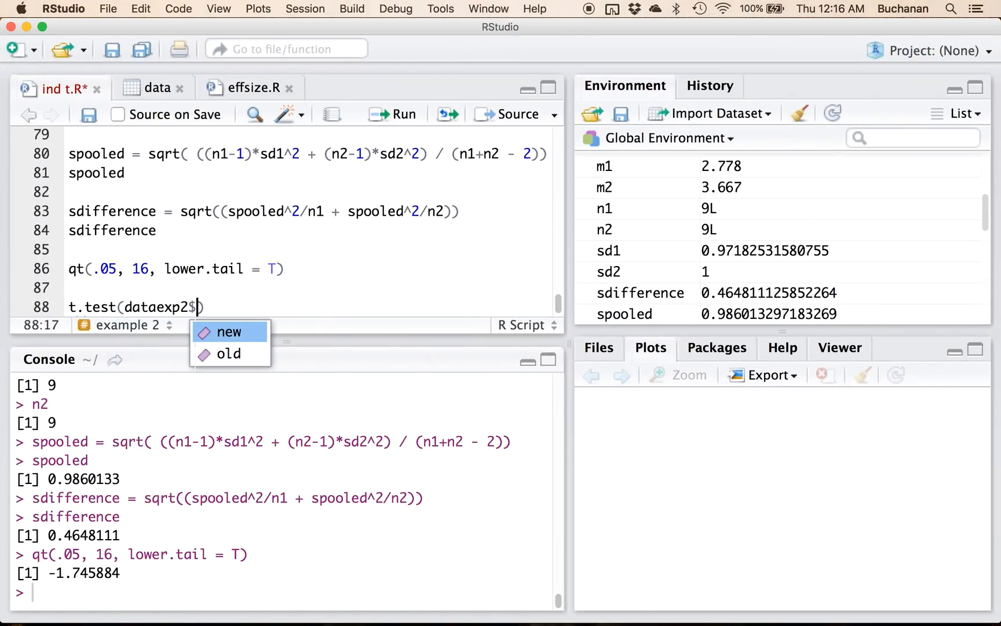
left_click(227, 354)
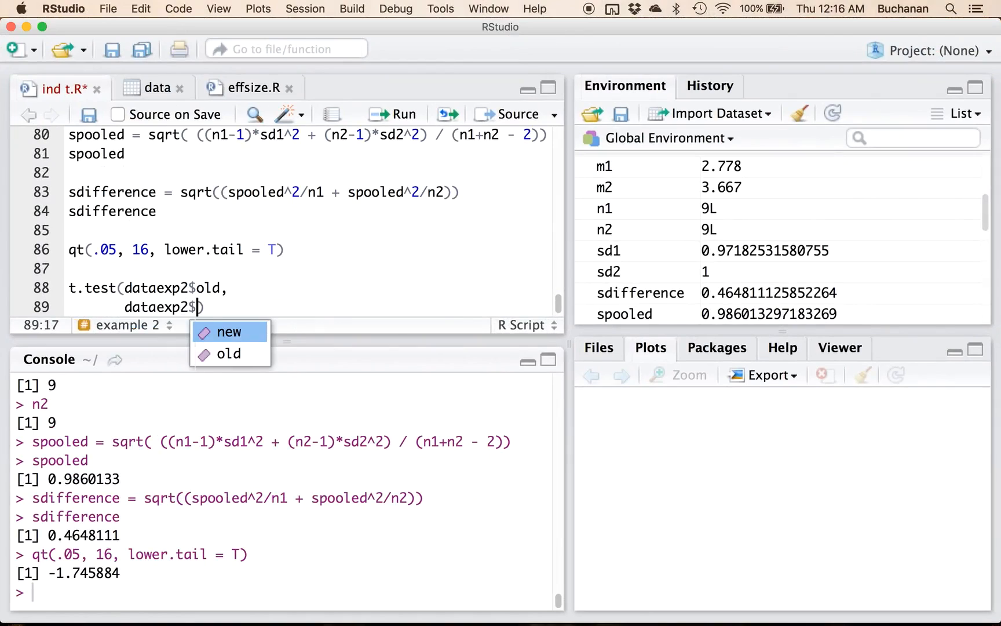
left_click(228, 332)
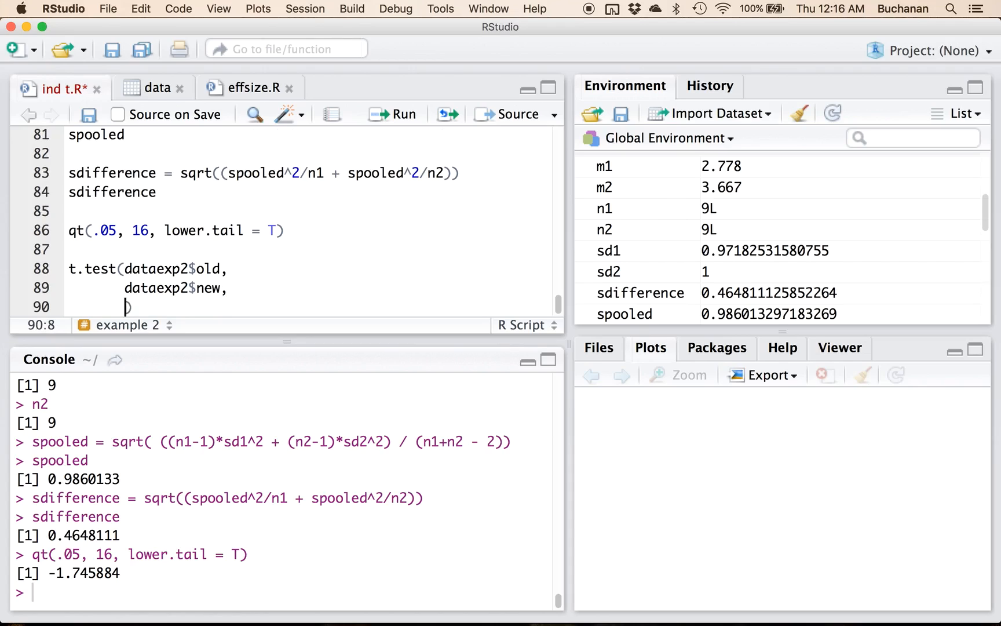
Complete the call with paired = F, var.equal = T, conf.level = .95, alternative = "less" and run it.
type("paired")
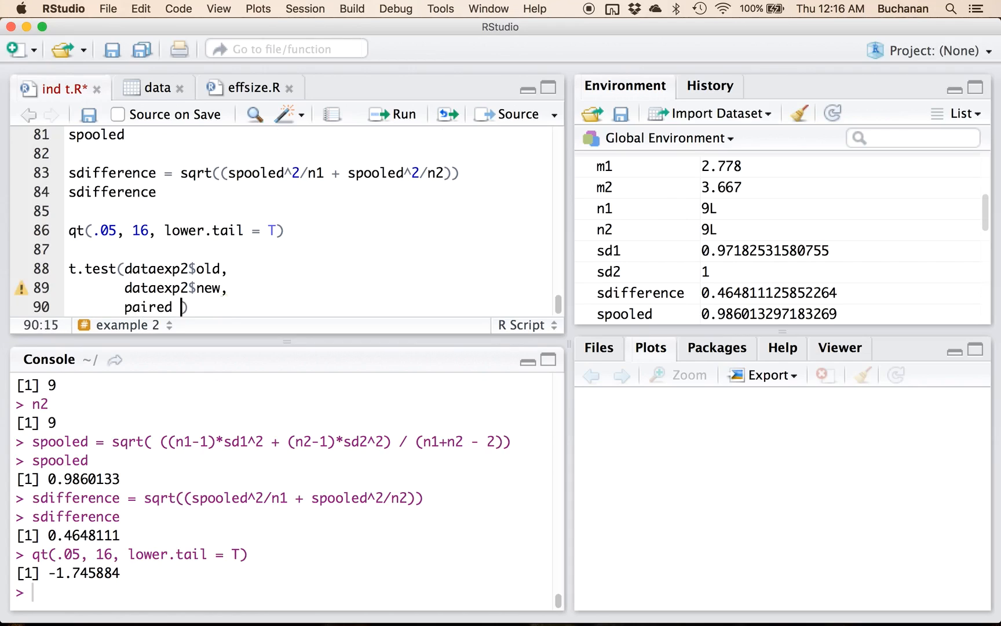
type("= F,")
type("v)")
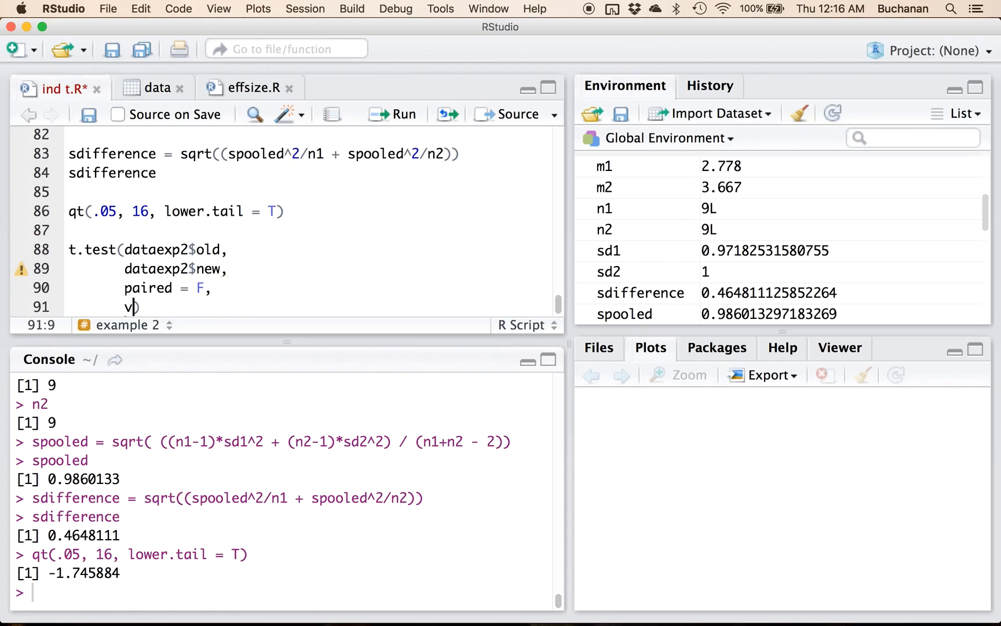
type("ar.equal = T")
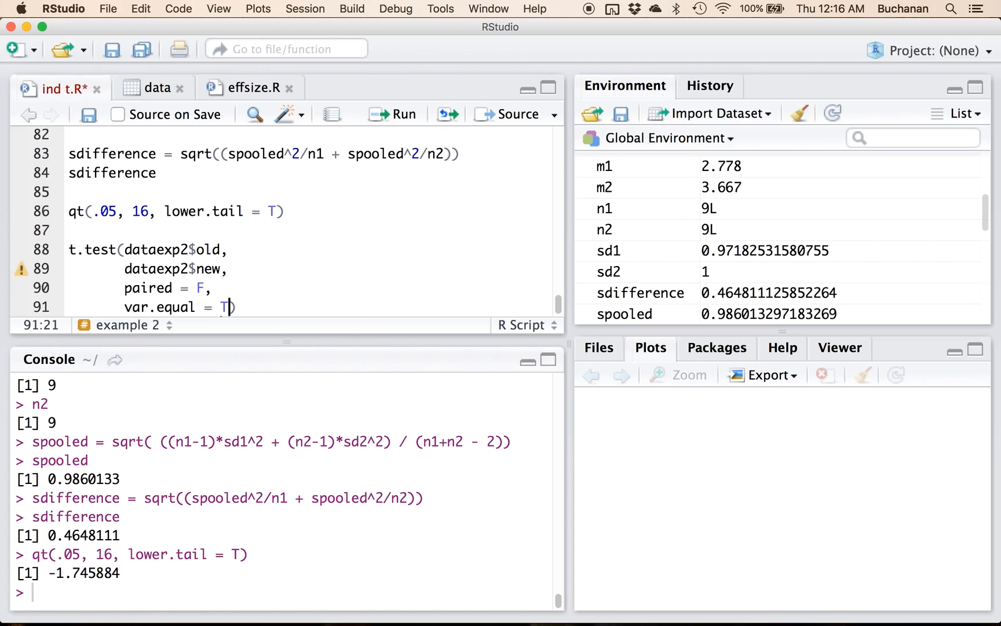
key("Return")
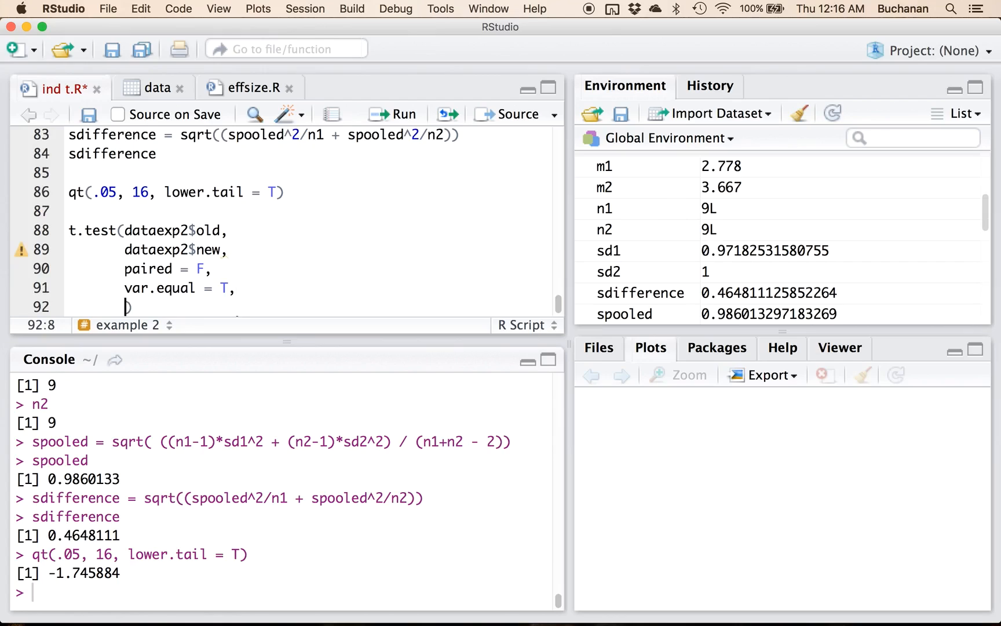
type("conf.level =")
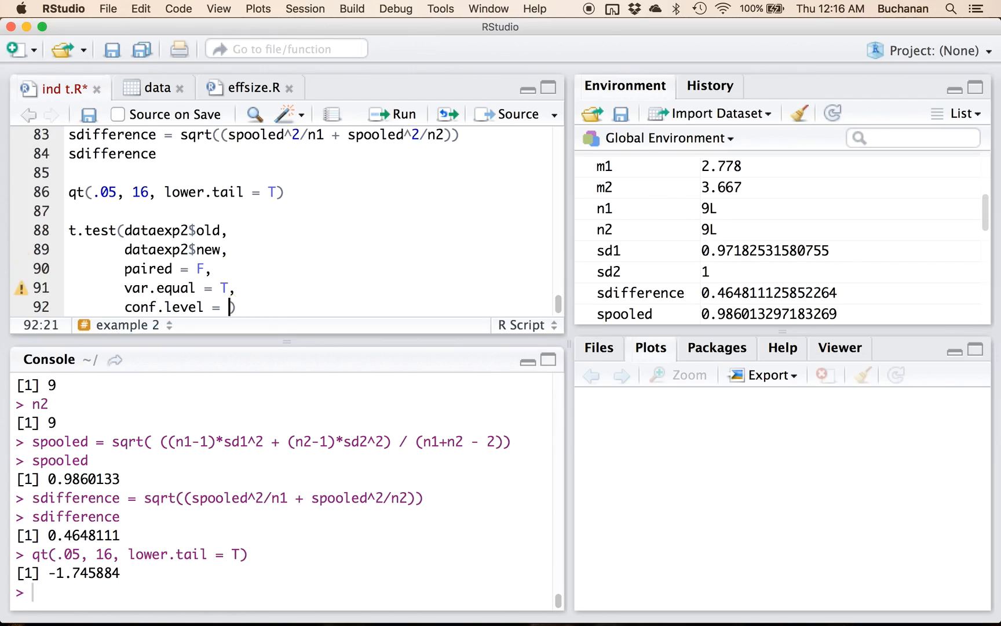
type(".95")
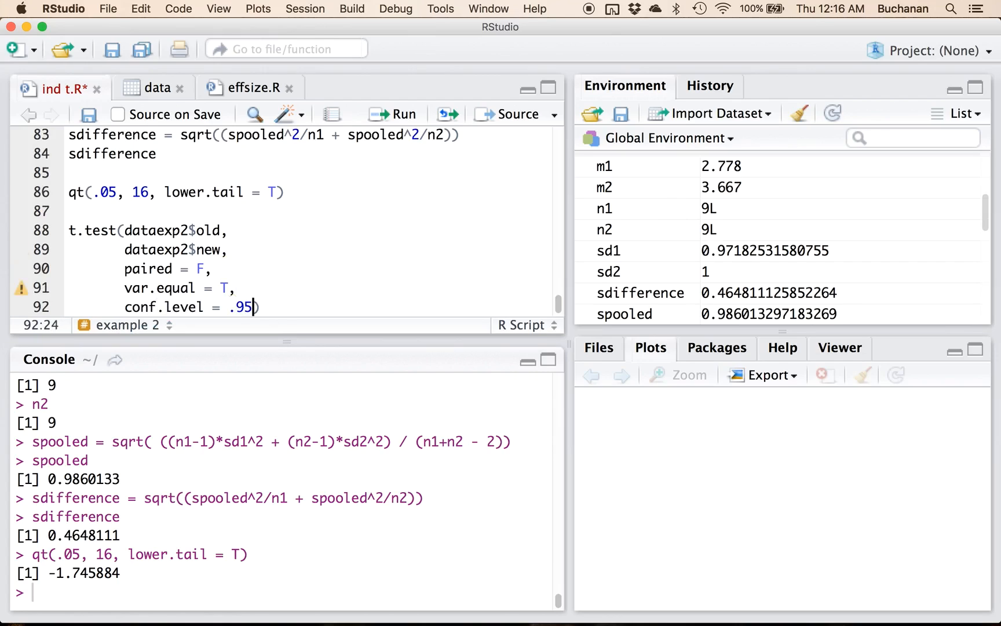
key("enter")
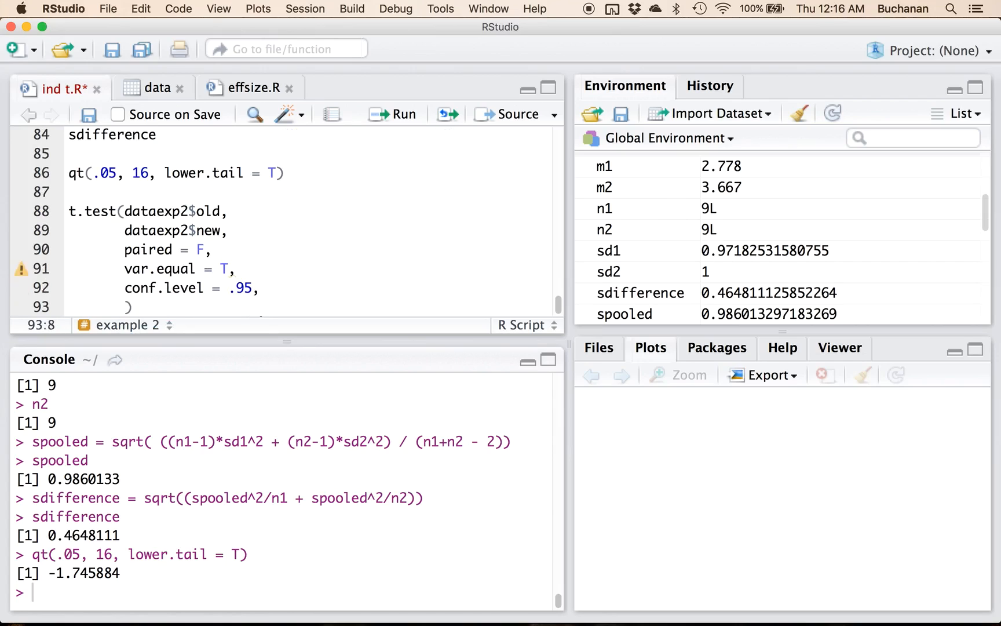
type("alternative = \"less")
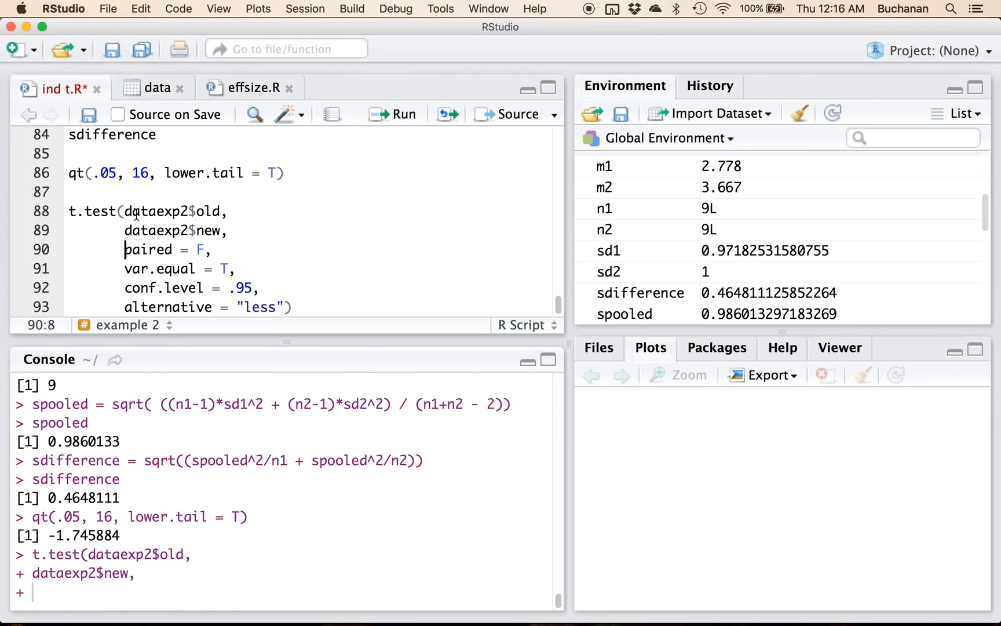
left_click(392, 114)
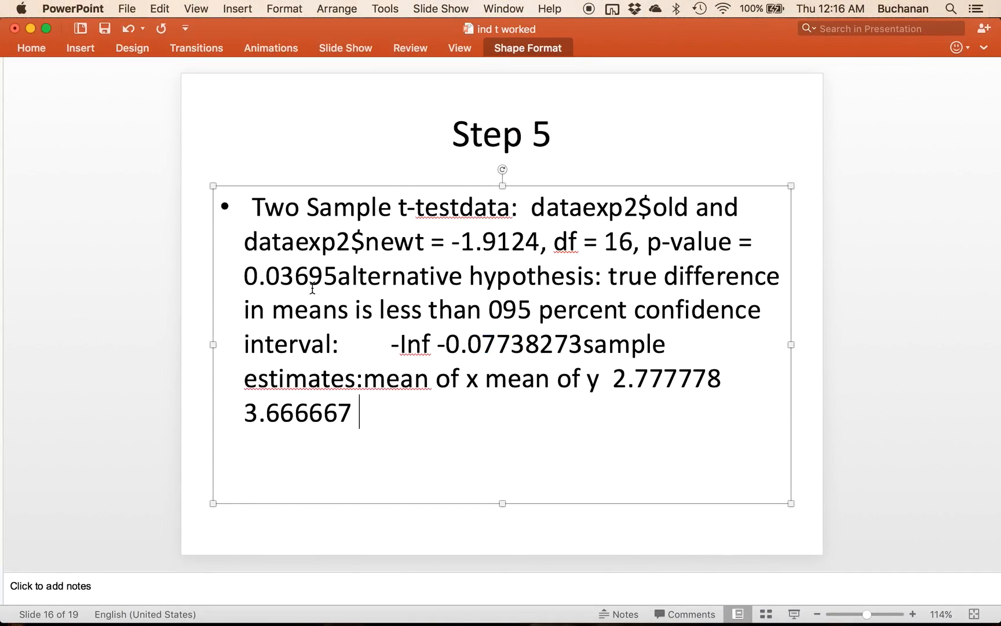
Split the Step 5 output into bullets with t = -1.9124 on its own line, then move to Step 6.
key("Return")
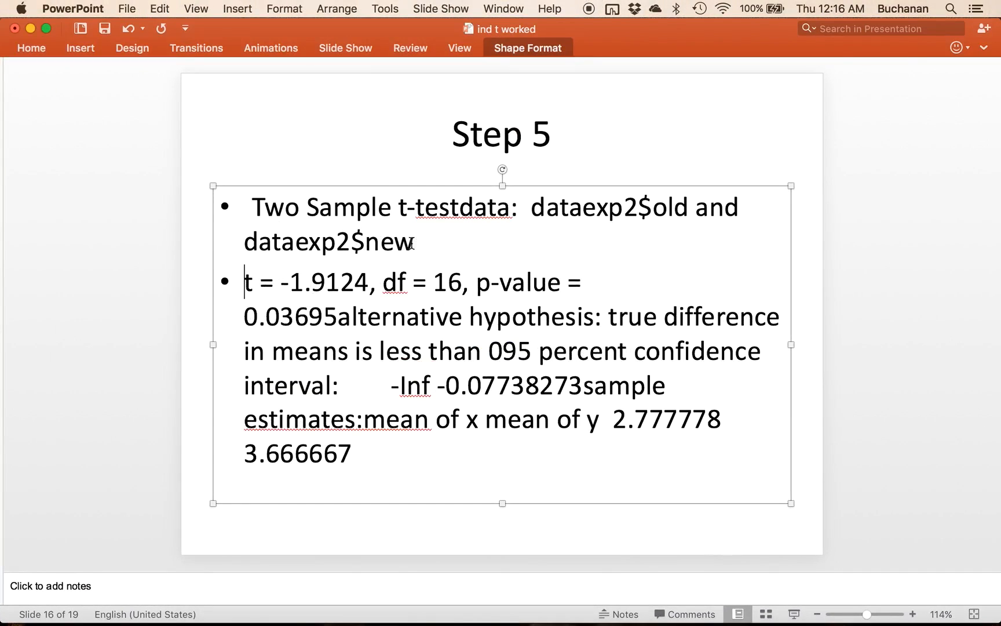
mouse_move(460, 281)
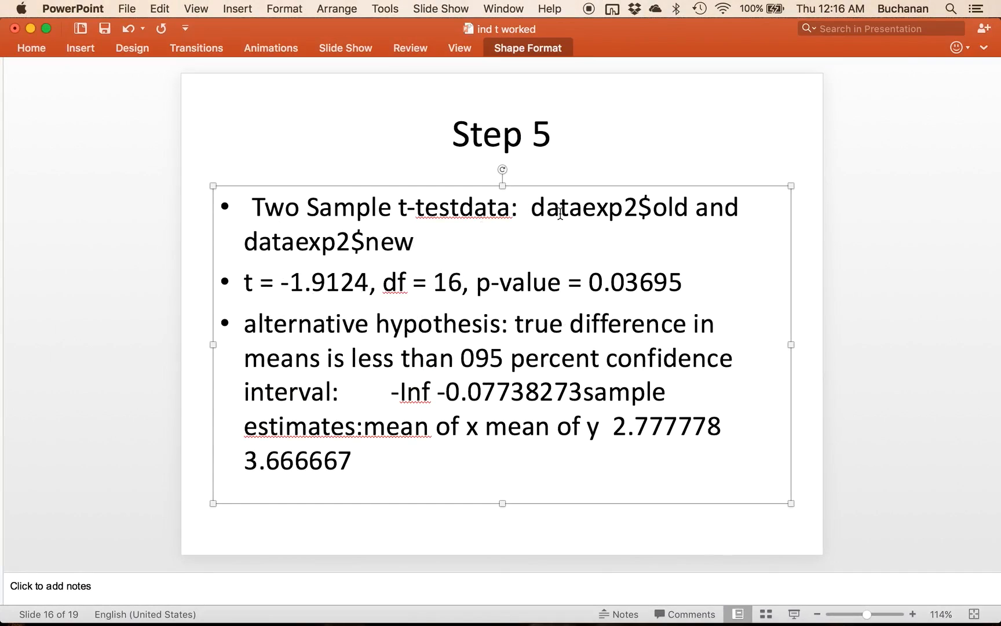
double_click(633, 280)
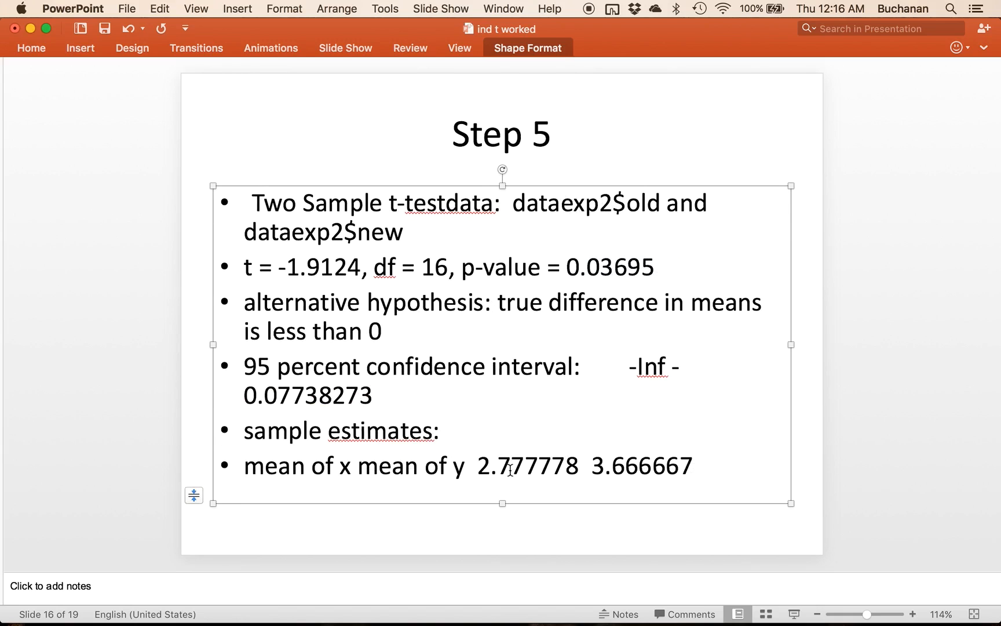
mouse_move(566, 447)
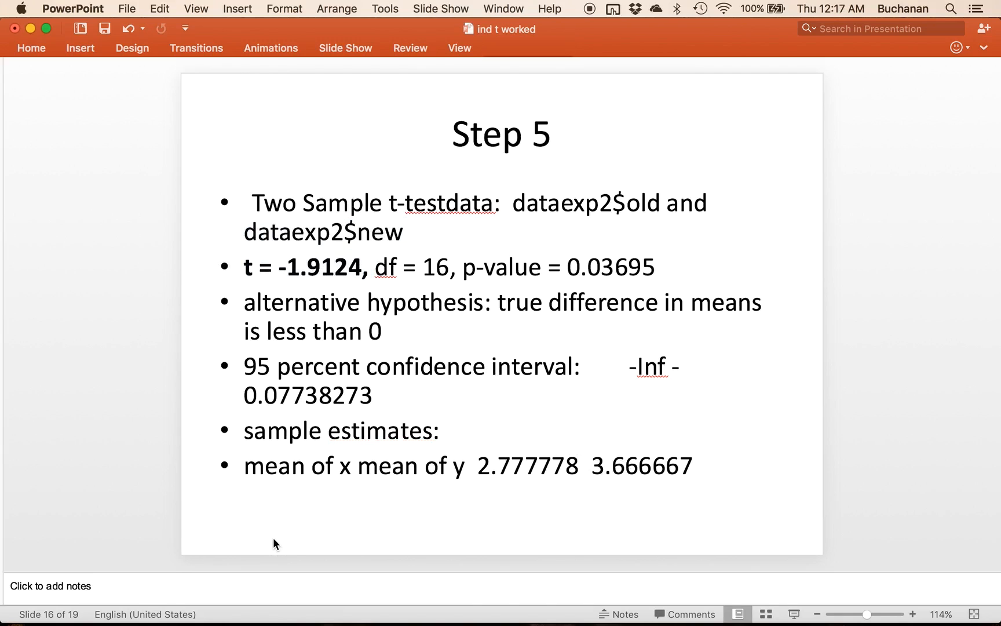
key("left")
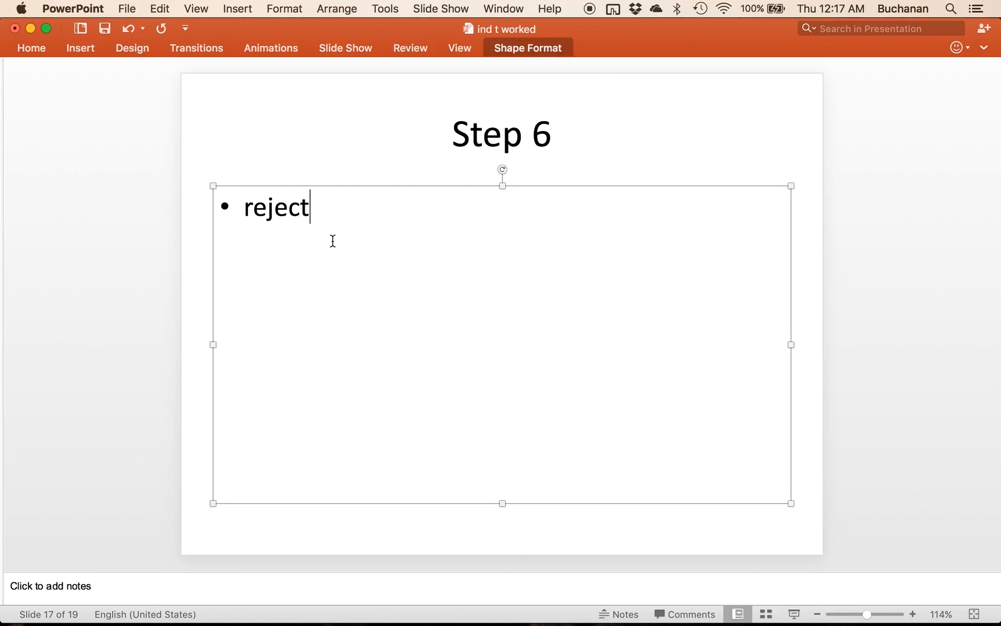
Write 'Reject the null!' on Step 6 and a 'Confidence interval of the mean difference' bullet.
type("Reject the null!")
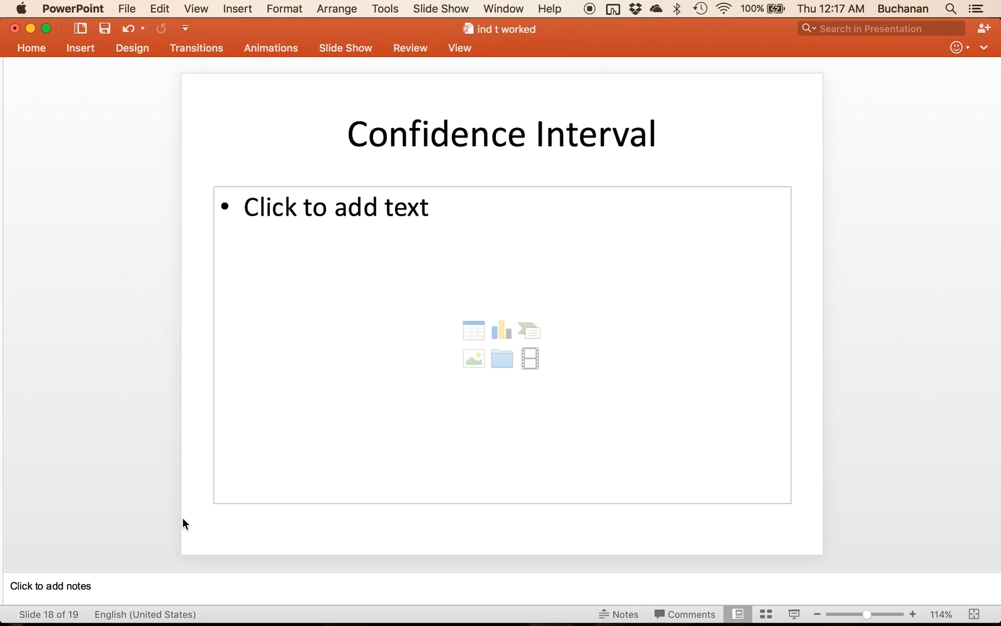
type("Con")
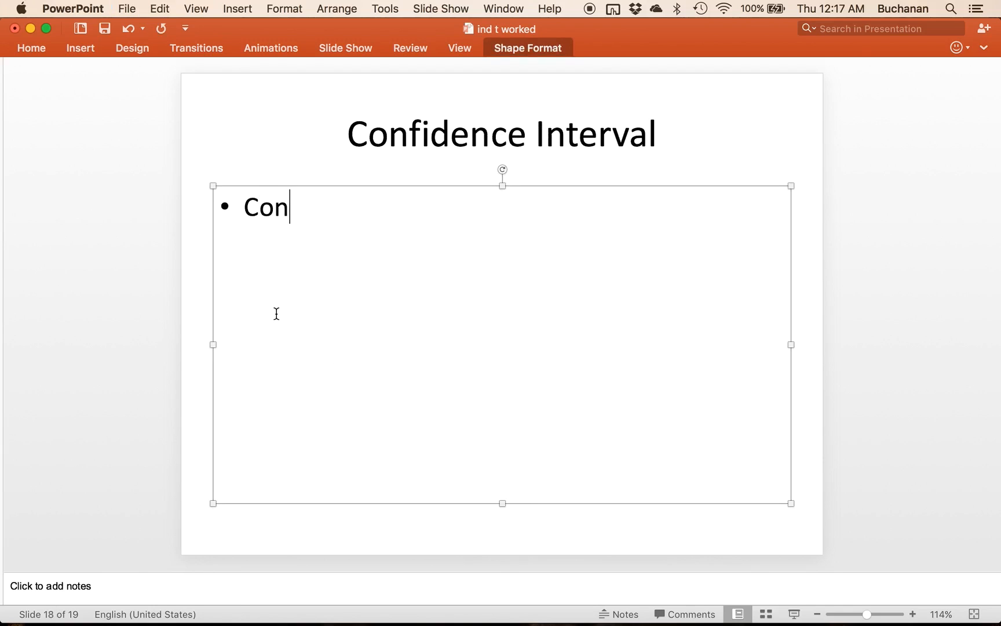
type("fidence int")
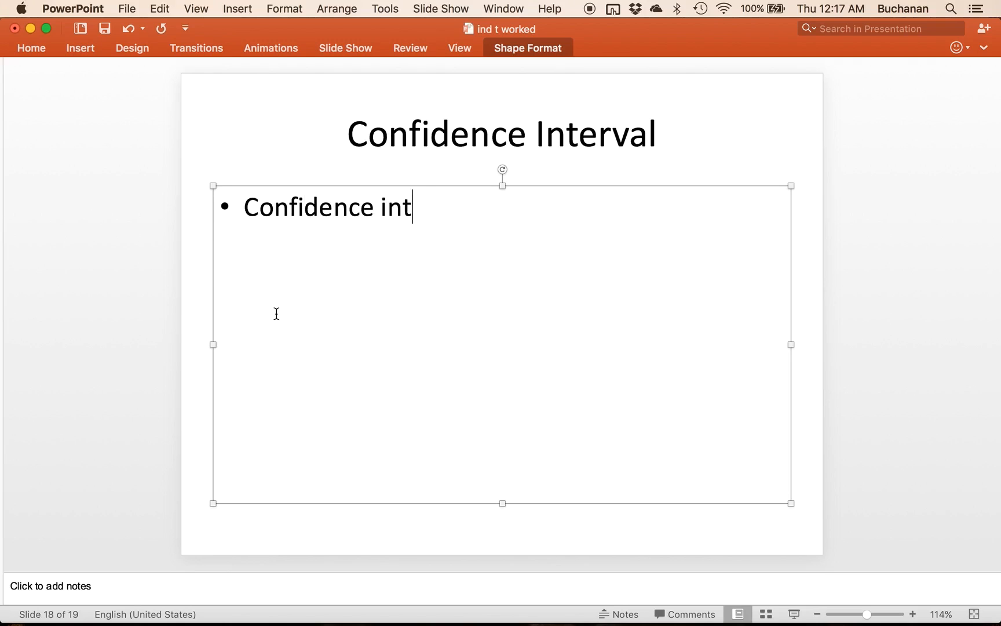
type("erval of the mean di")
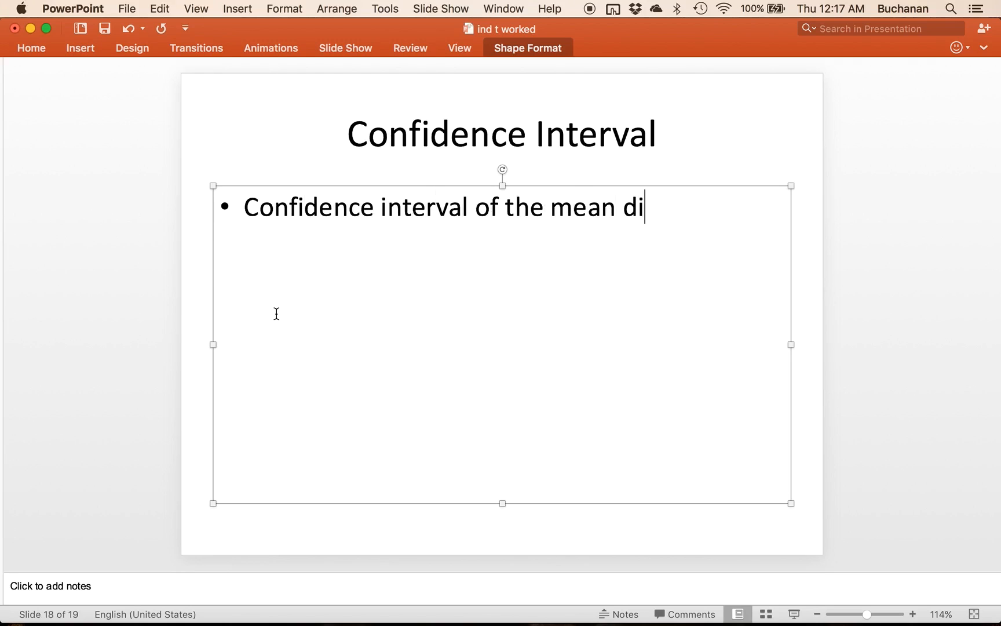
type("fference")
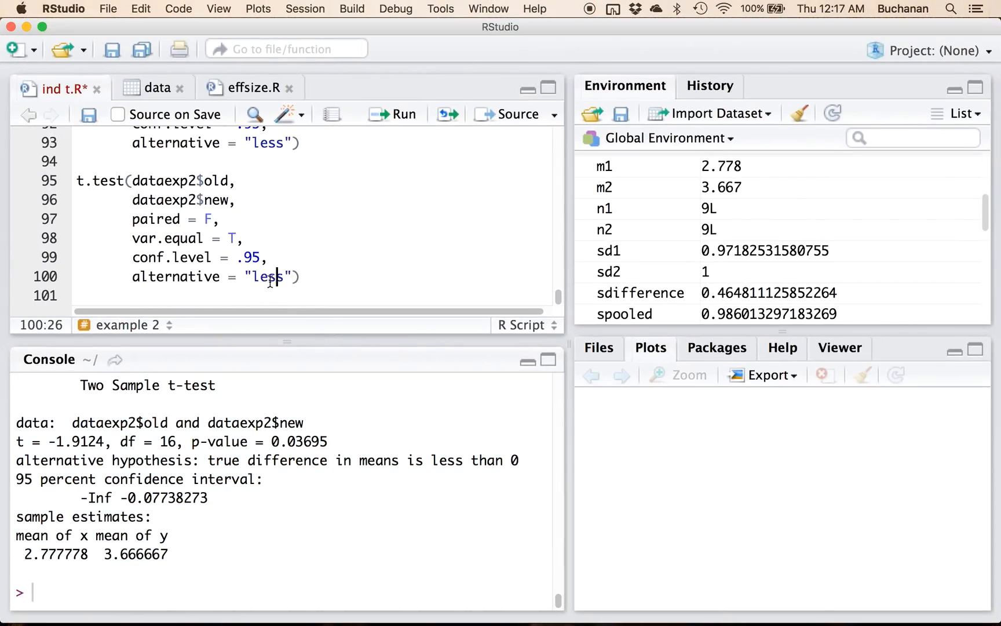
Change the t.test alternative to "two.sided" and rerun the call.
type("greater")
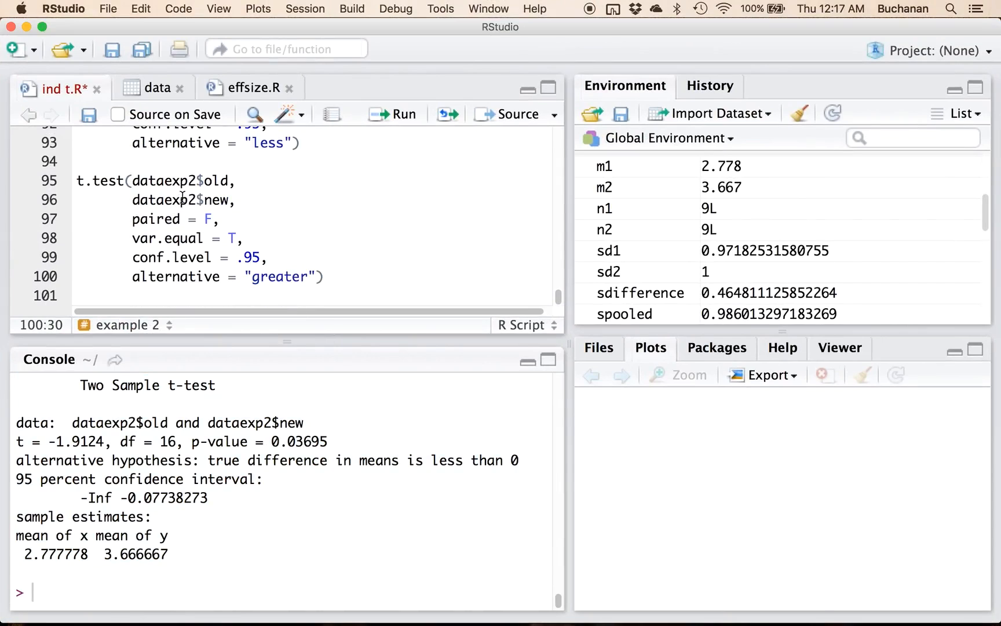
type("two.")
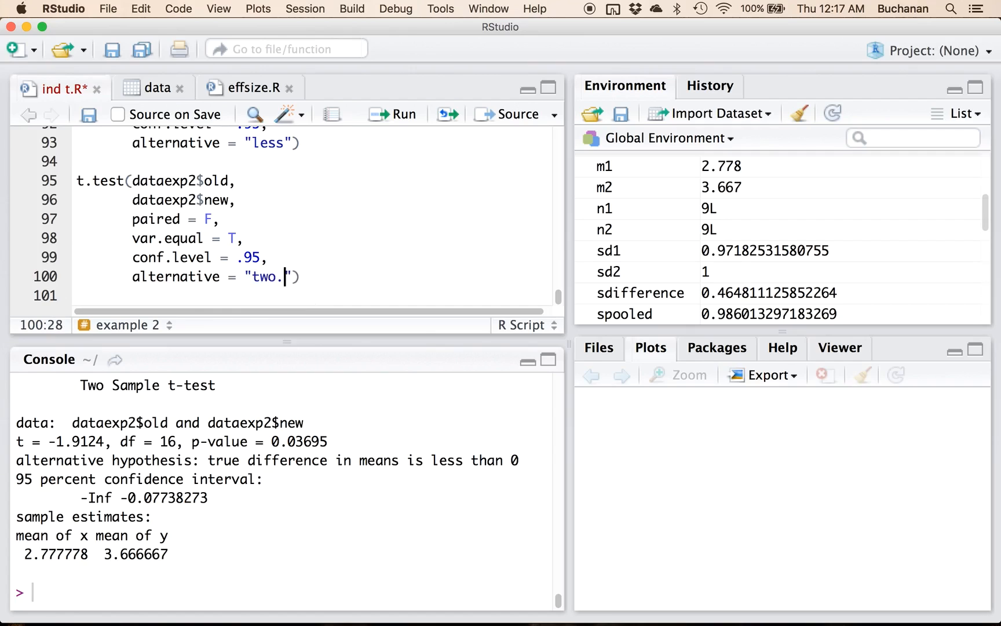
type("sided")
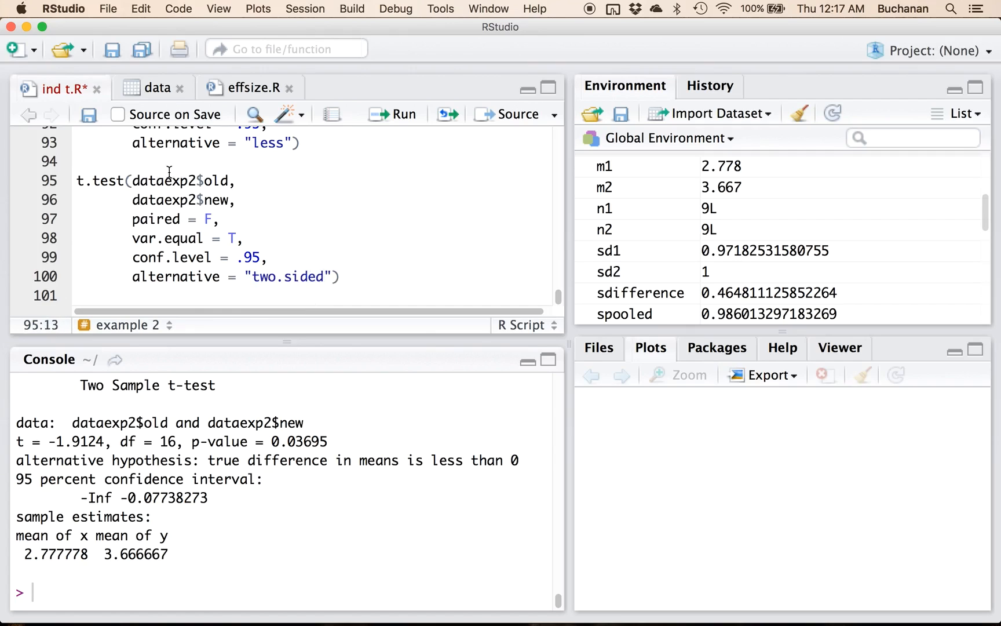
left_click(401, 113)
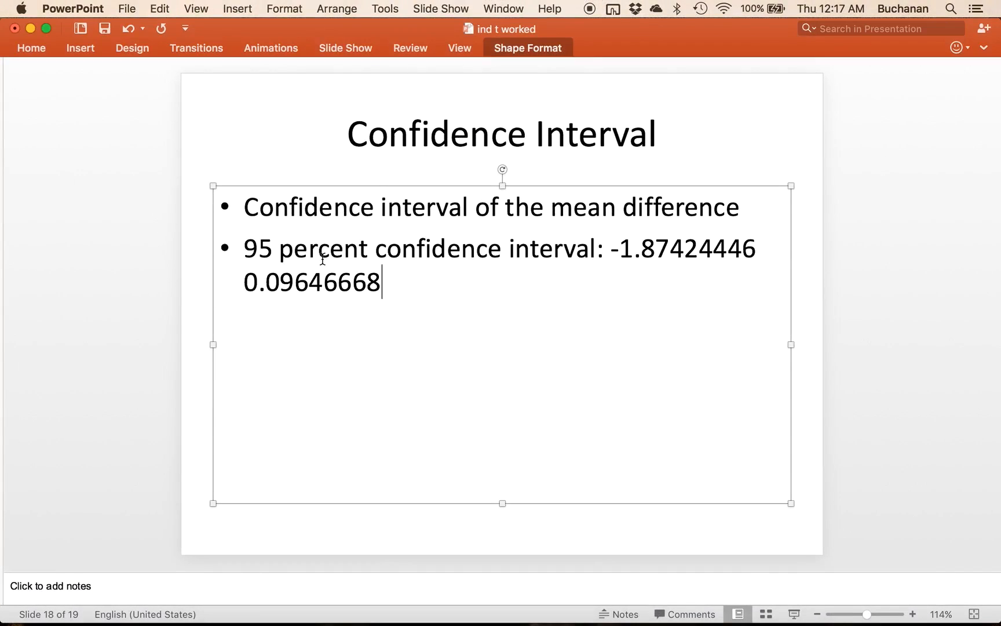
mouse_move(460, 318)
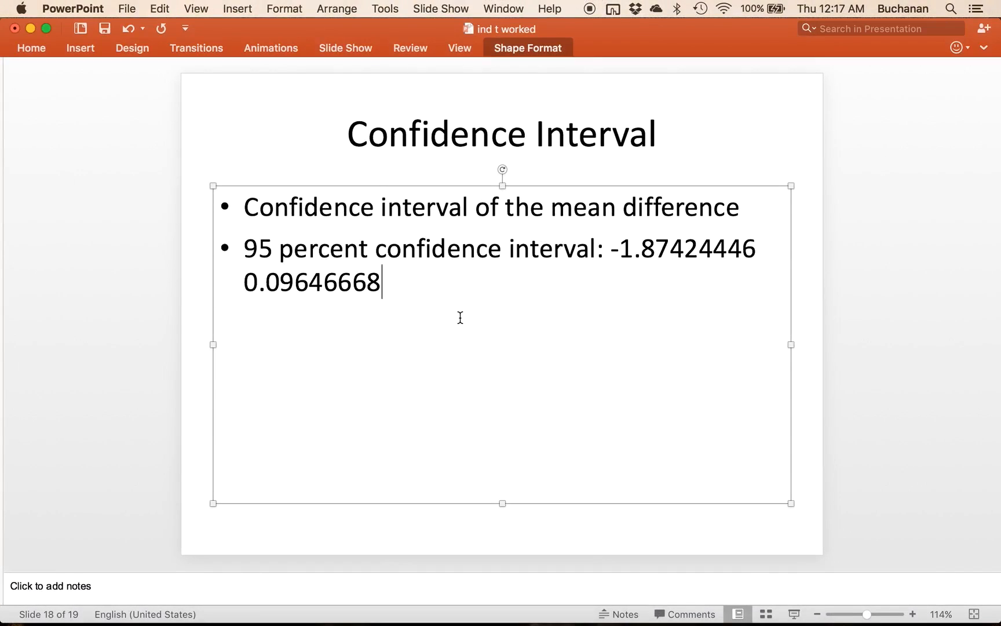
mouse_move(271, 296)
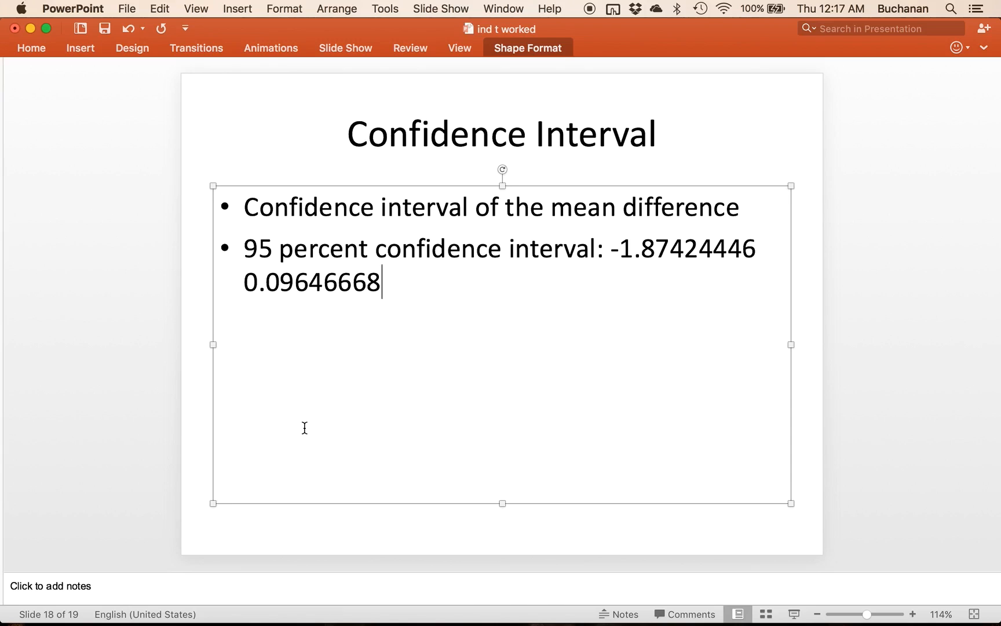
Finish the 95 percent interval bullet, -1.87424446 to 0.09646668, on the Confidence Interval slide.
left_click(262, 517)
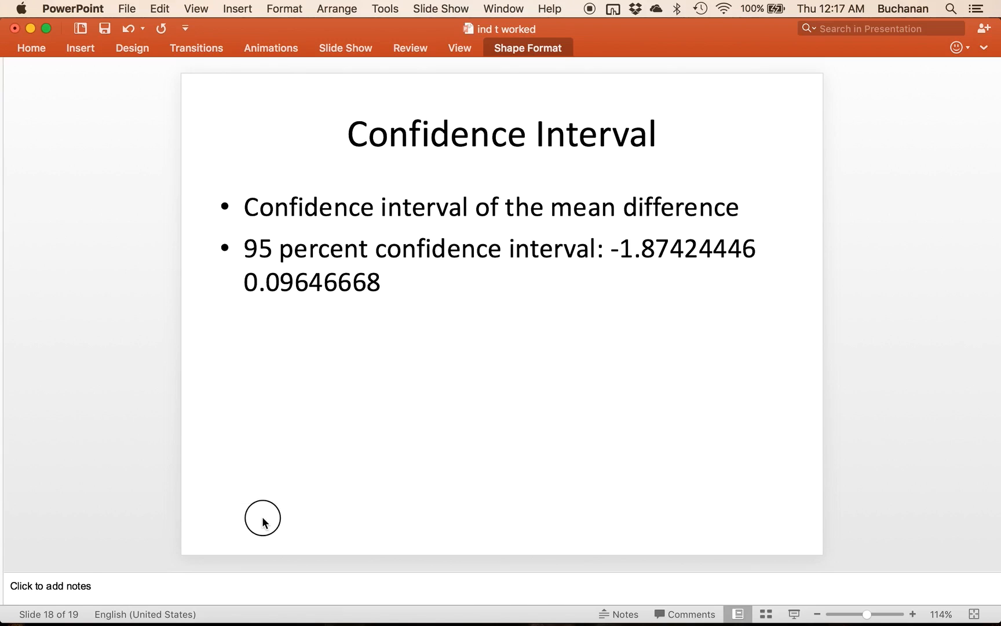
left_click(262, 517)
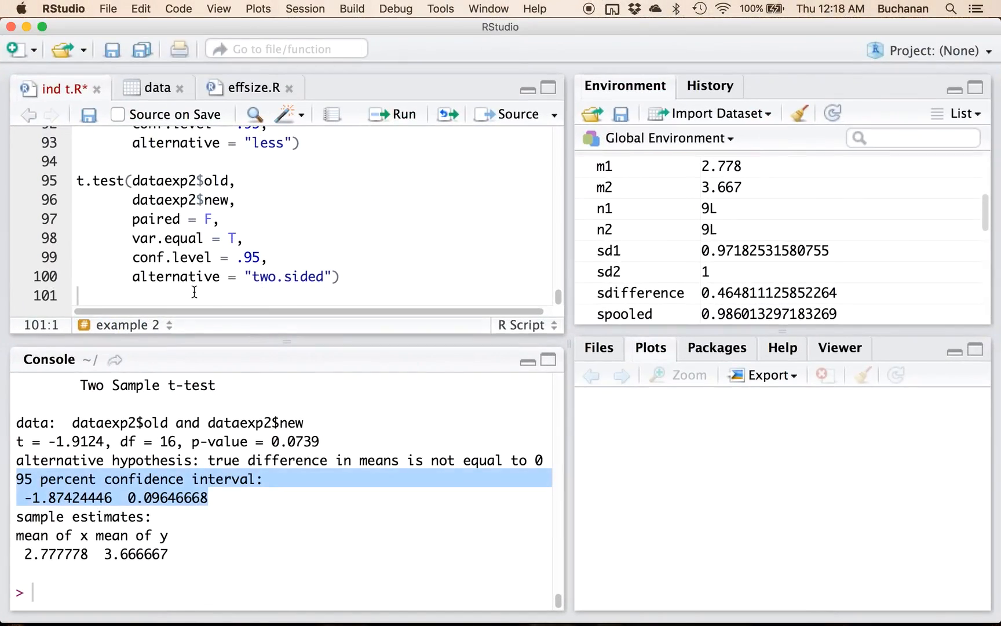
Run d.indt for example 2 with a = .05 (d = -0.90) and select the results for copying.
scroll("up", 3)
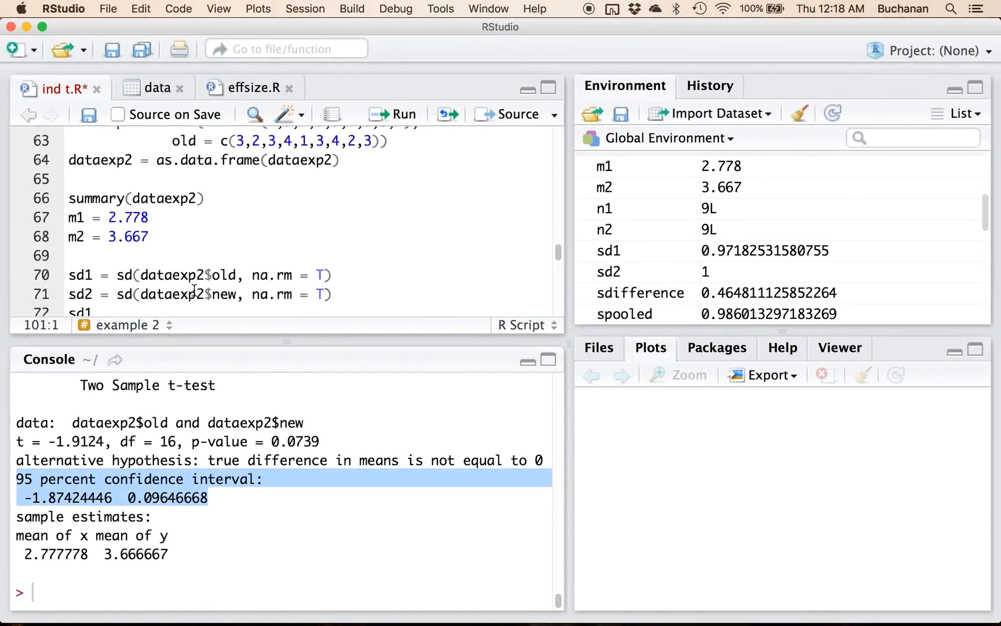
scroll("up", 3)
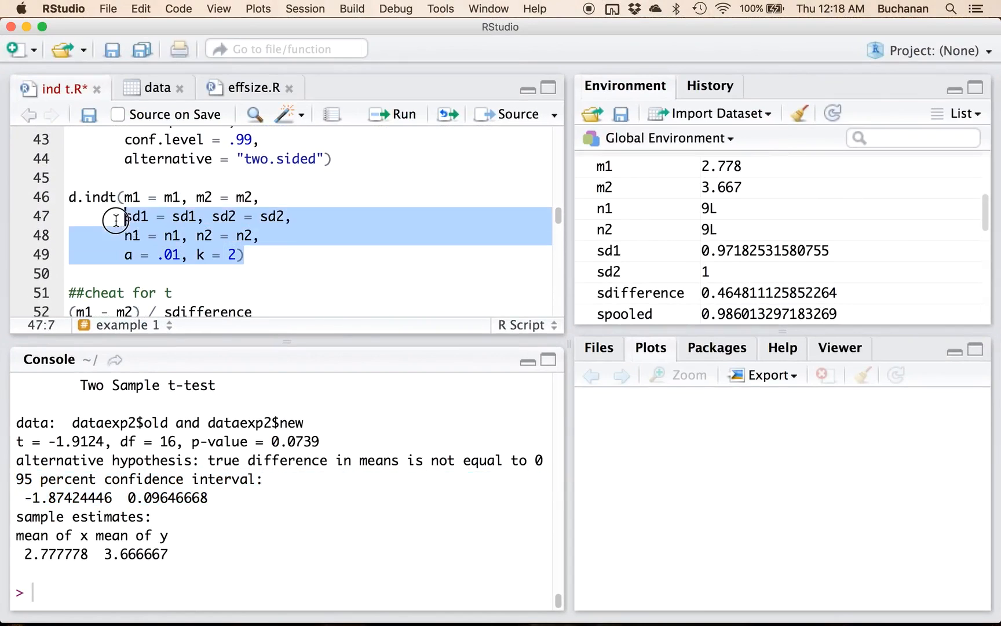
scroll("down", 3)
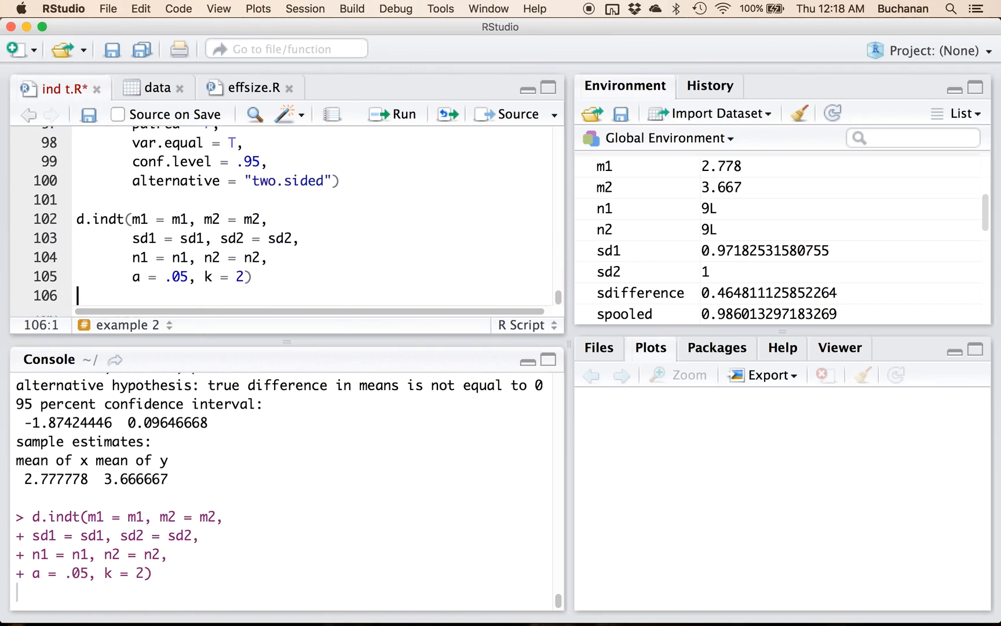
key("Return")
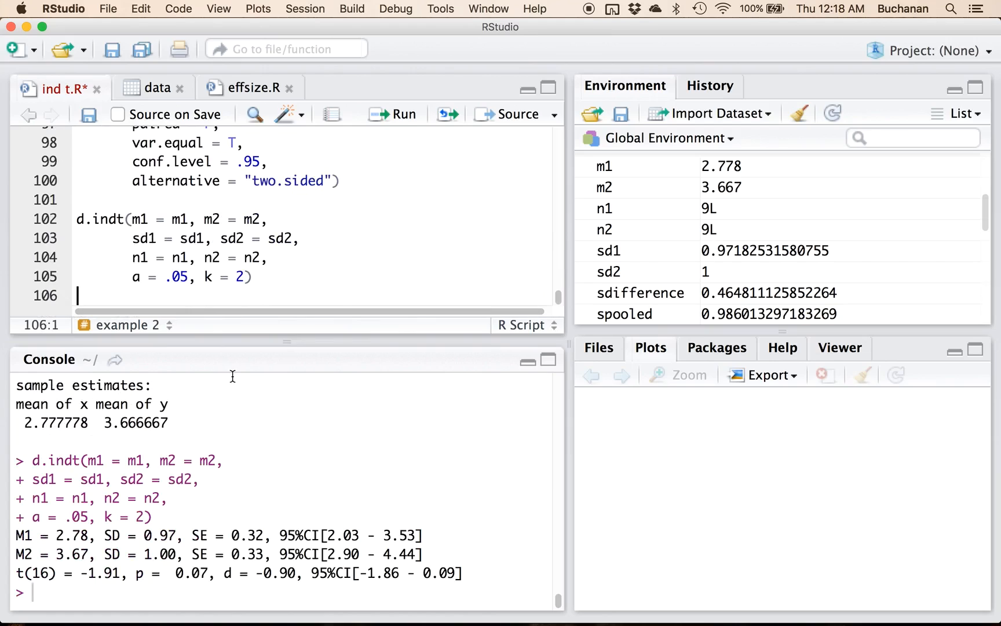
double_click(102, 573)
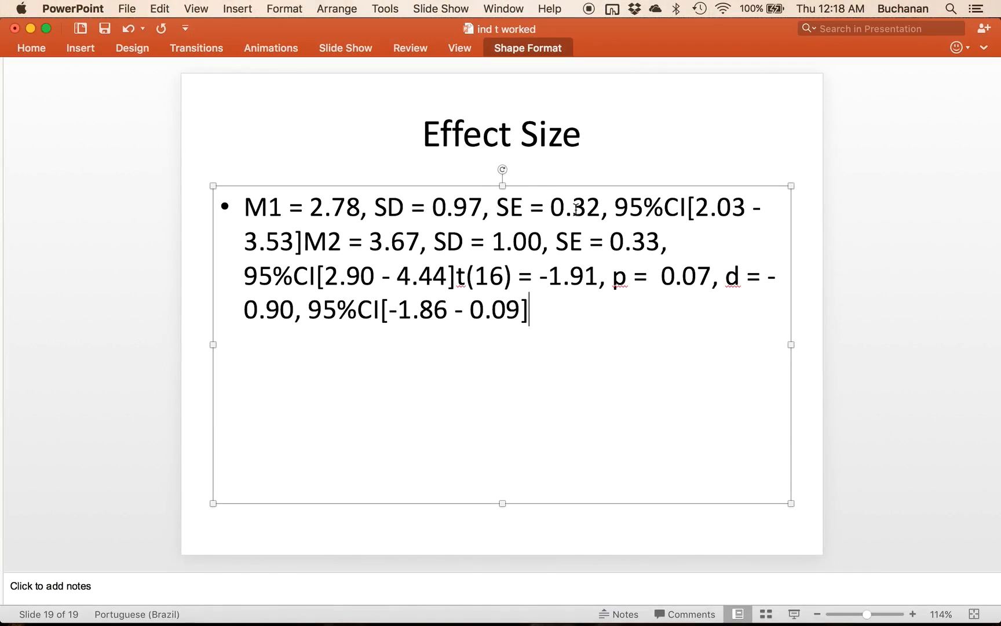
Split the pasted d.indt summary into M1, M2 and t(16)/p/d bullets on the Effect Size slide.
key("Return")
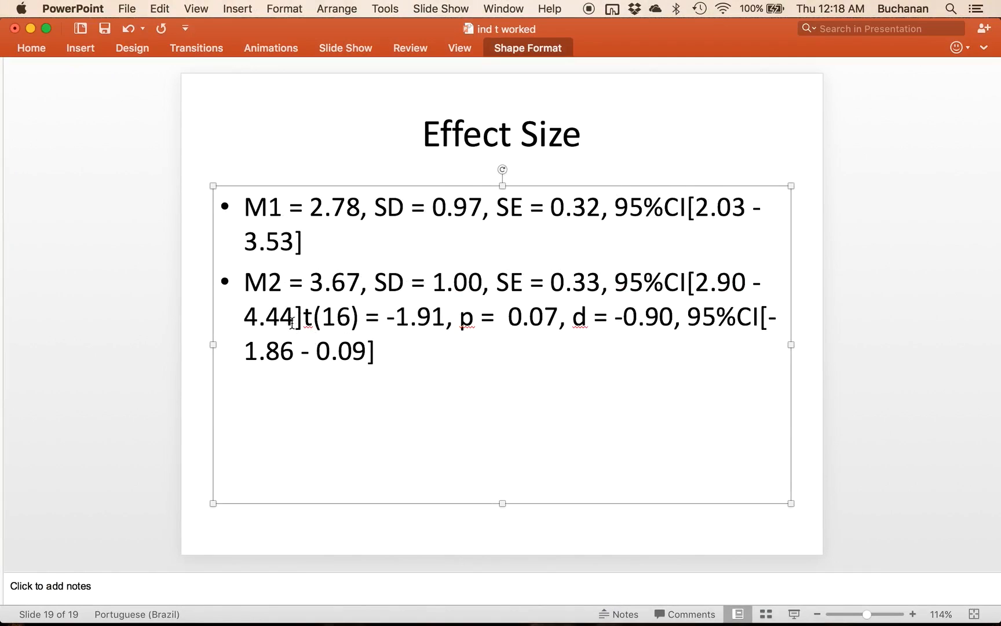
key("Return")
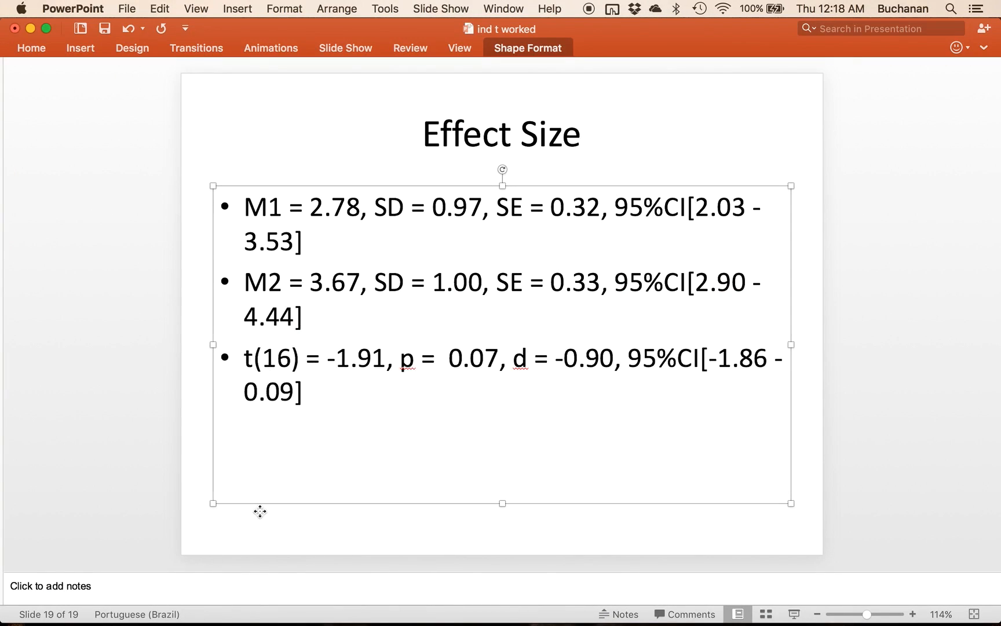
left_click(491, 461)
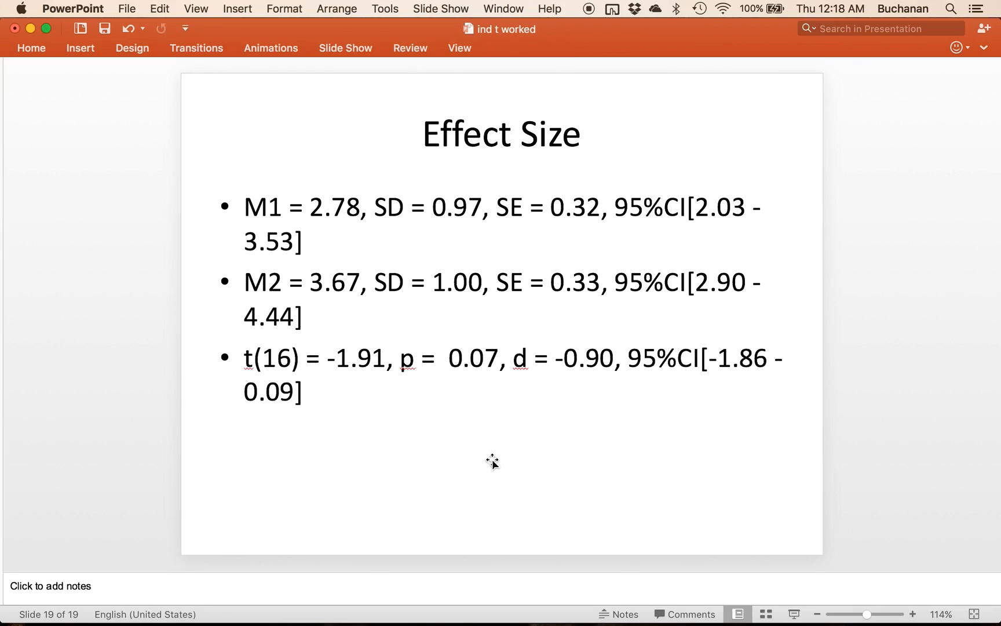
mouse_move(286, 448)
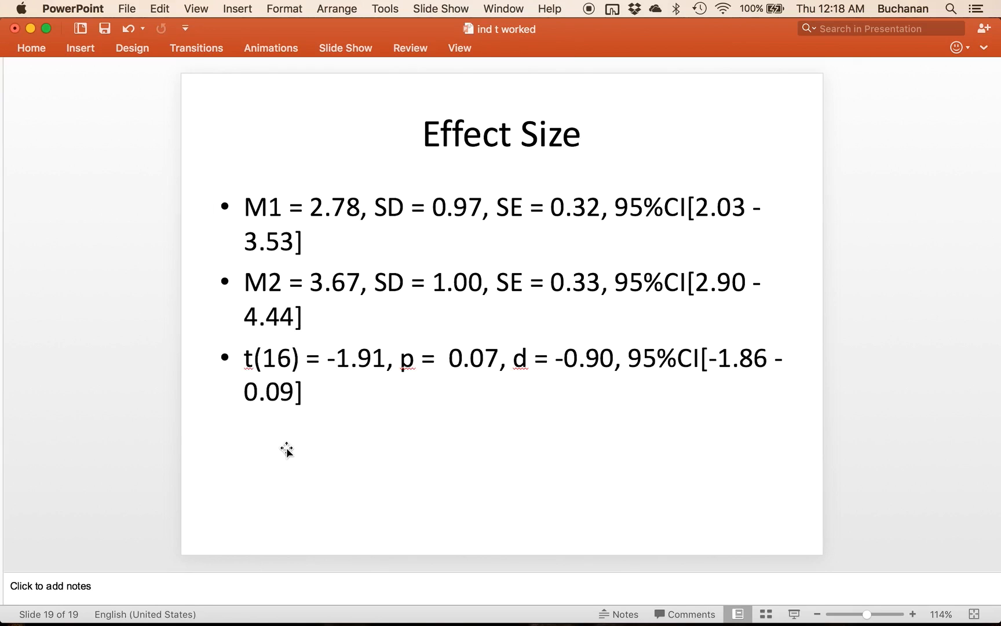